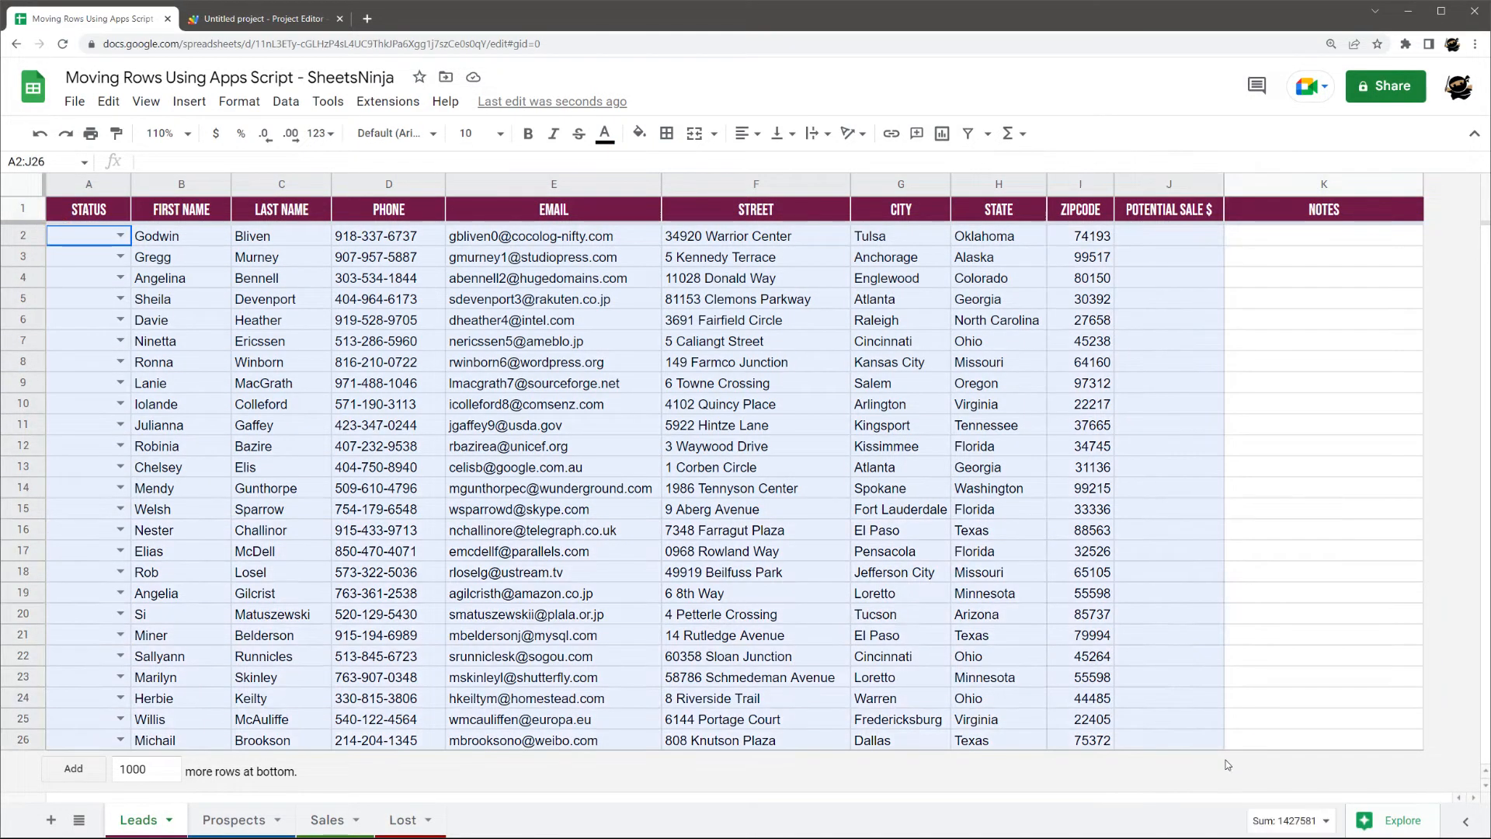
- Inspect the Status dropdown on the first lead and glance at the Prospects sheet
{"action": "left_click", "coordinate": [89, 235]}
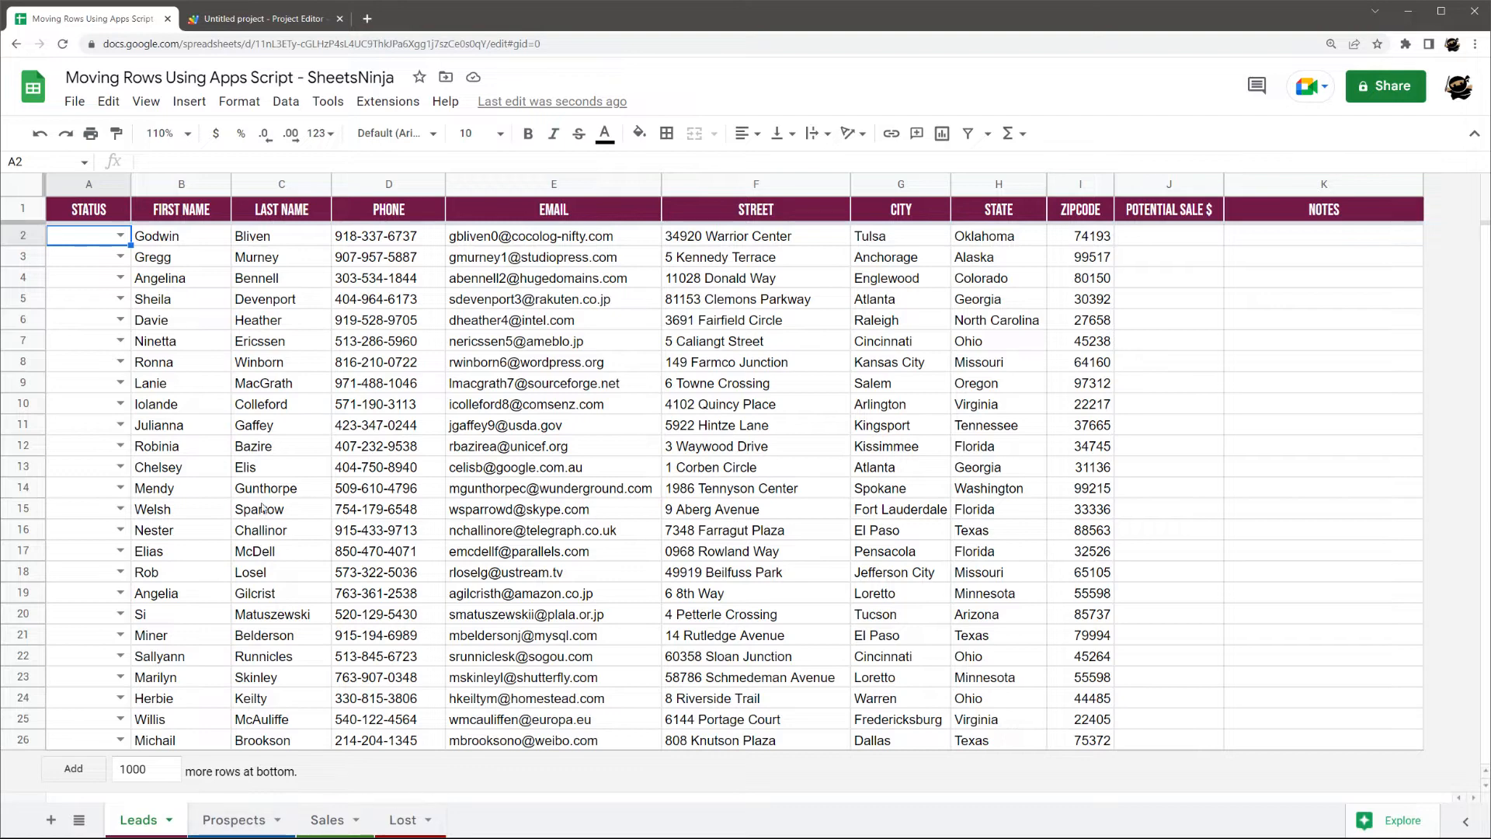
{"action": "left_click", "coordinate": [87, 184]}
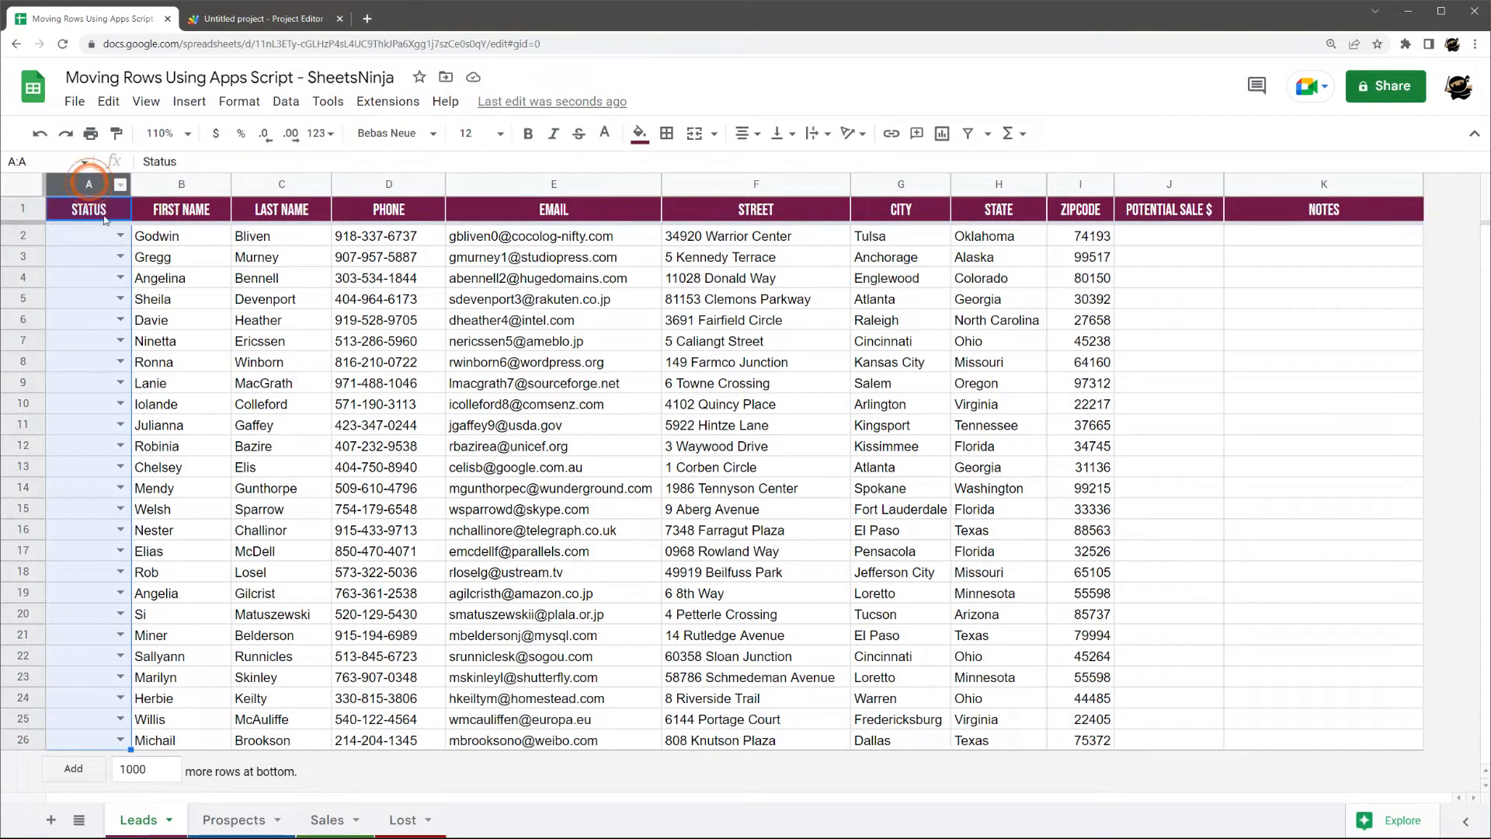
{"action": "left_click", "coordinate": [88, 235]}
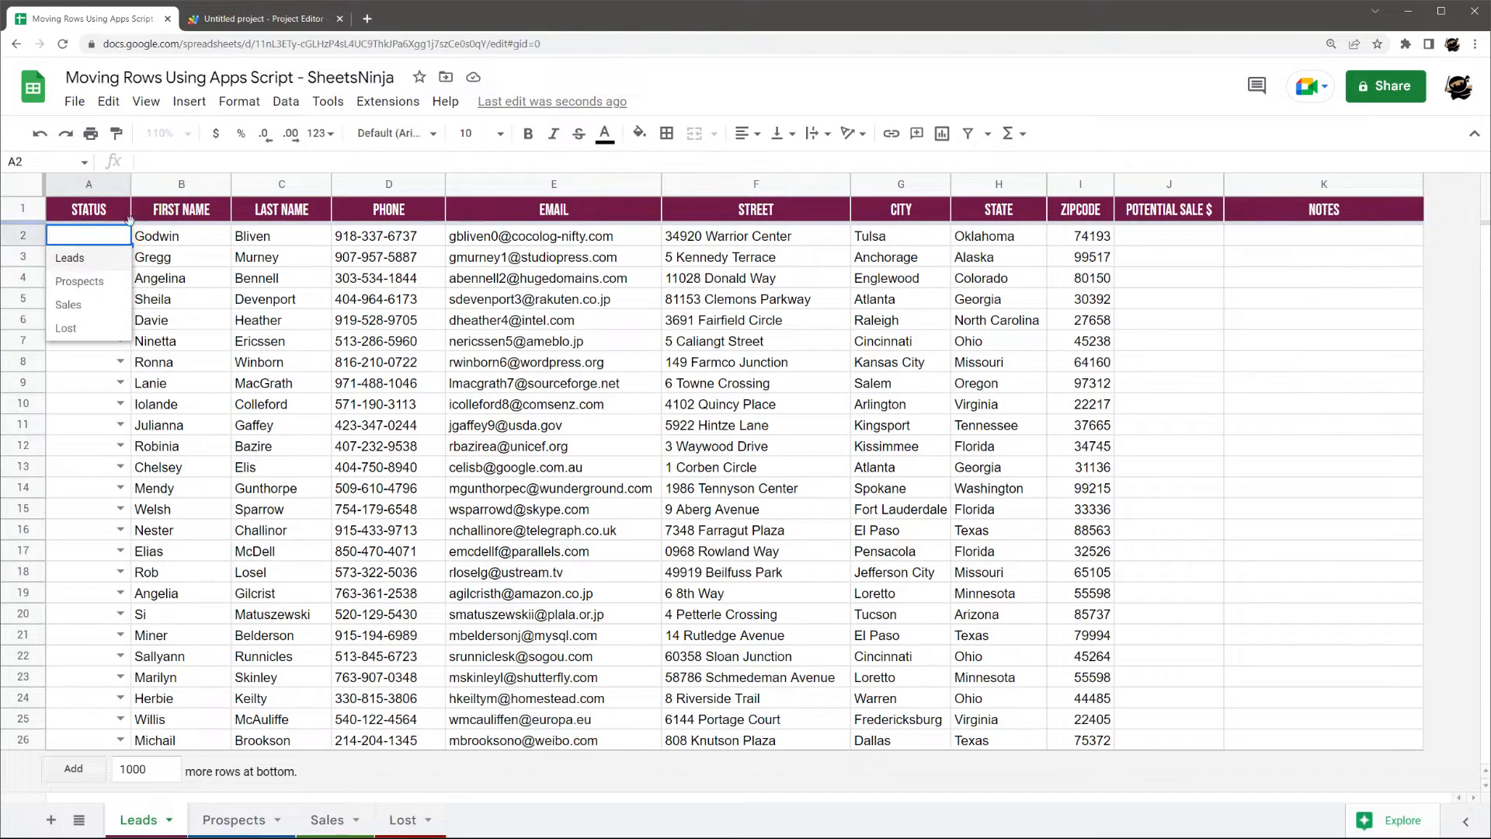
{"action": "left_click", "coordinate": [87, 208]}
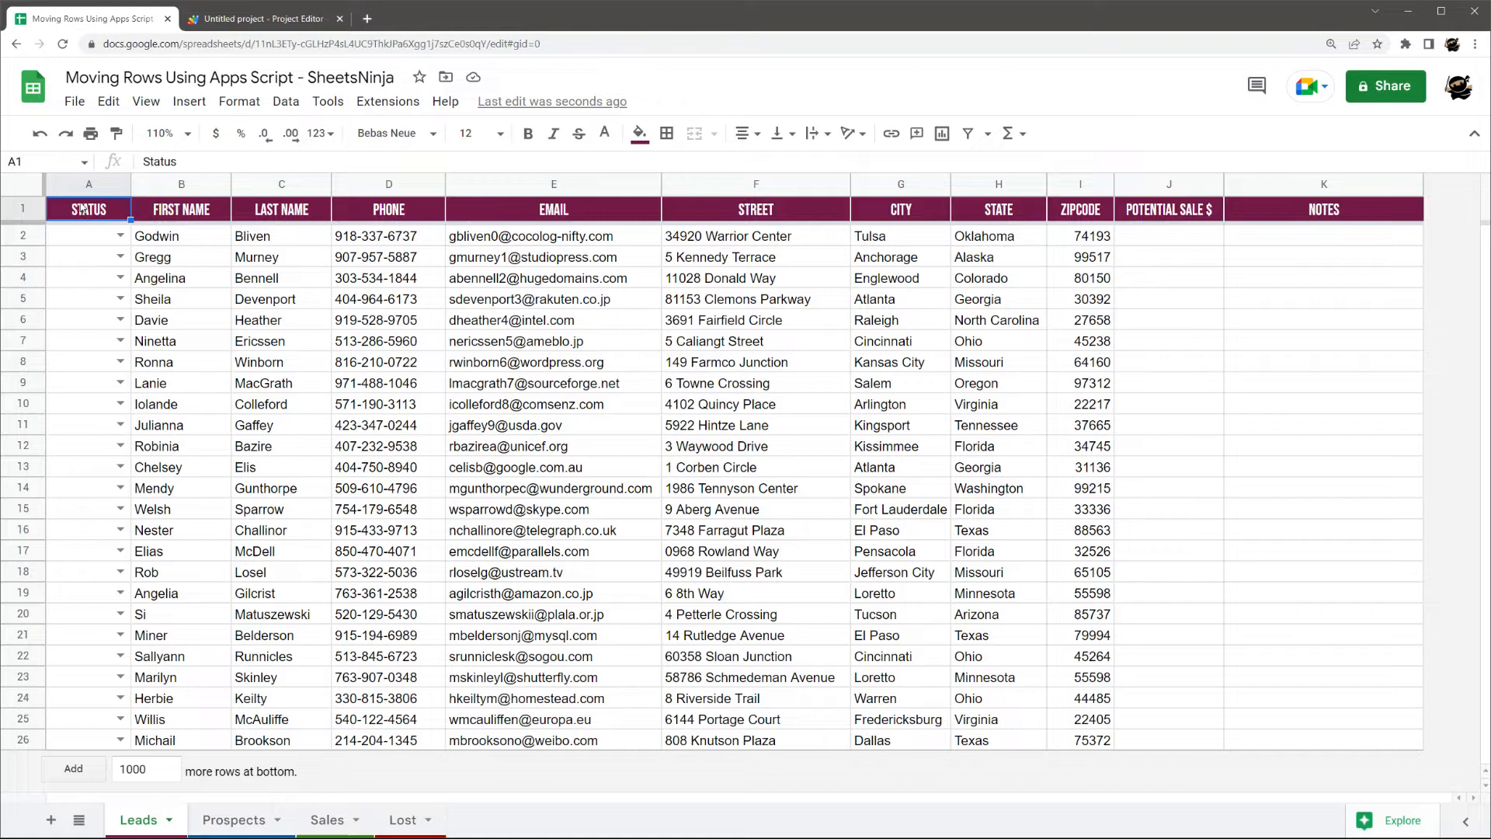
{"action": "mouse_move", "coordinate": [444, 355]}
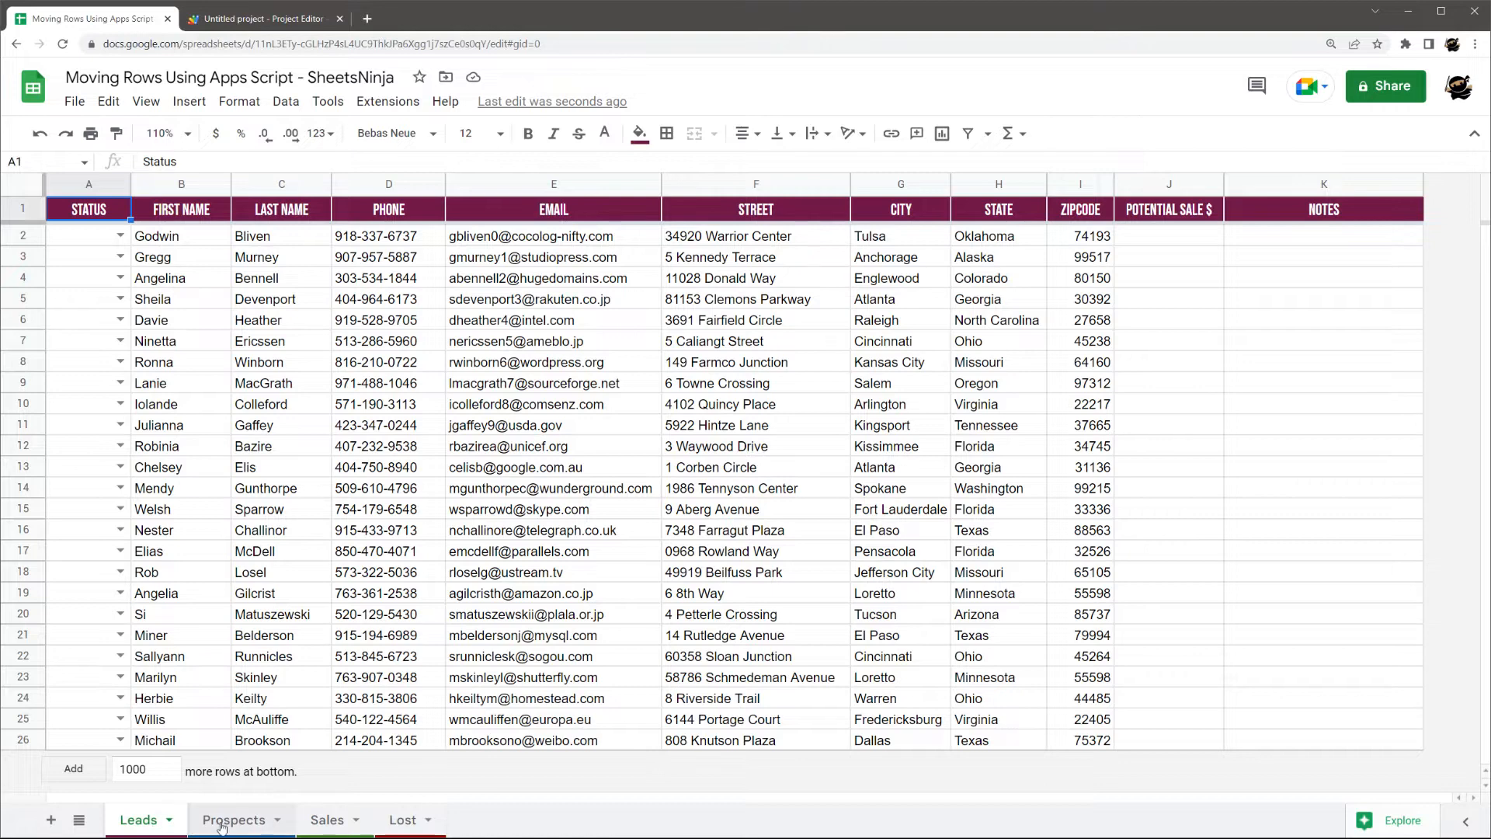
{"action": "left_click", "coordinate": [235, 819]}
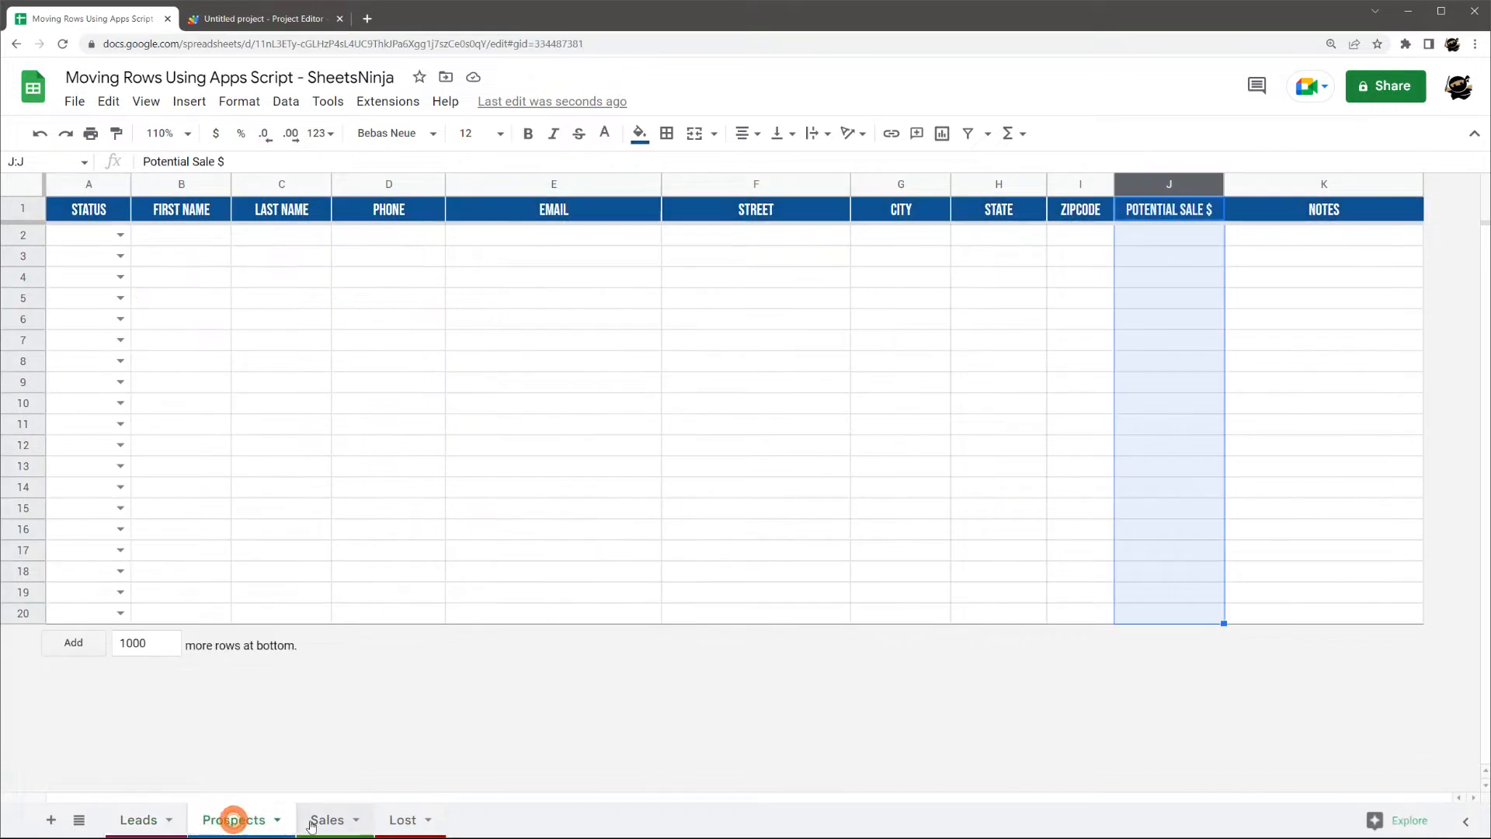
{"action": "left_click", "coordinate": [138, 819]}
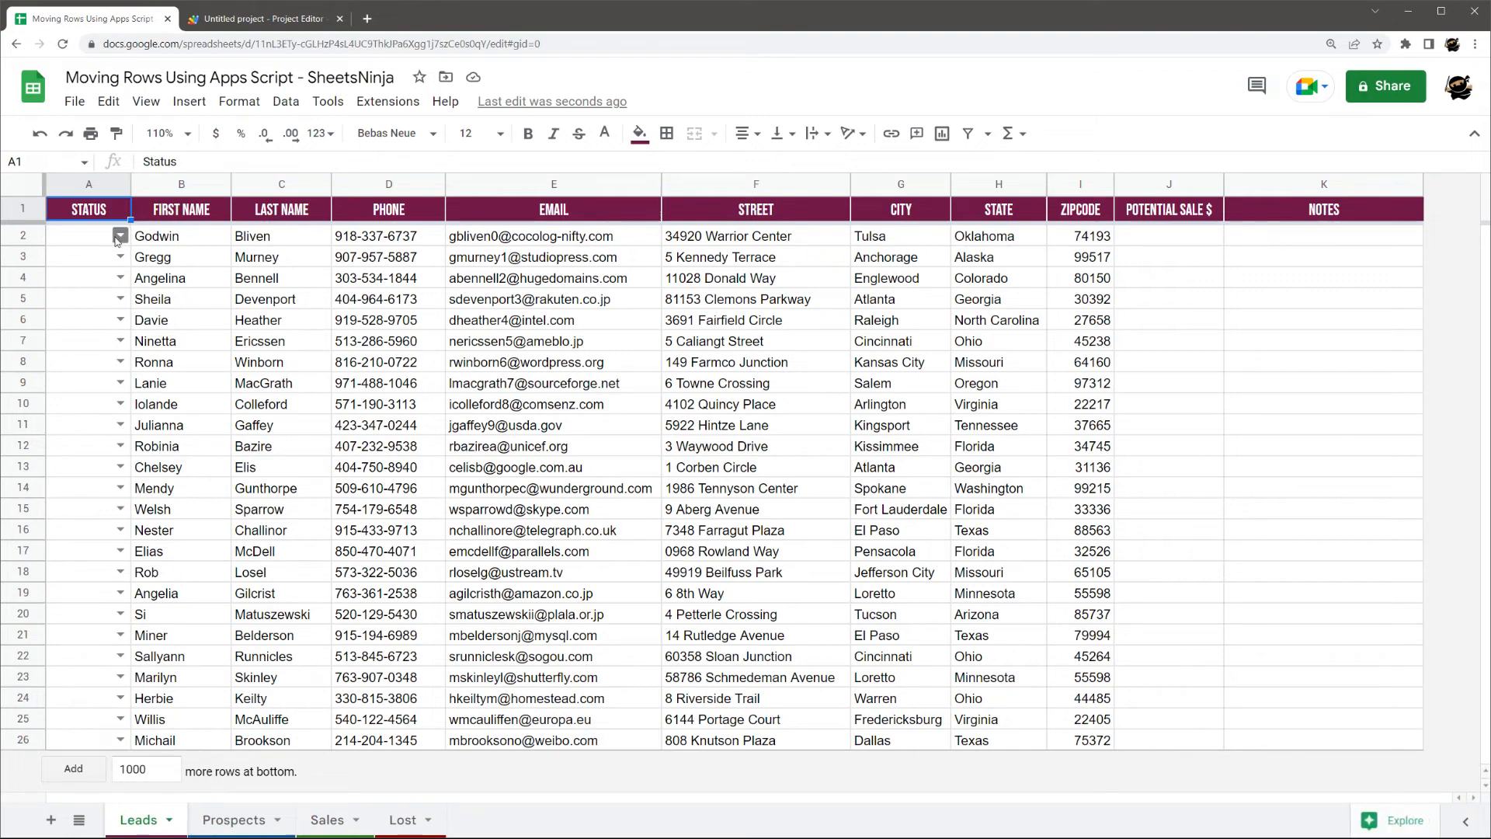
{"action": "left_click", "coordinate": [88, 235]}
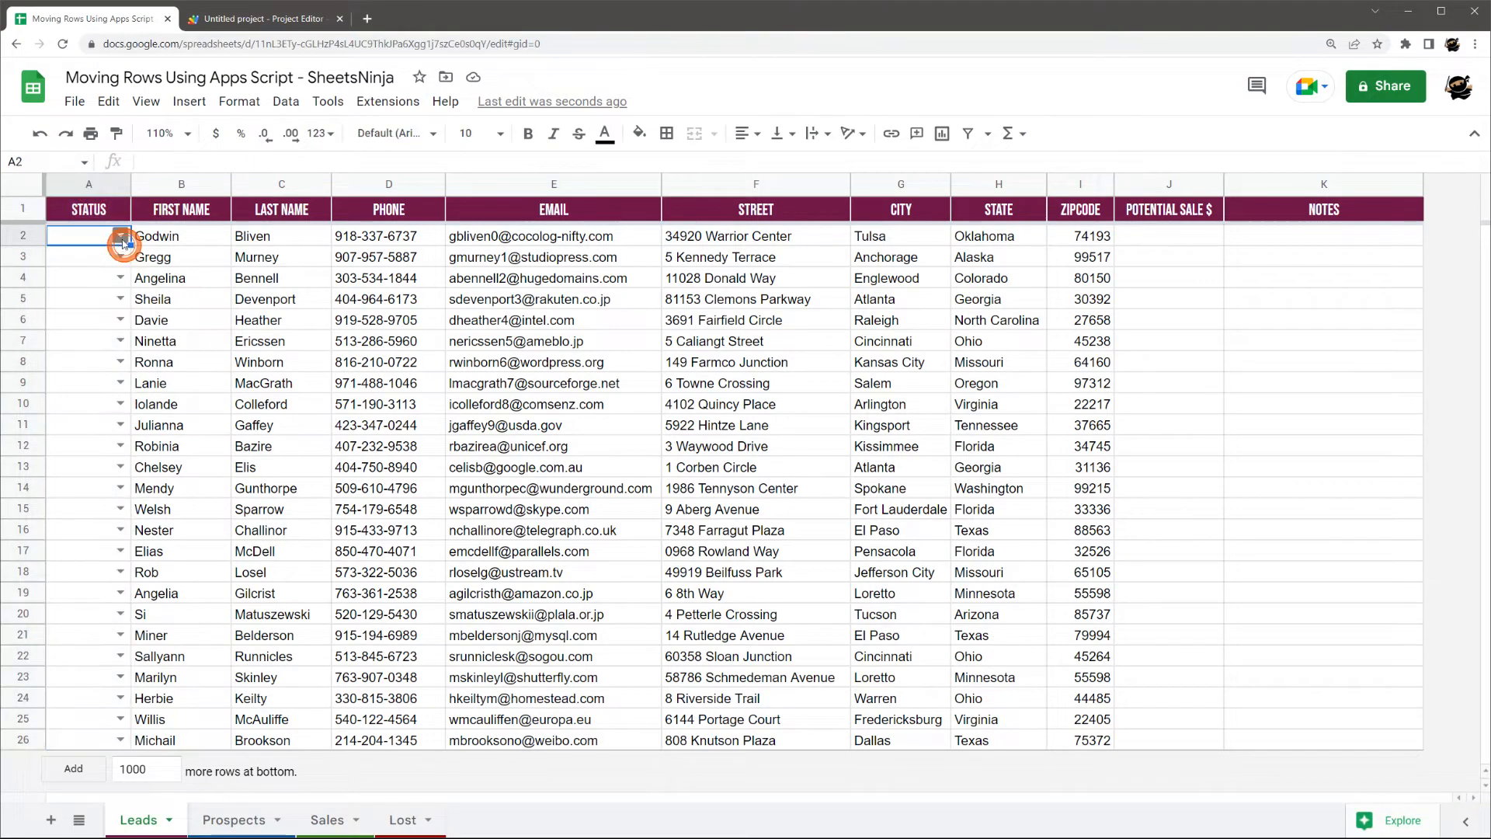
{"action": "left_click", "coordinate": [121, 241]}
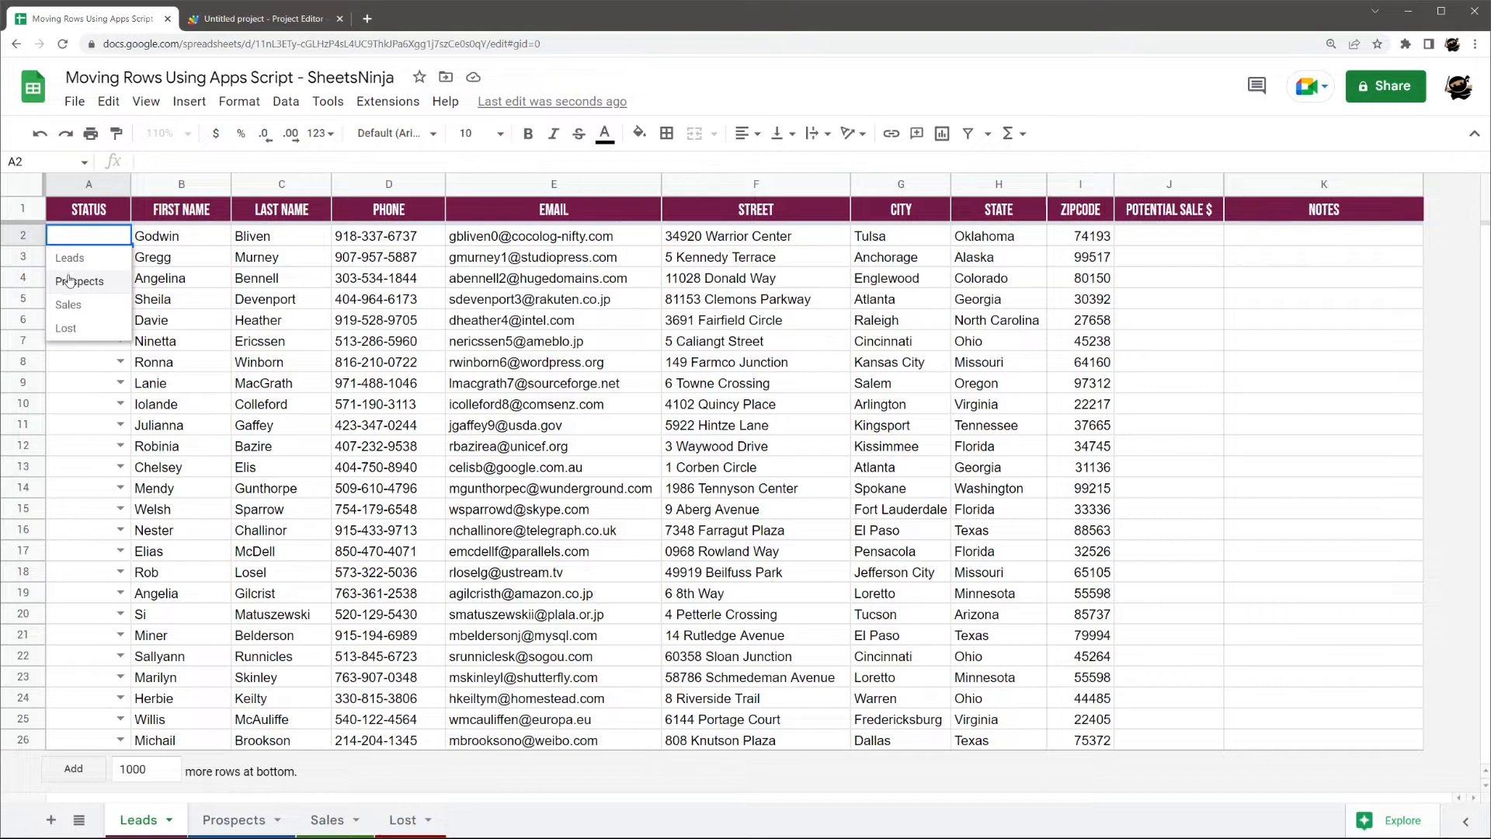
{"action": "mouse_move", "coordinate": [67, 304]}
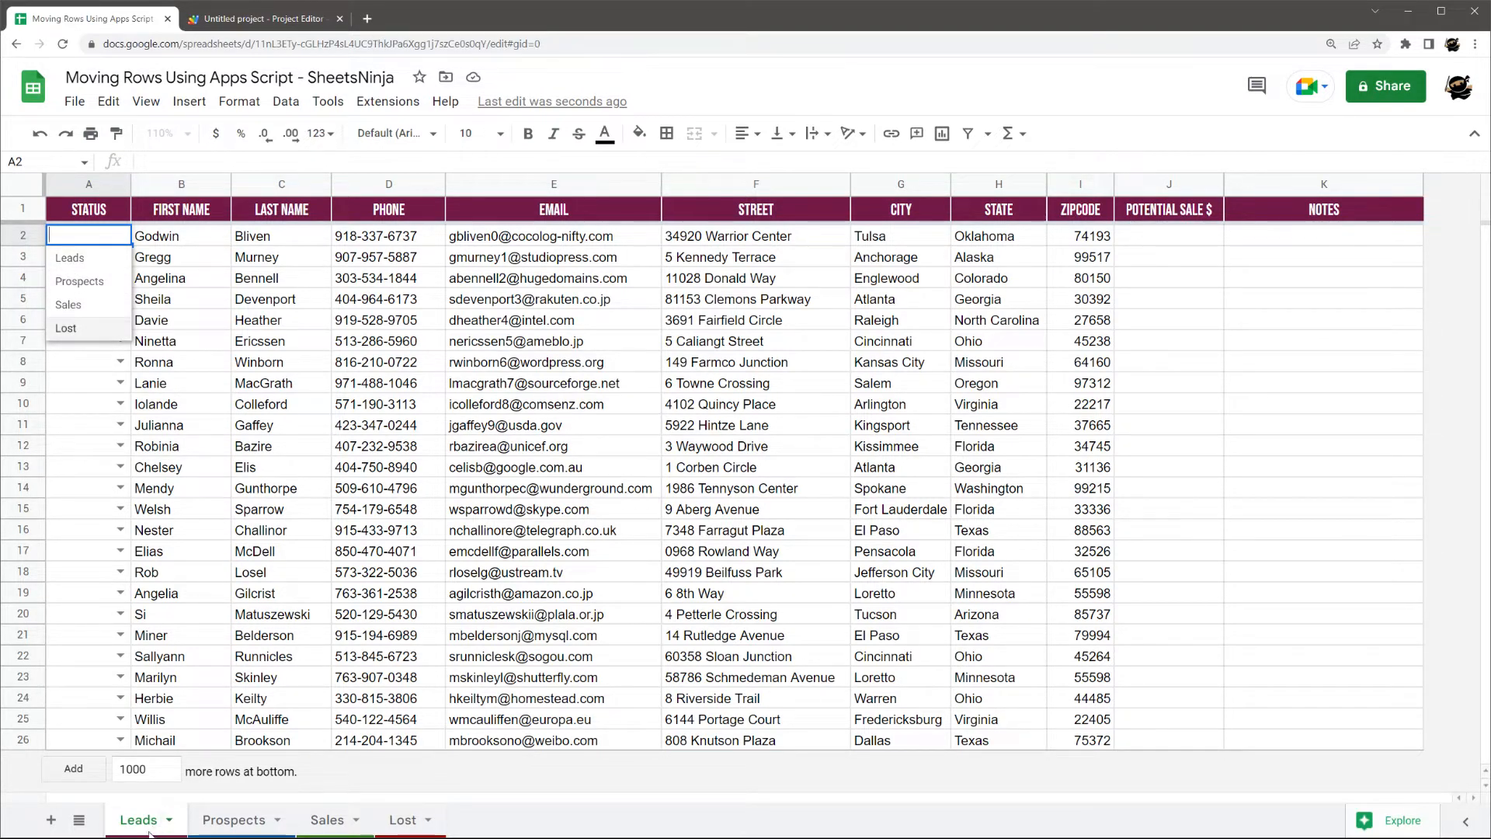
{"action": "mouse_move", "coordinate": [235, 818]}
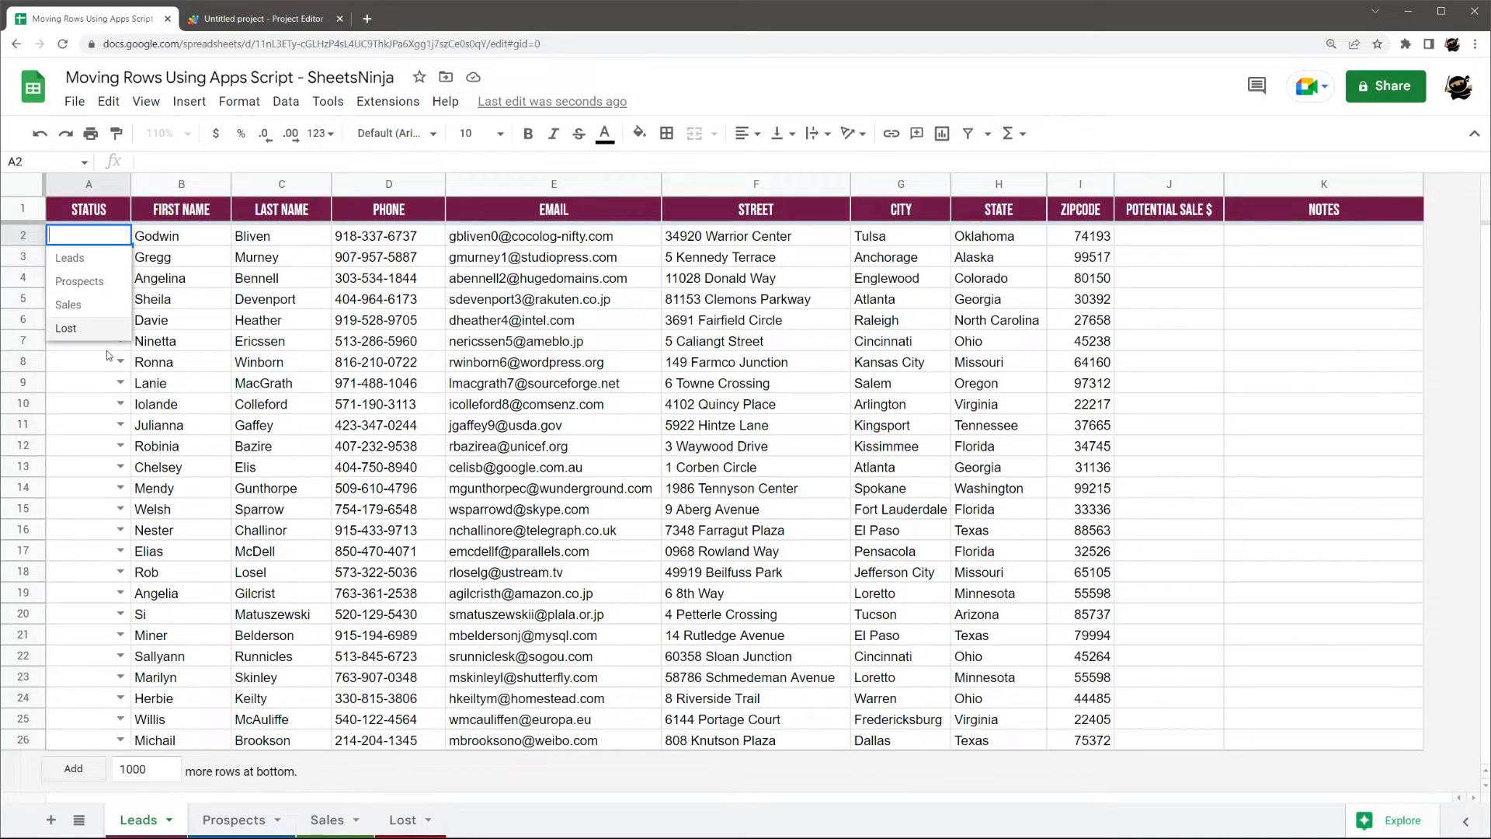
- Review the lead table columns and the Prospects and Lost tabs, returning to Leads
{"action": "left_click", "coordinate": [180, 278]}
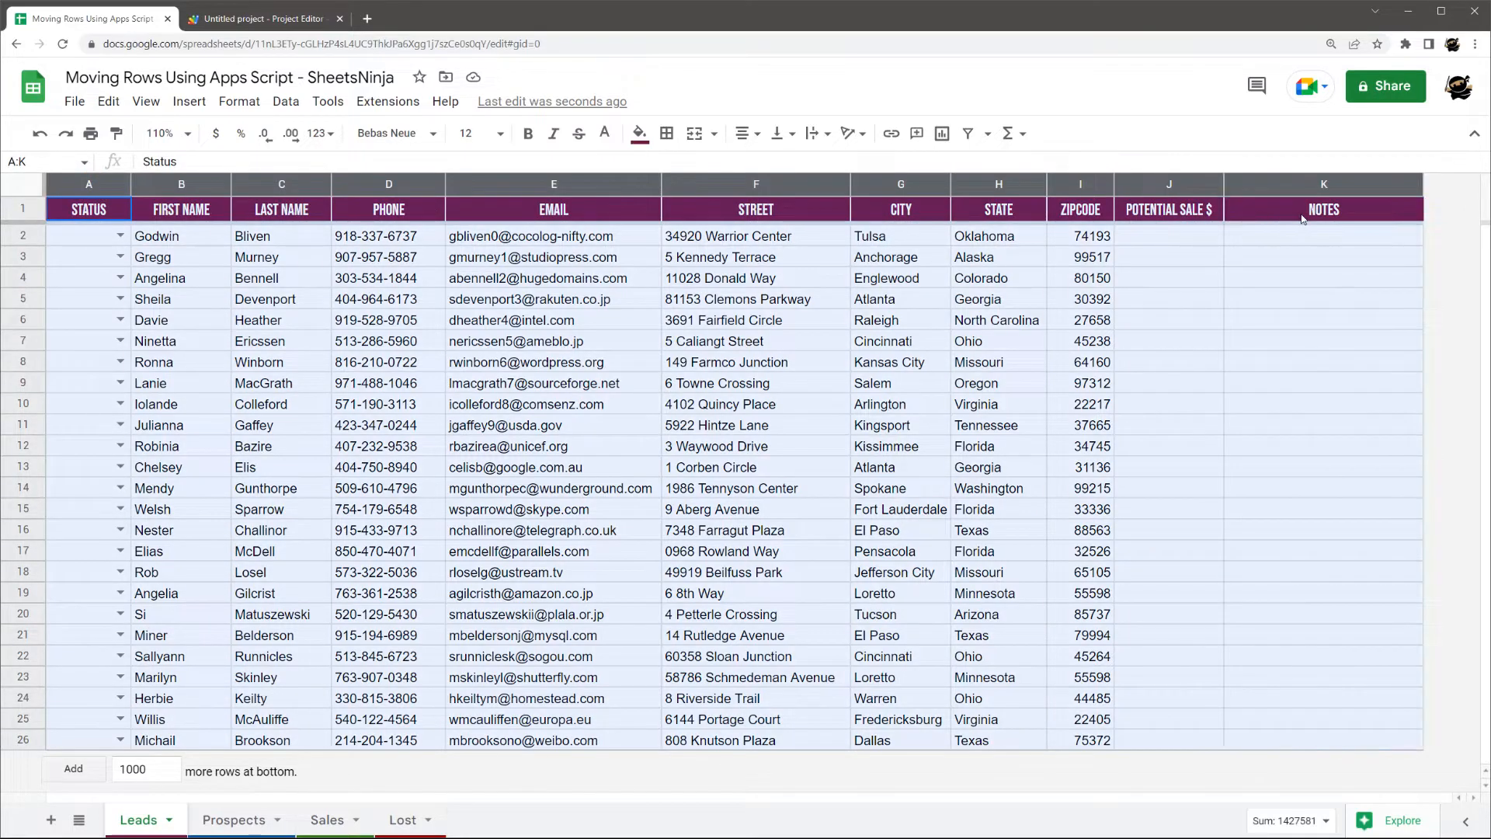
{"action": "left_click", "coordinate": [180, 209]}
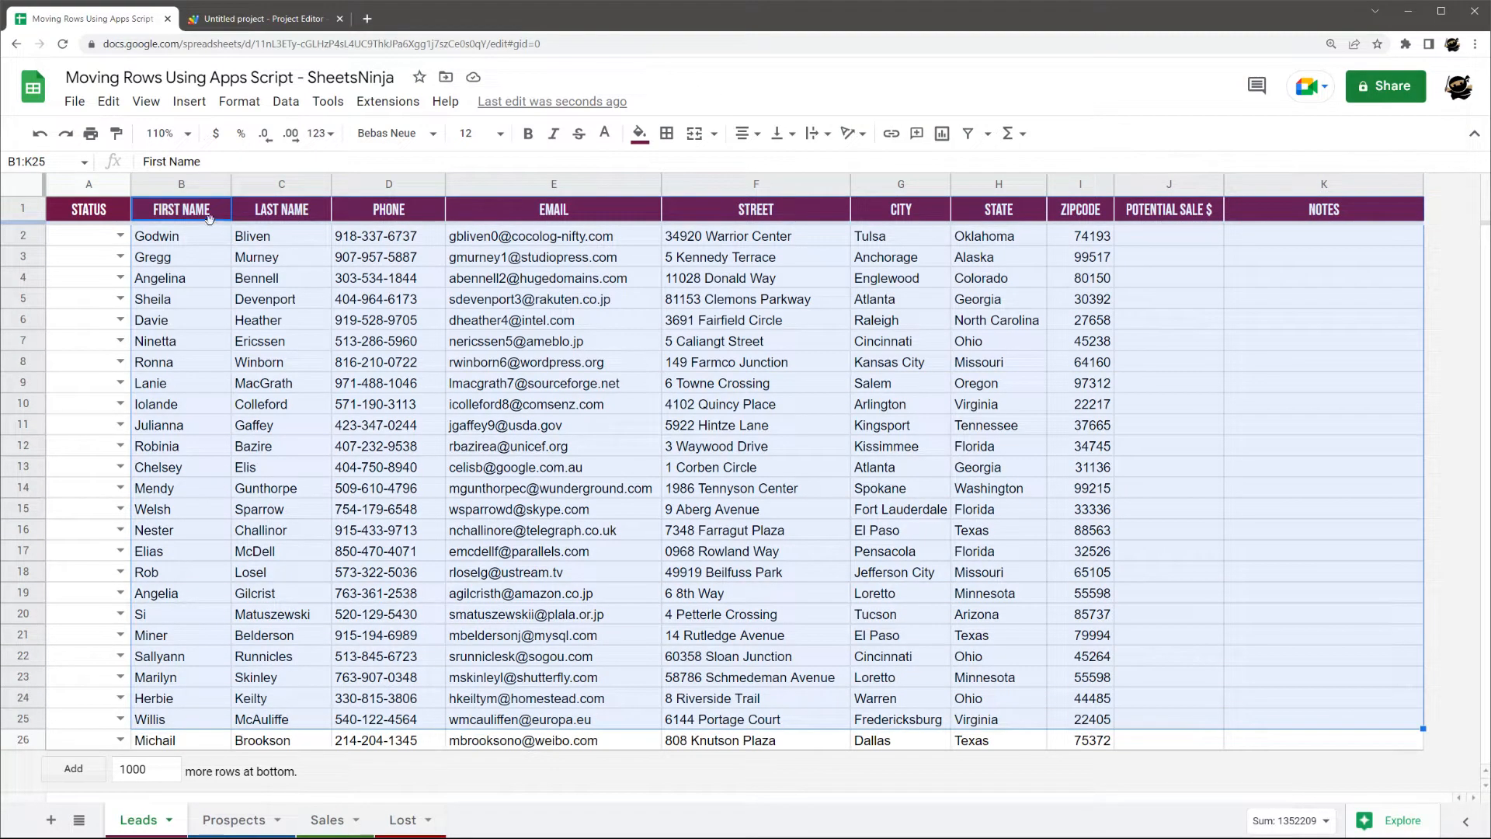
{"action": "left_click", "coordinate": [553, 209]}
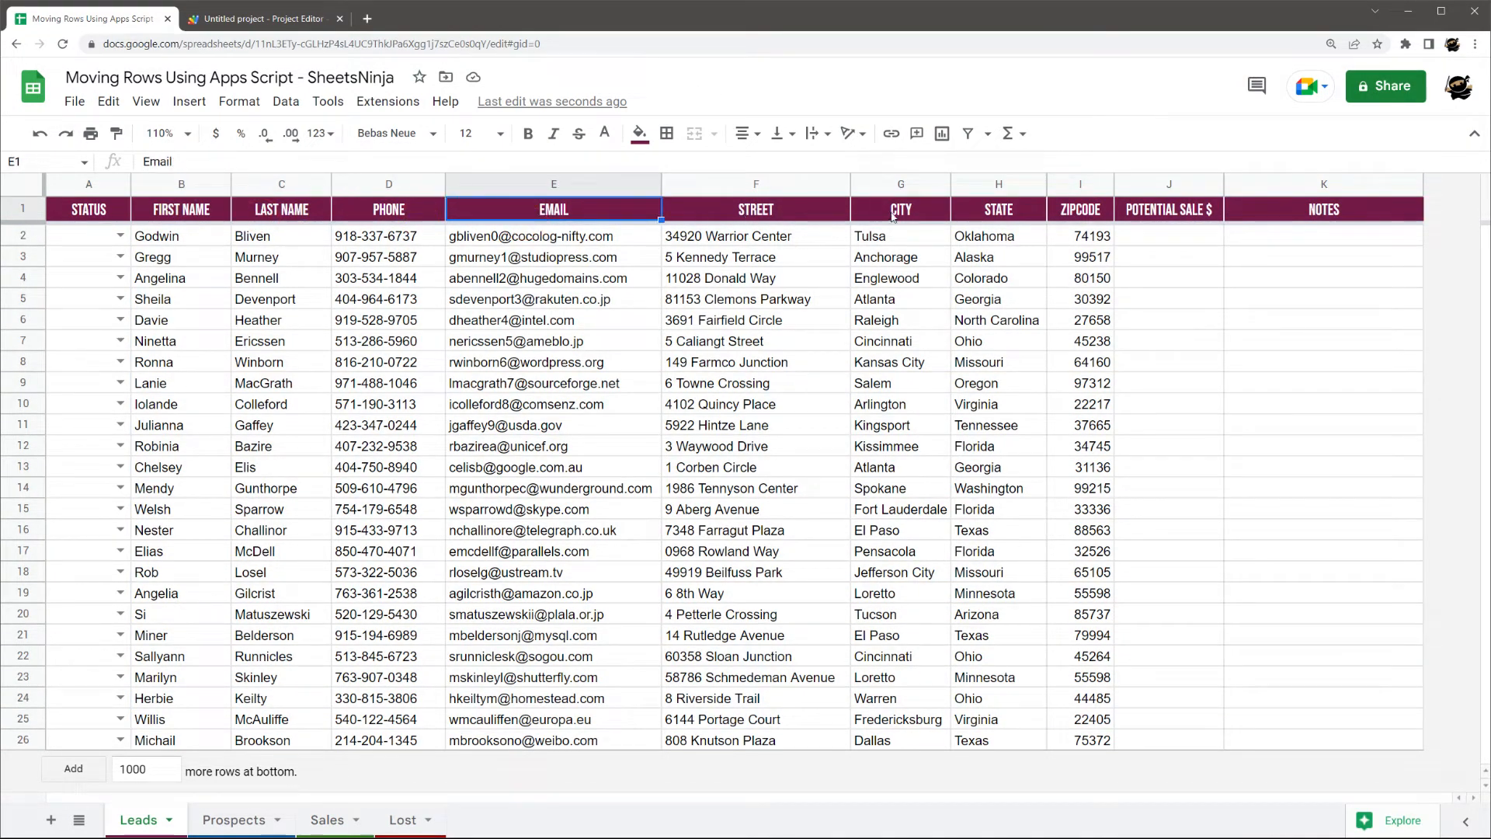
{"action": "mouse_move", "coordinate": [1325, 231]}
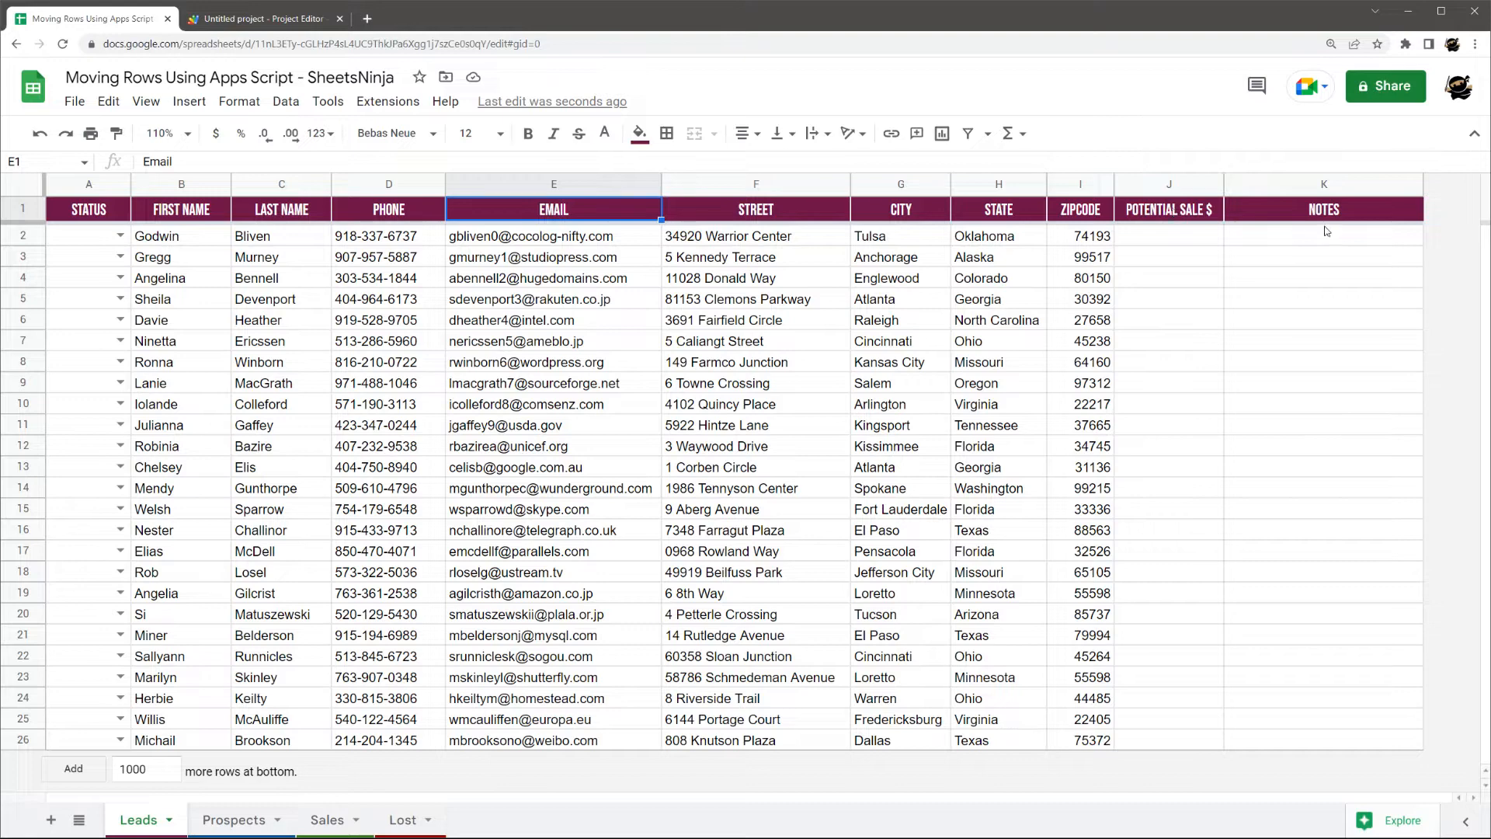
{"action": "left_click", "coordinate": [233, 818]}
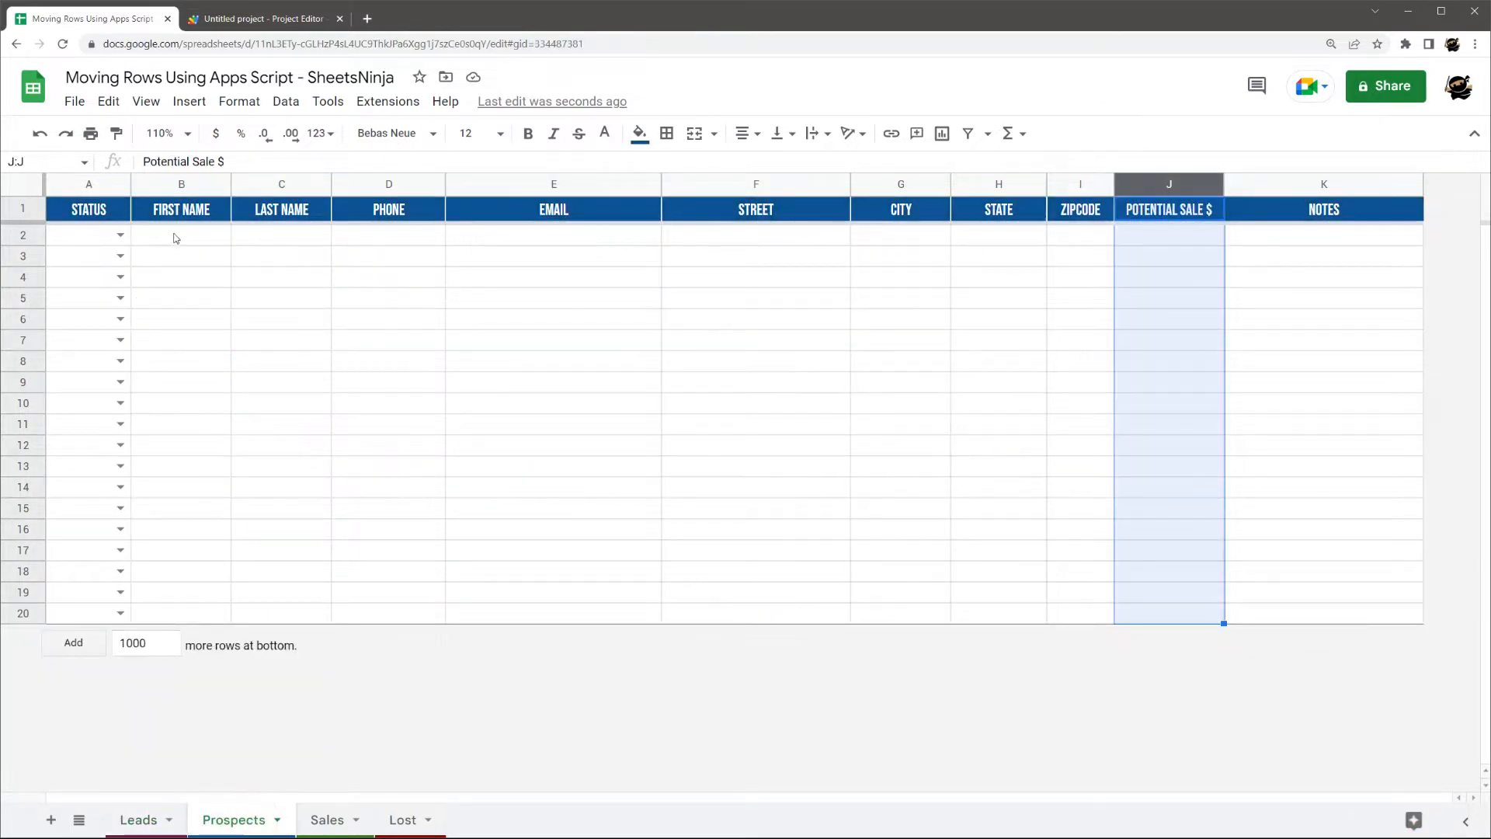
{"action": "mouse_move", "coordinate": [450, 705]}
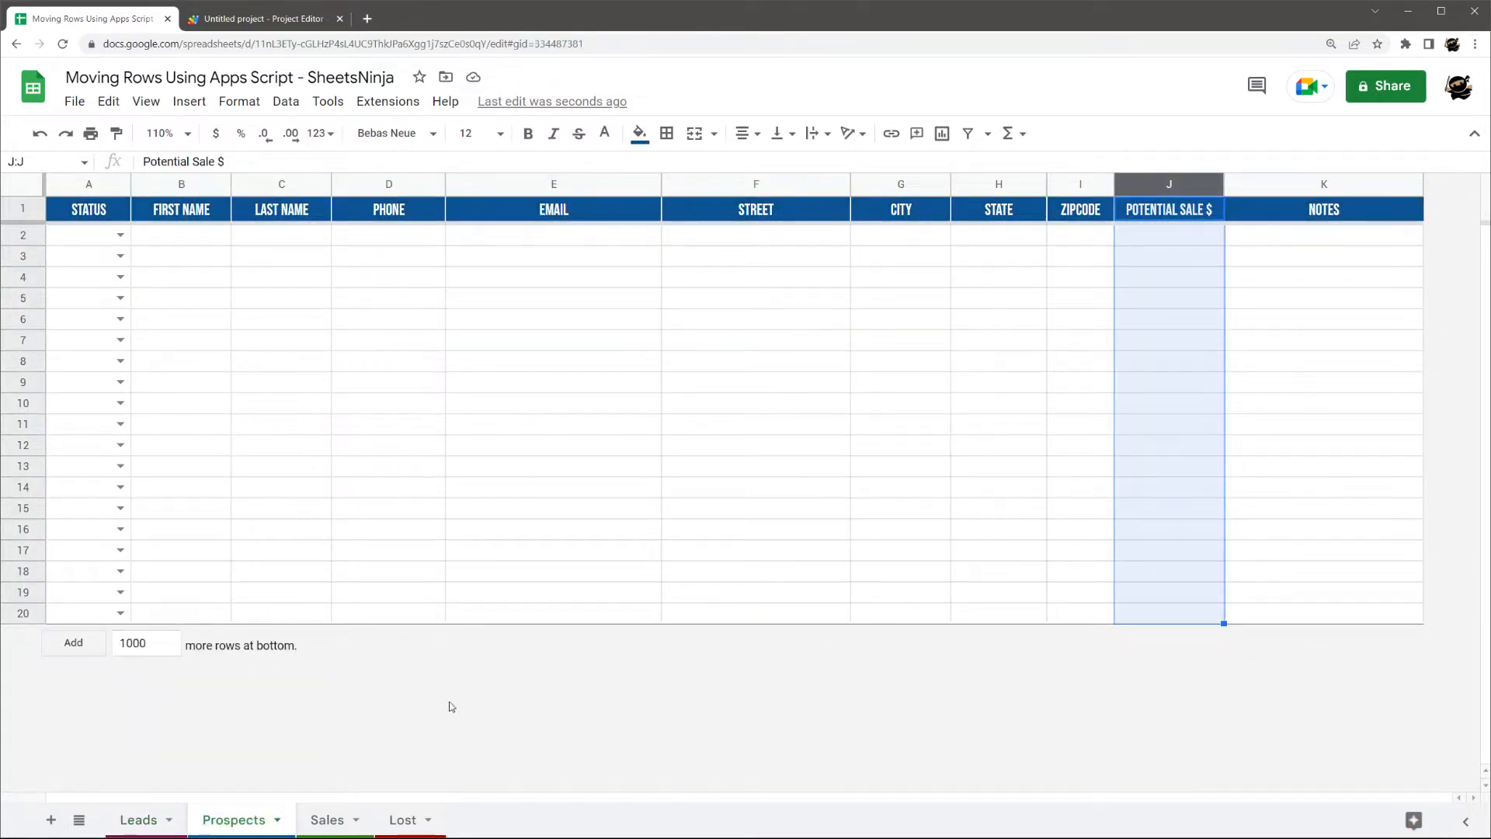
{"action": "left_click", "coordinate": [402, 818]}
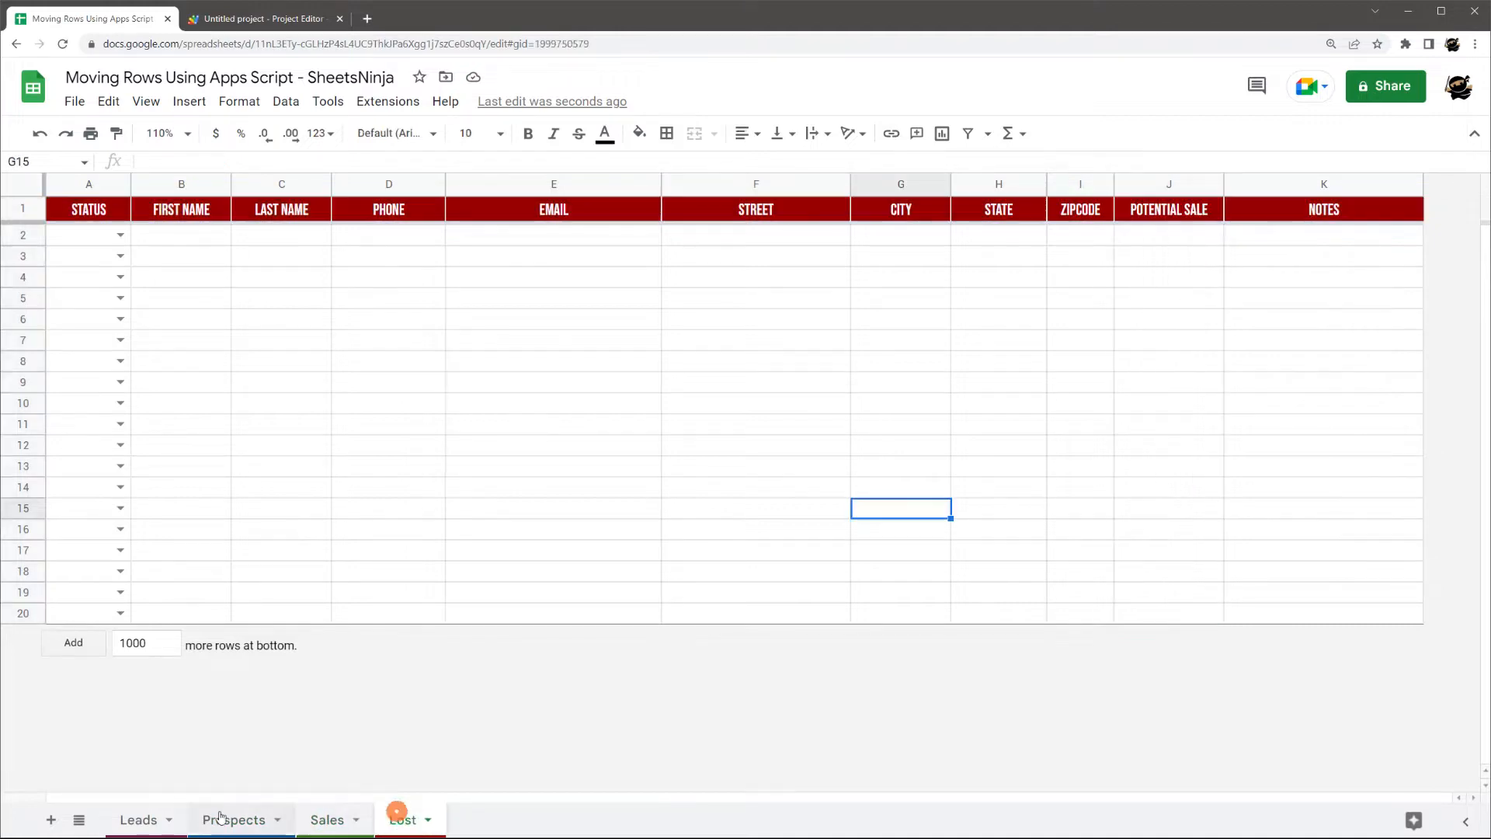
{"action": "left_click", "coordinate": [137, 818]}
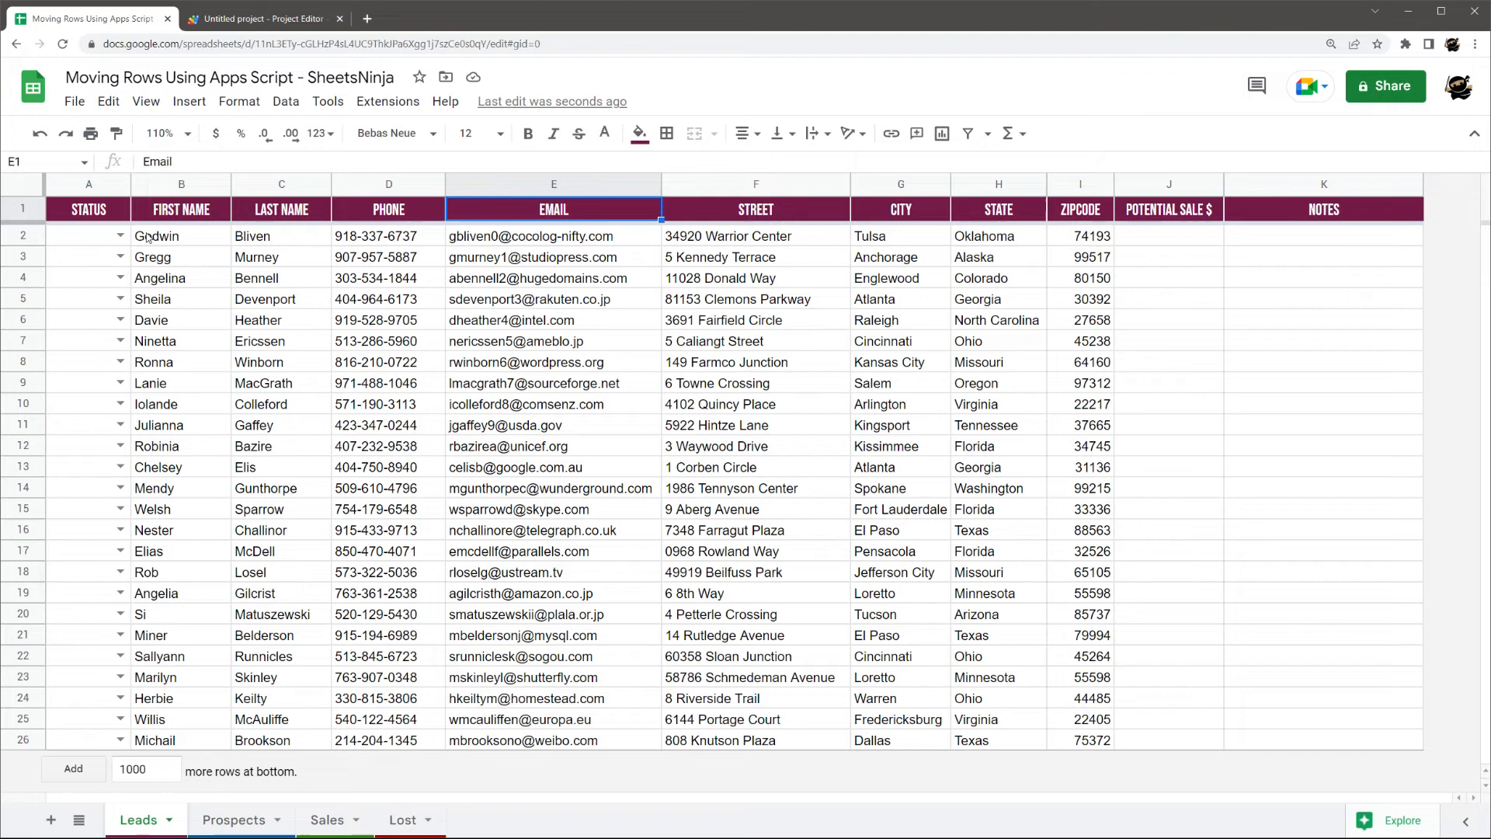
{"action": "left_click", "coordinate": [87, 208]}
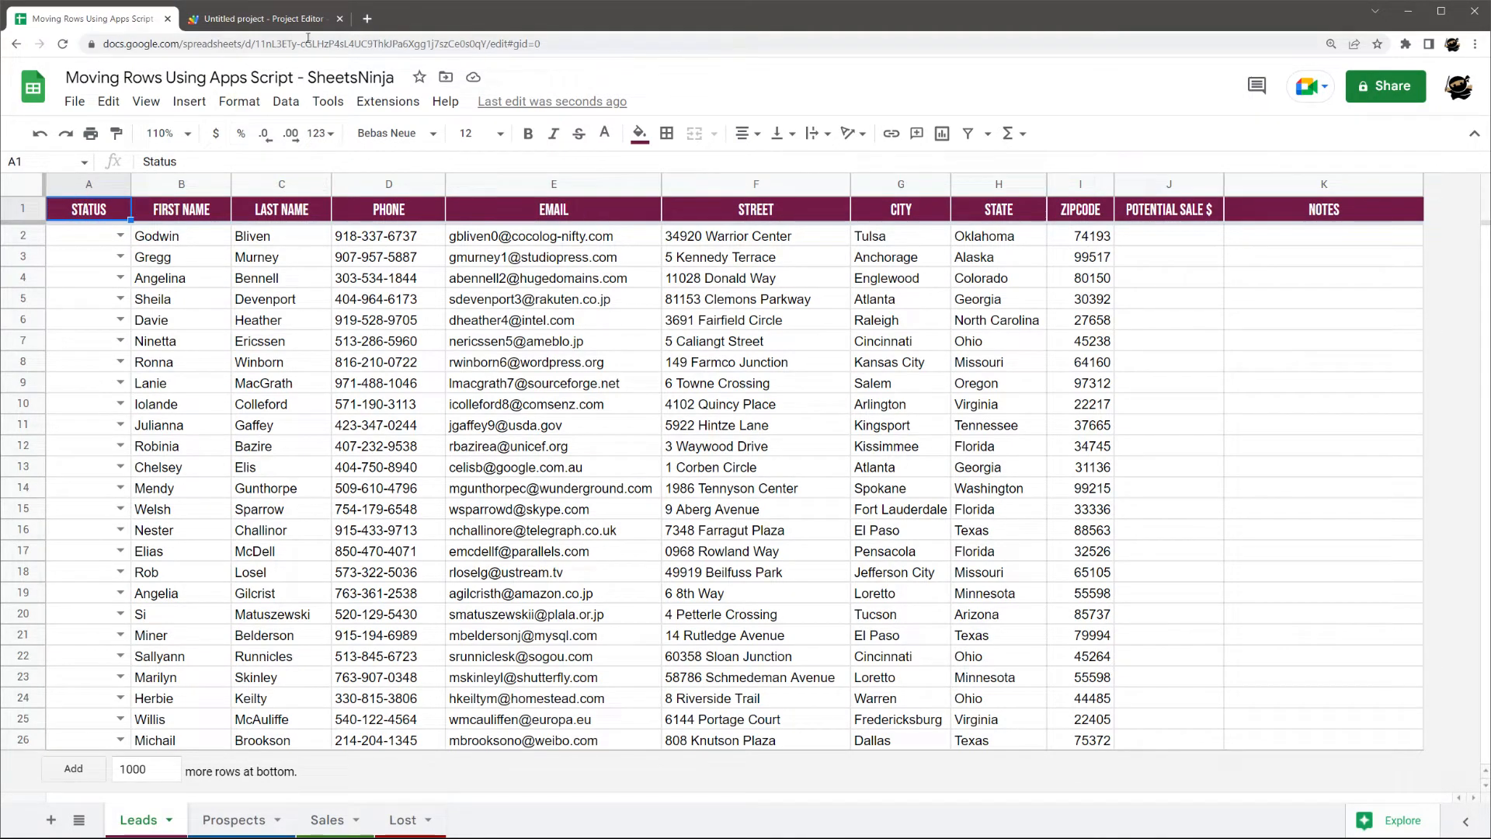
{"action": "left_click", "coordinate": [387, 101]}
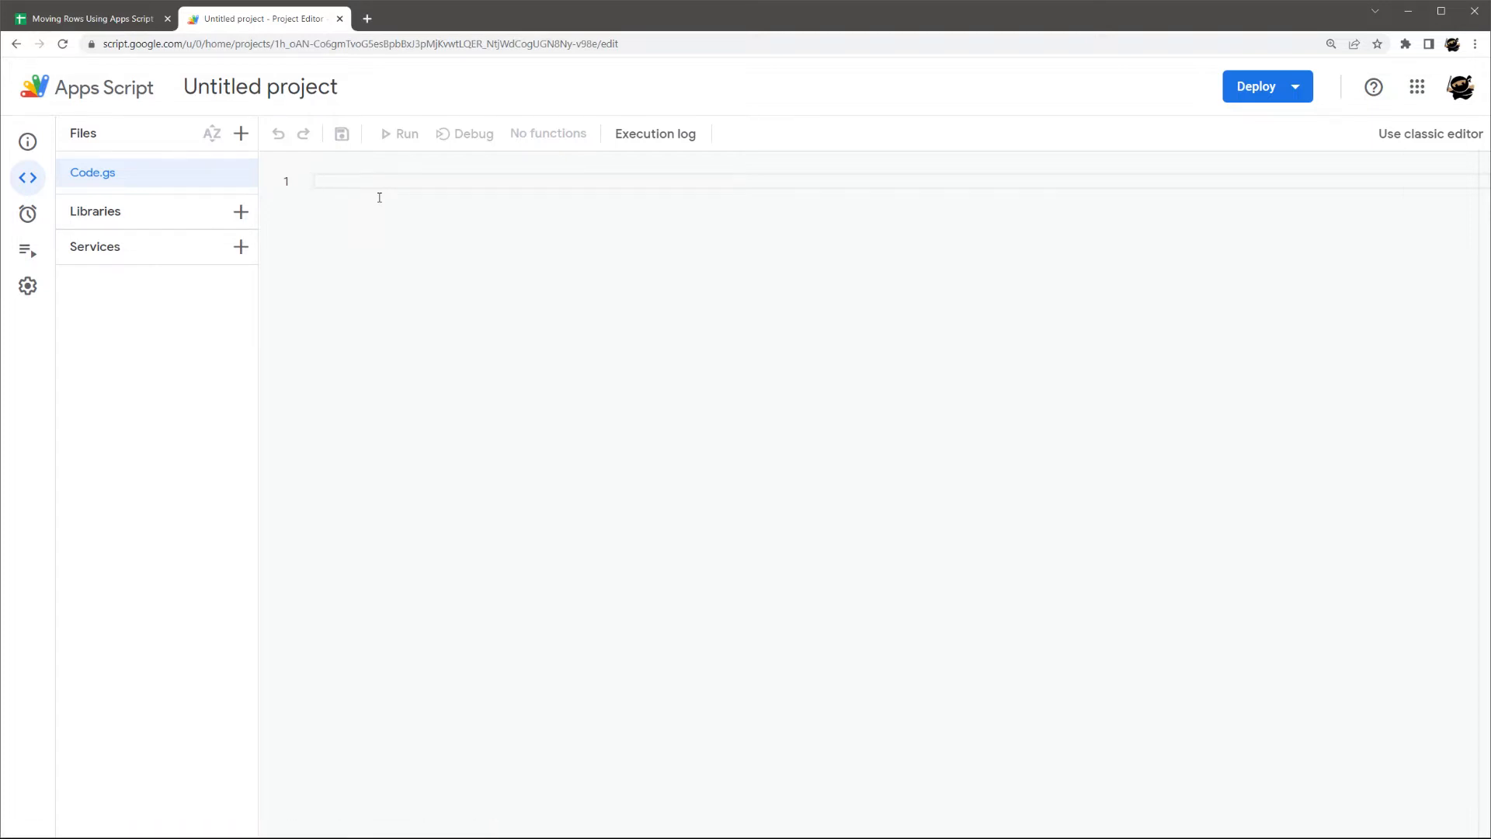
{"action": "type", "text": "?"}
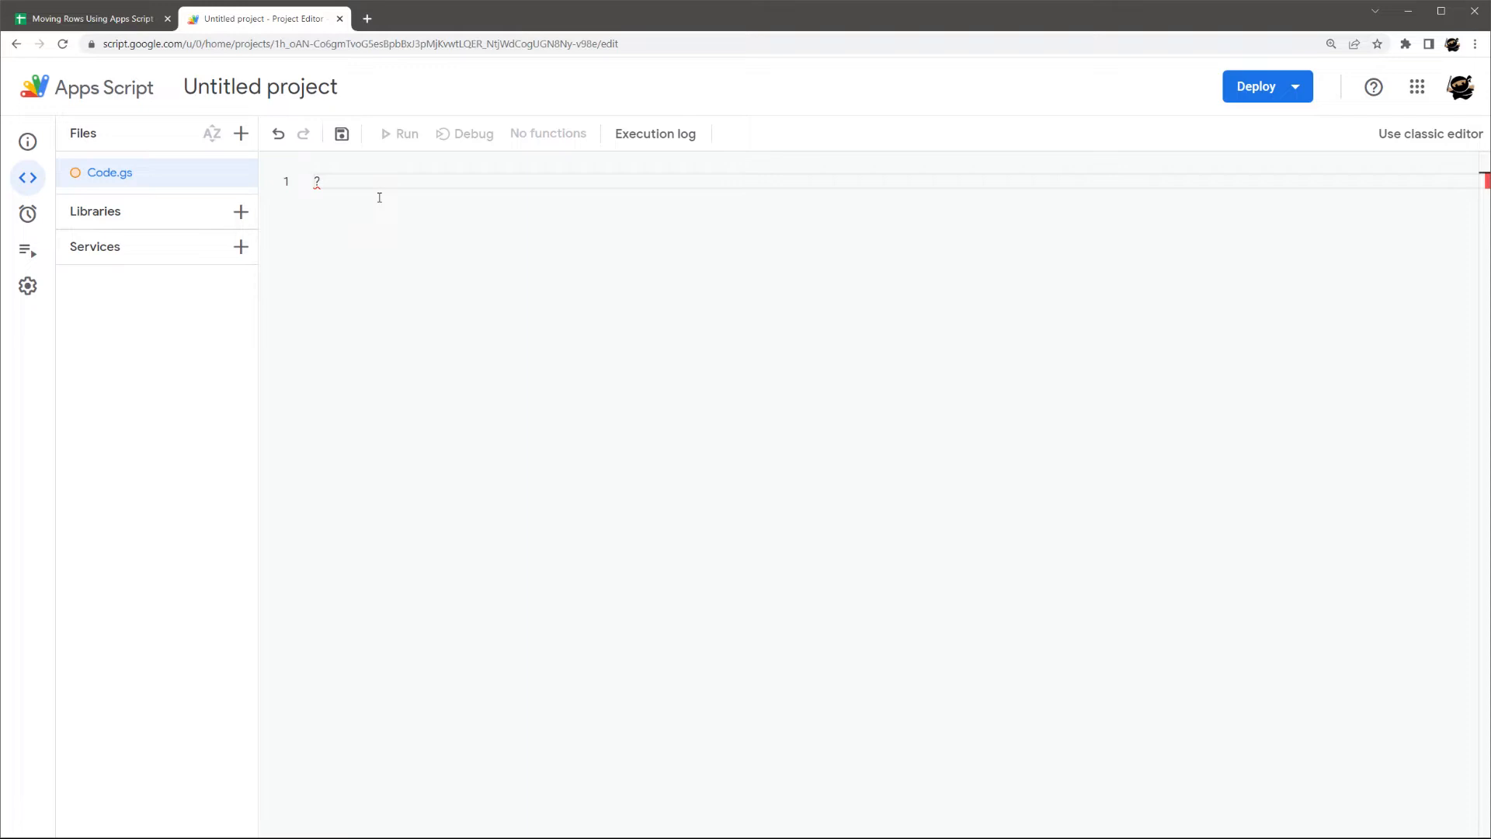
{"action": "type", "text": "/*"}
{"action": "type", "text": "@Only"}
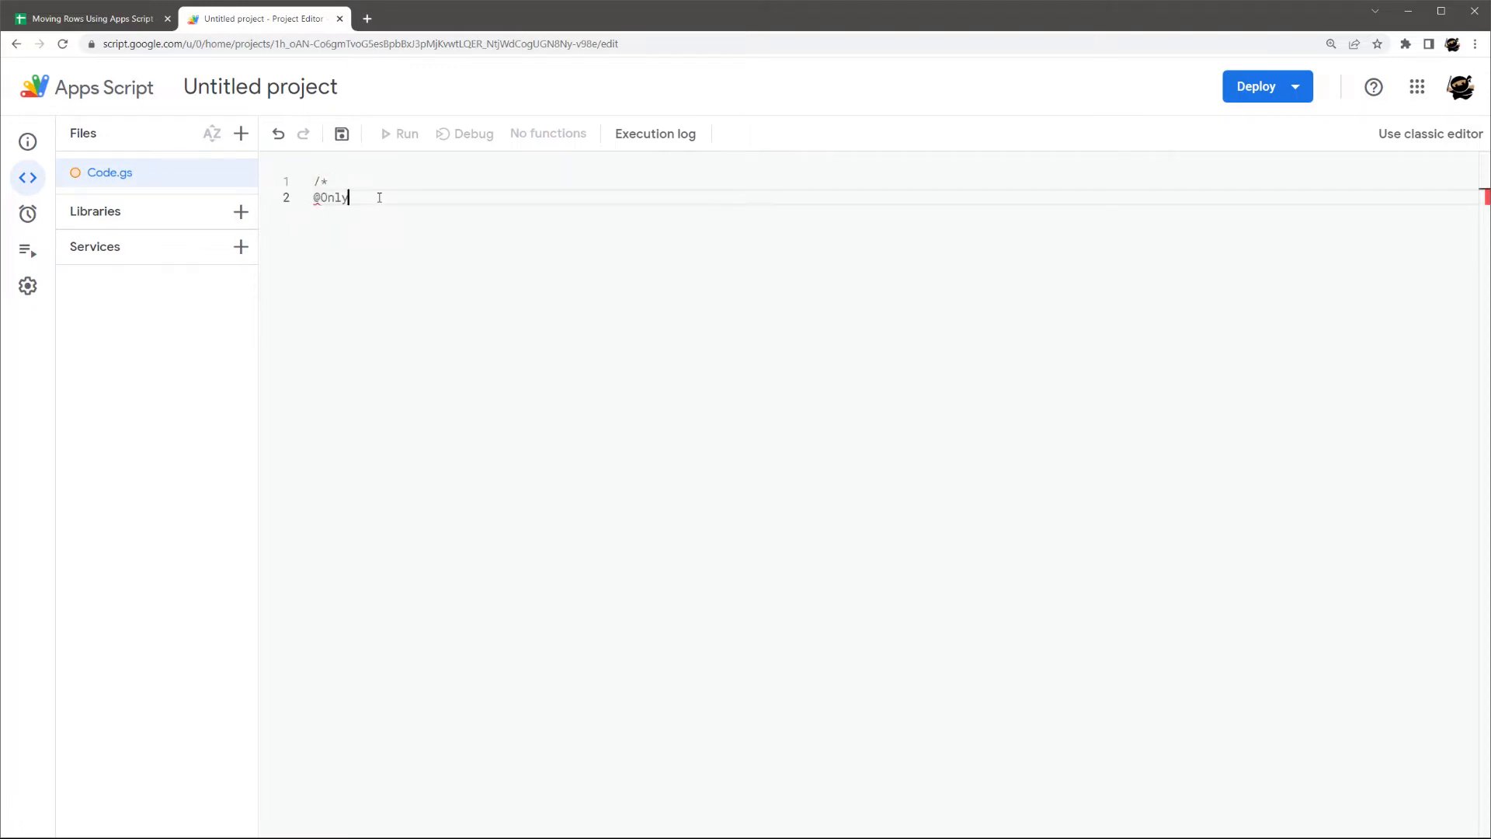
{"action": "type", "text": "CurrentDoc"}
{"action": "type", "text": "*/"}
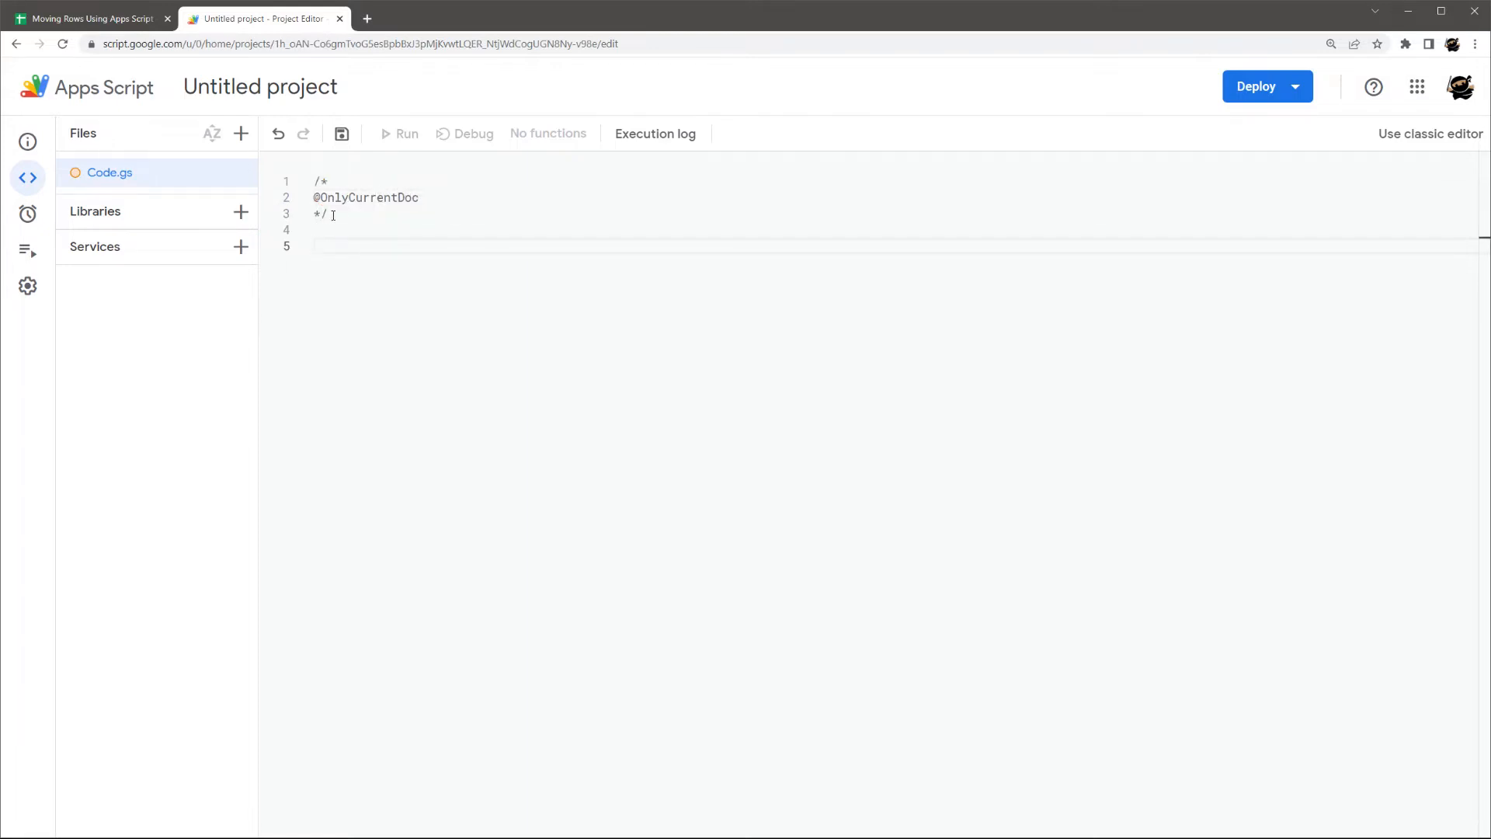
{"action": "left_click", "coordinate": [329, 230]}
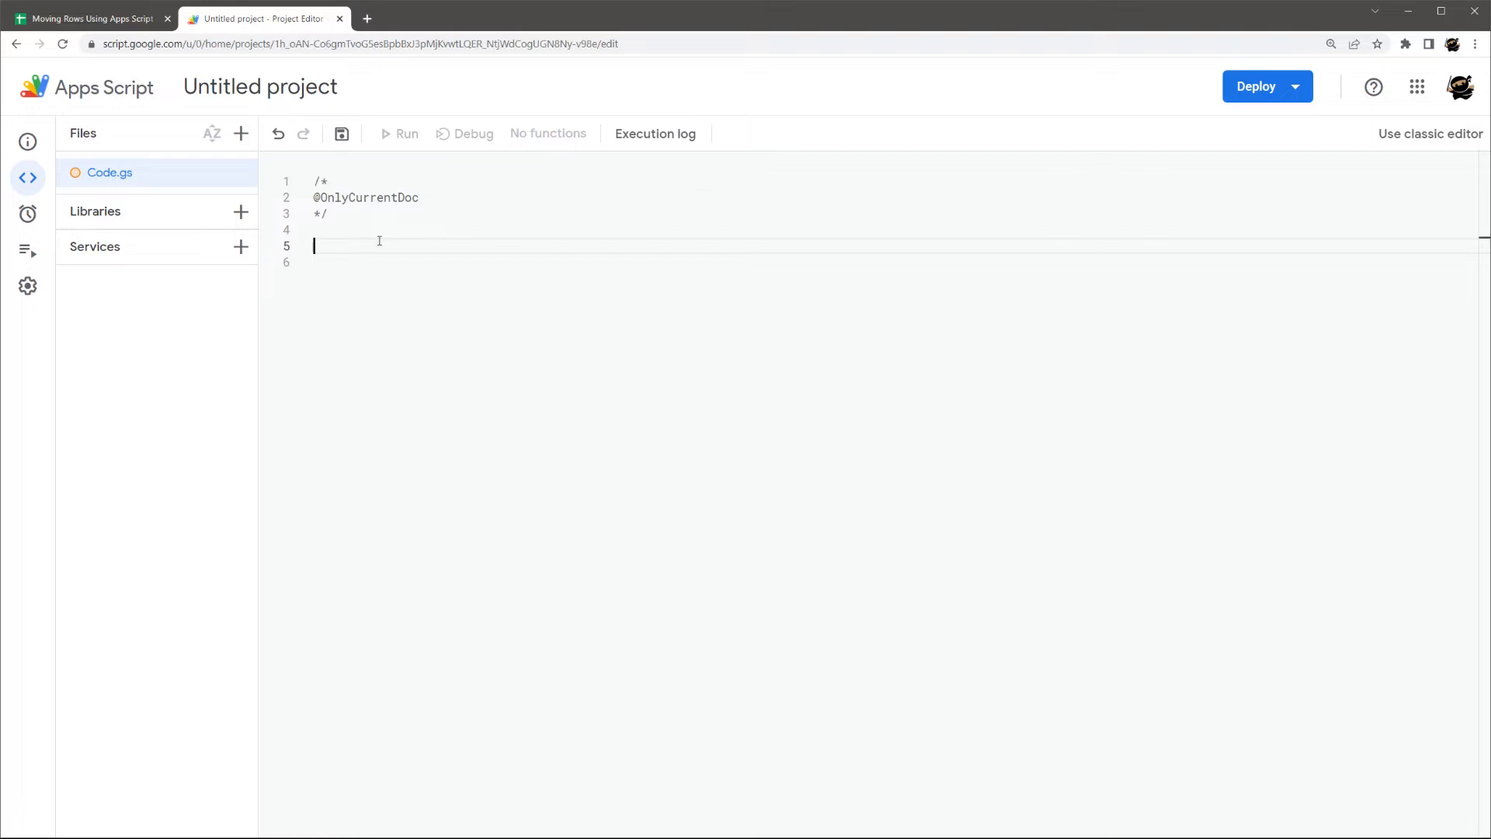
- Write an empty function onEdit(){ } below the comment, glancing at the spreadsheet
{"action": "type", "text": "f"}
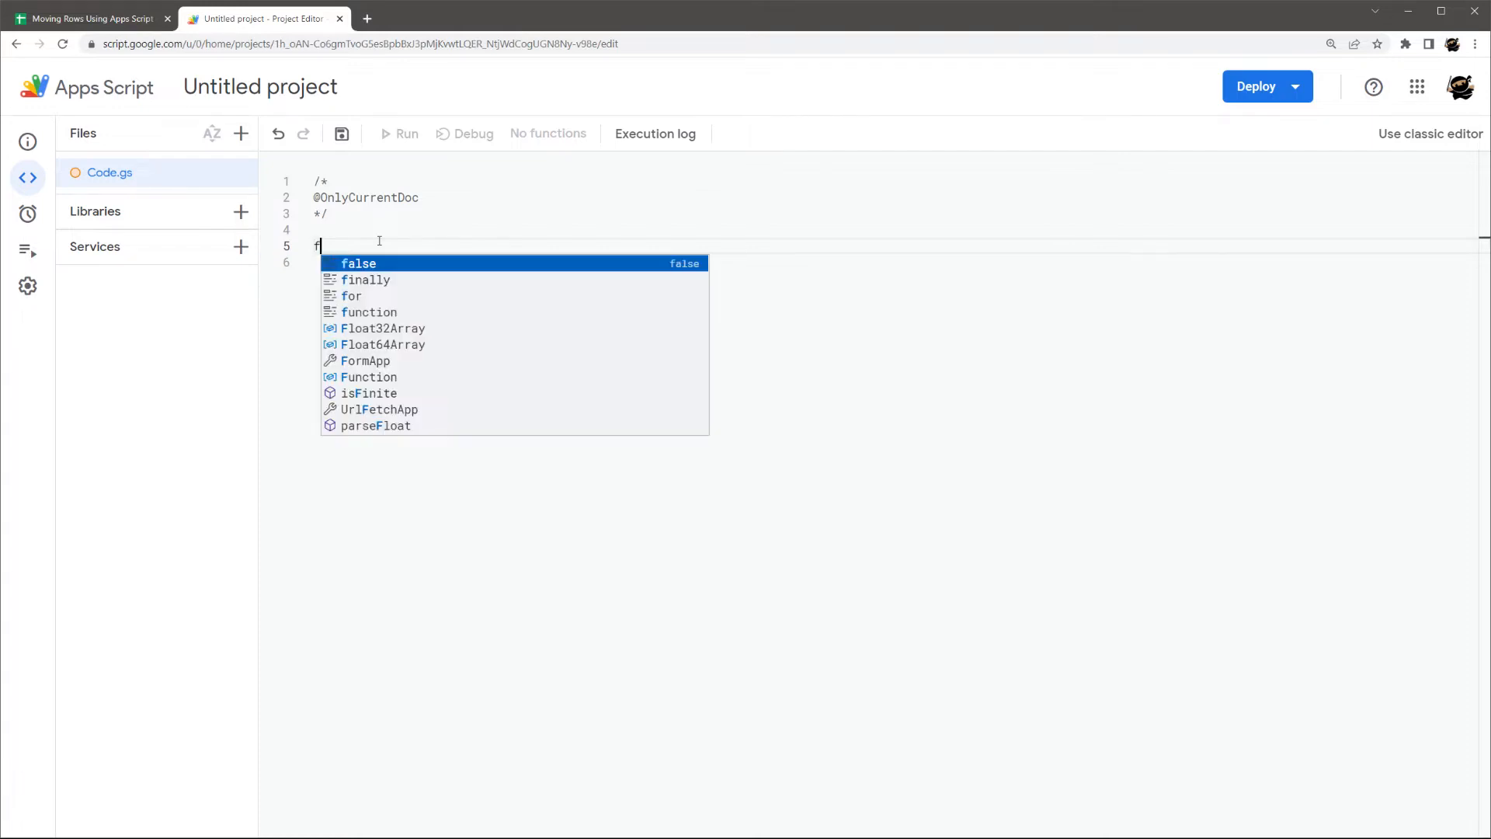
{"action": "type", "text": "unction"}
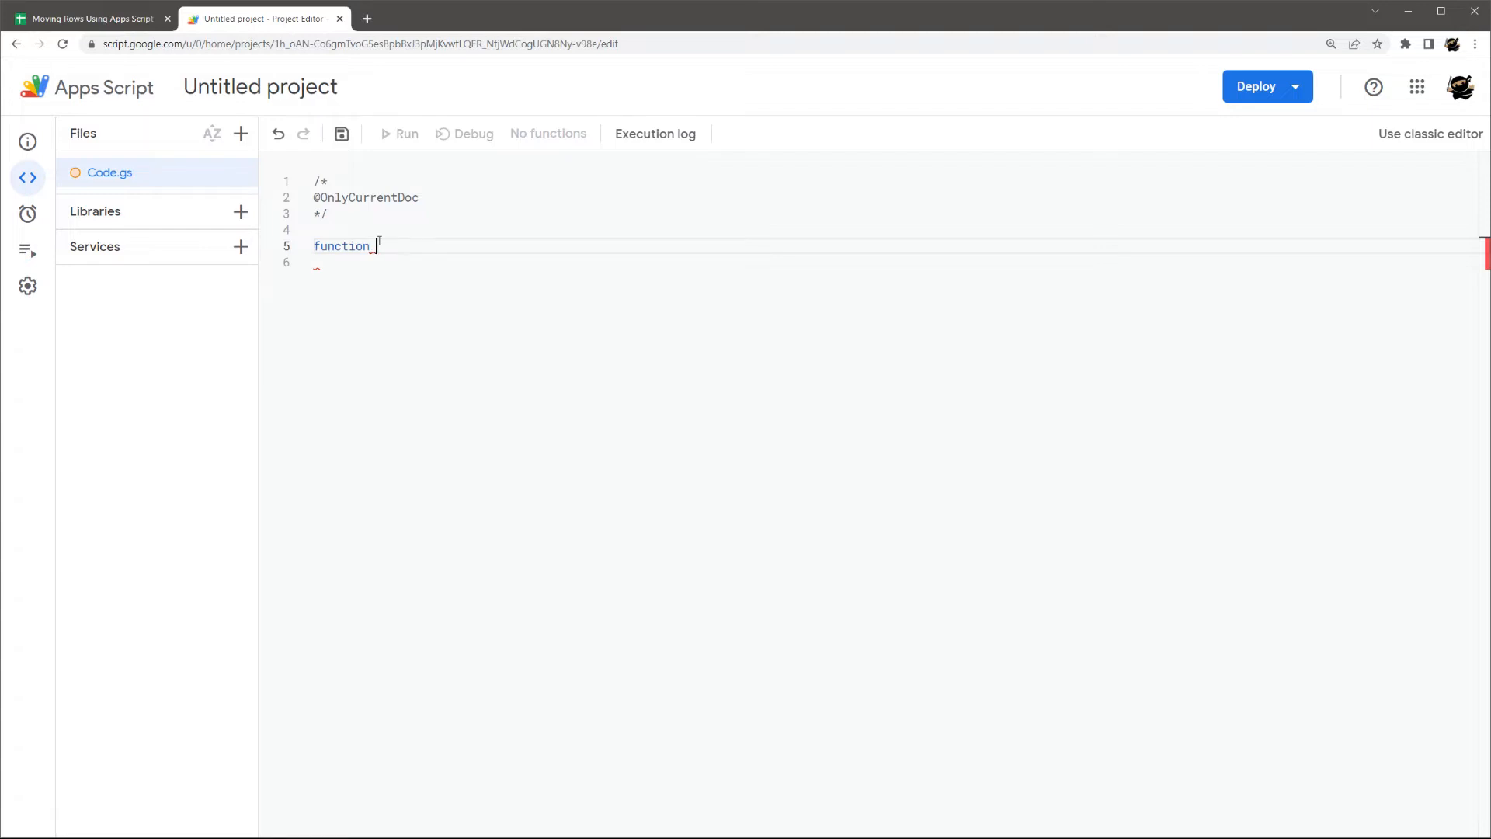
{"action": "type", "text": "onEdit()"}
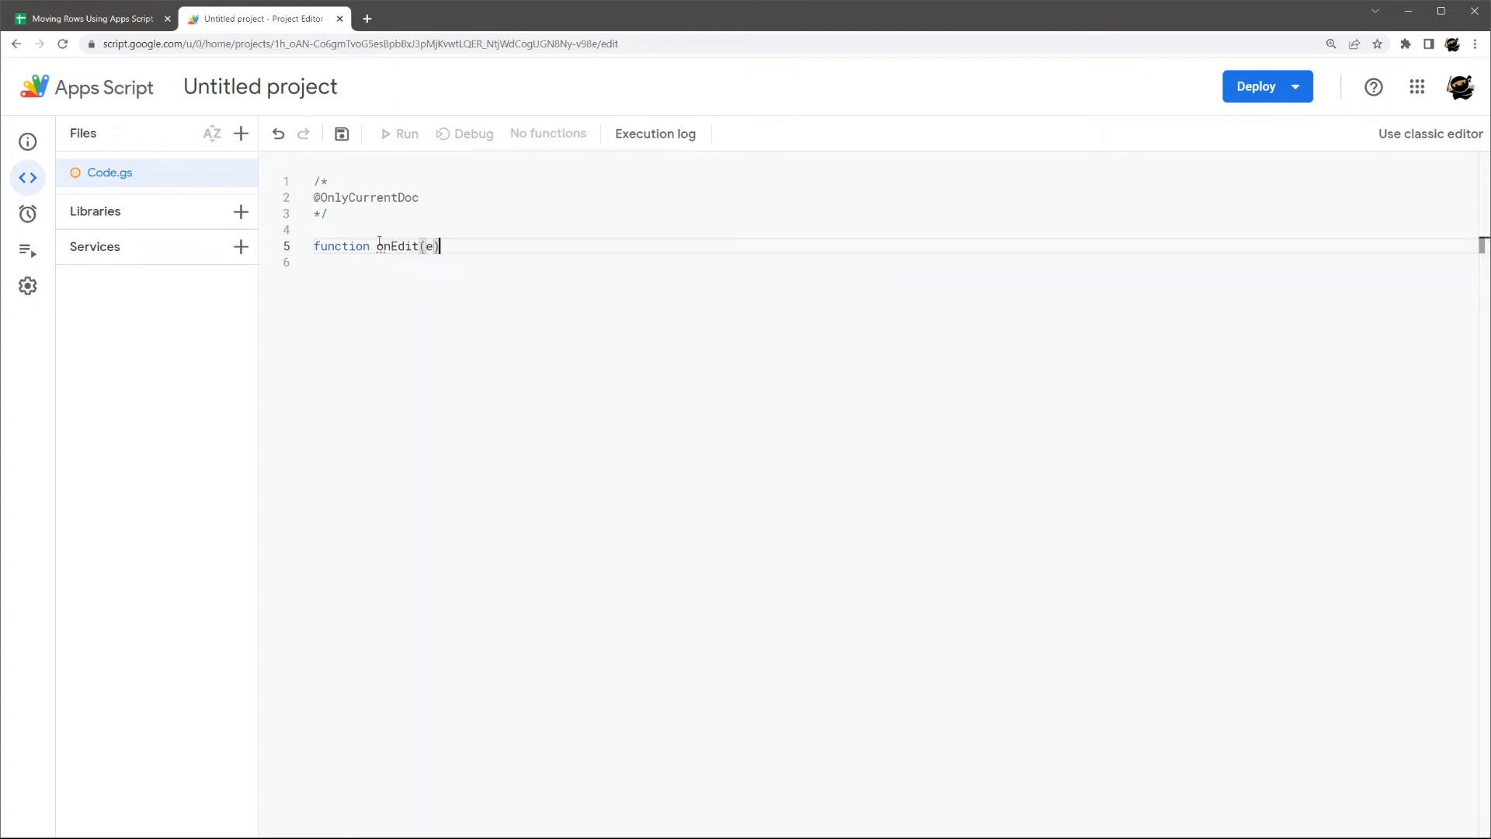
{"action": "type", "text": "{"}
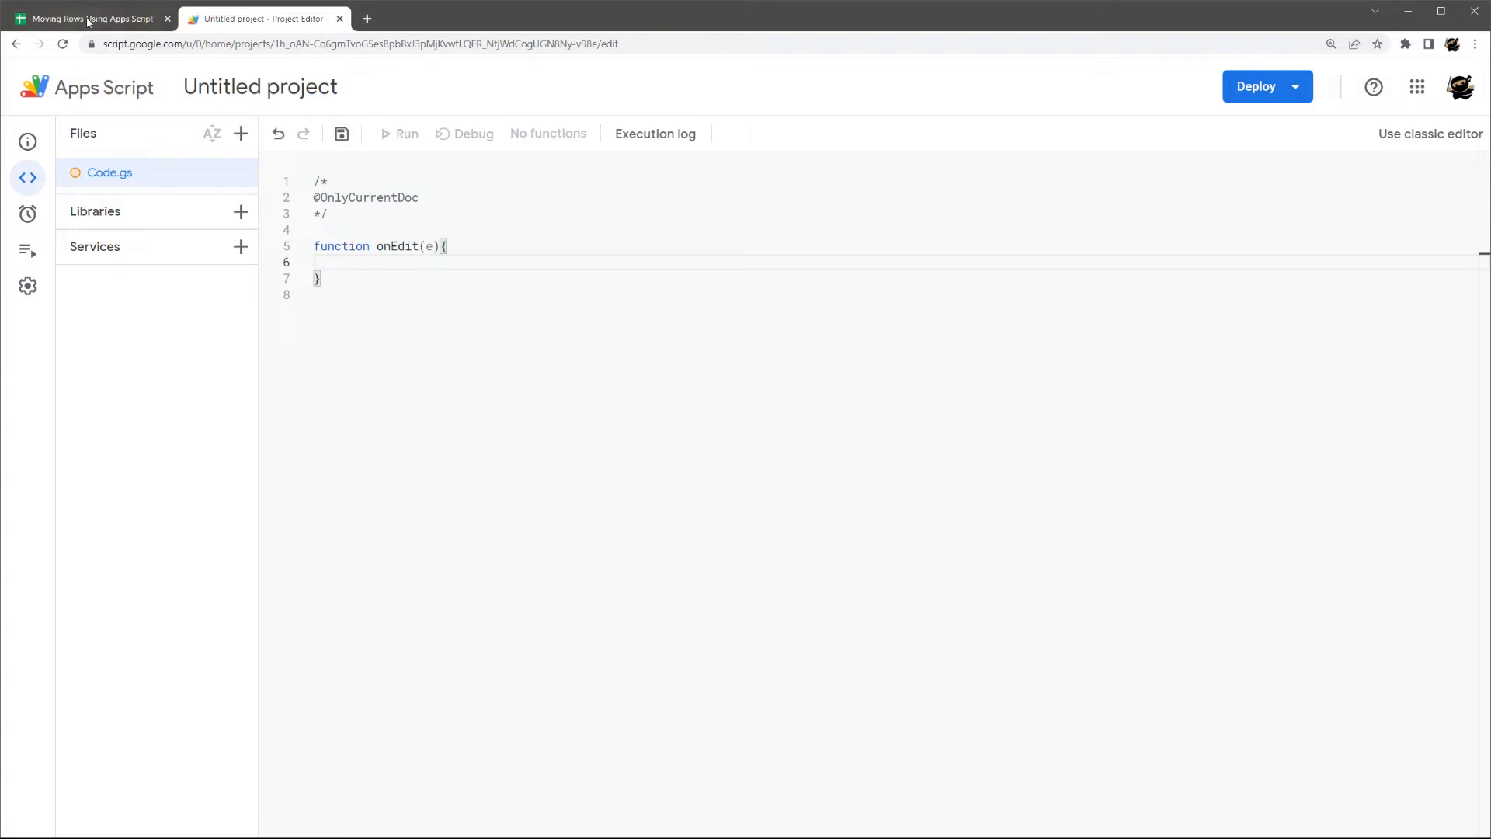
{"action": "left_click", "coordinate": [90, 19]}
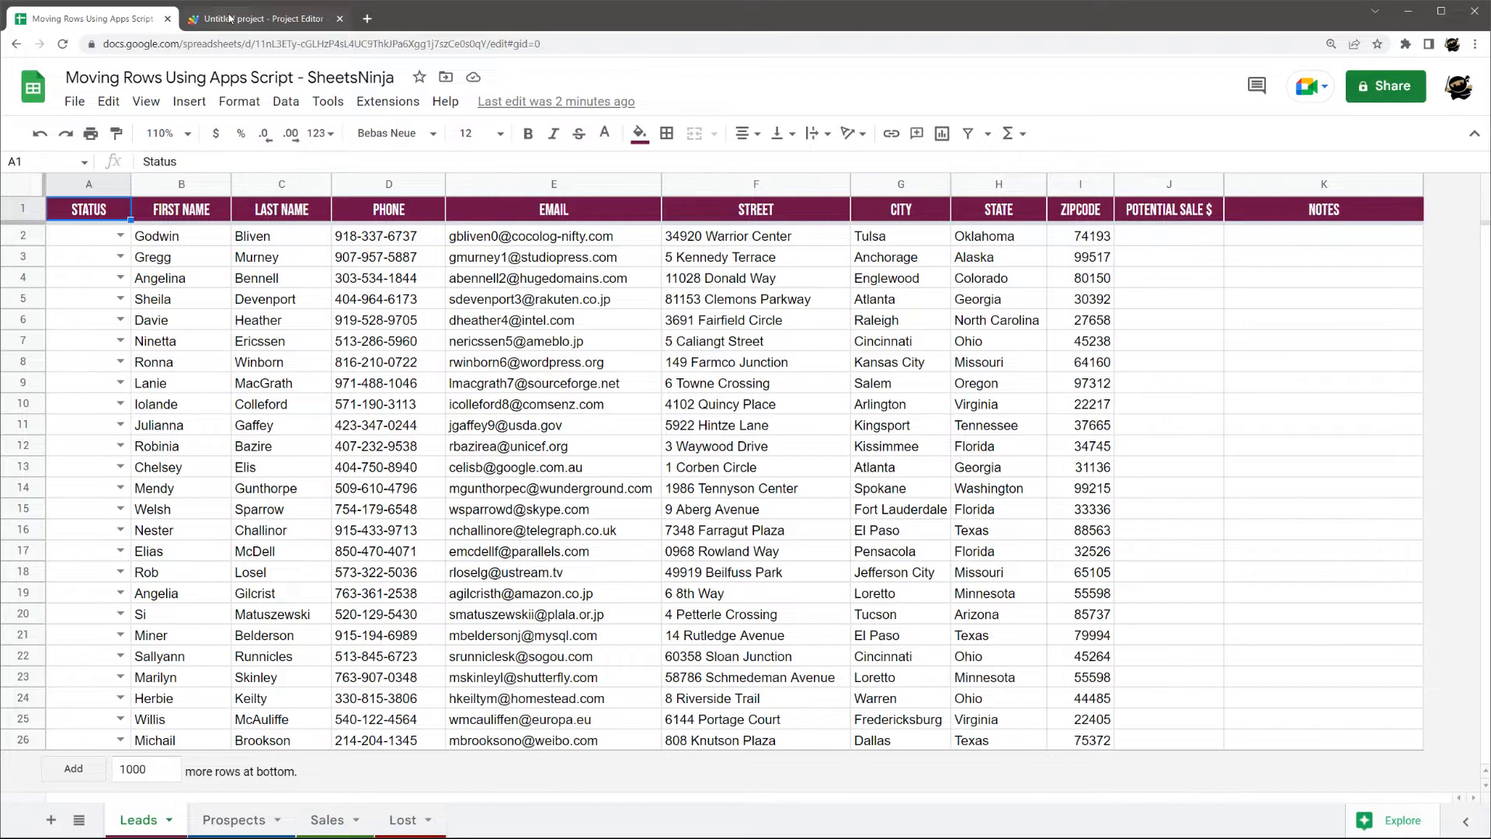
{"action": "left_click", "coordinate": [257, 19]}
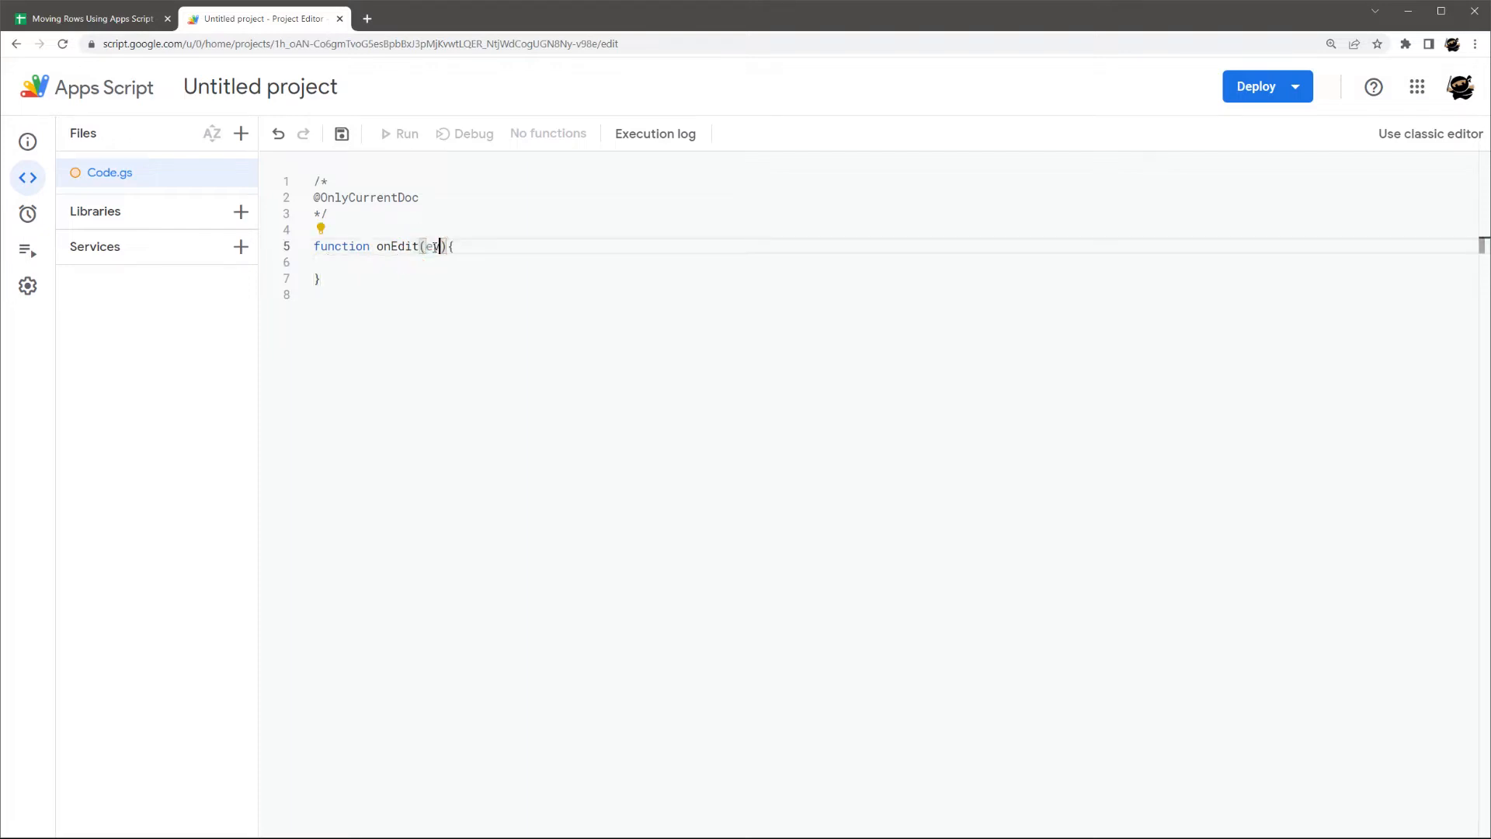
- Give onEdit the single event parameter e
{"action": "key", "text": "Backspace"}
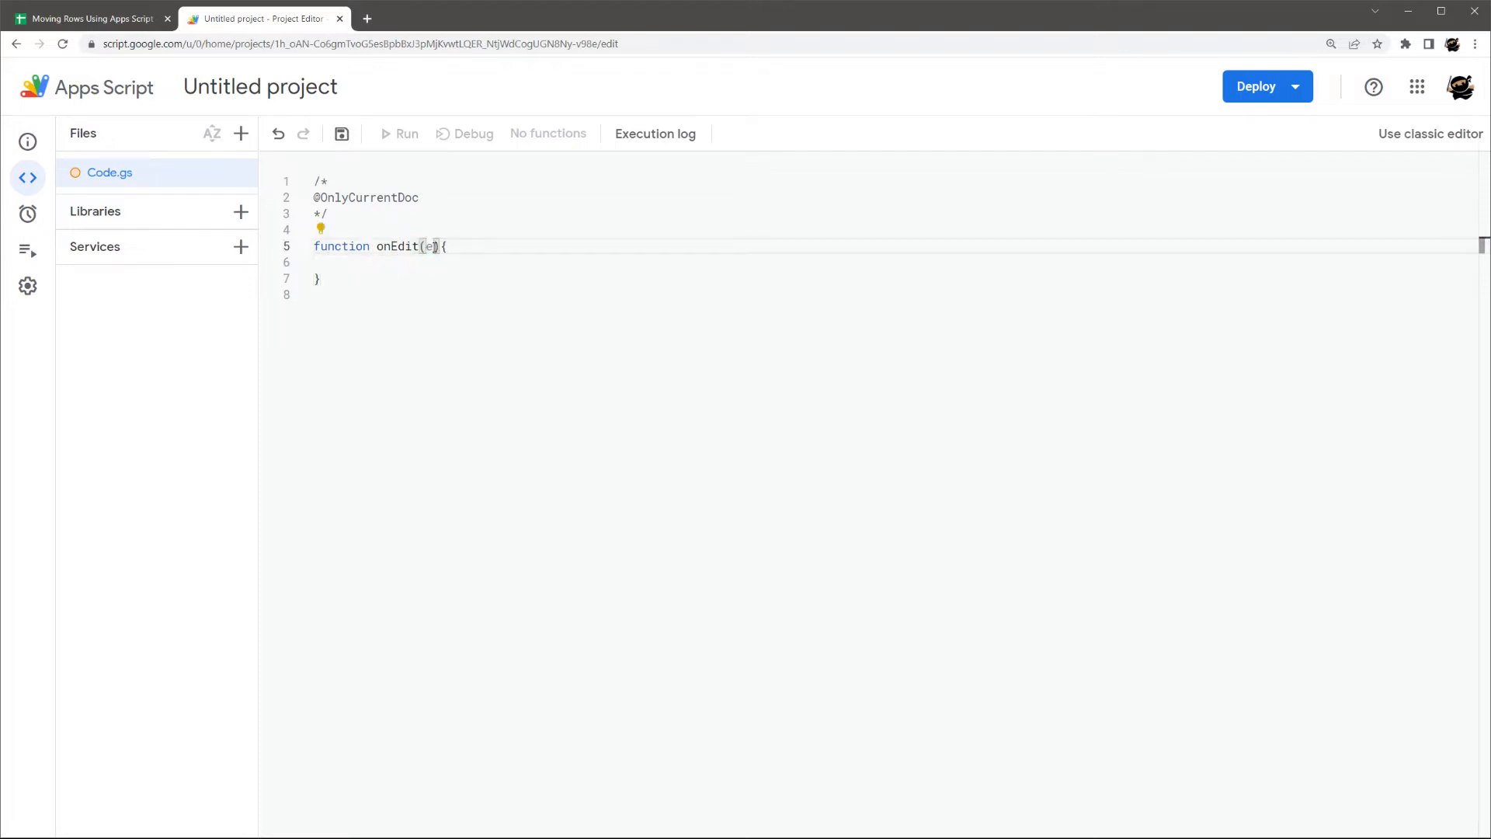
{"action": "double_click", "coordinate": [429, 247]}
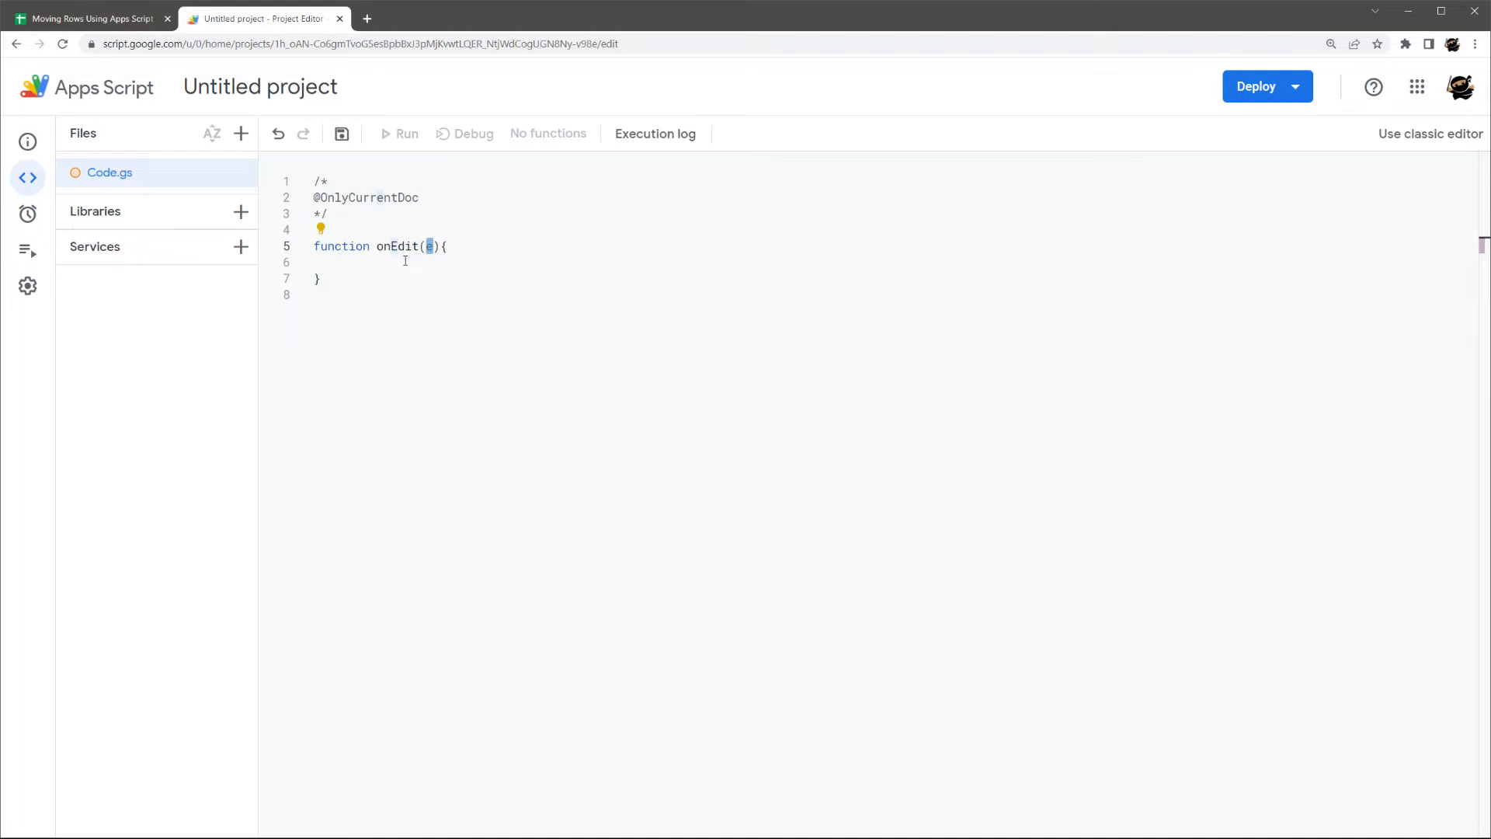
{"action": "mouse_move", "coordinate": [341, 263]}
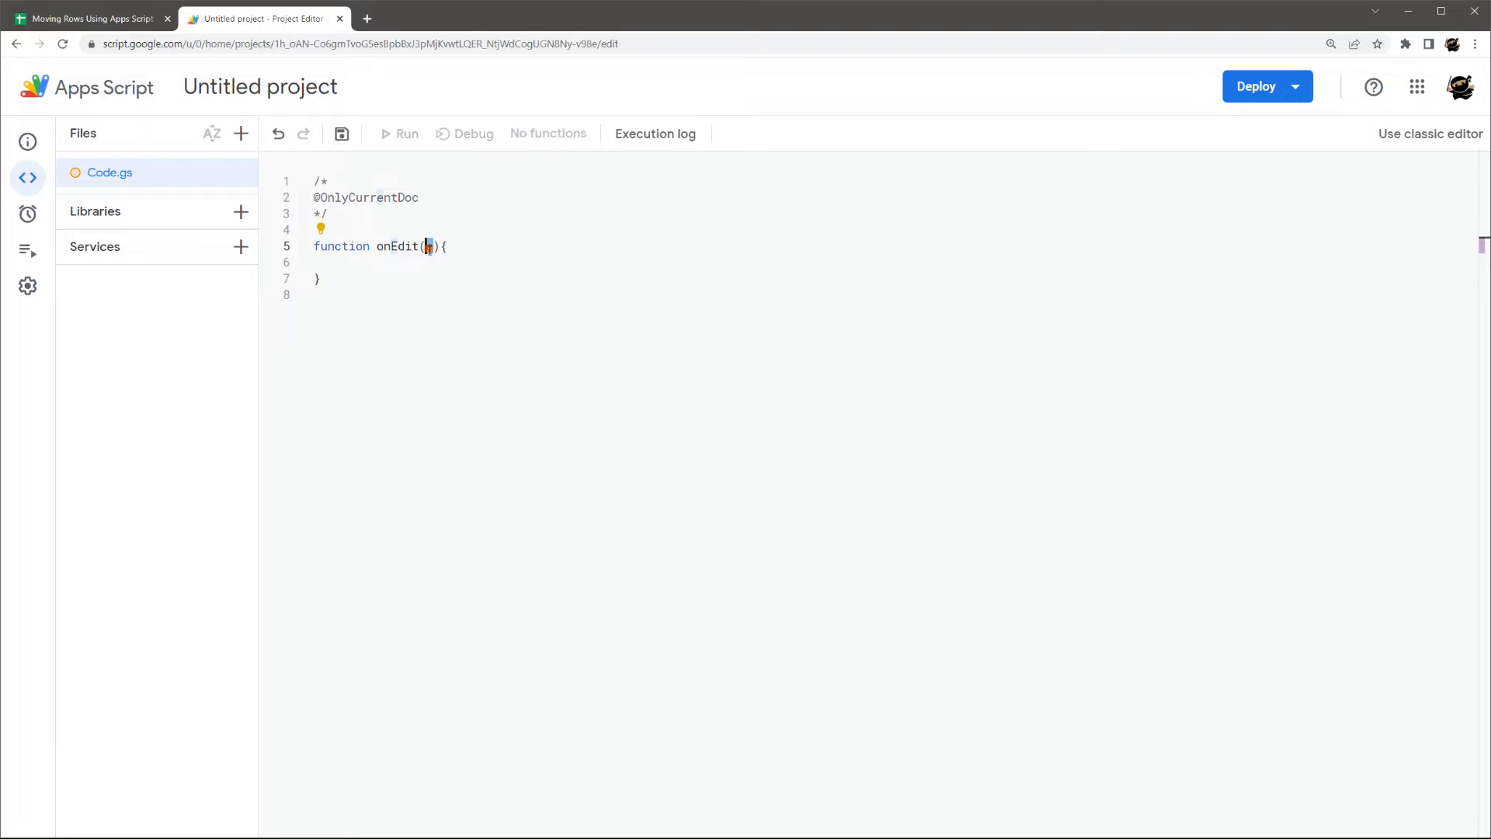
{"action": "type", "text": "e"}
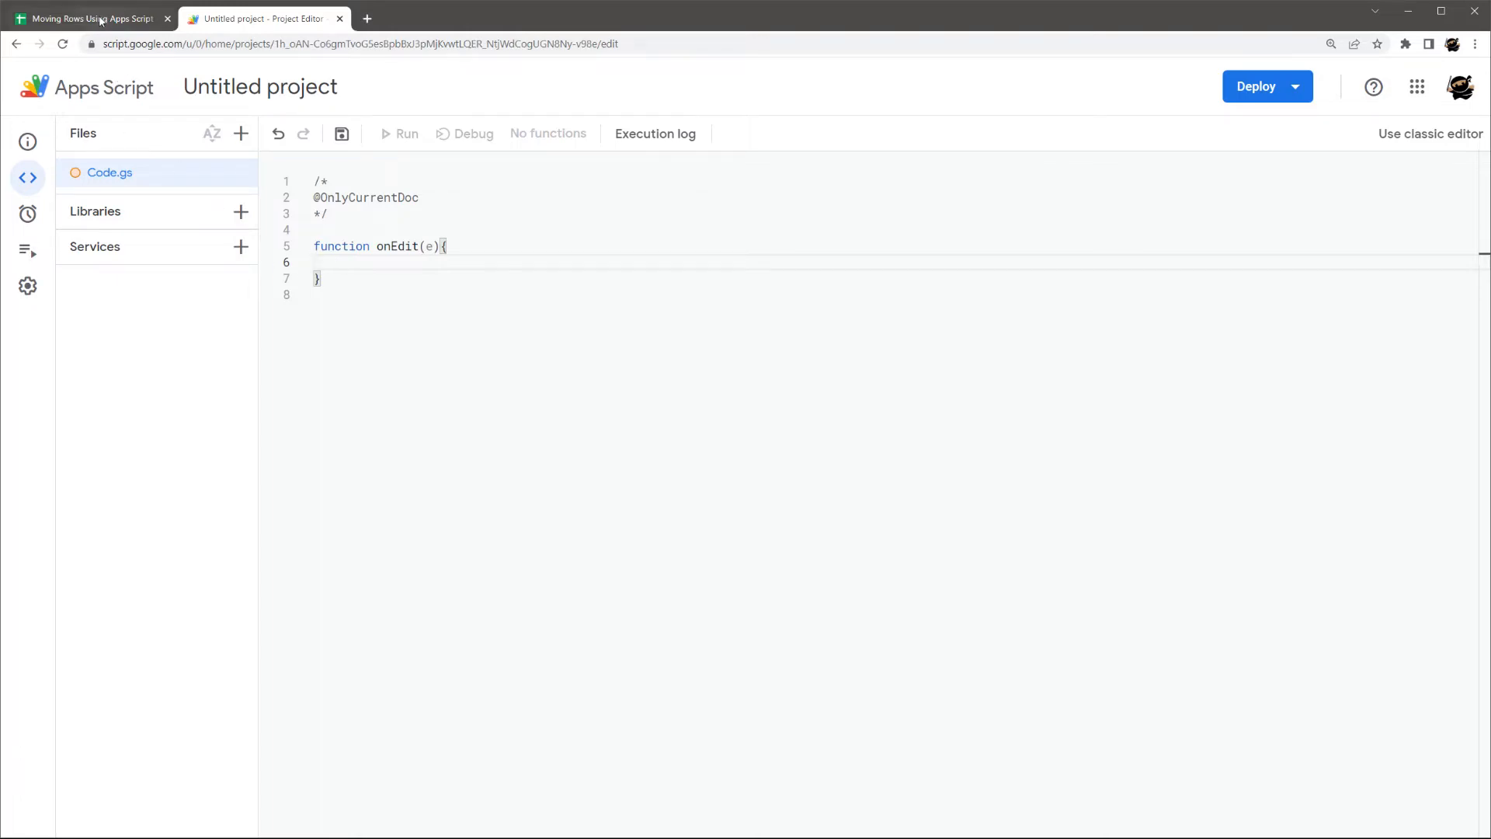
- On the Leads sheet set Godwin's Status in A2 to Prospects and review column A and B2:I2
{"action": "left_click", "coordinate": [89, 19]}
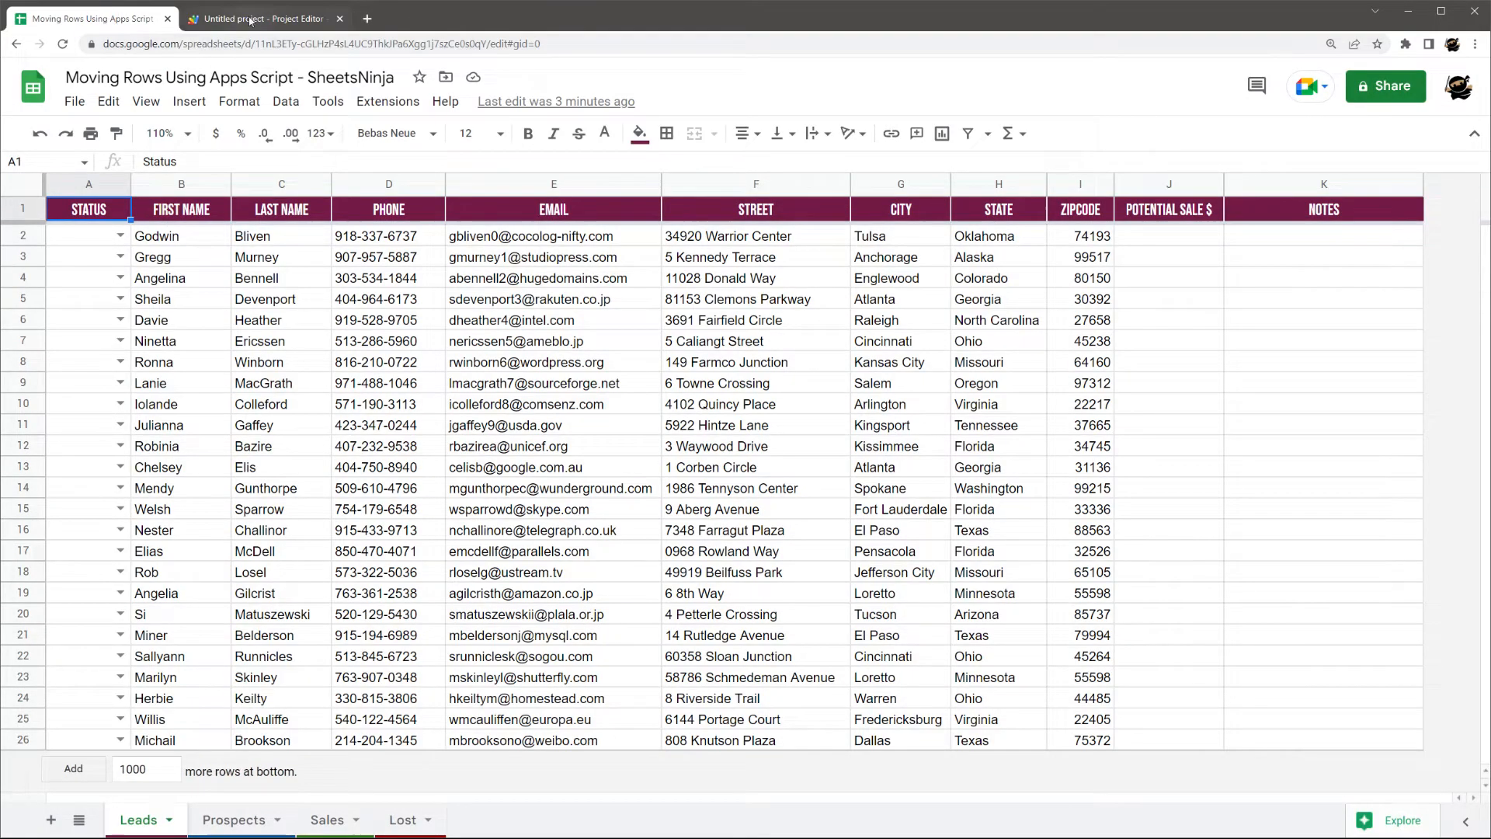
{"action": "left_click", "coordinate": [264, 19]}
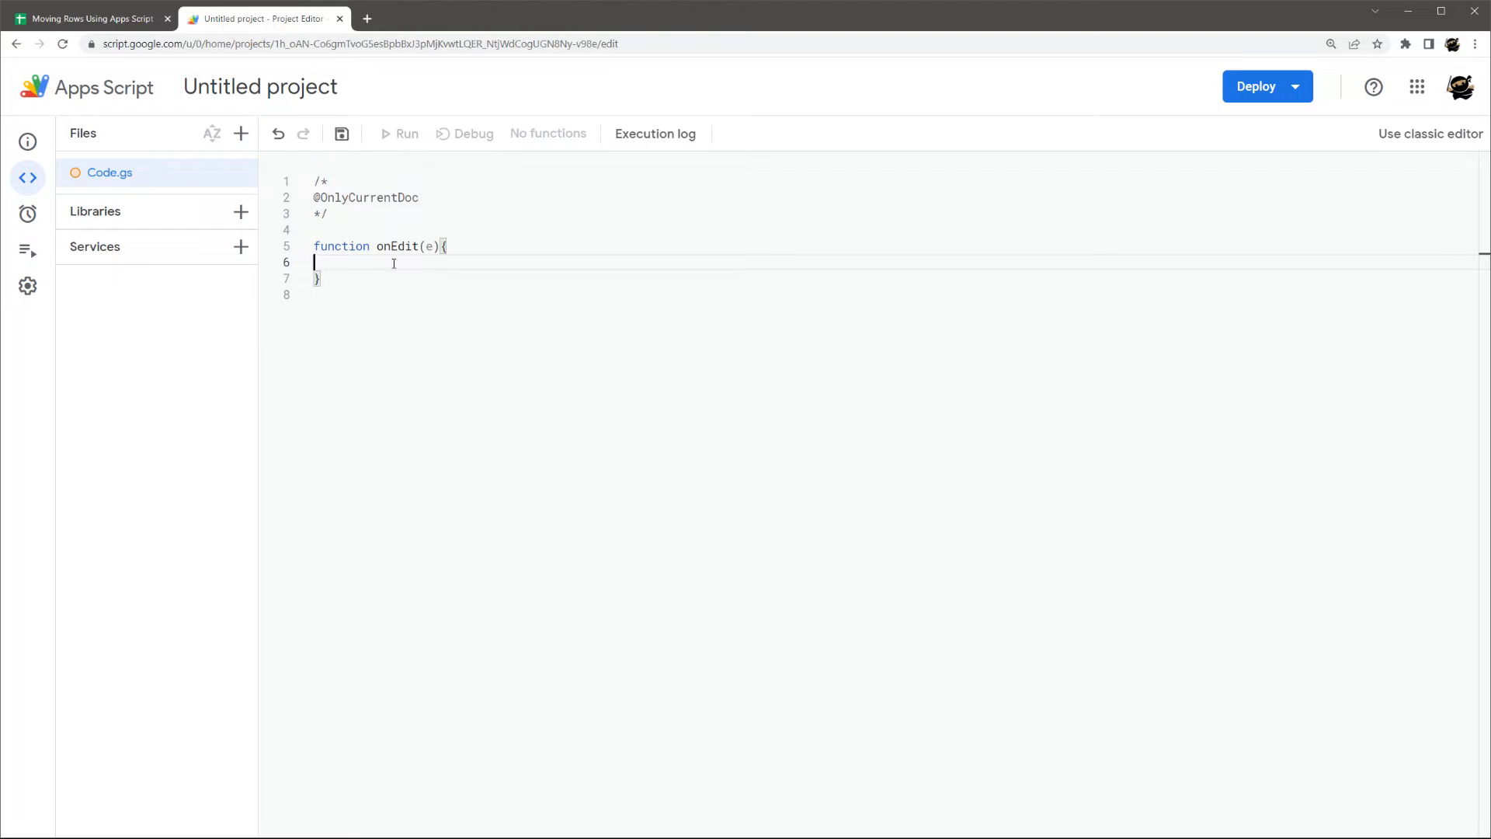
{"action": "left_click", "coordinate": [90, 18]}
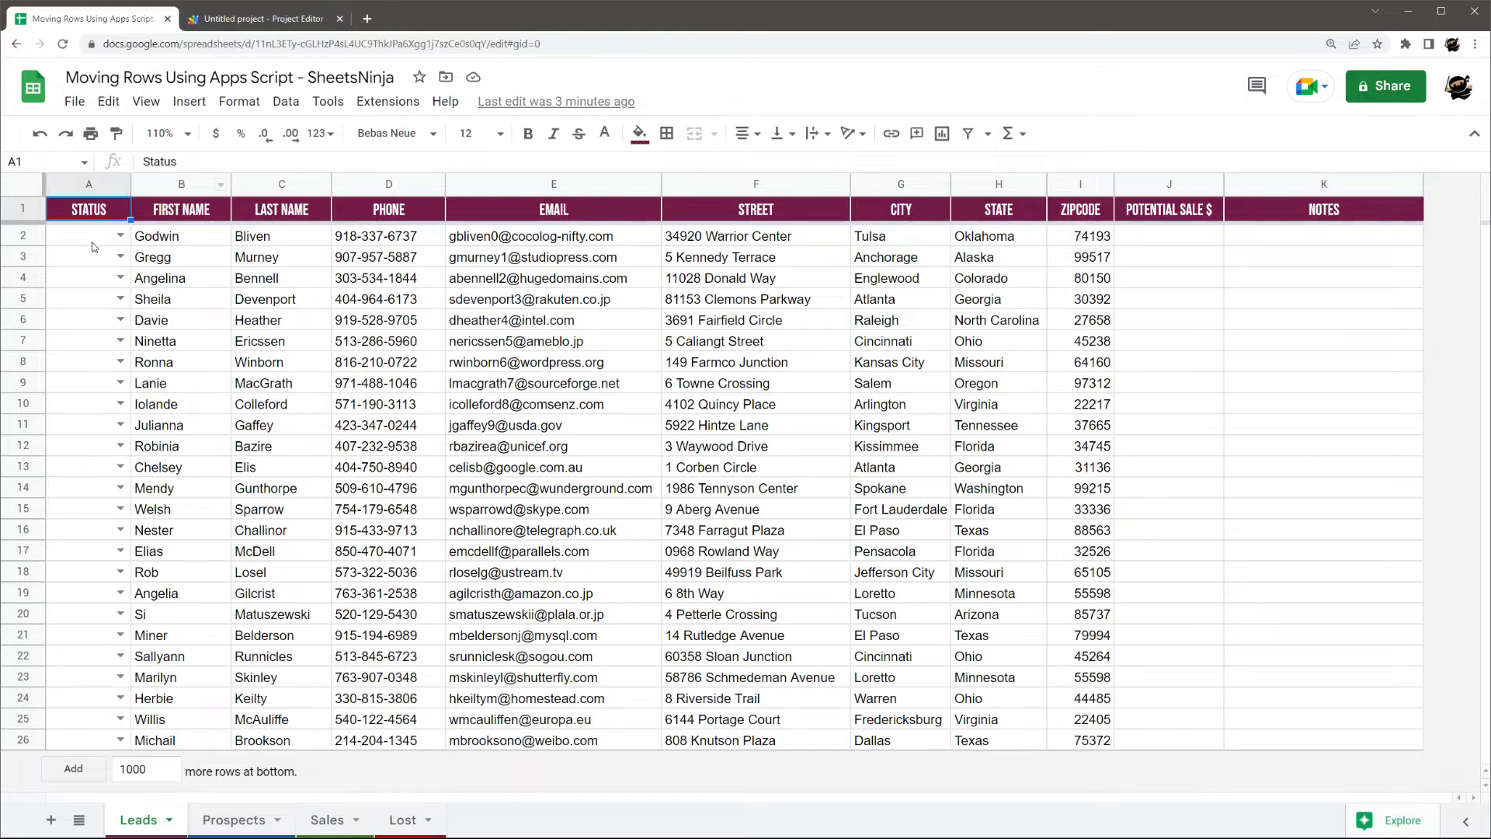
{"action": "mouse_move", "coordinate": [283, 396]}
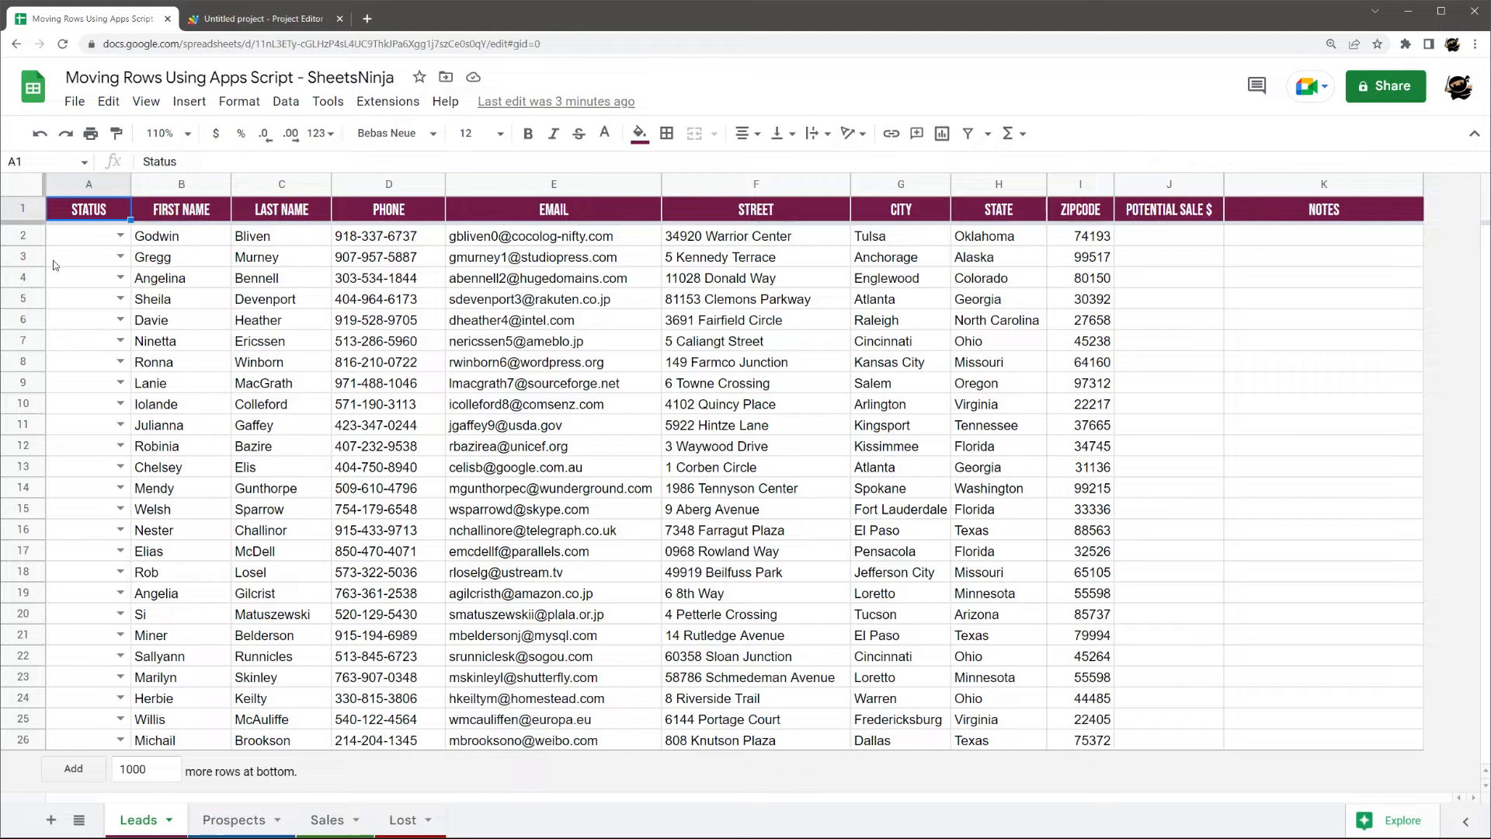
{"action": "left_click", "coordinate": [89, 235]}
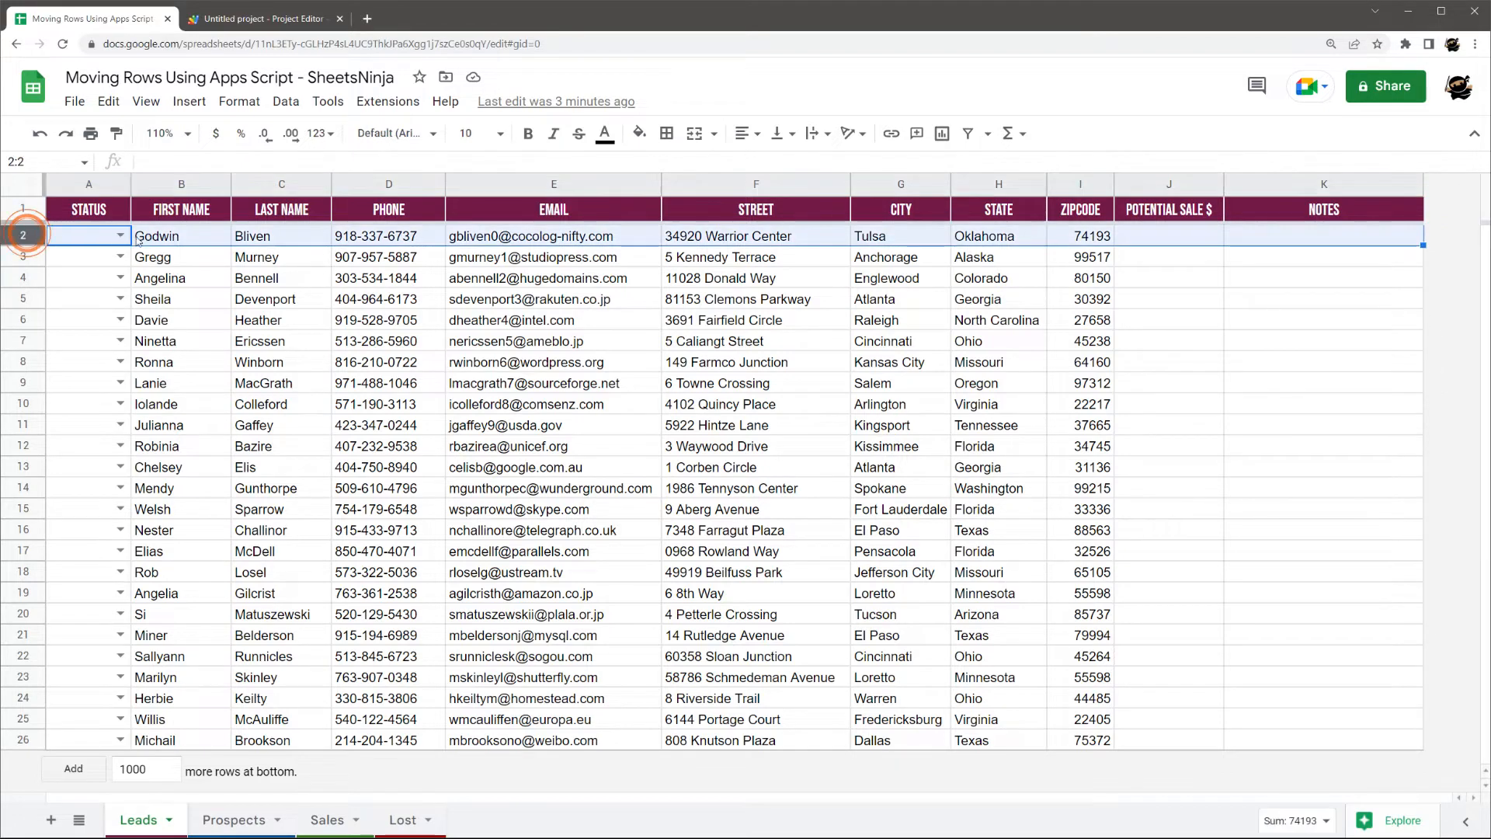
{"action": "left_click", "coordinate": [118, 235]}
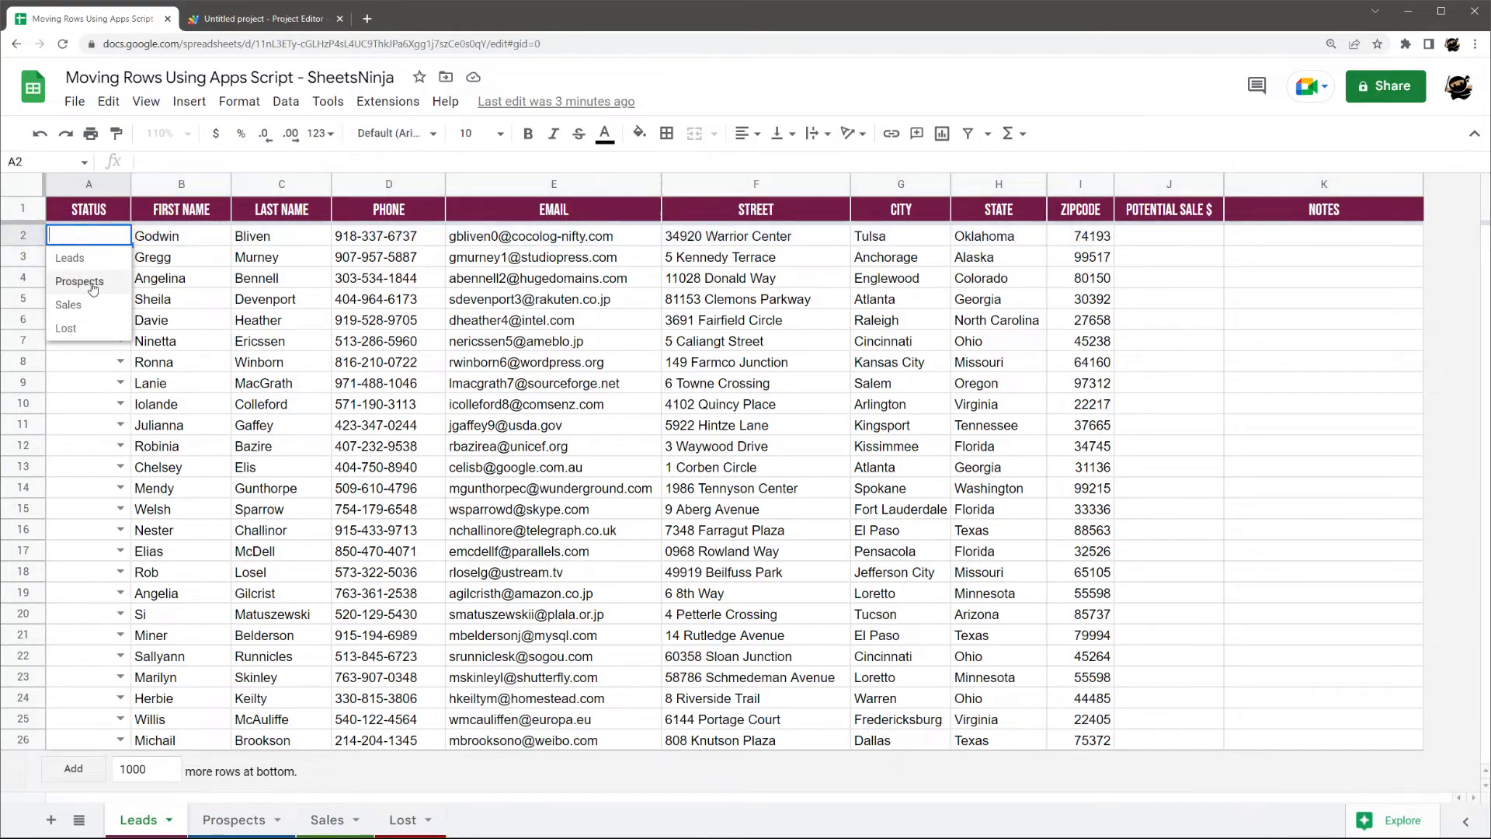
{"action": "left_click", "coordinate": [80, 281]}
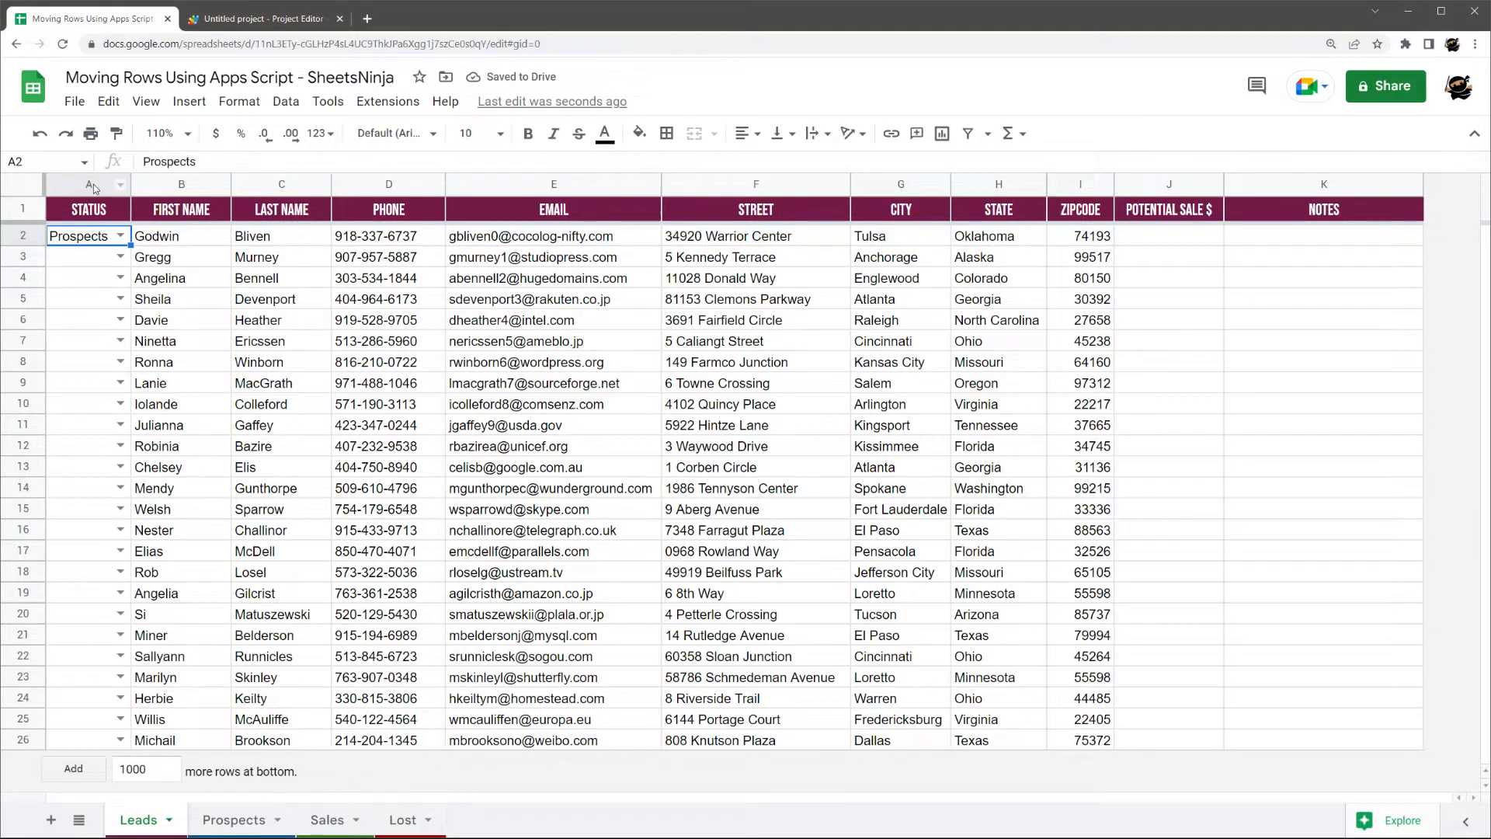
{"action": "left_click", "coordinate": [87, 184]}
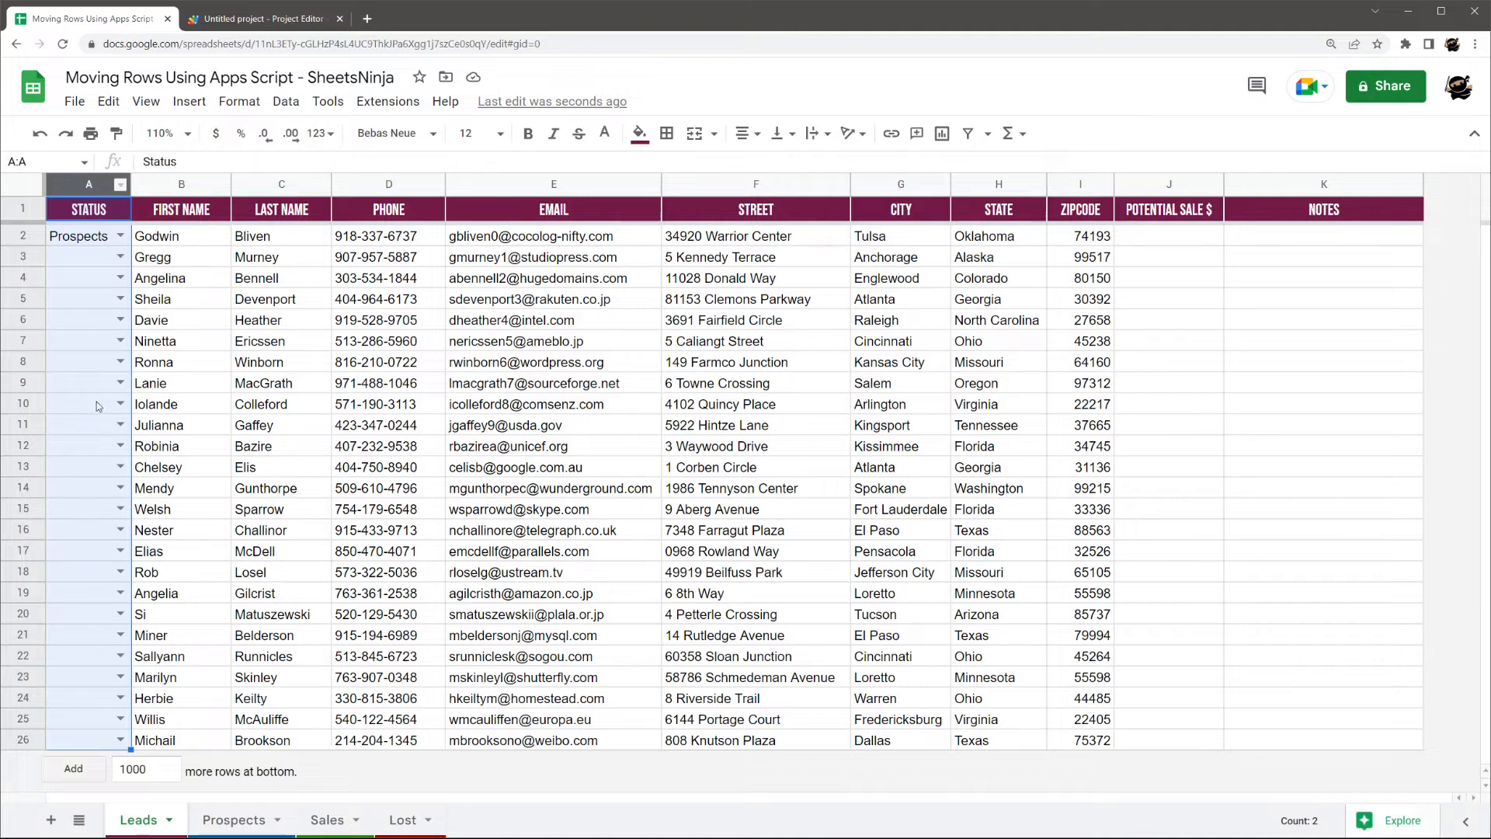
{"action": "left_click", "coordinate": [180, 236]}
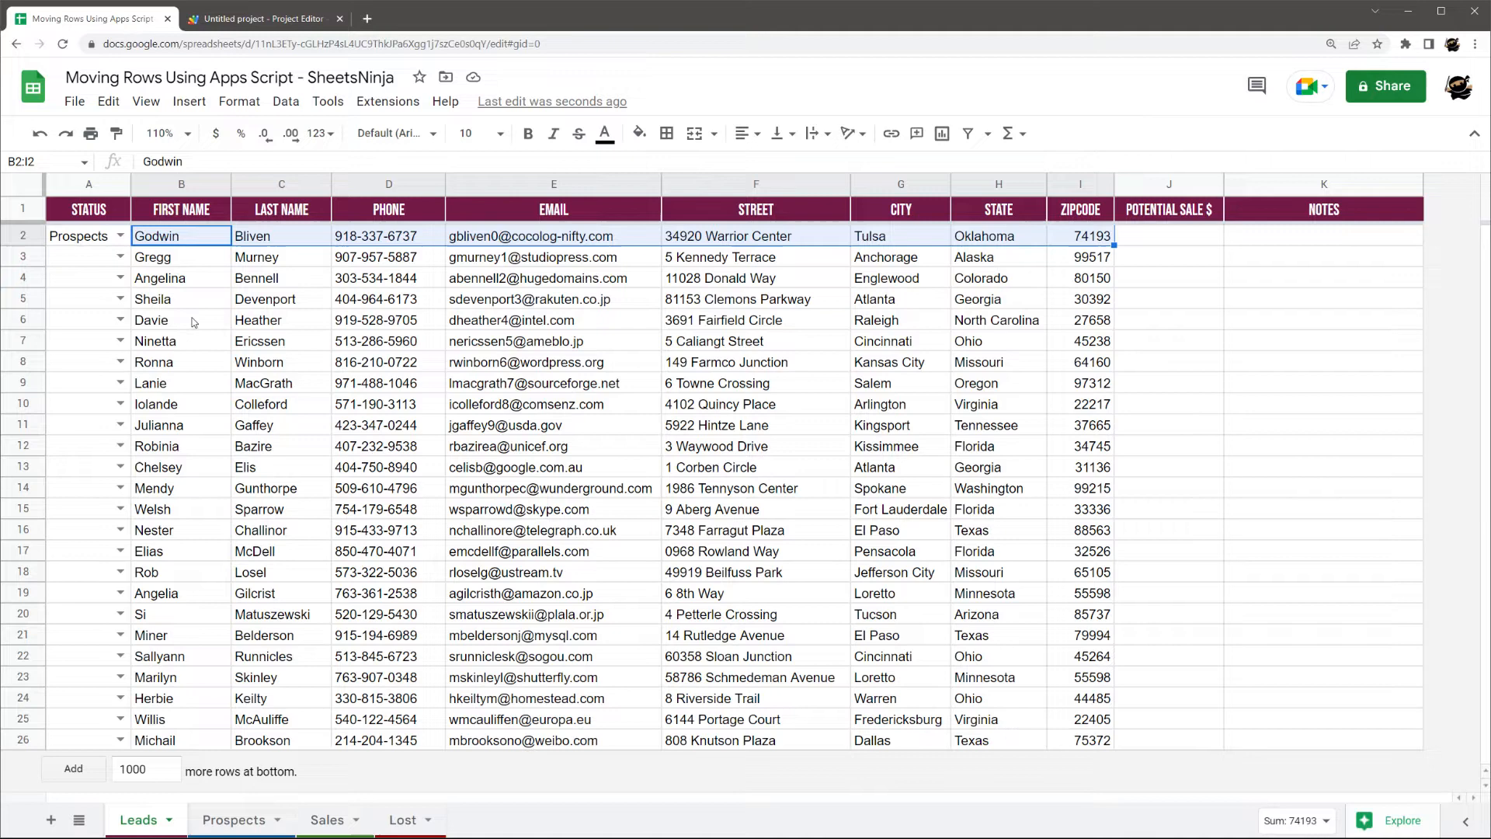
{"action": "left_click", "coordinate": [264, 18]}
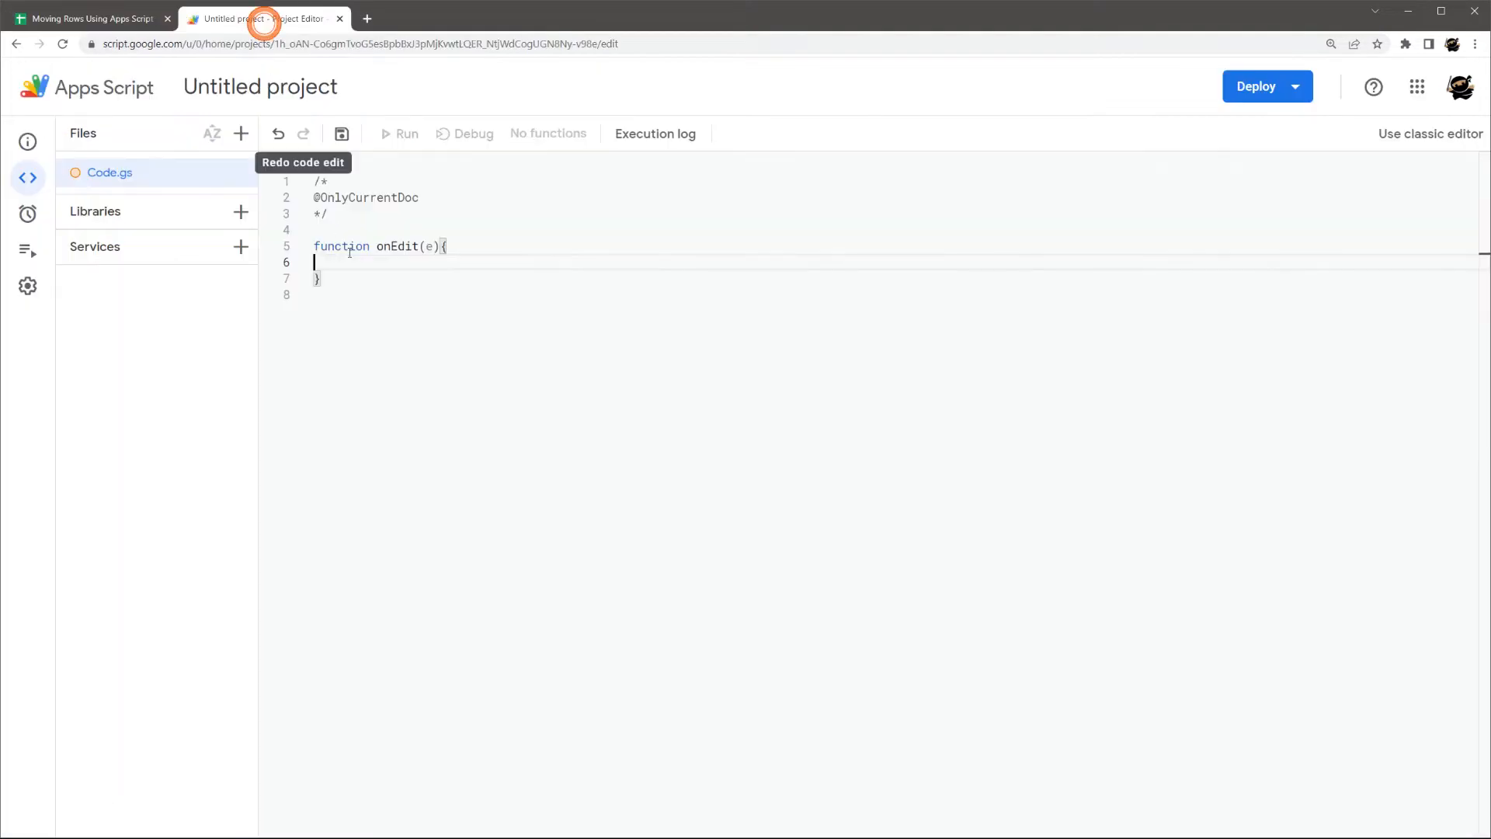
- Declare let range = e.range and let col = range.getColumn() inside onEdit
{"action": "key", "text": "enter"}
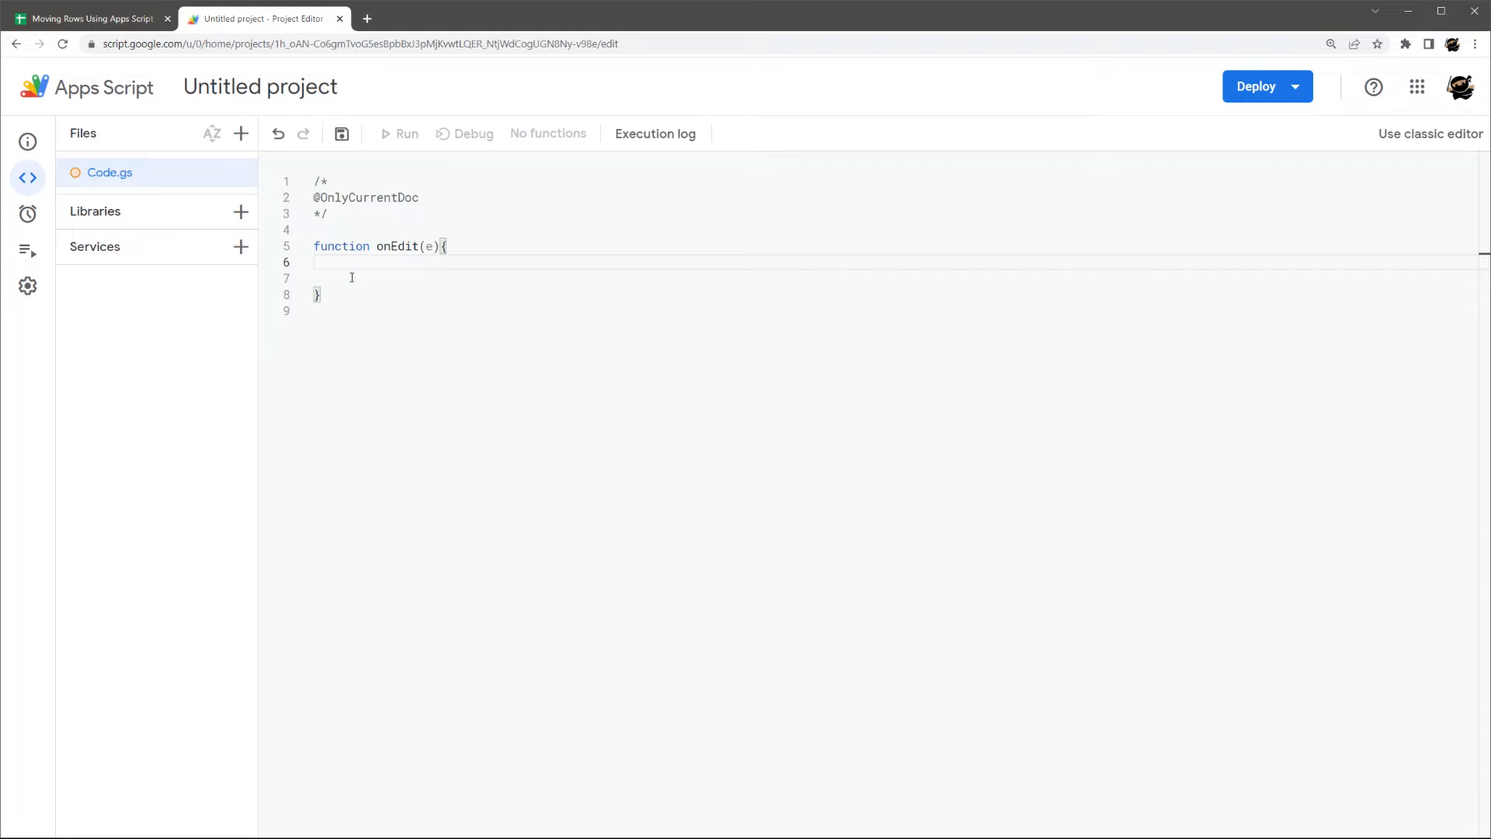
{"action": "mouse_move", "coordinate": [90, 19]}
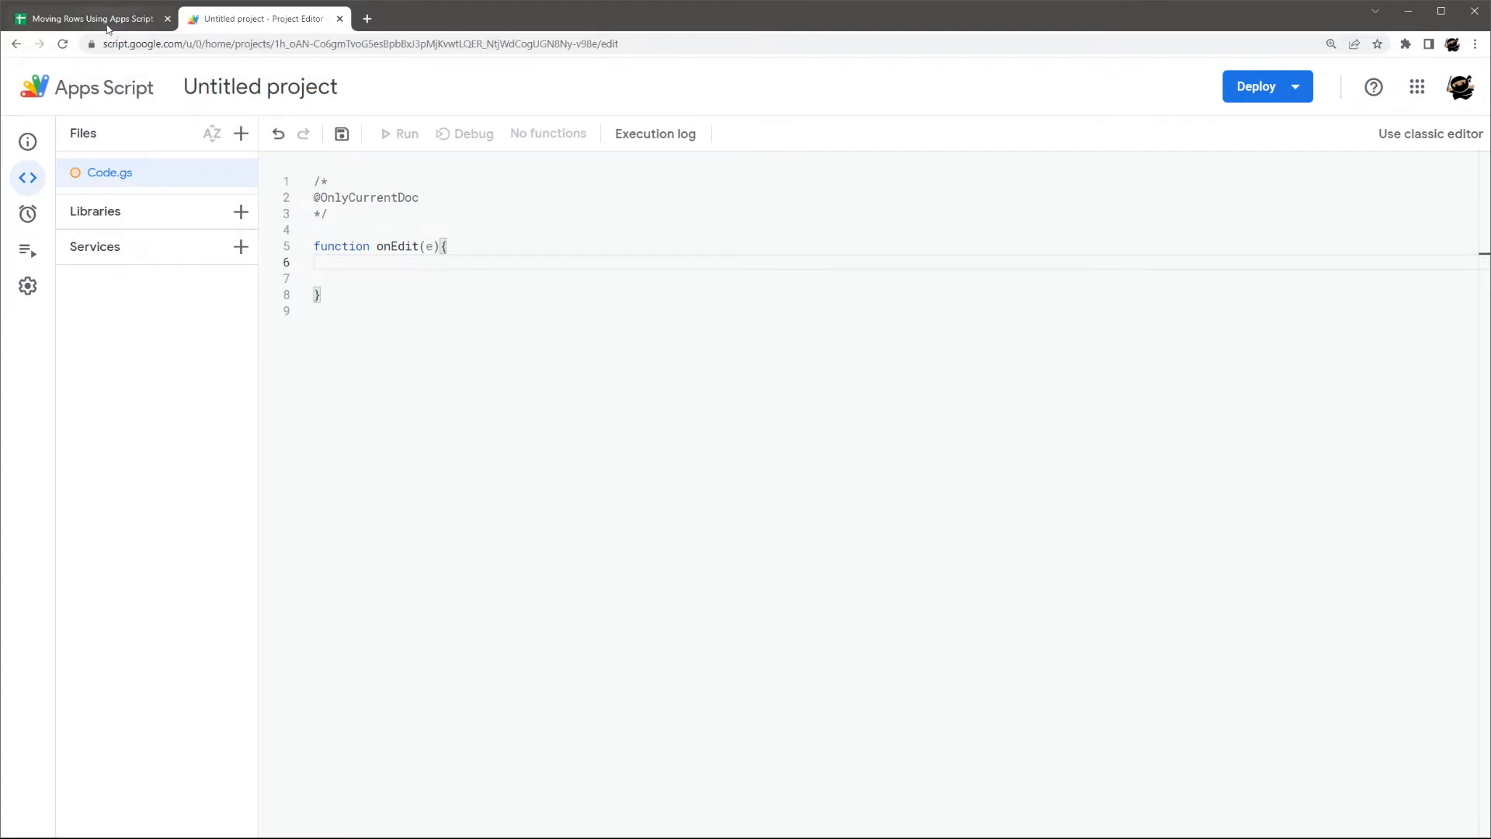
{"action": "mouse_move", "coordinate": [90, 19]}
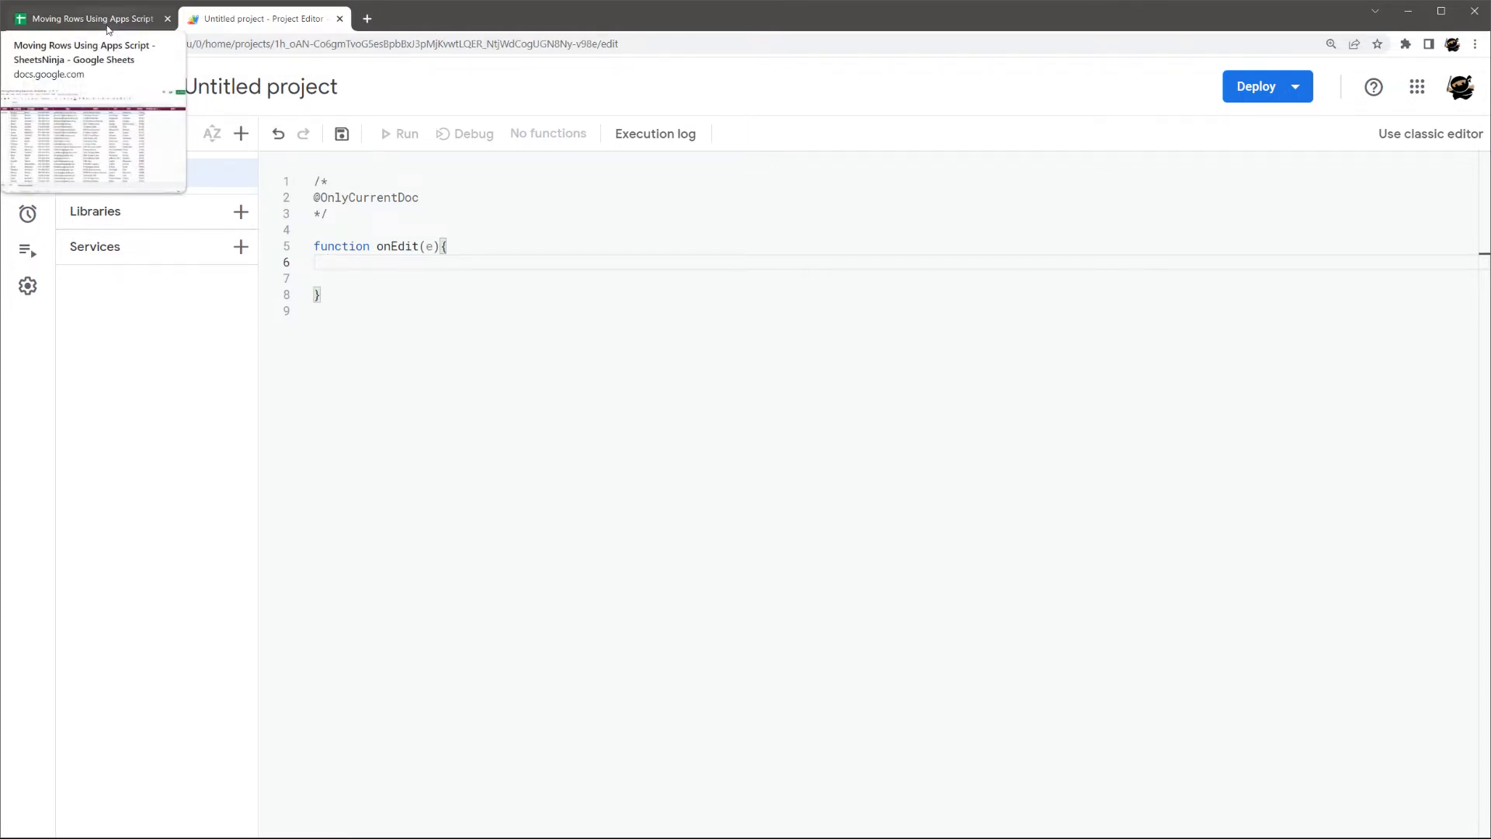
{"action": "type", "text": "let"}
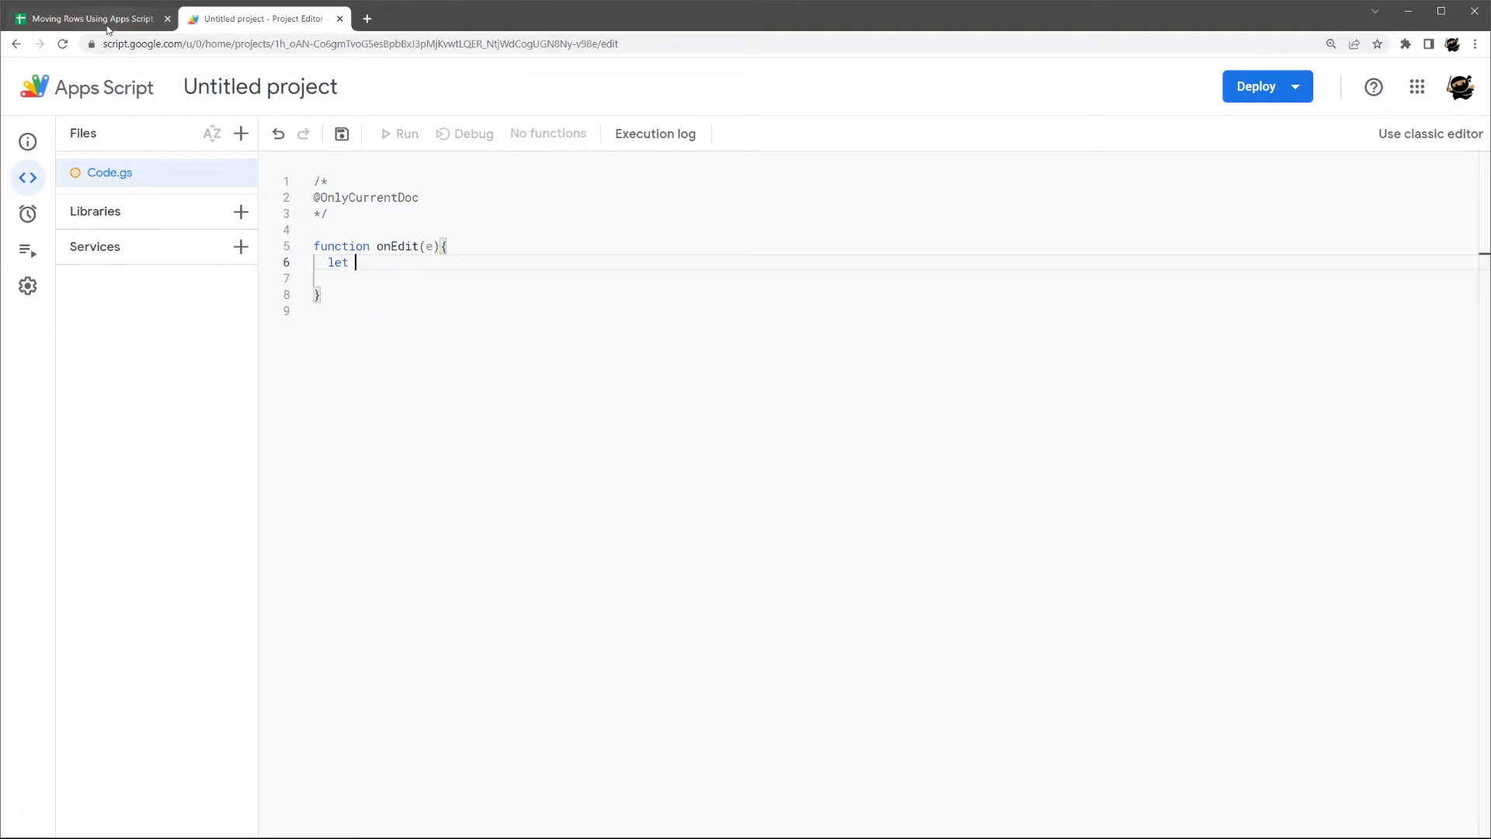
{"action": "type", "text": "range = e.r"}
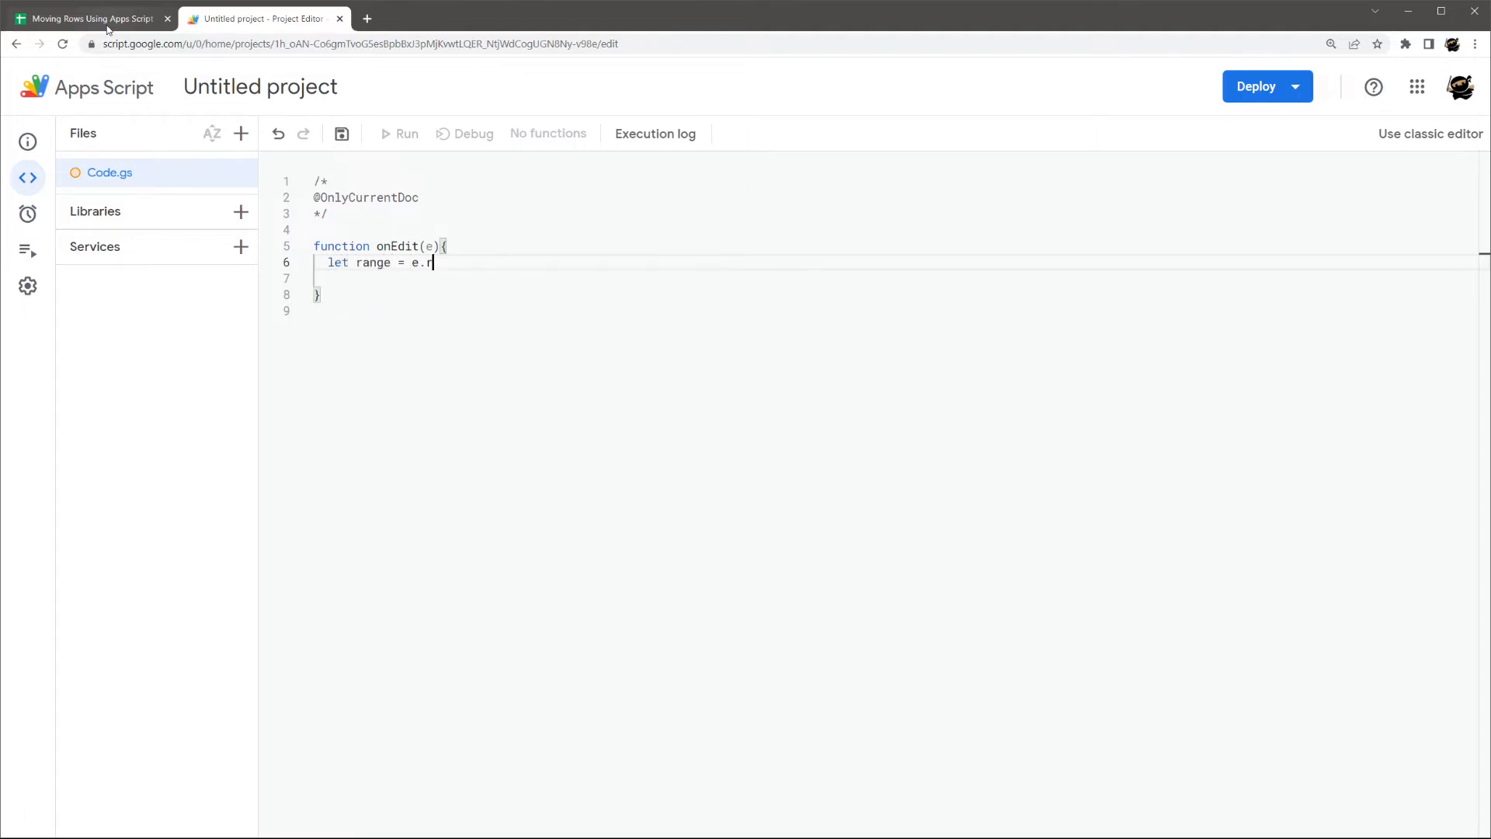
{"action": "type", "text": "ange;"}
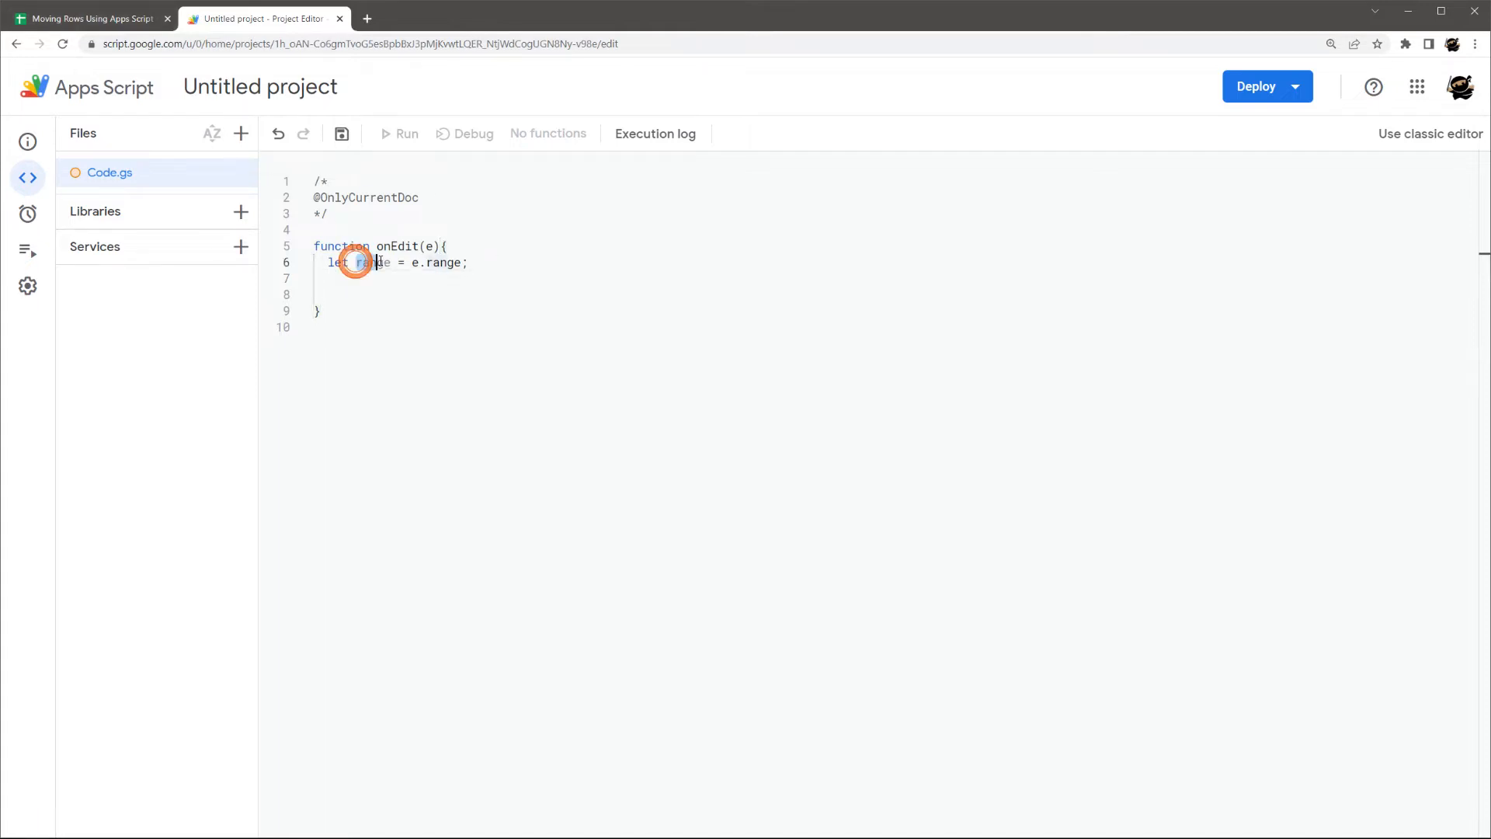
{"action": "double_click", "coordinate": [373, 263]}
{"action": "type", "text": "let"}
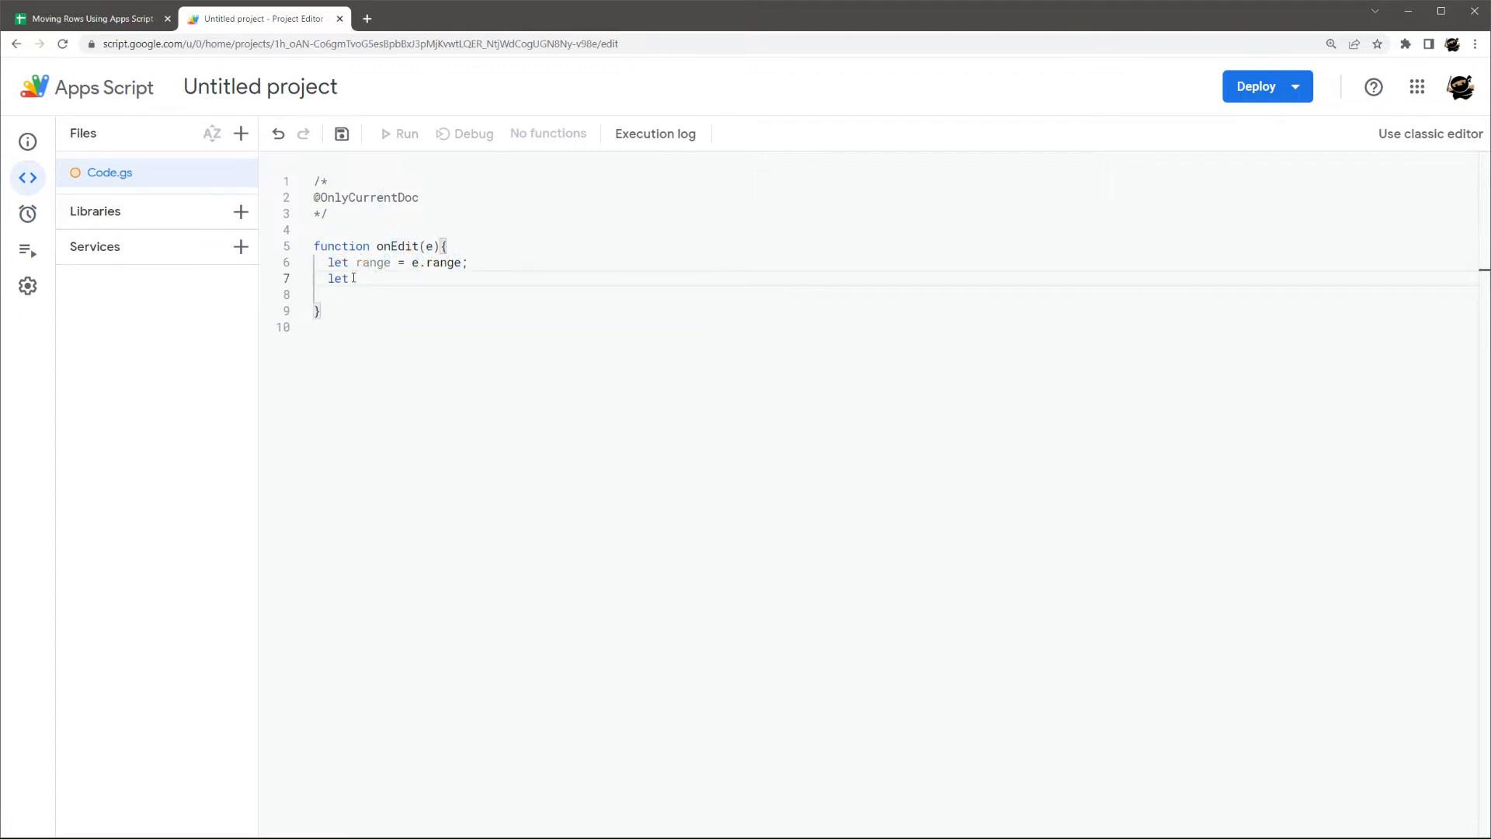
{"action": "type", "text": "col = range."}
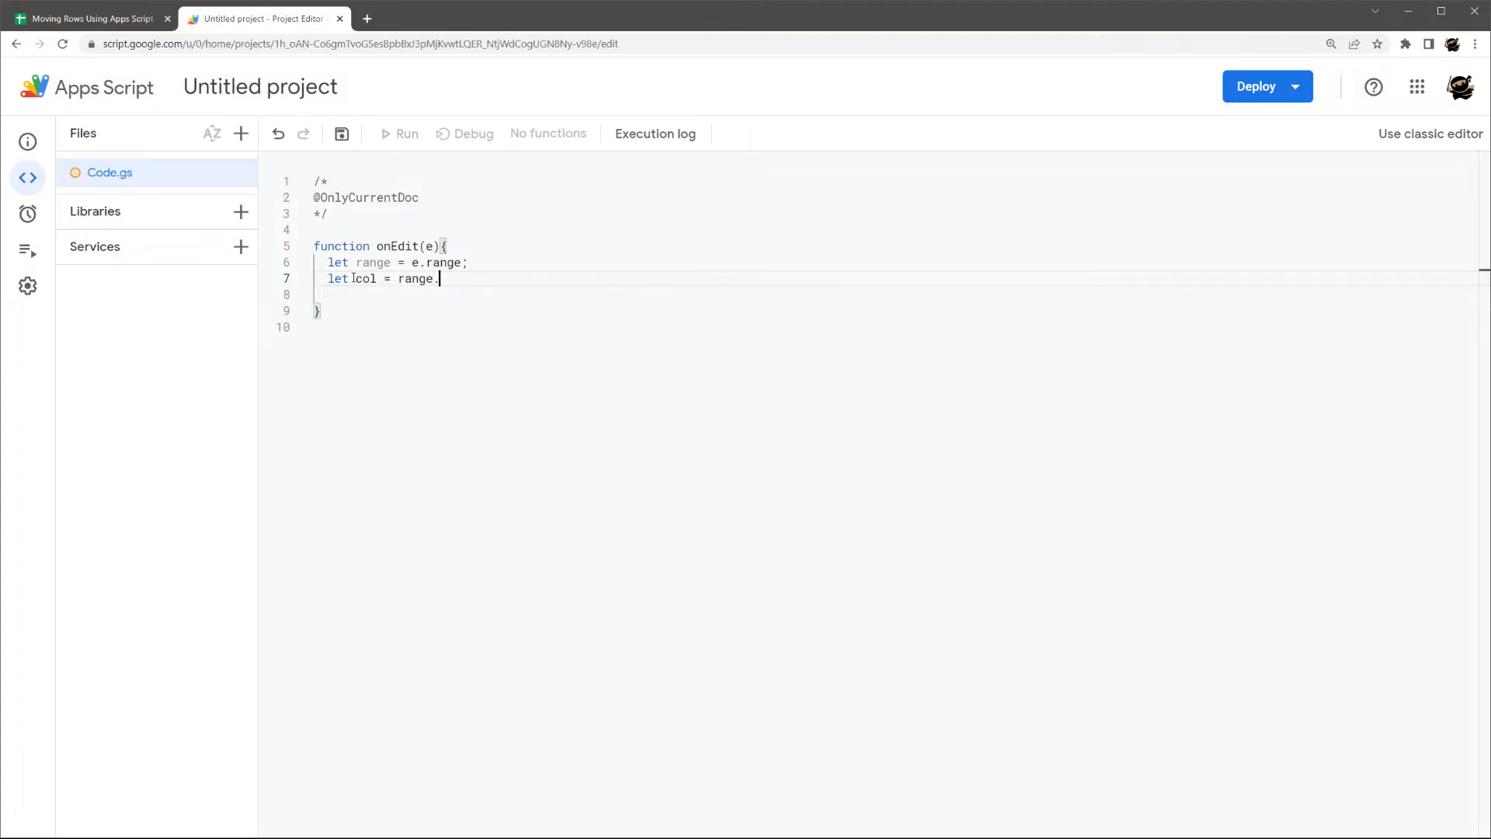
{"action": "type", "text": "getCo"}
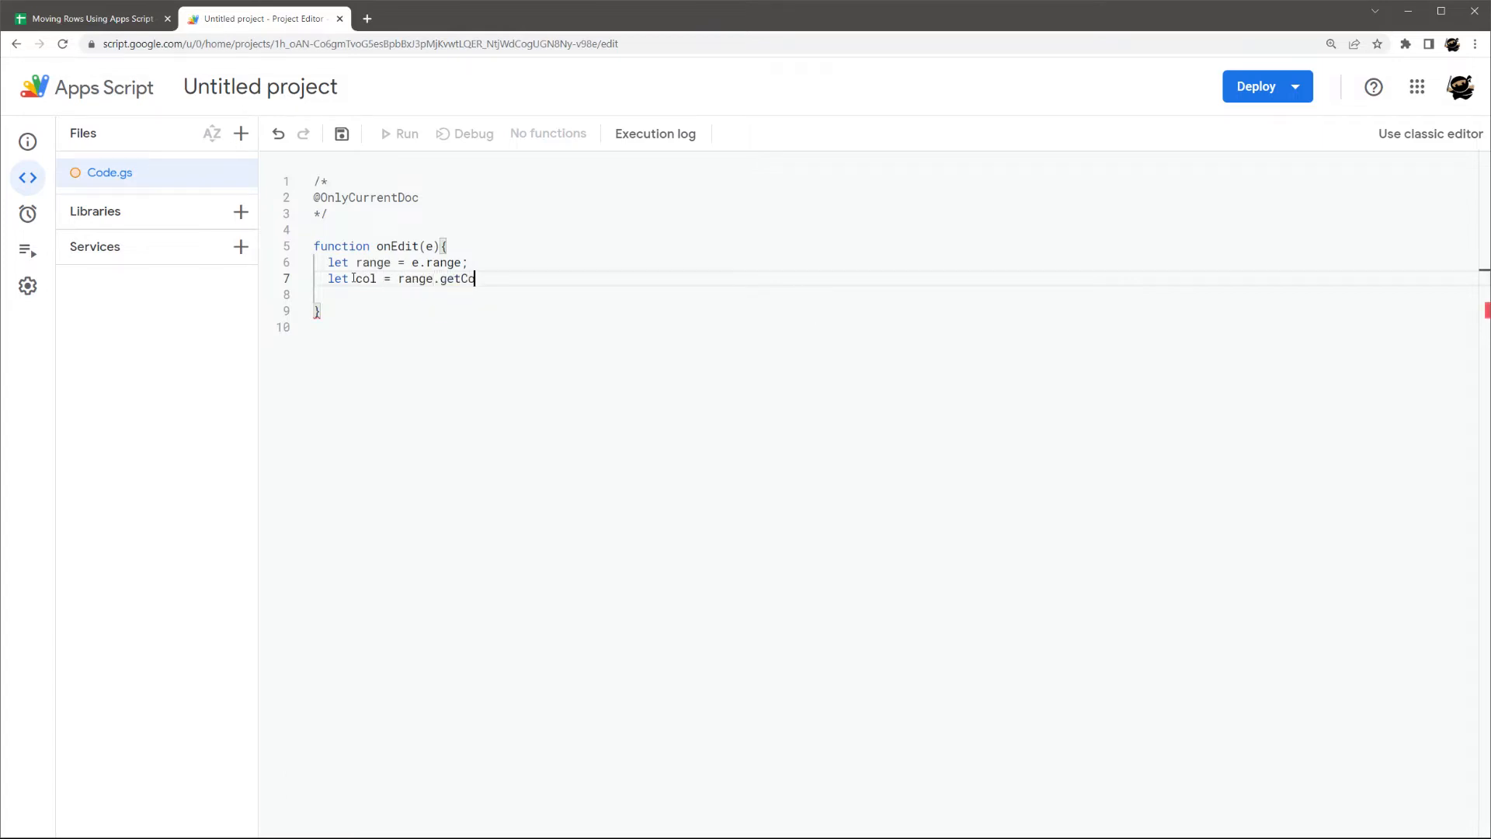
{"action": "type", "text": "lumn();"}
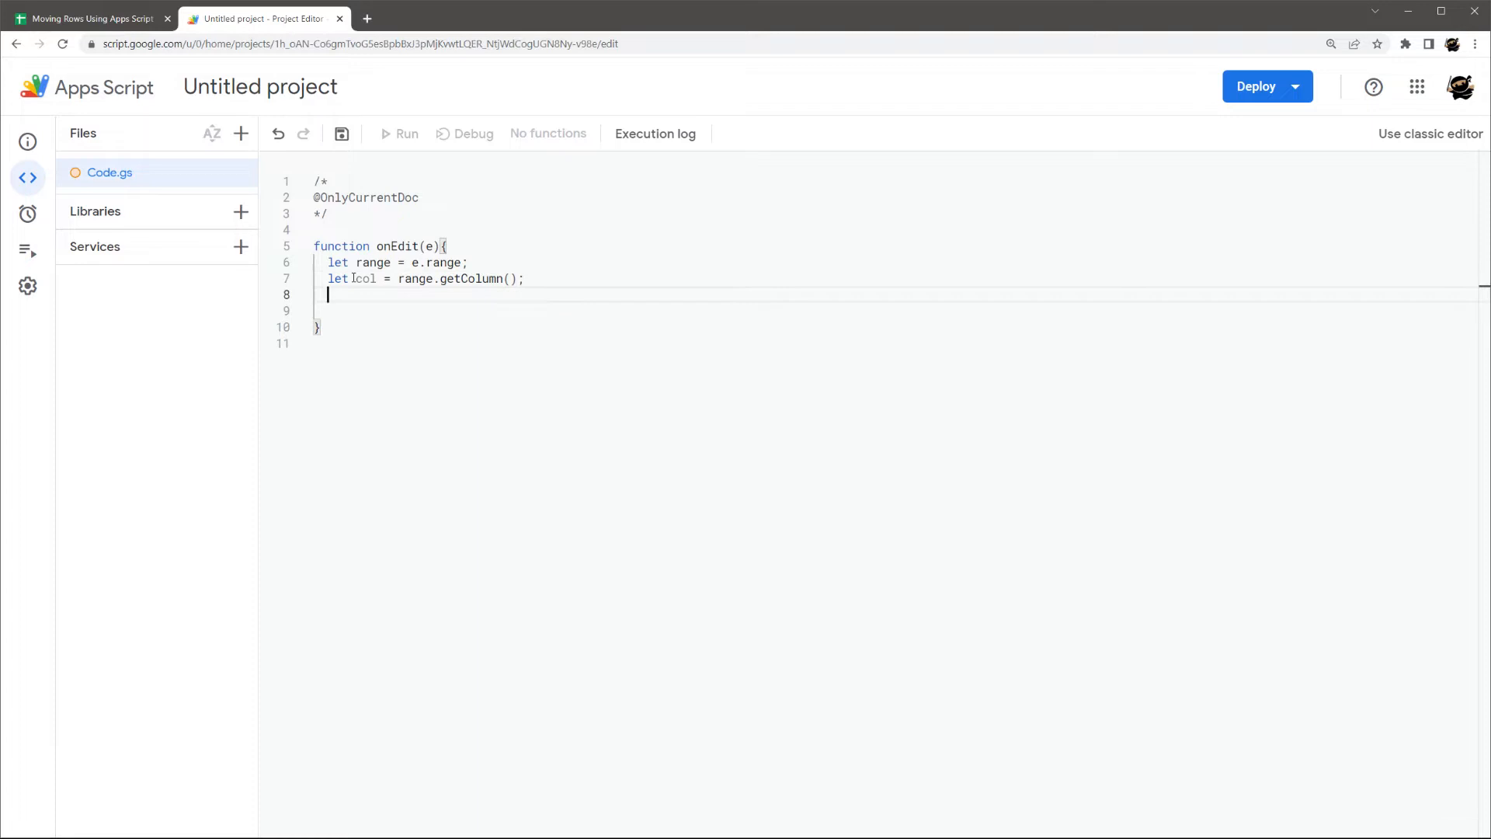
- Declare let row = range.getRow() and let val = range.getValue()
{"action": "type", "text": "let row = range"}
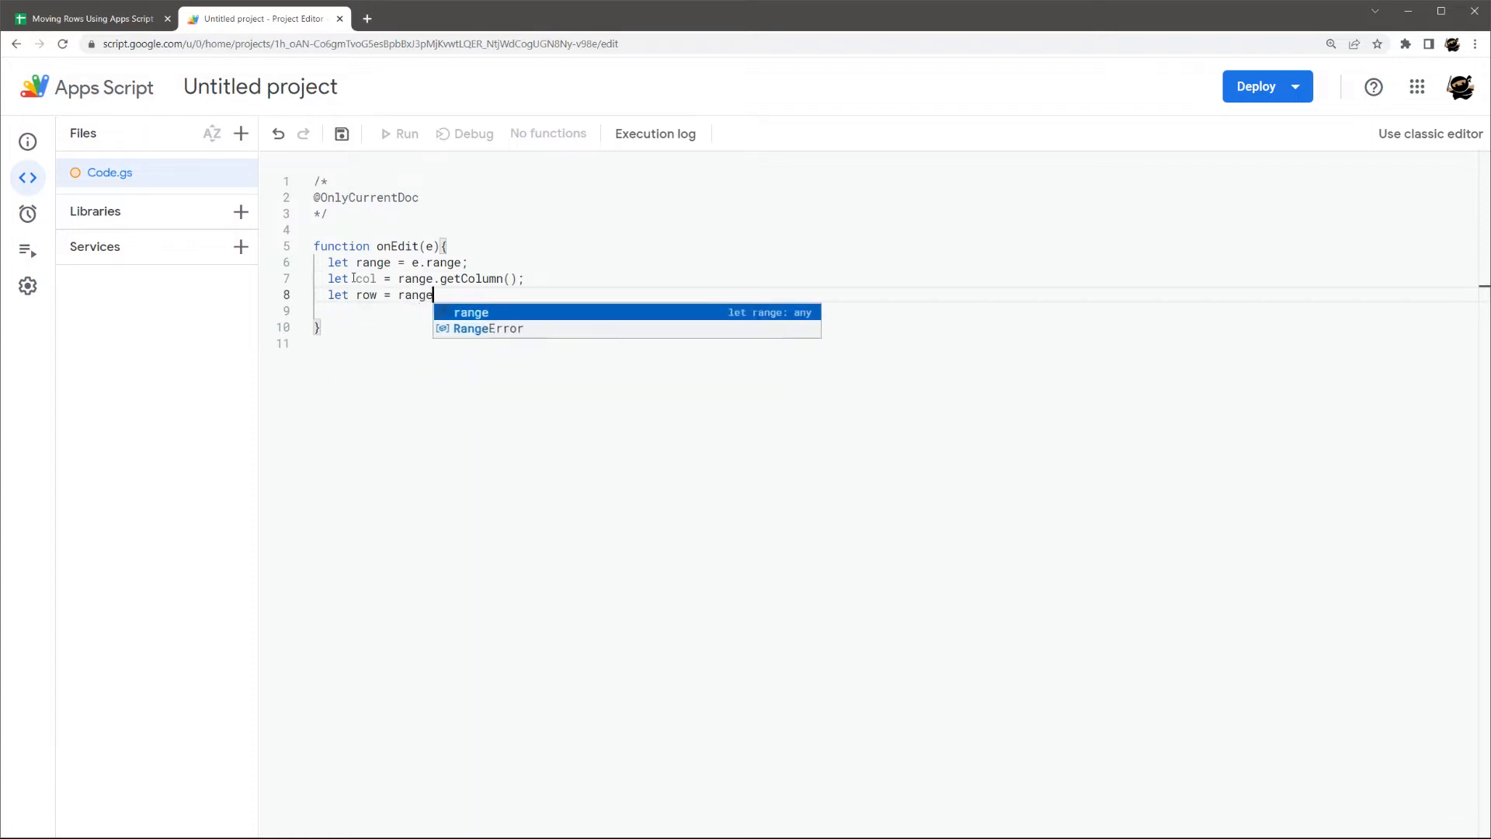
{"action": "type", "text": ".getRow();"}
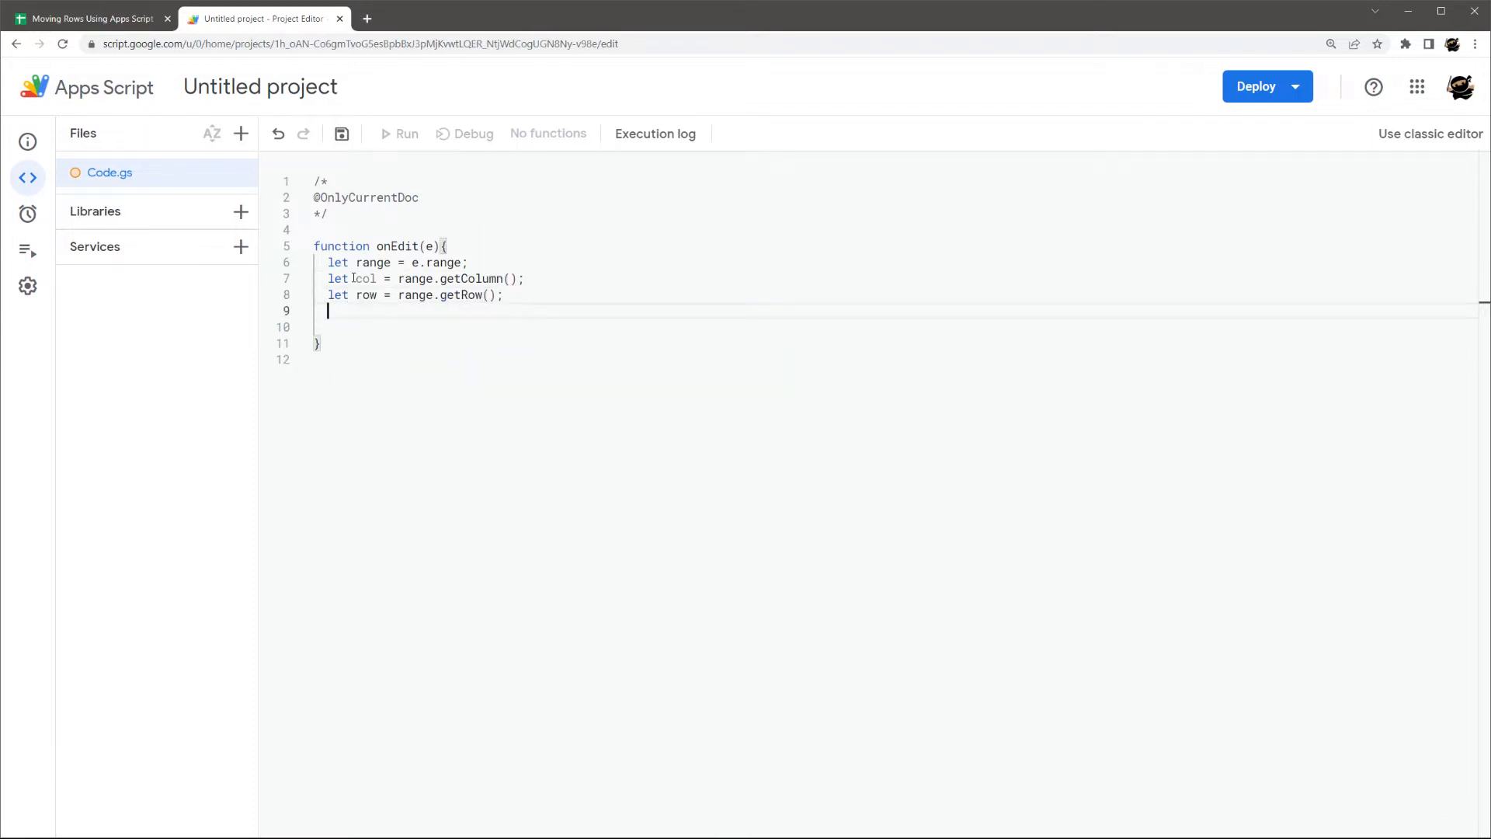
{"action": "type", "text": "let v"}
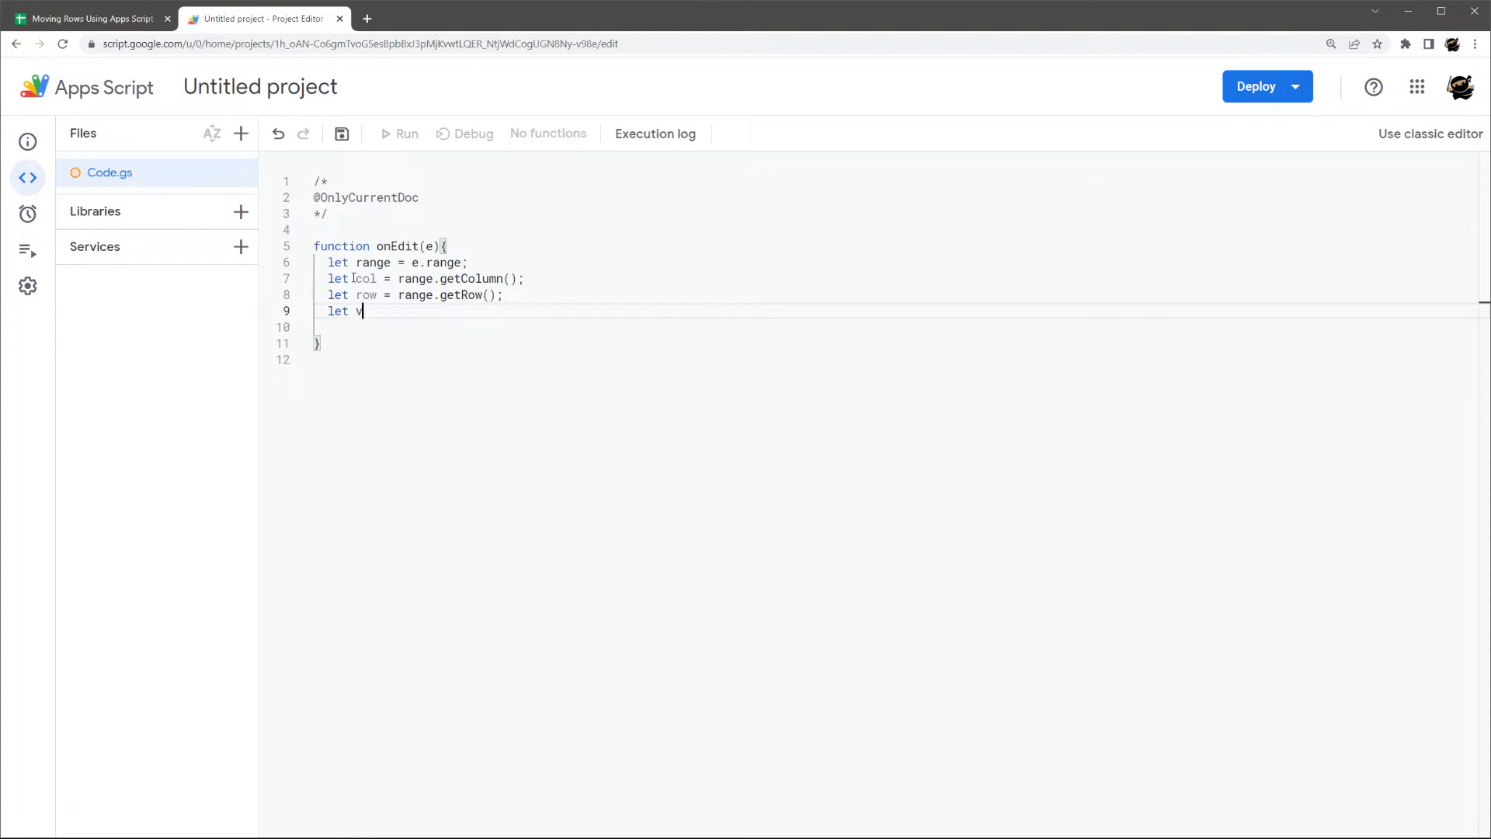
{"action": "type", "text": "al = range.getV"}
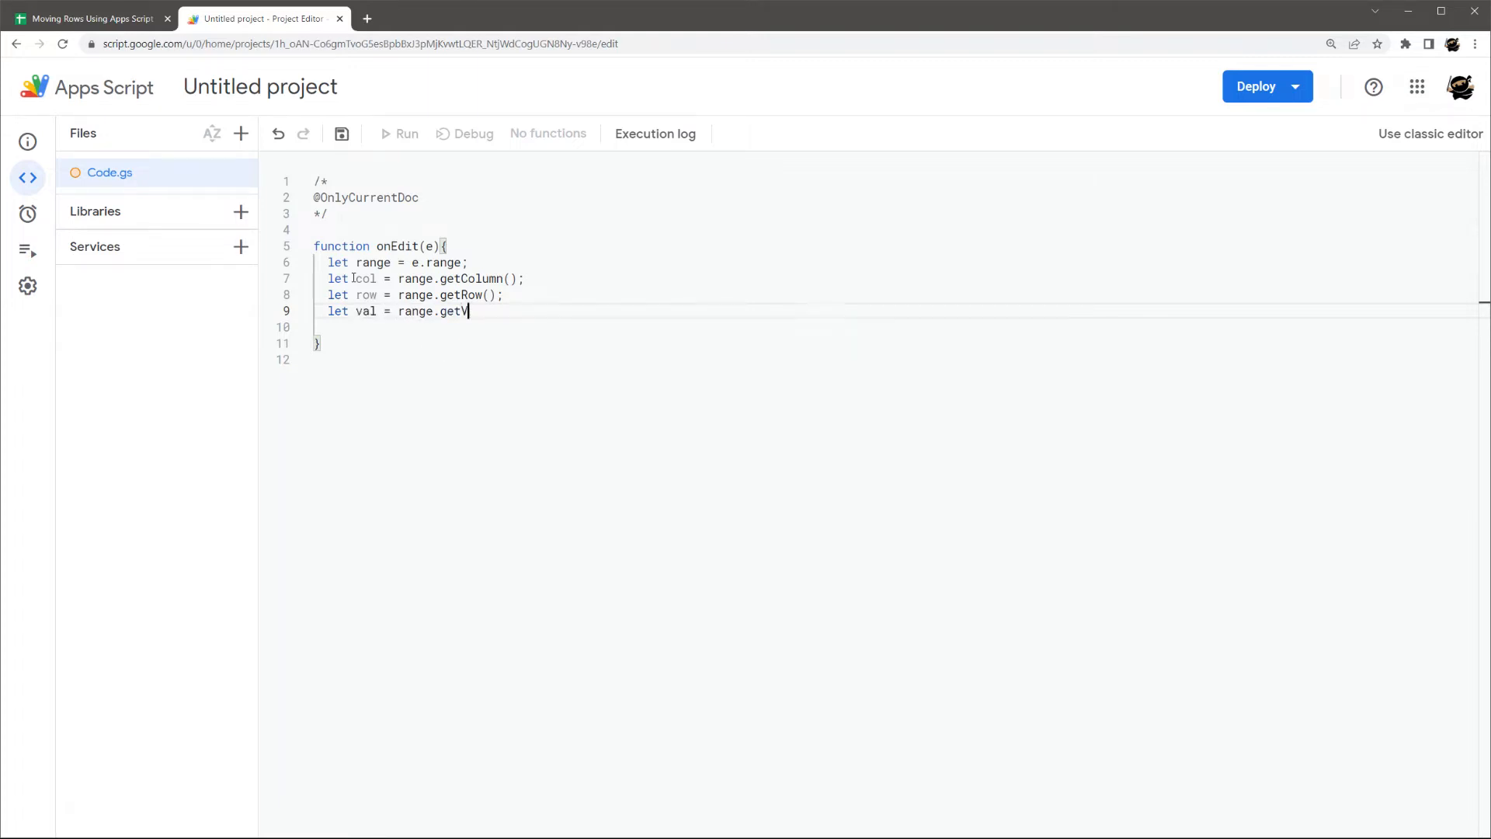
{"action": "type", "text": "alue();"}
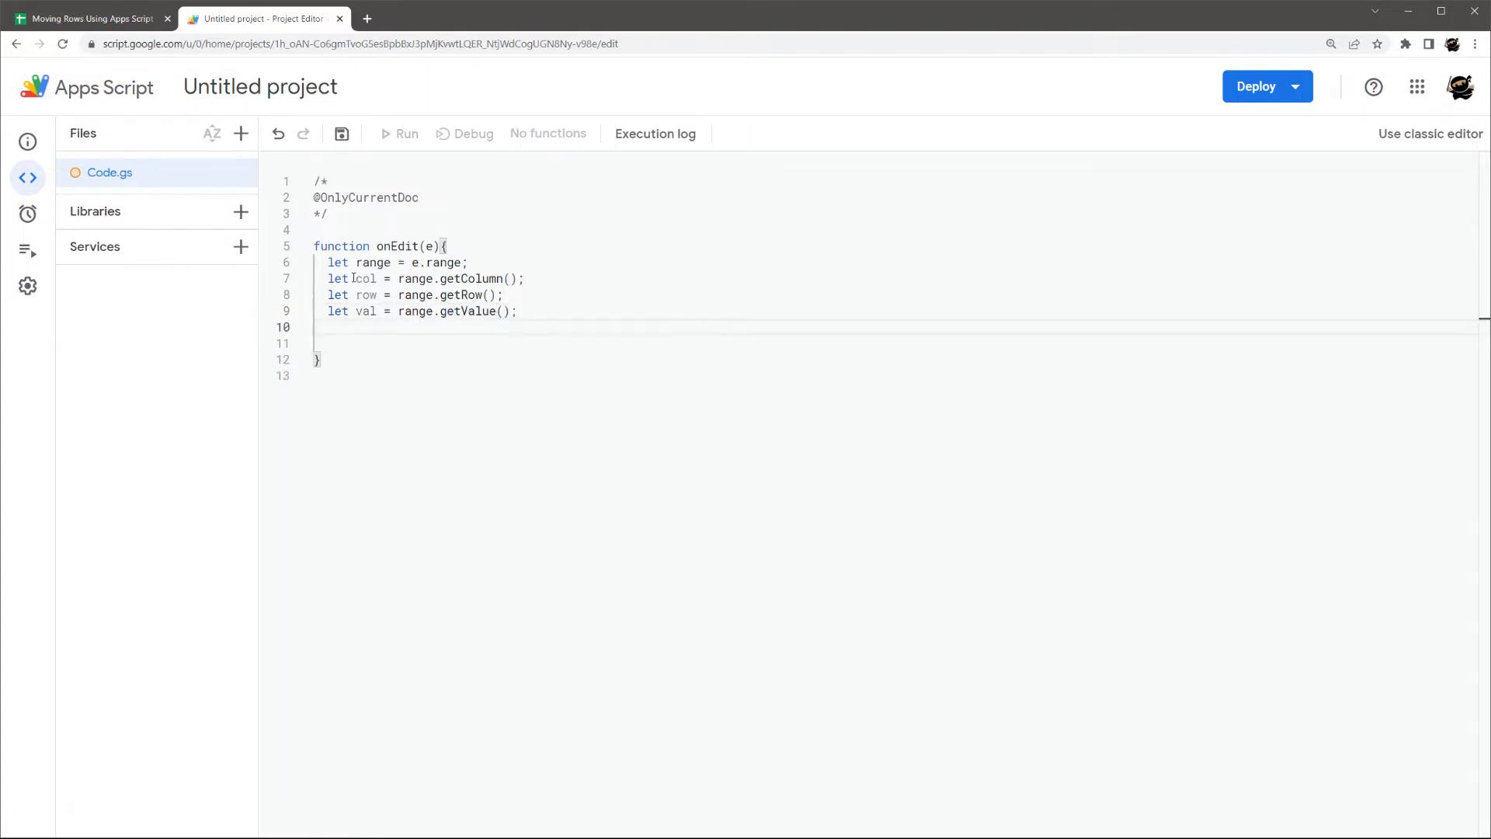
- Declare let source = e.source.getActiveSheet() and open a line below it
{"action": "type", "text": "let e."}
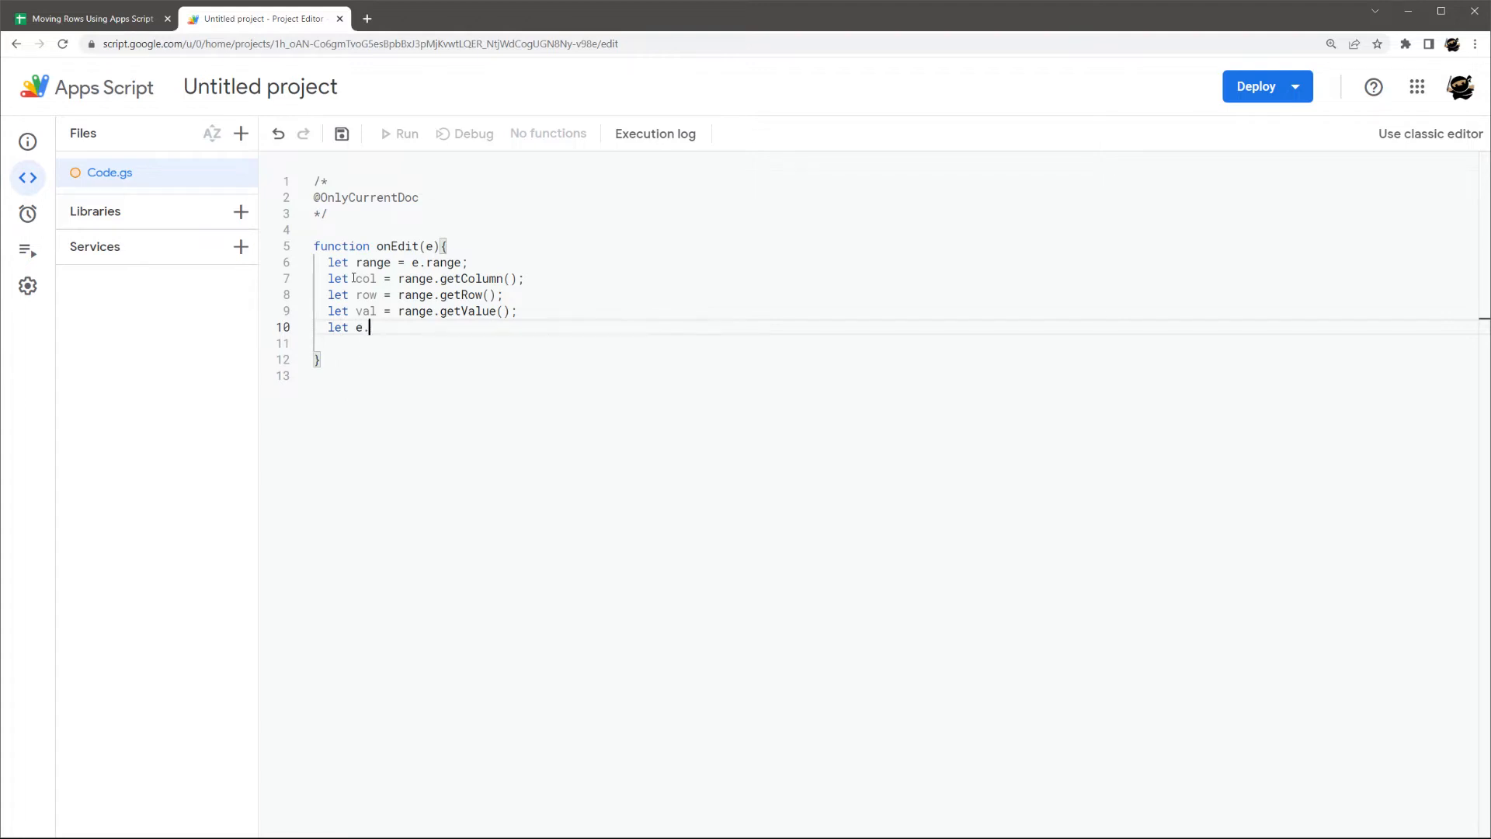
{"action": "type", "text": "source.g"}
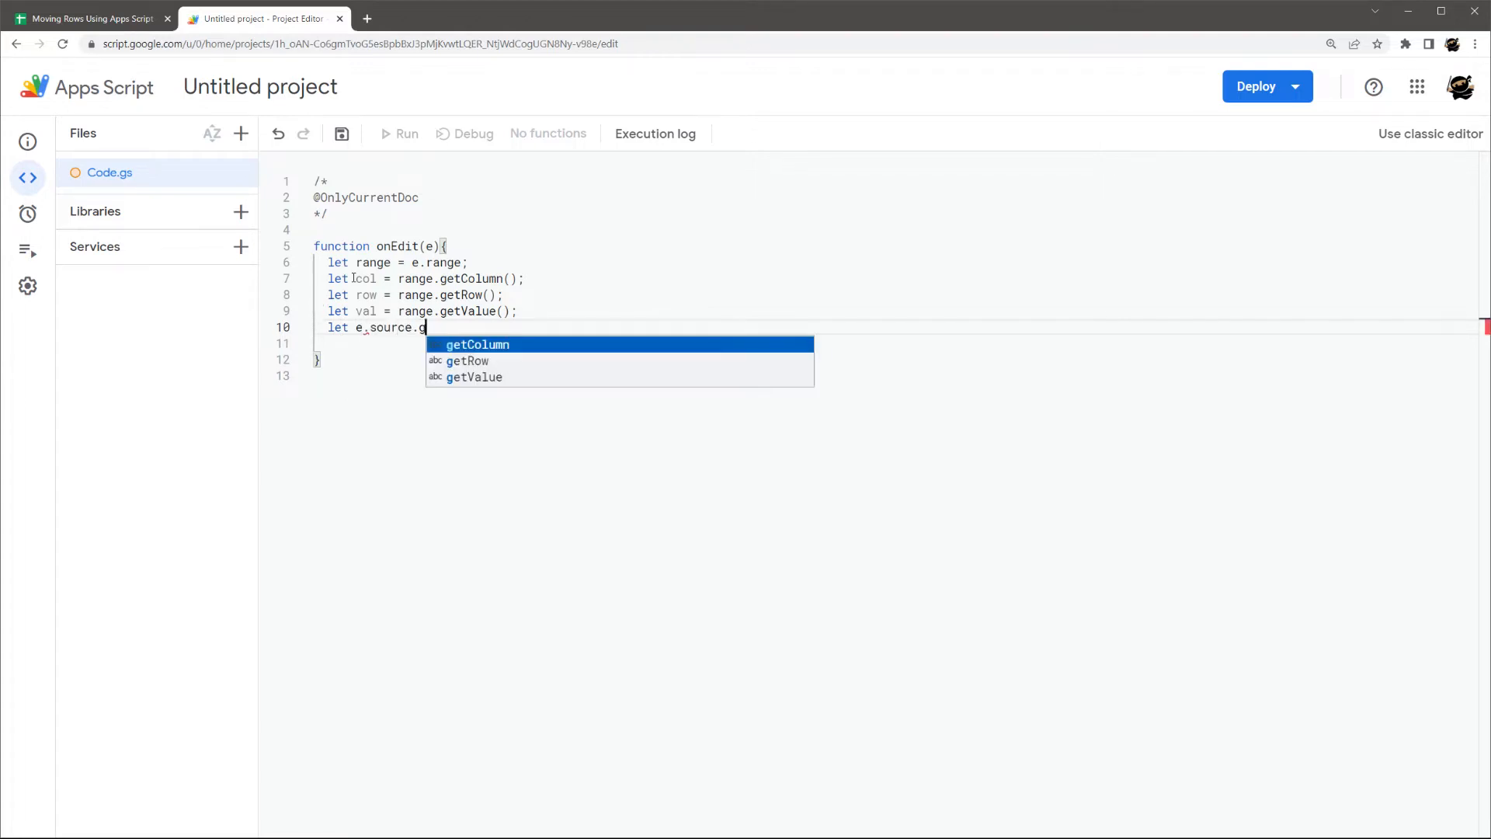
{"action": "type", "text": "etActiveShe"}
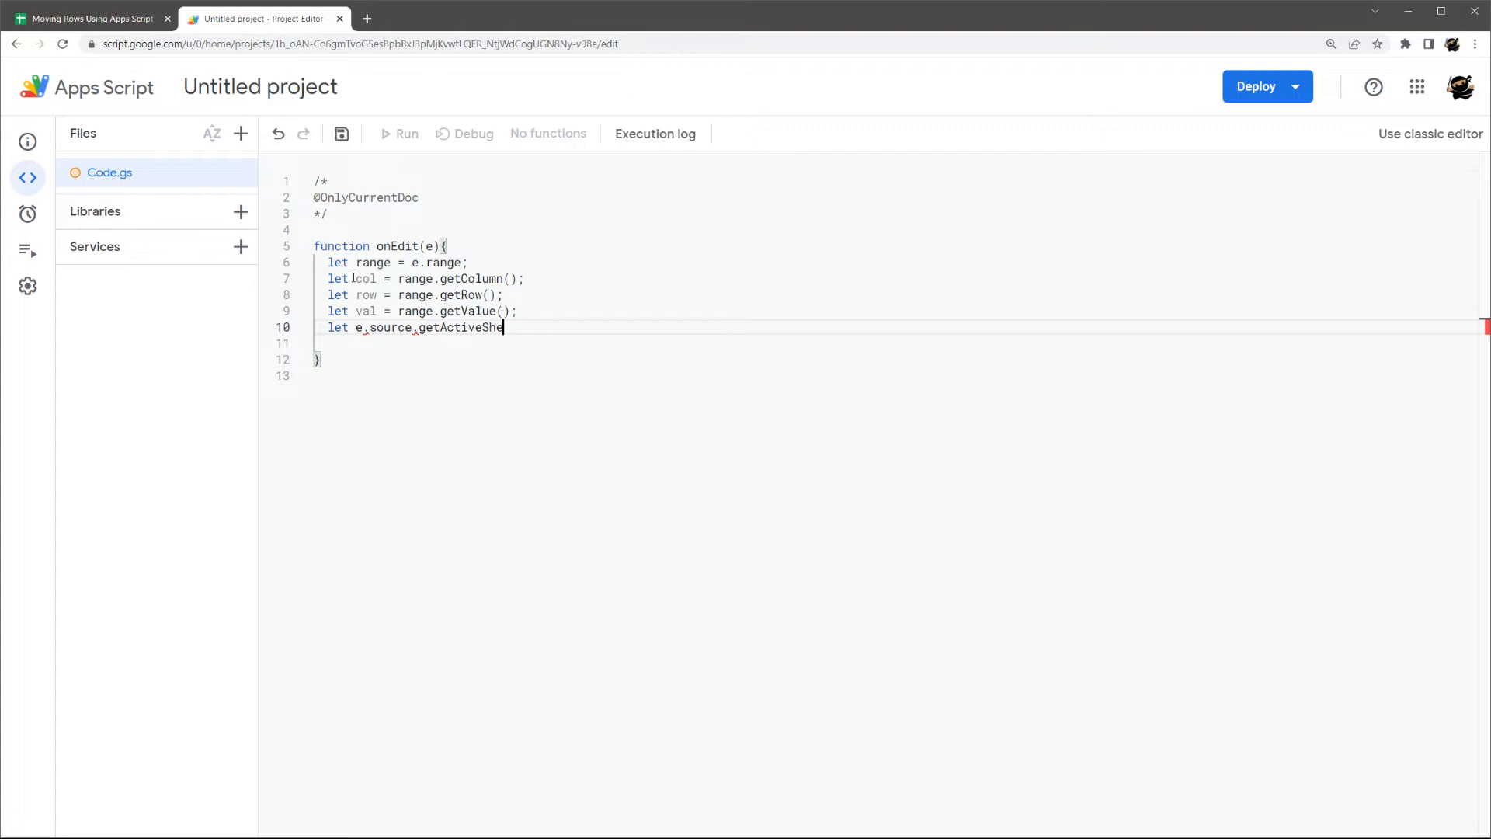
{"action": "type", "text": "et();"}
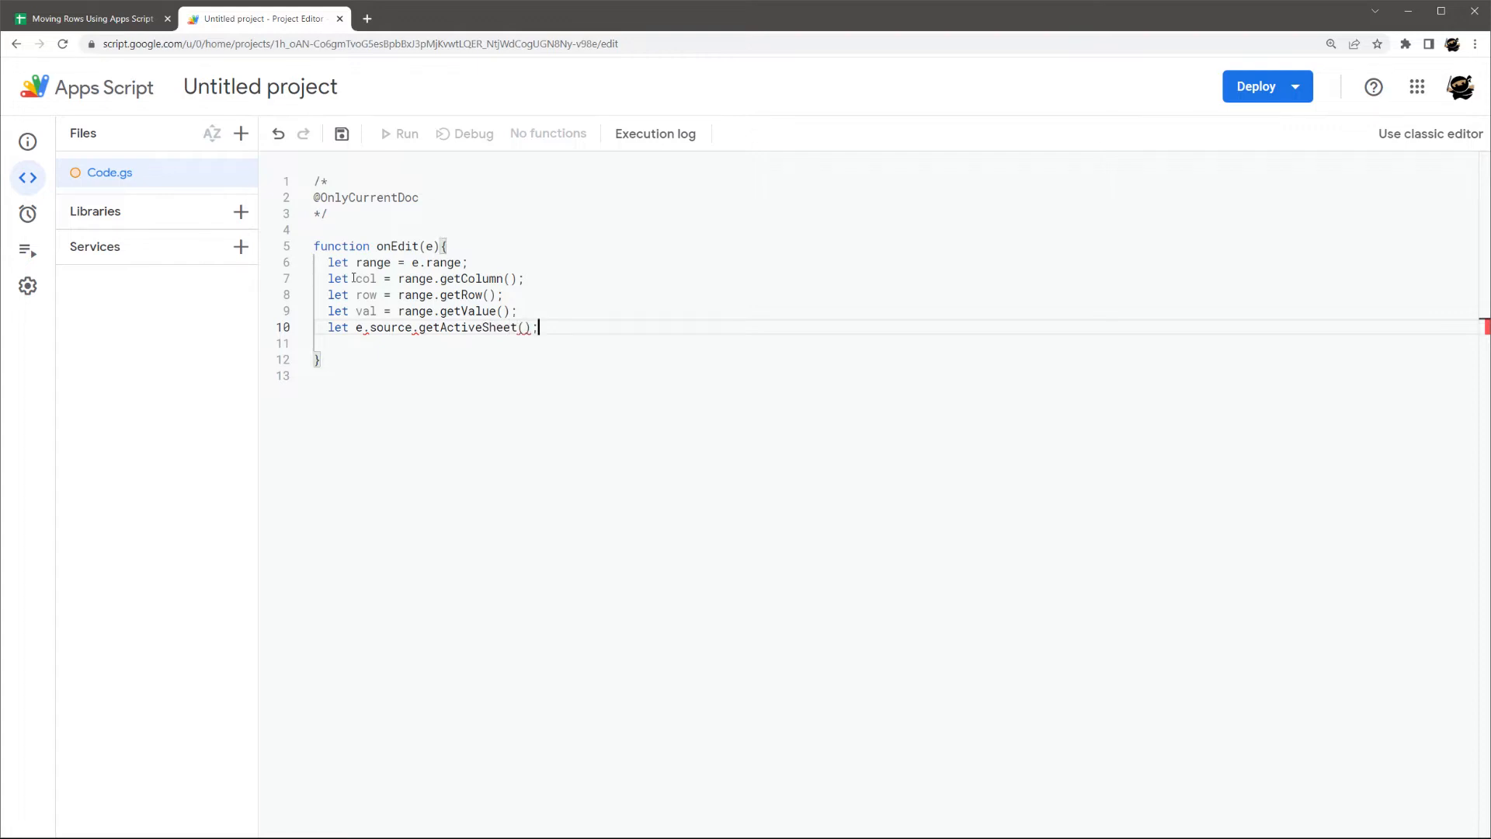
{"action": "key", "text": "enter"}
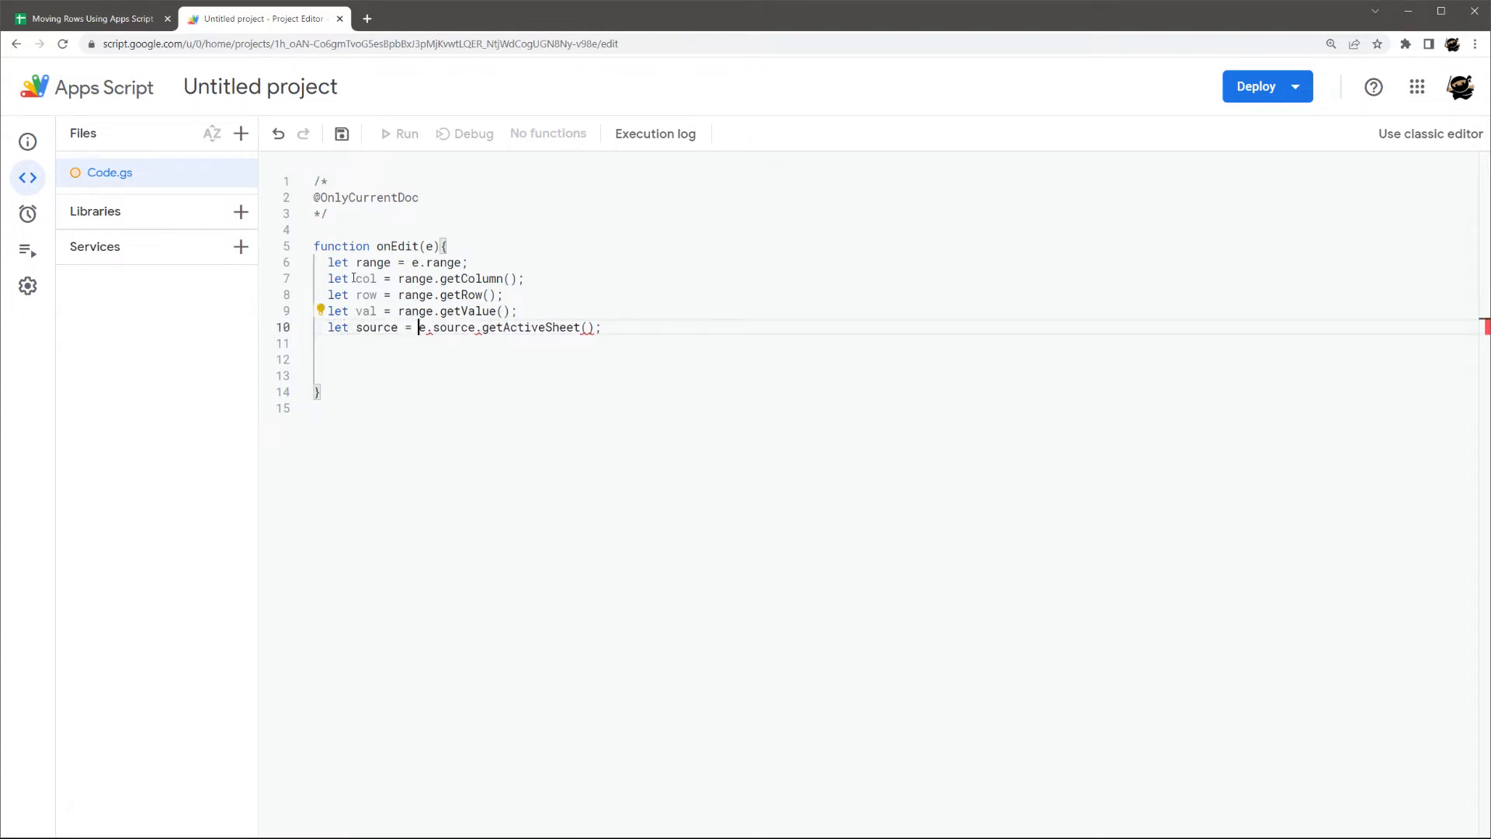
{"action": "key", "text": "enter"}
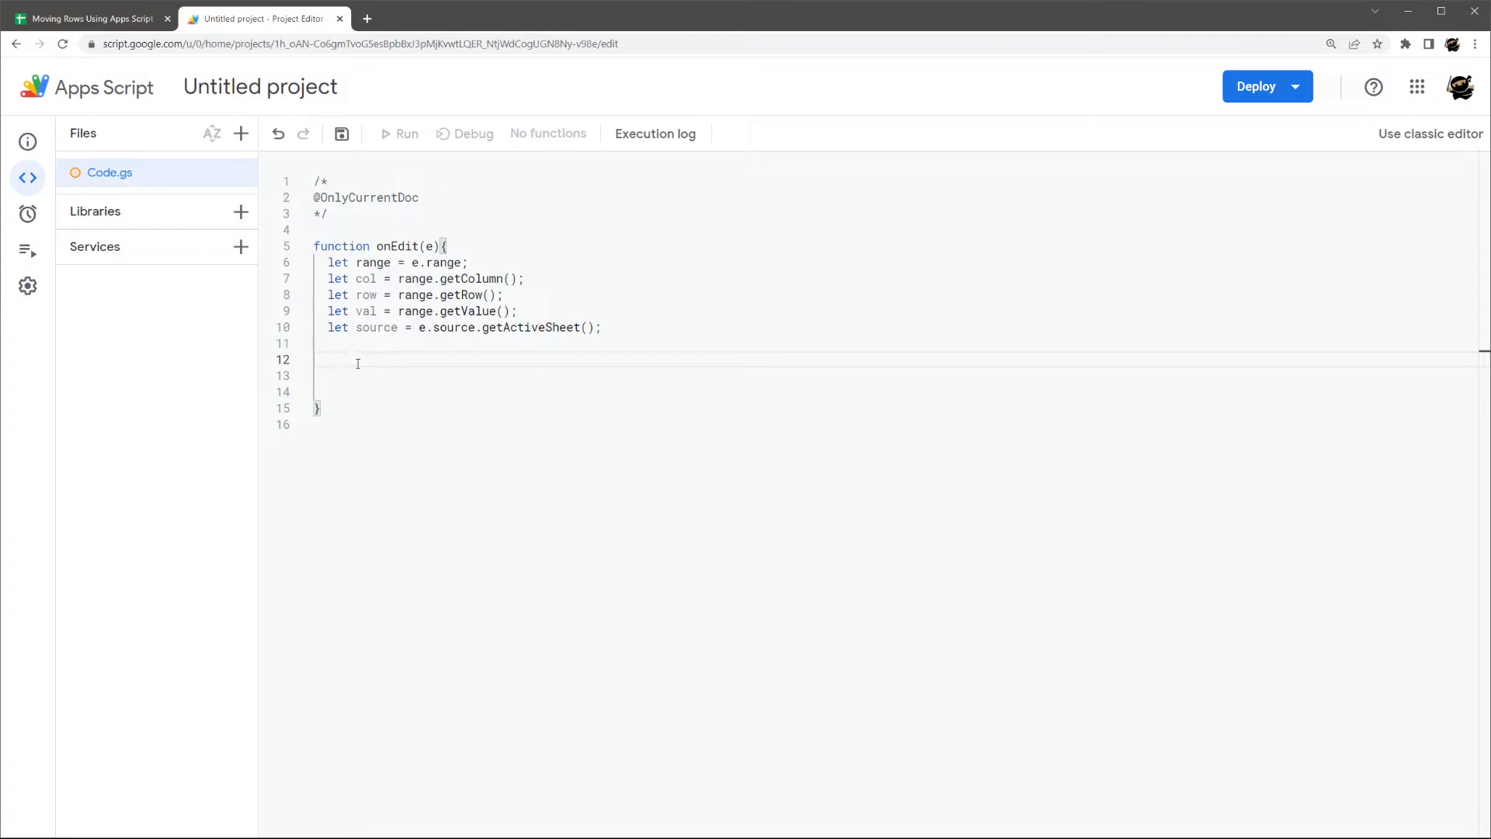
- Add if (col == 1 && val != ''){ } with empty lines inside the block
{"action": "type", "text": "if (col"}
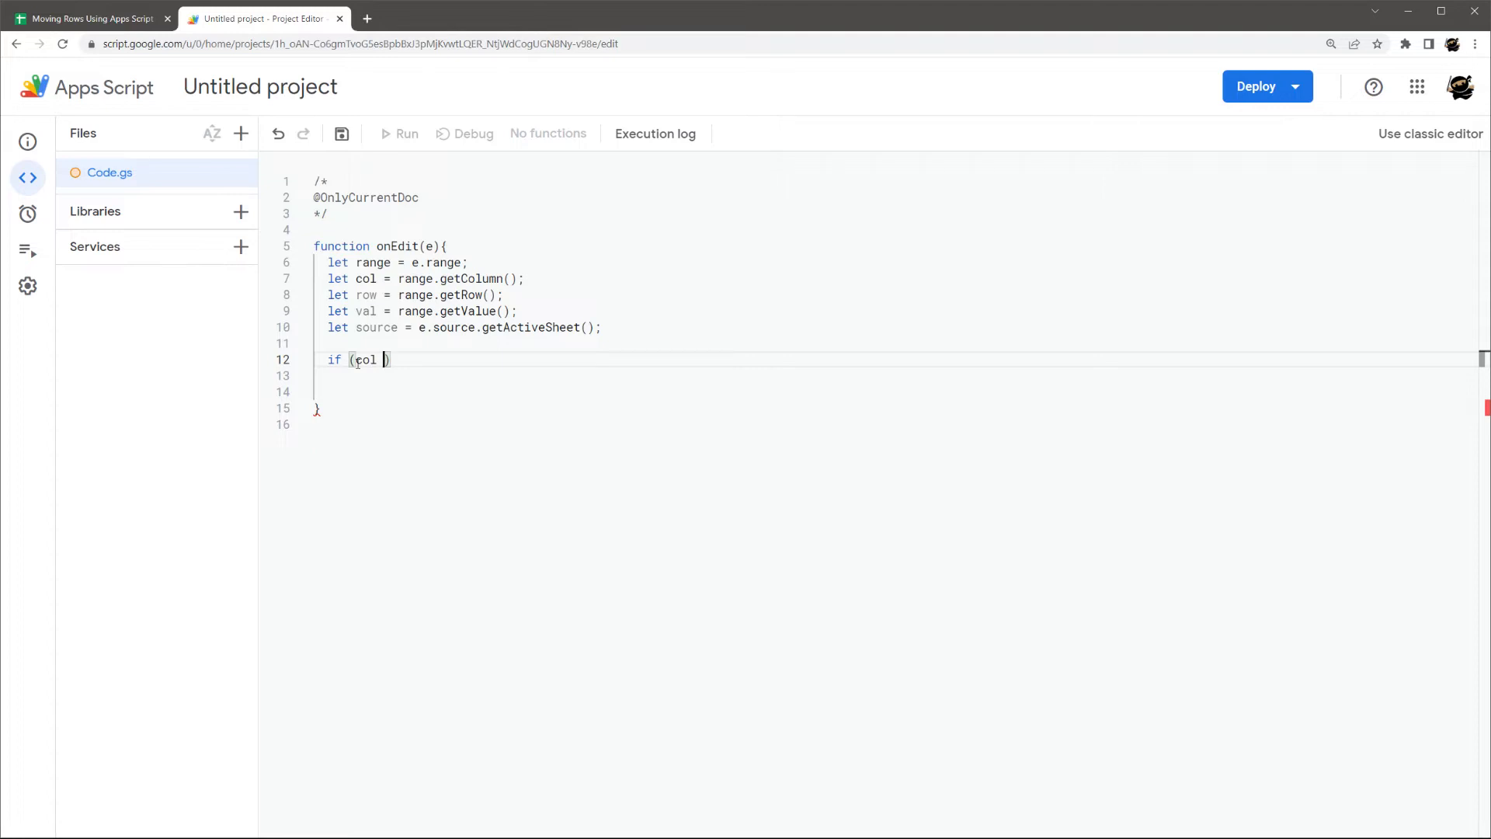
{"action": "type", "text": "=="}
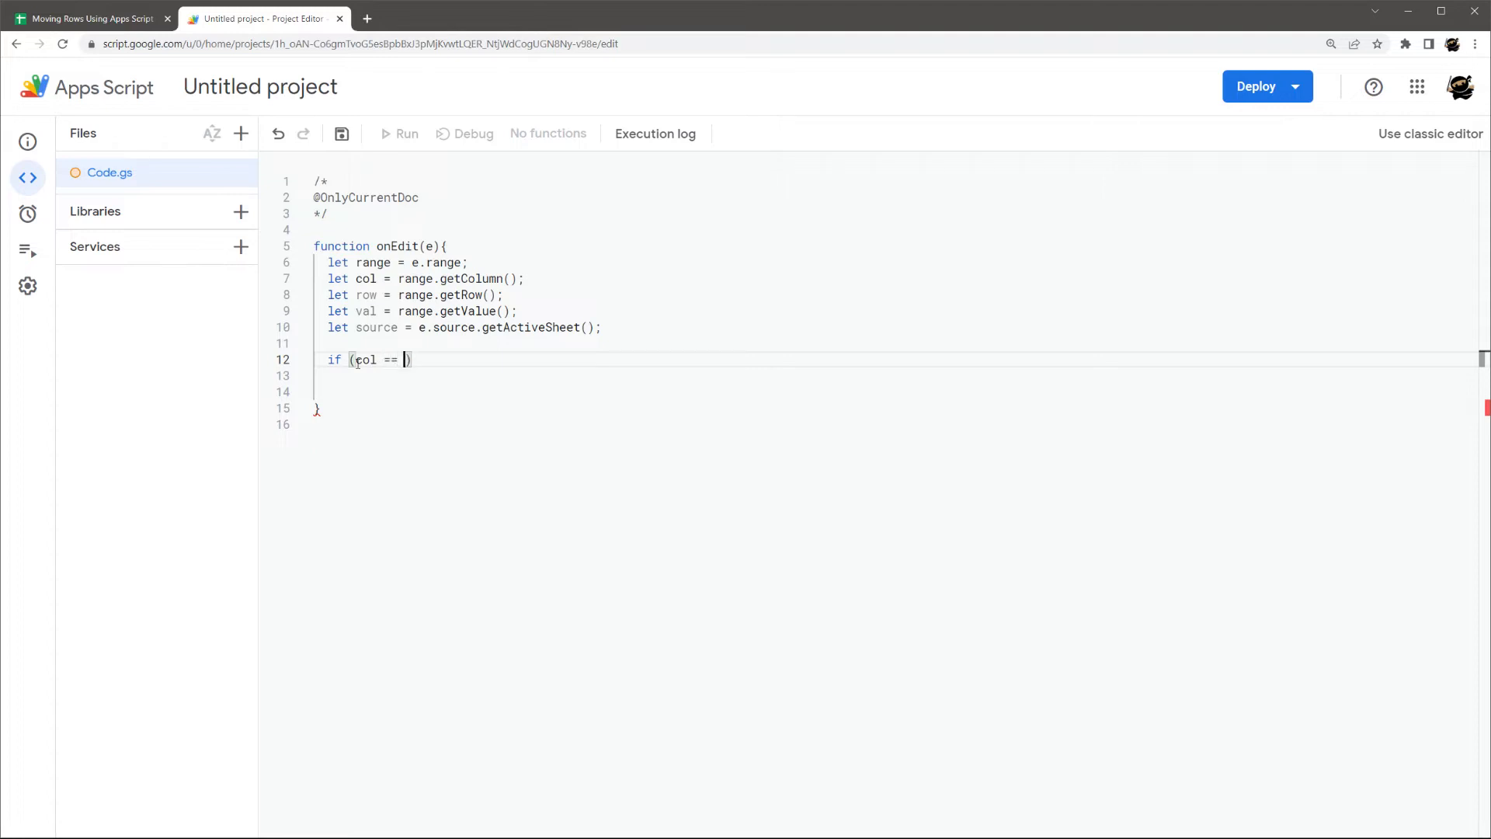
{"action": "type", "text": "1"}
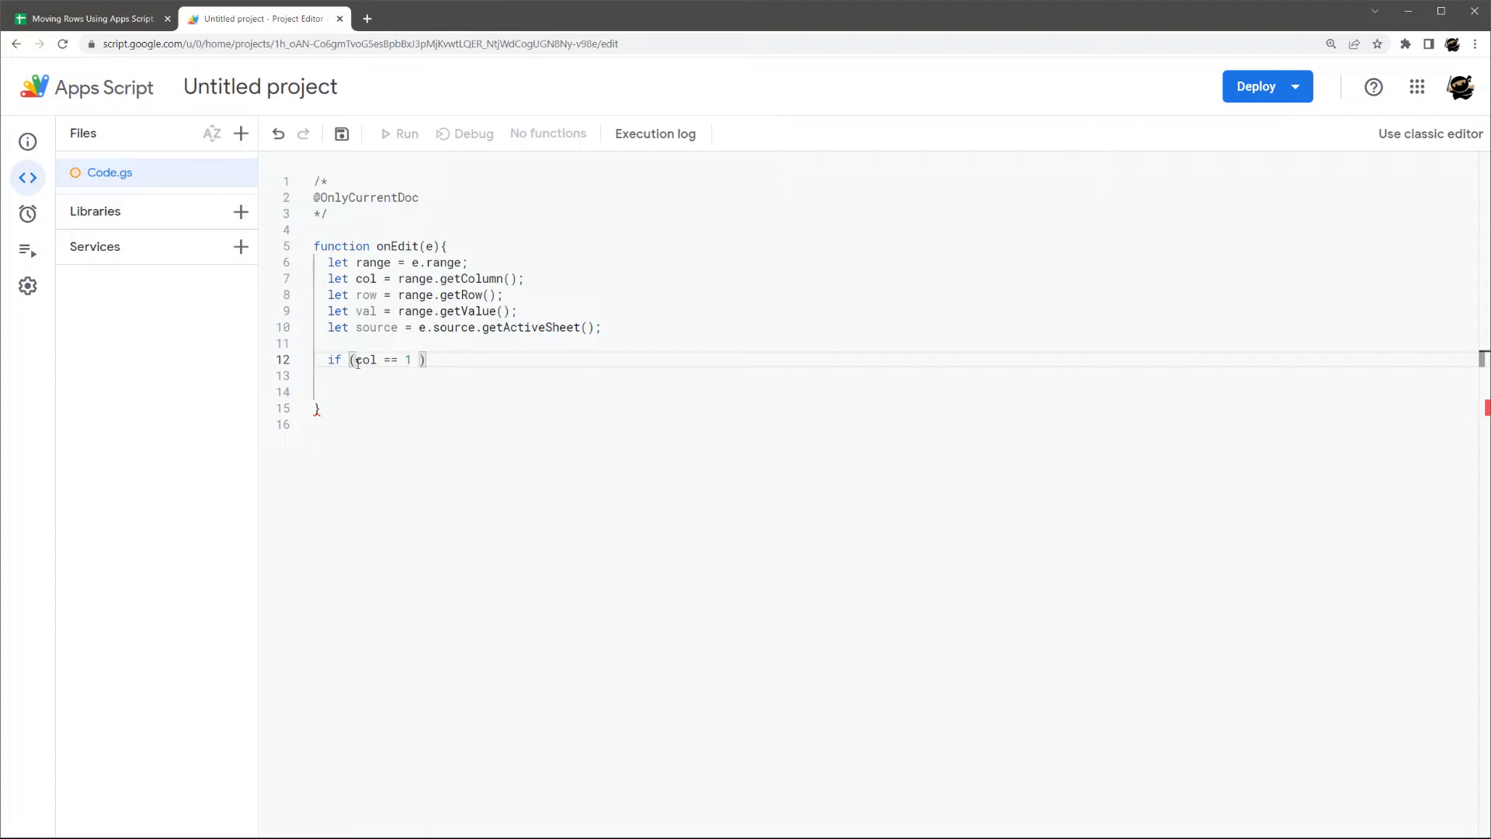
{"action": "type", "text": "&"}
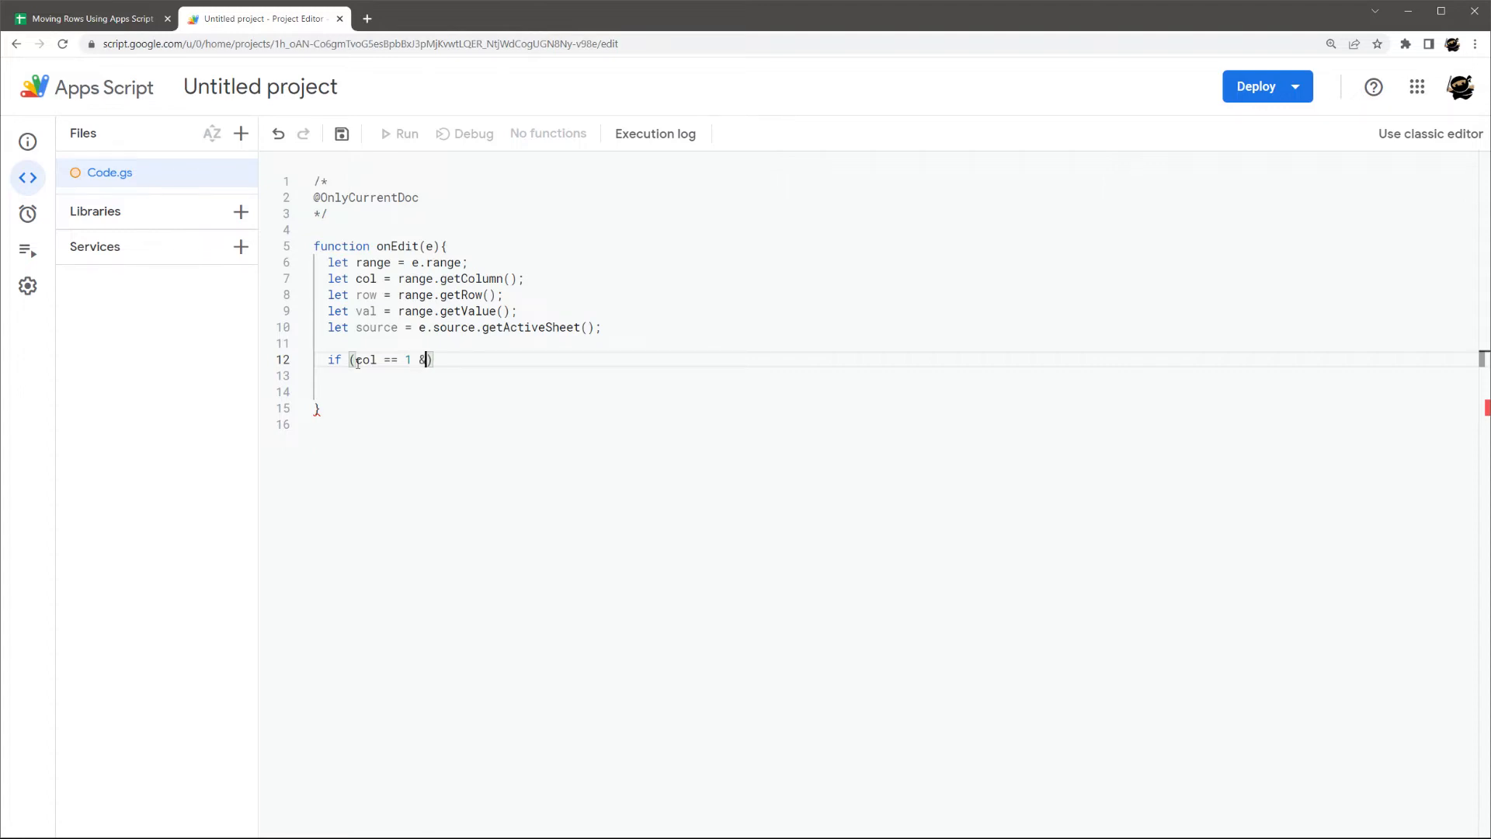
{"action": "type", "text": "&"}
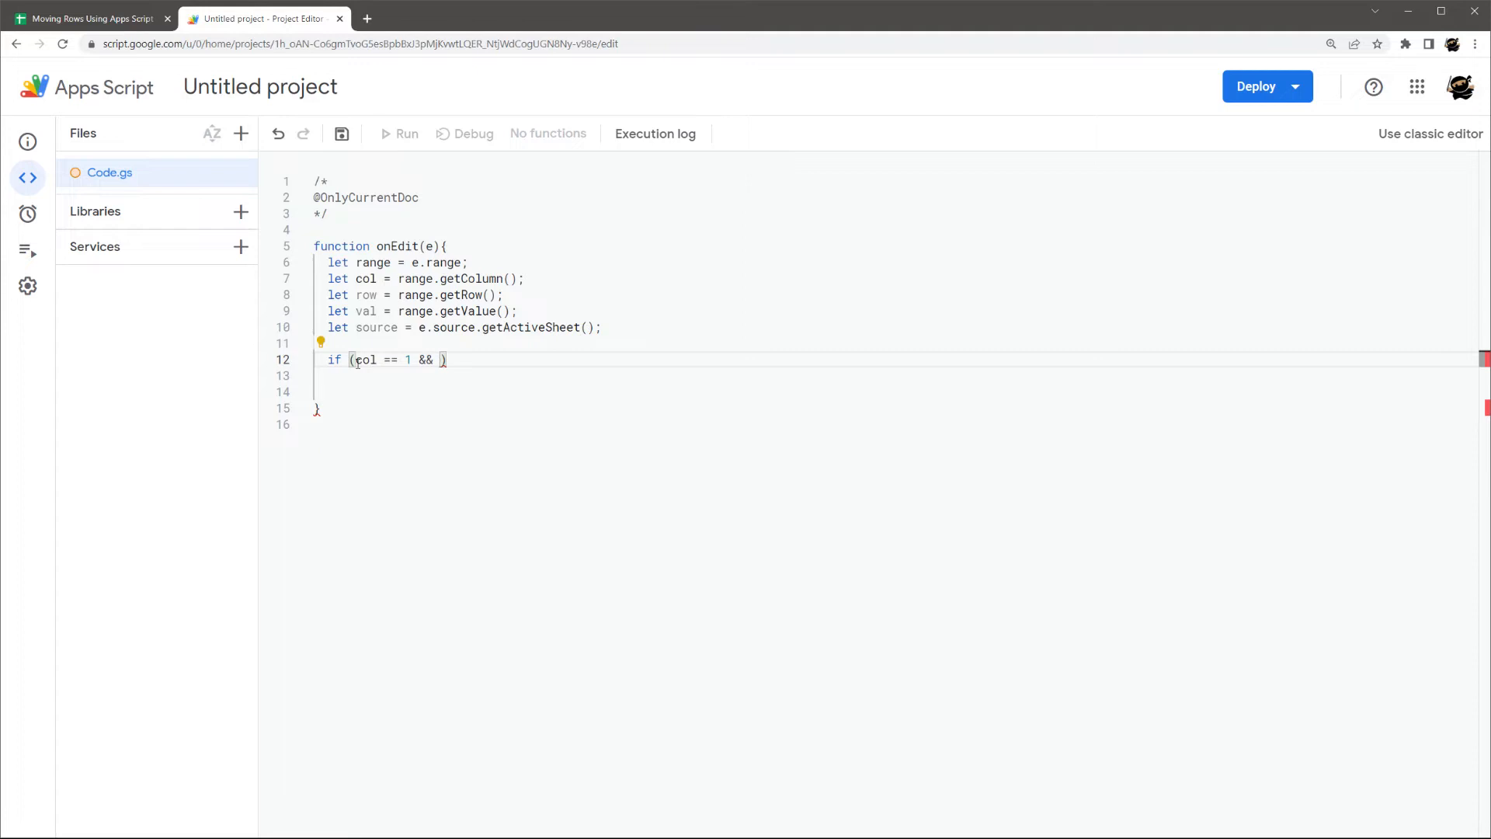
{"action": "type", "text": "valu"}
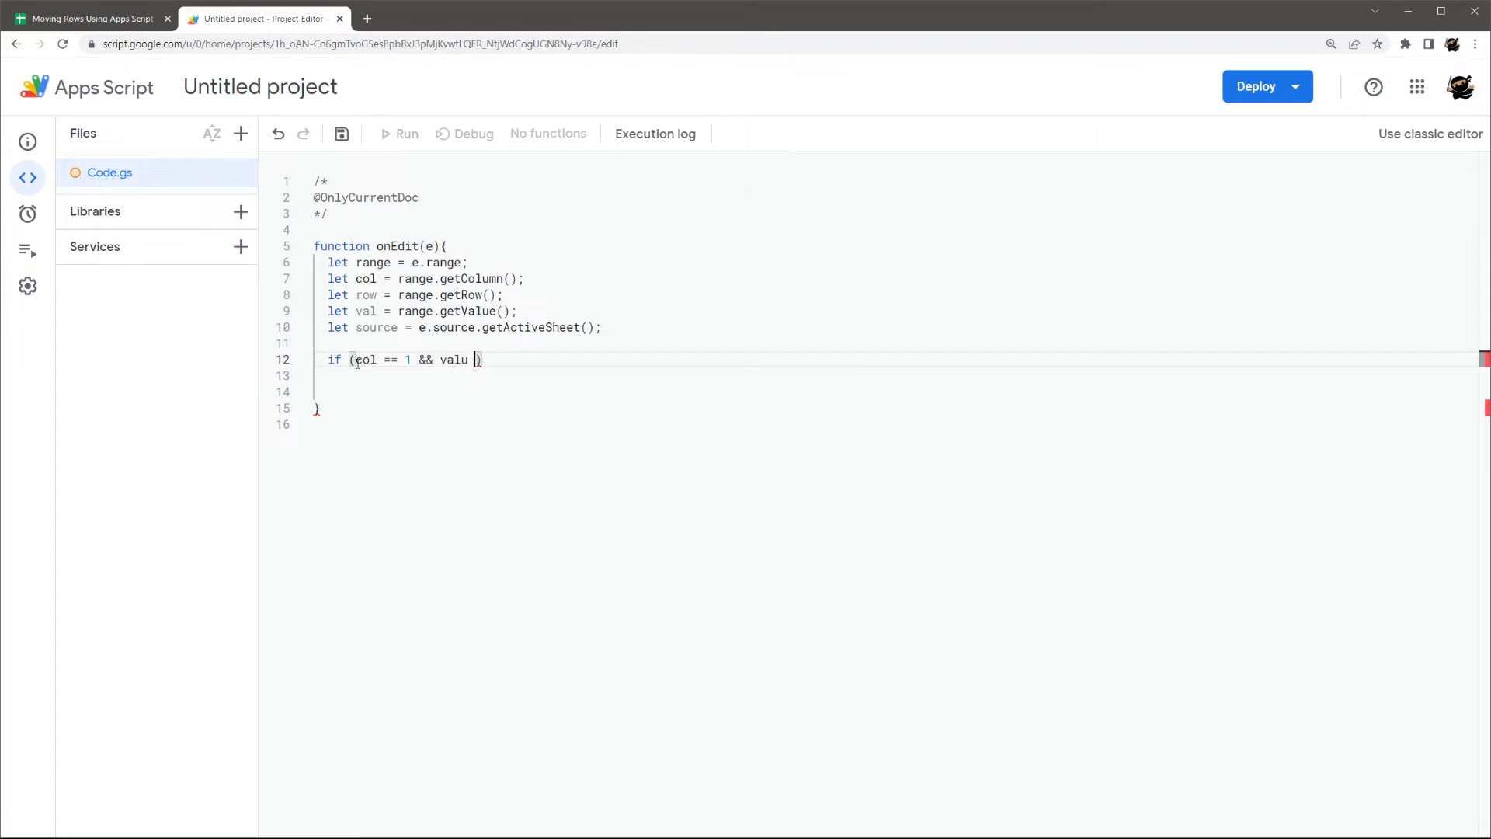
{"action": "type", "text": "!= ''"}
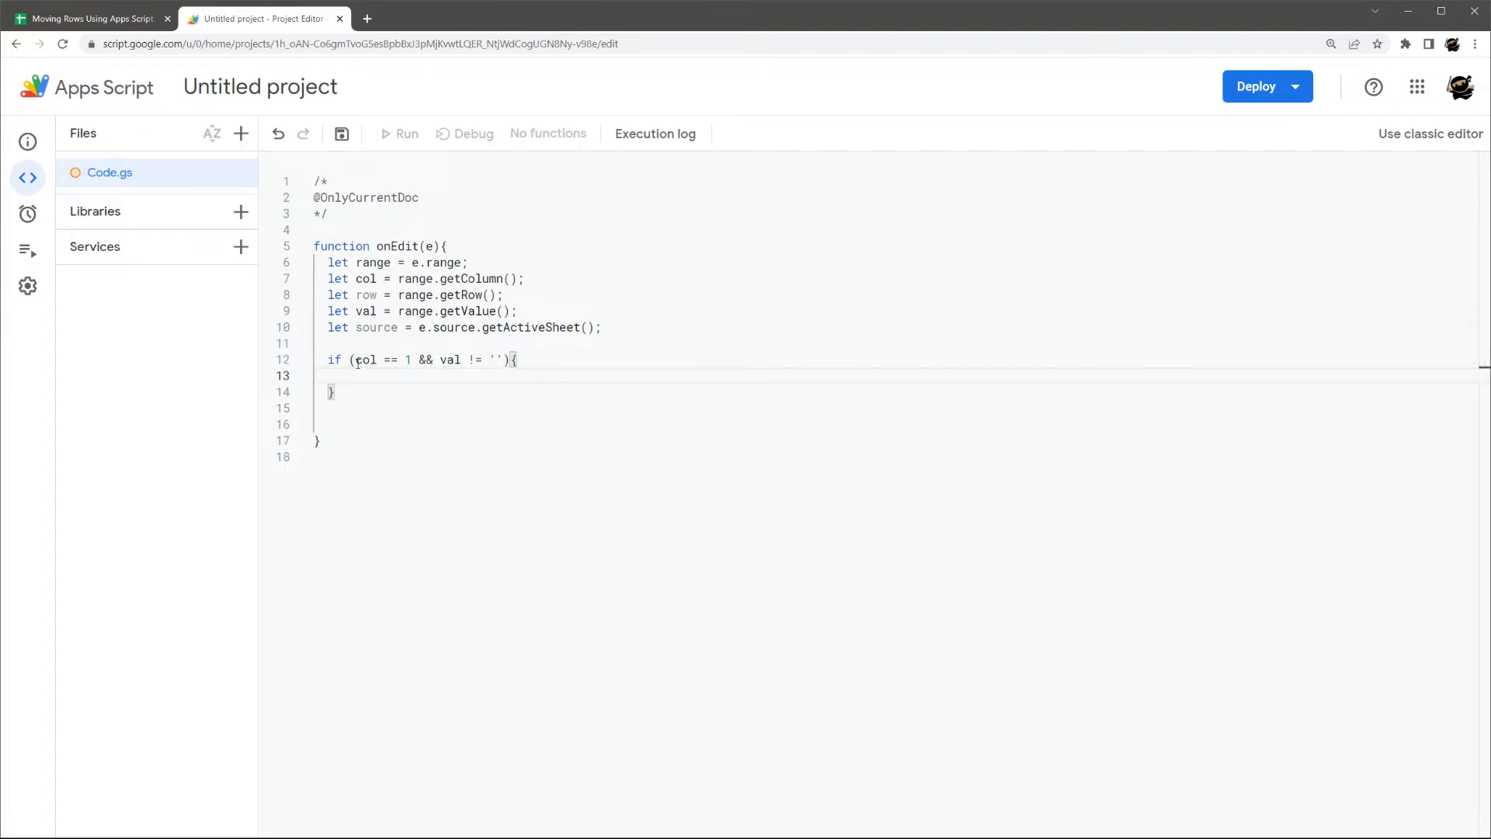
{"action": "key", "text": "enter"}
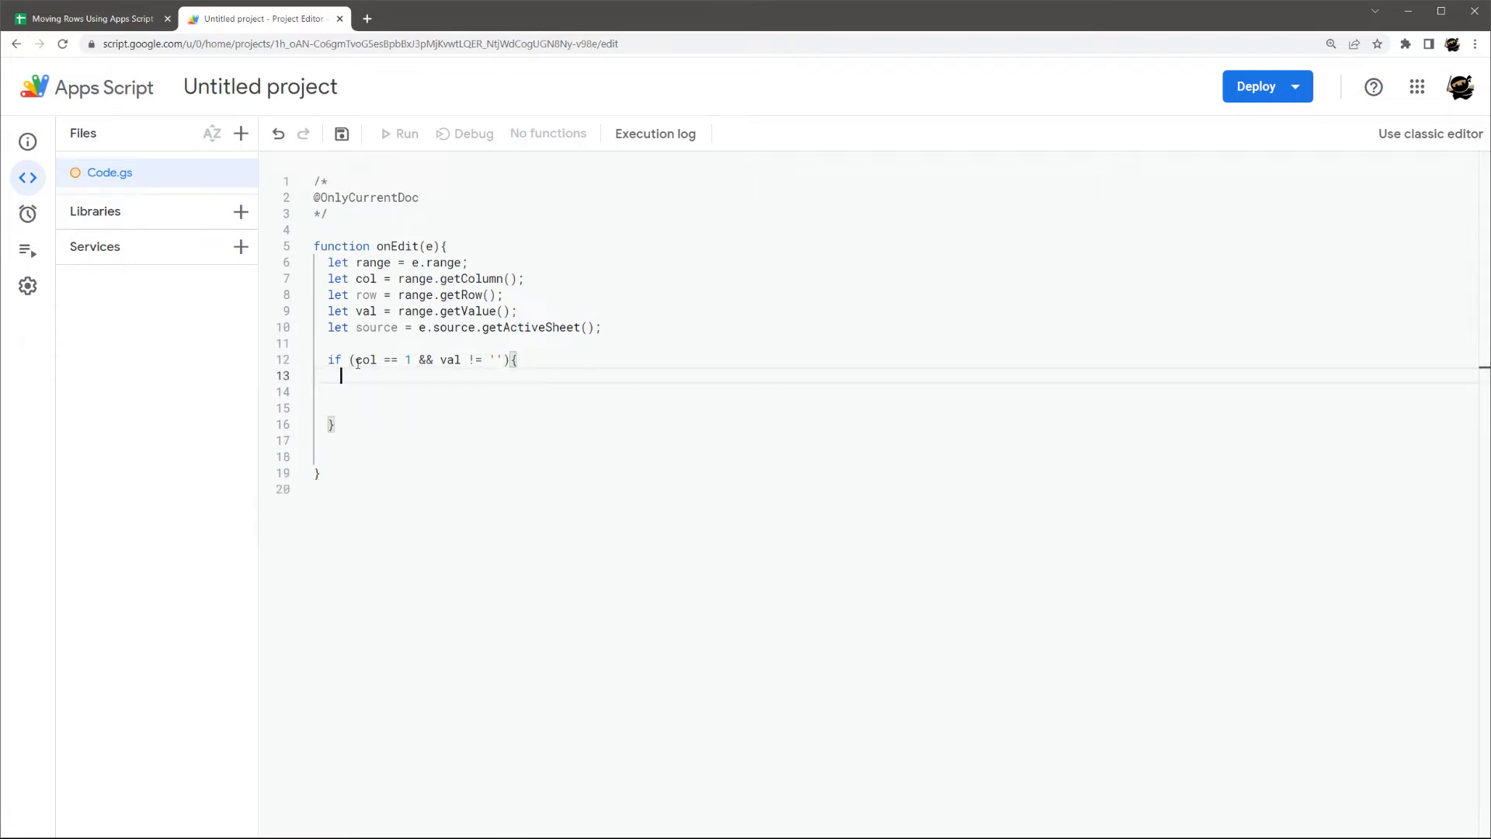
{"action": "mouse_move", "coordinate": [620, 522]}
{"action": "type", "text": "let"}
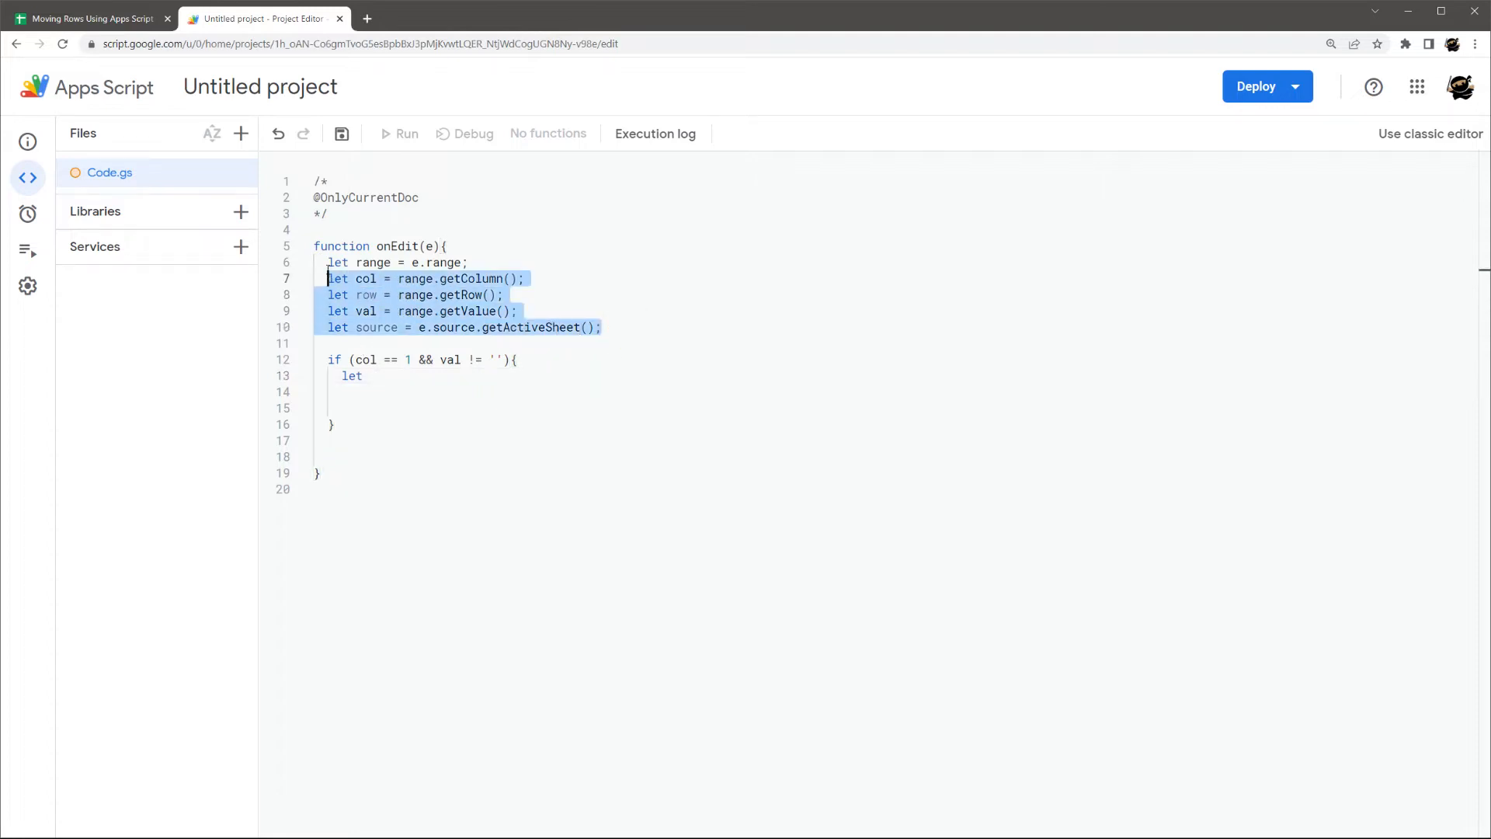
- Inside the if, declare let ss = SpreadsheetApp.getActiveSpreadsheet(), glancing at the Leads sheet
{"action": "left_click", "coordinate": [371, 375]}
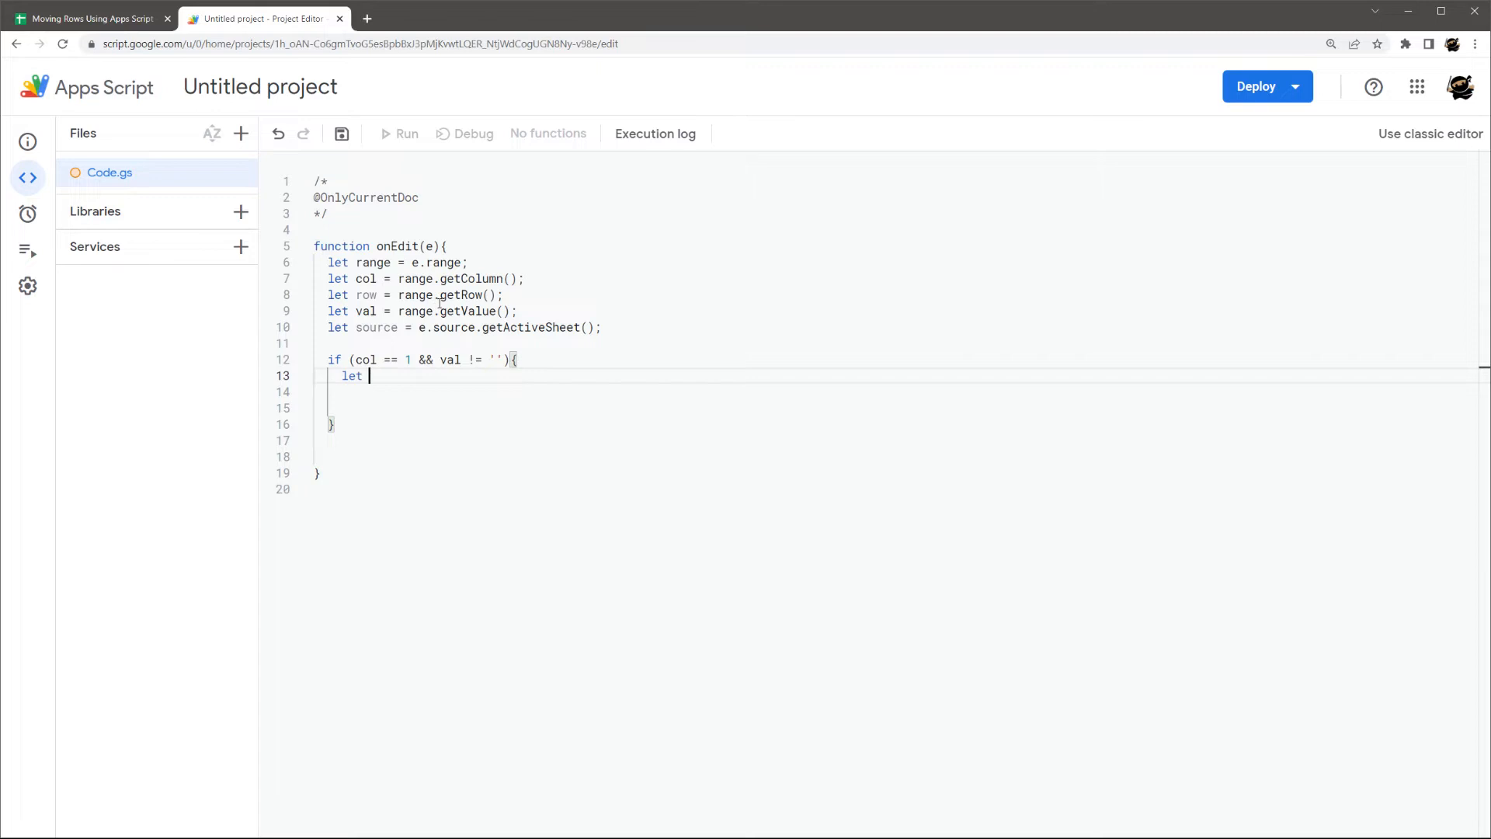
{"action": "type", "text": "ss"}
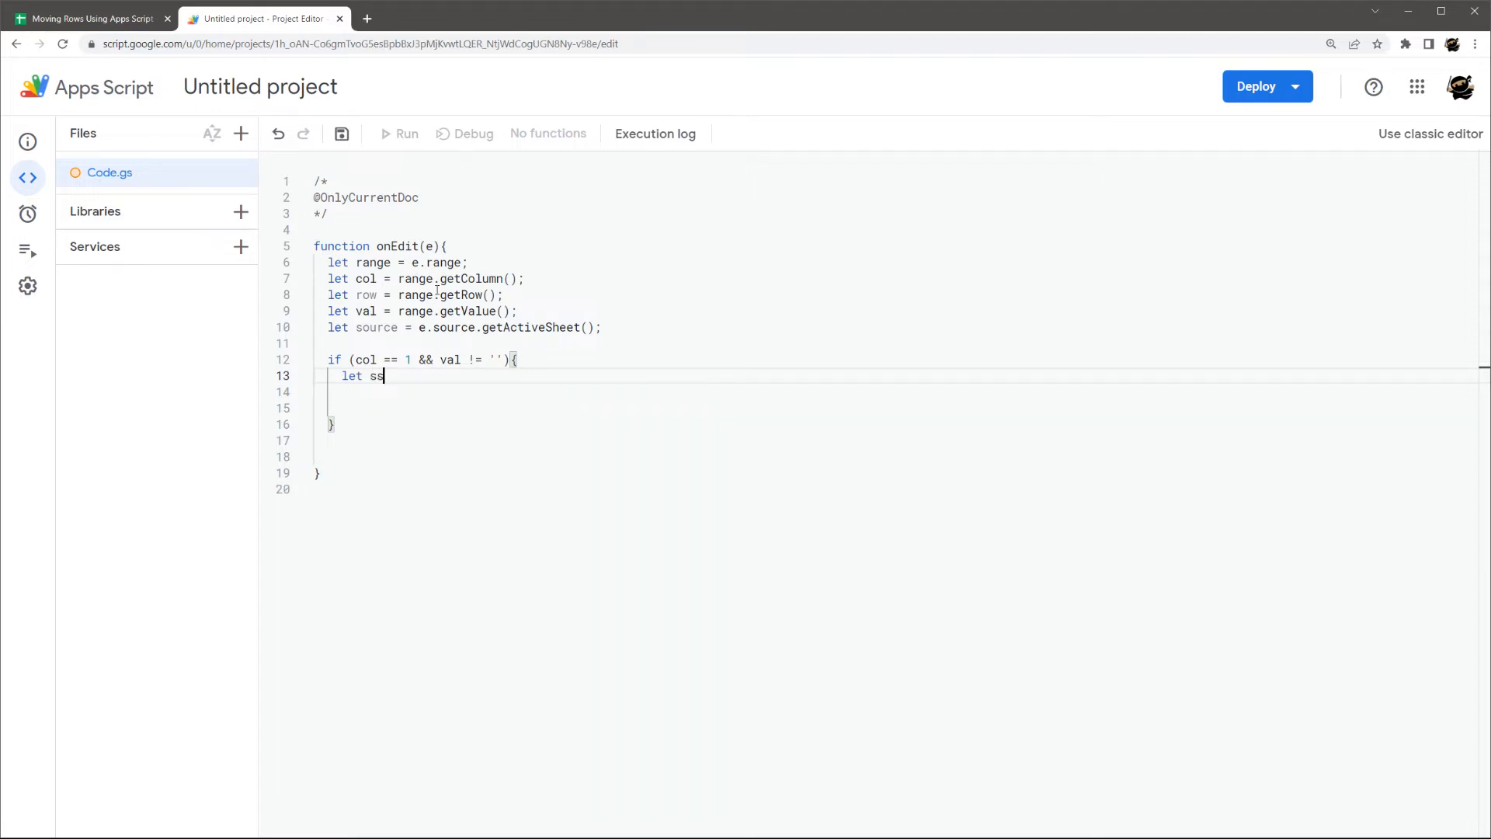
{"action": "type", "text": "="}
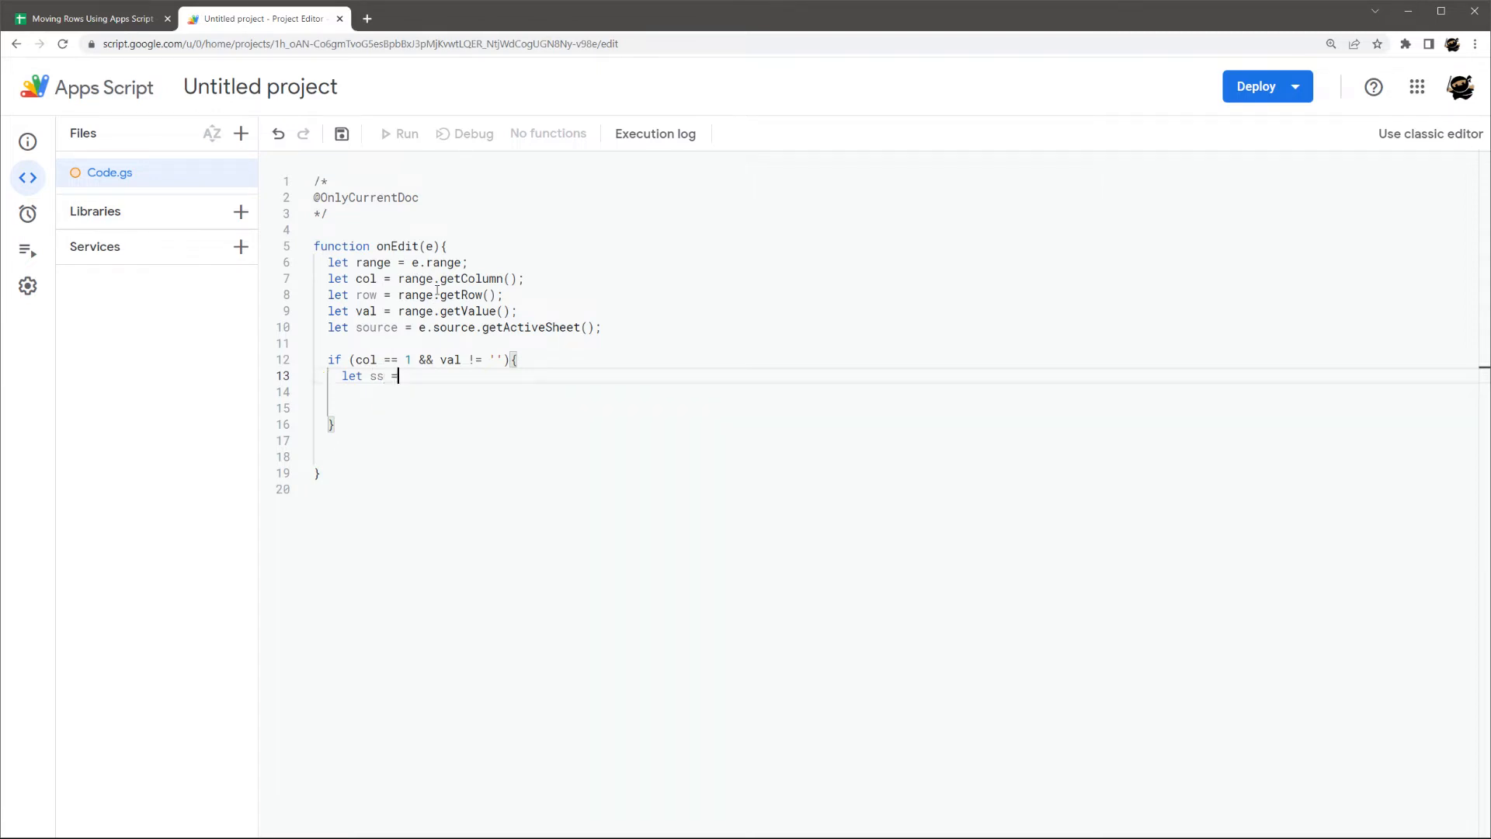
{"action": "type", "text": "SpreadsheetApp"}
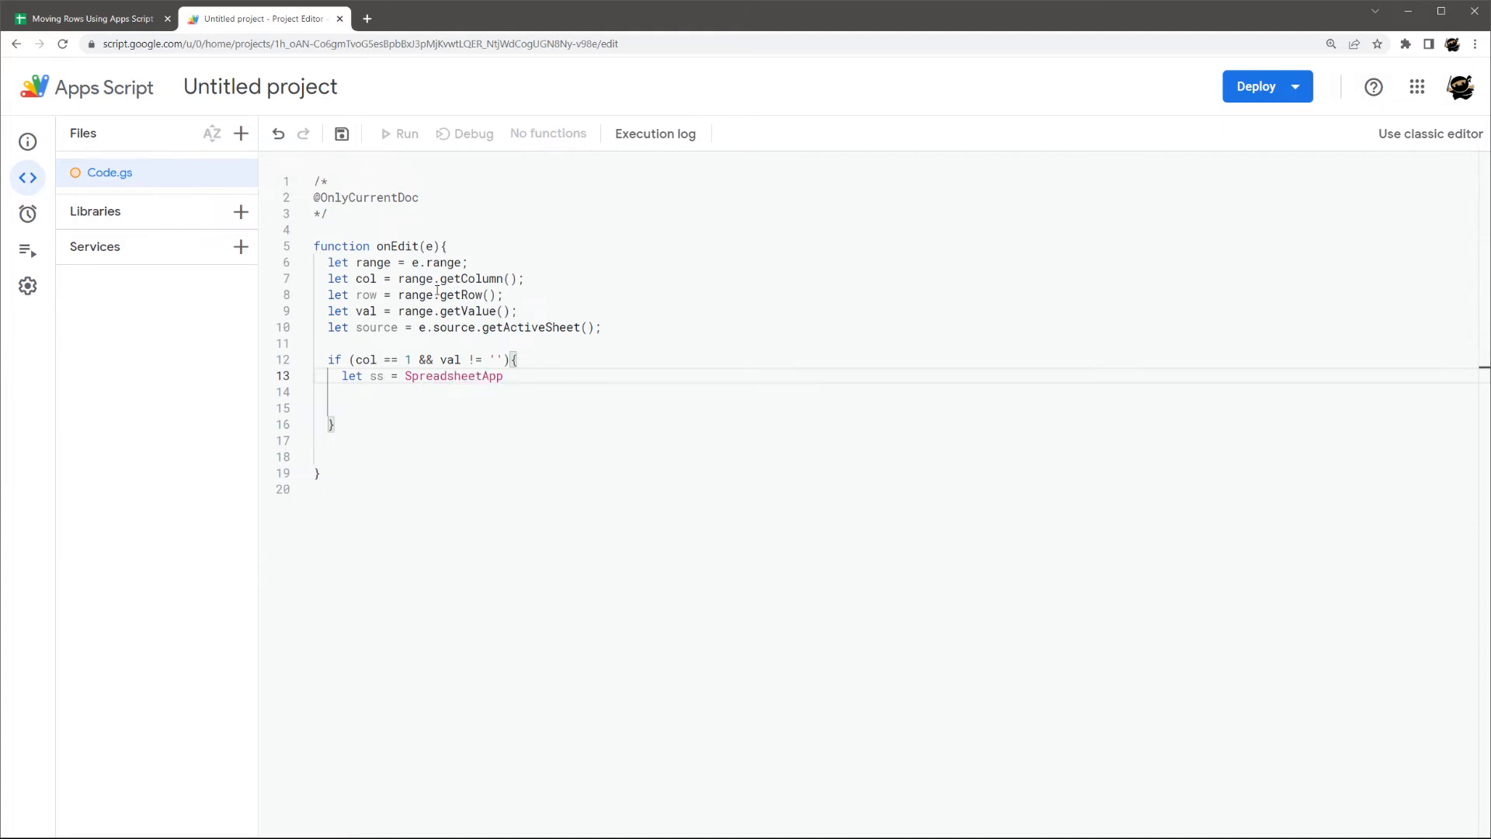
{"action": "type", "text": "."}
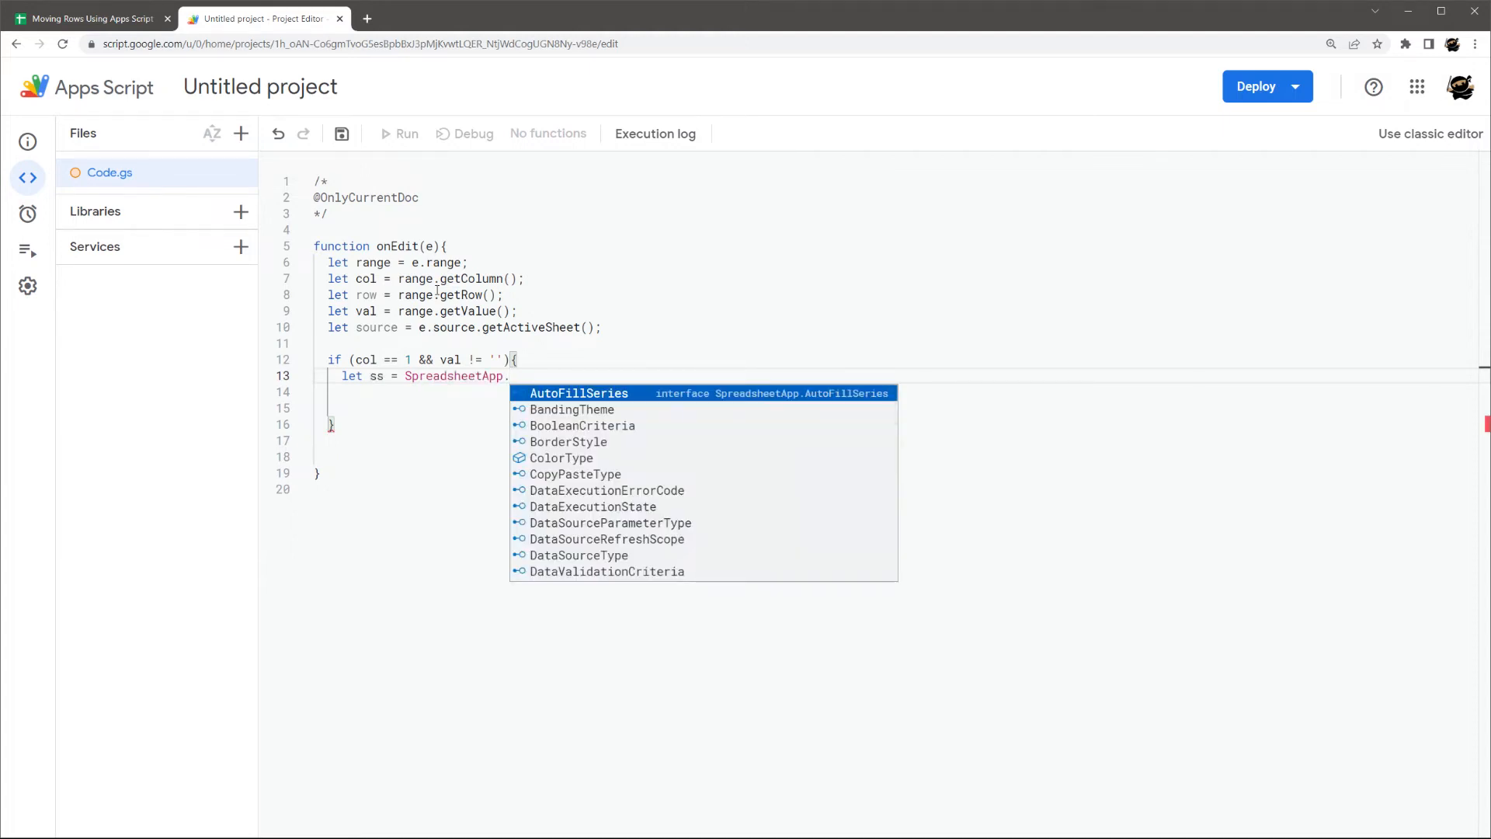
{"action": "type", "text": "get"}
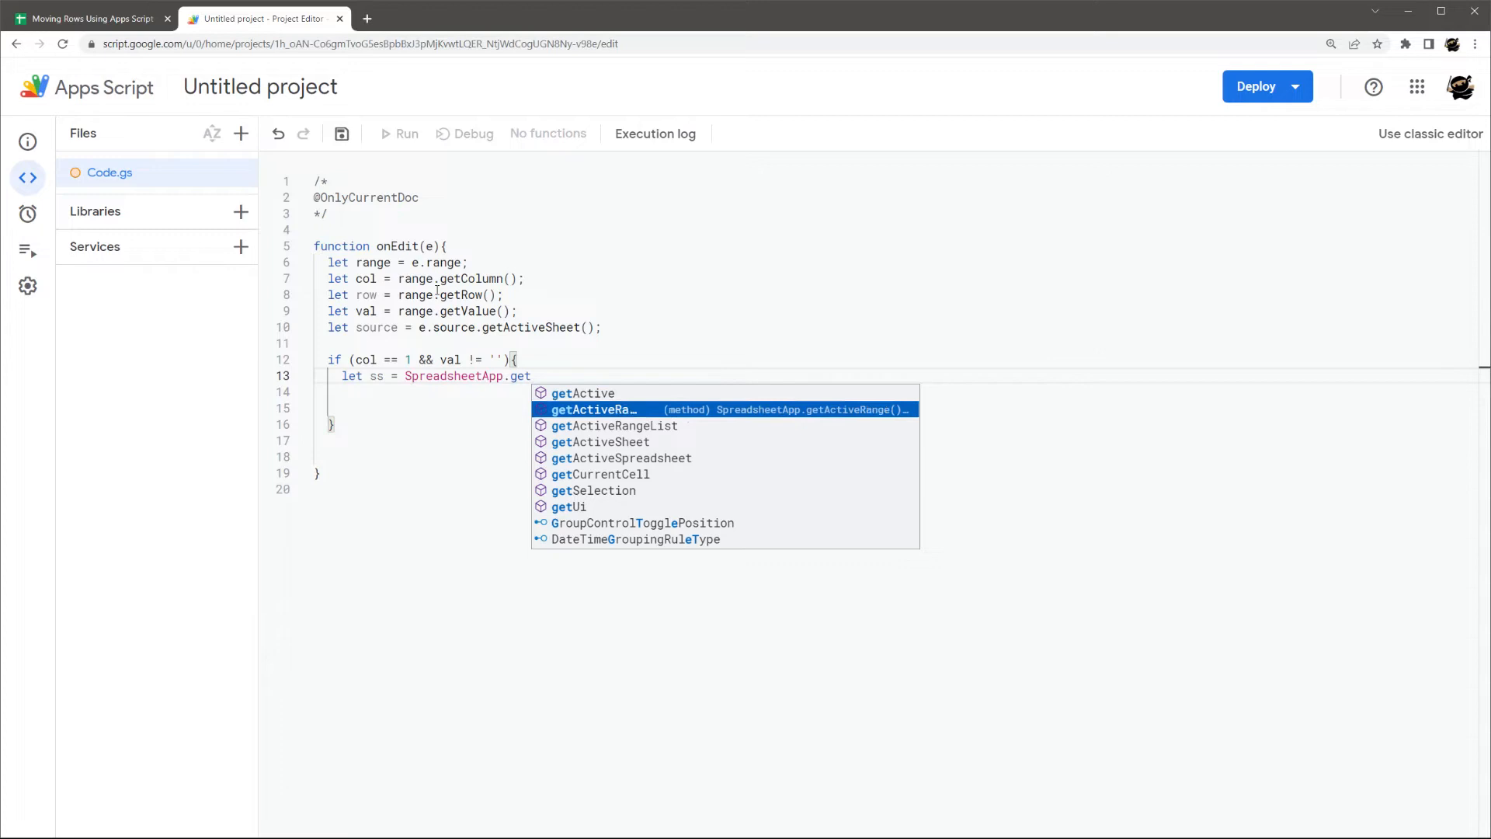
{"action": "left_click", "coordinate": [619, 456]}
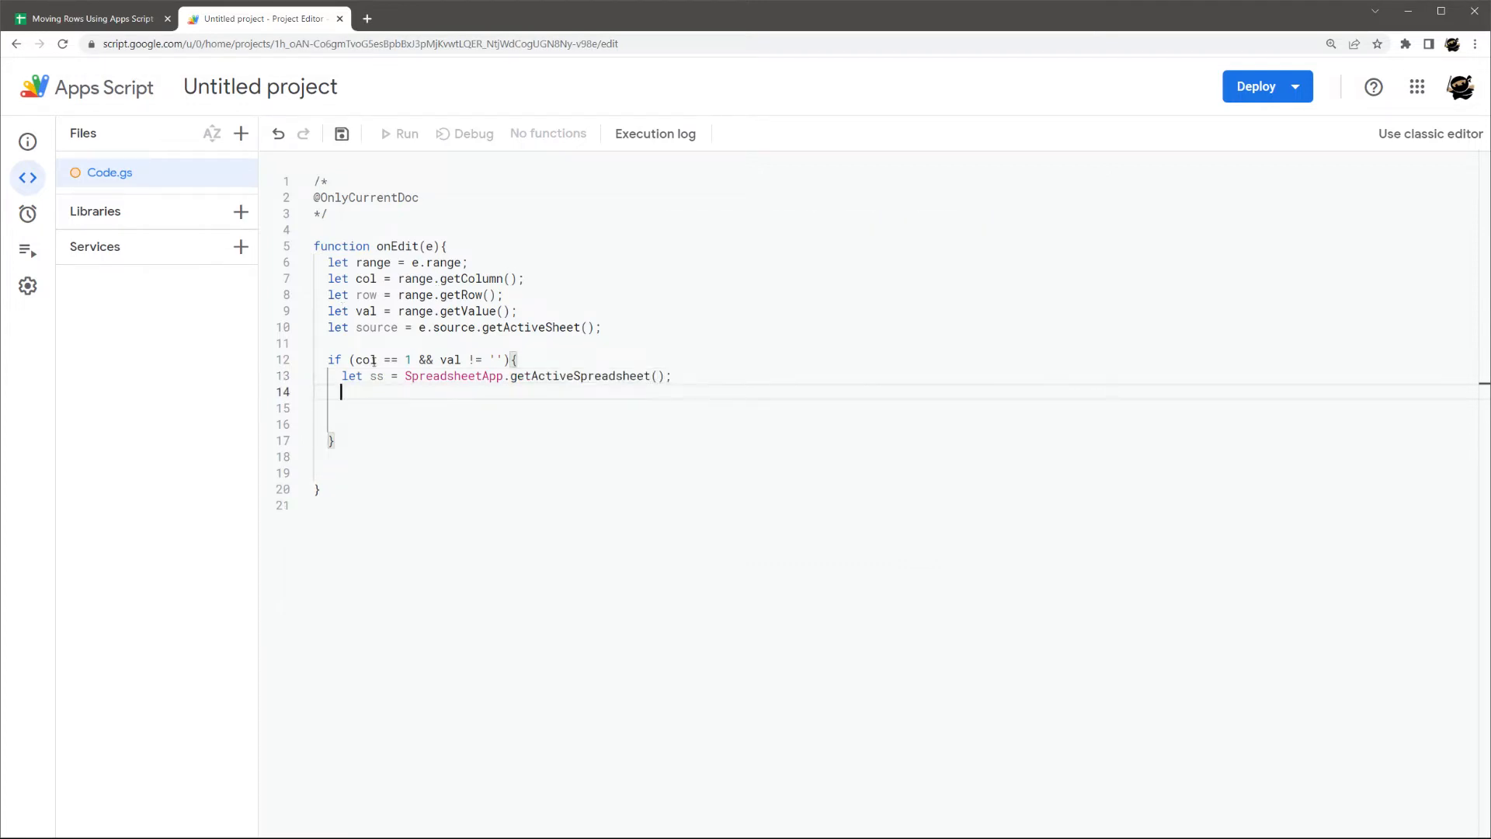
{"action": "double_click", "coordinate": [375, 376]}
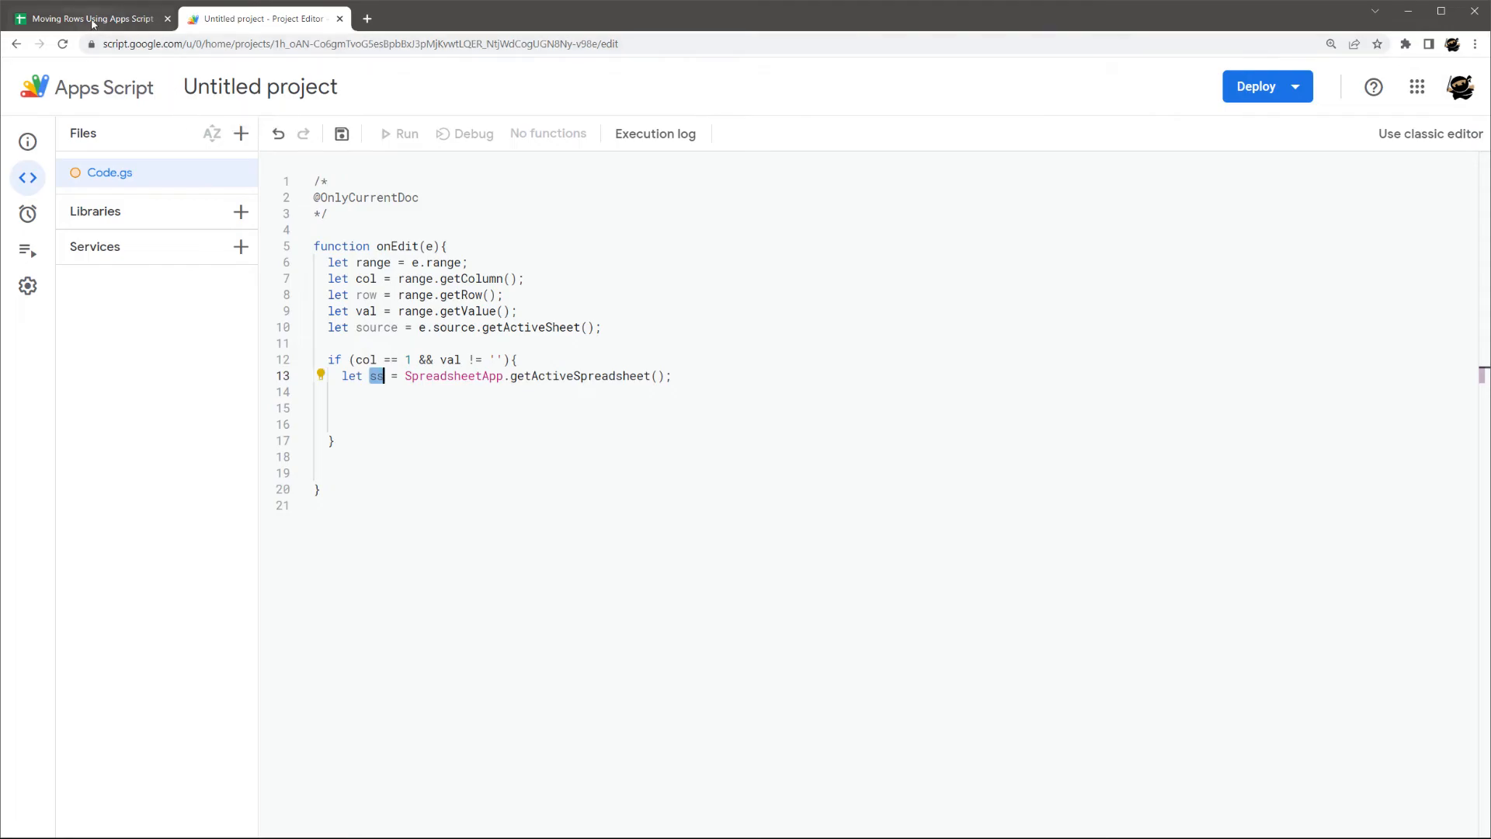
{"action": "left_click", "coordinate": [90, 19]}
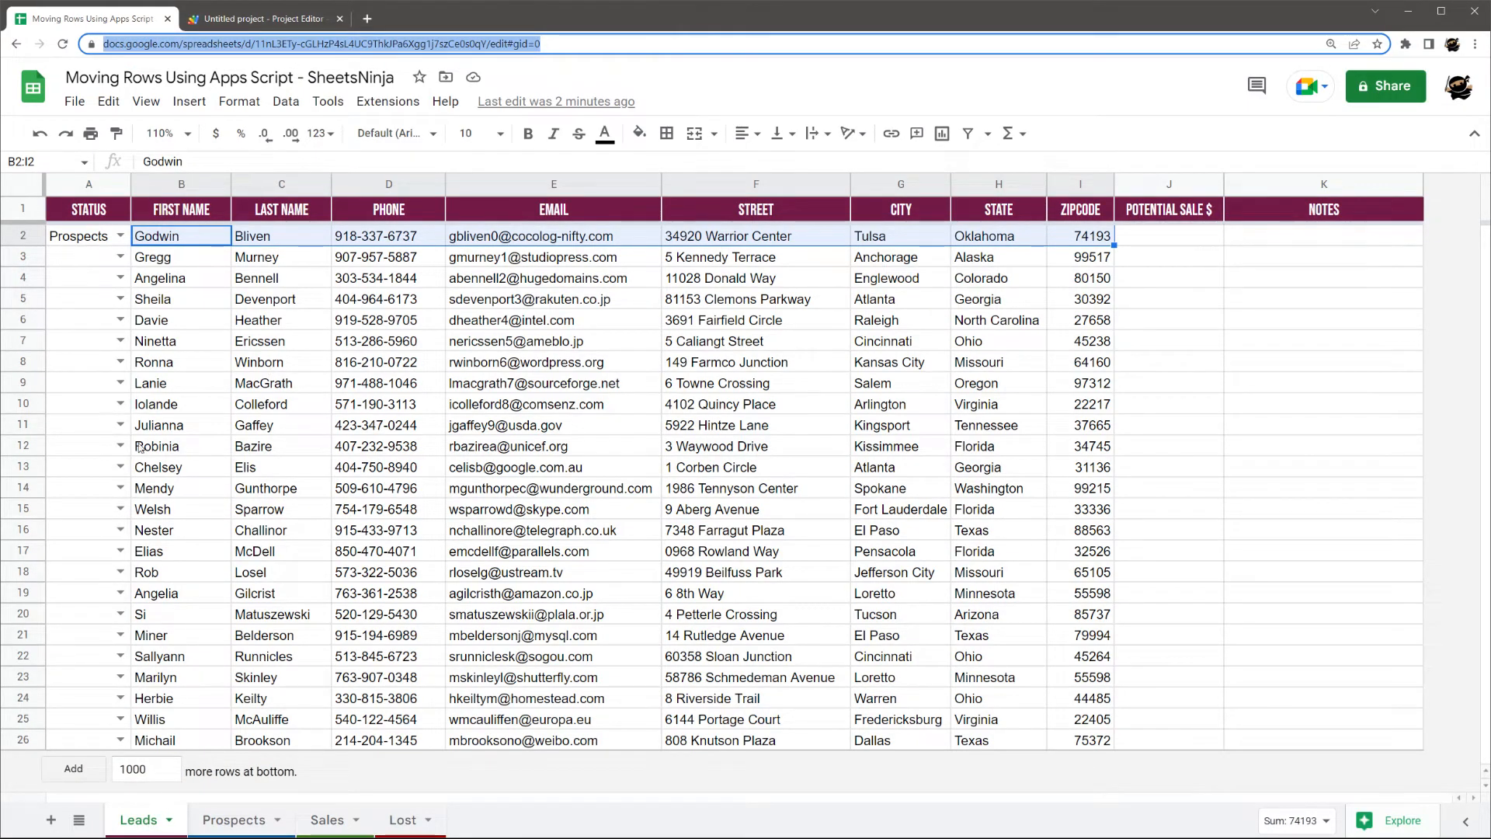
{"action": "left_click", "coordinate": [264, 19]}
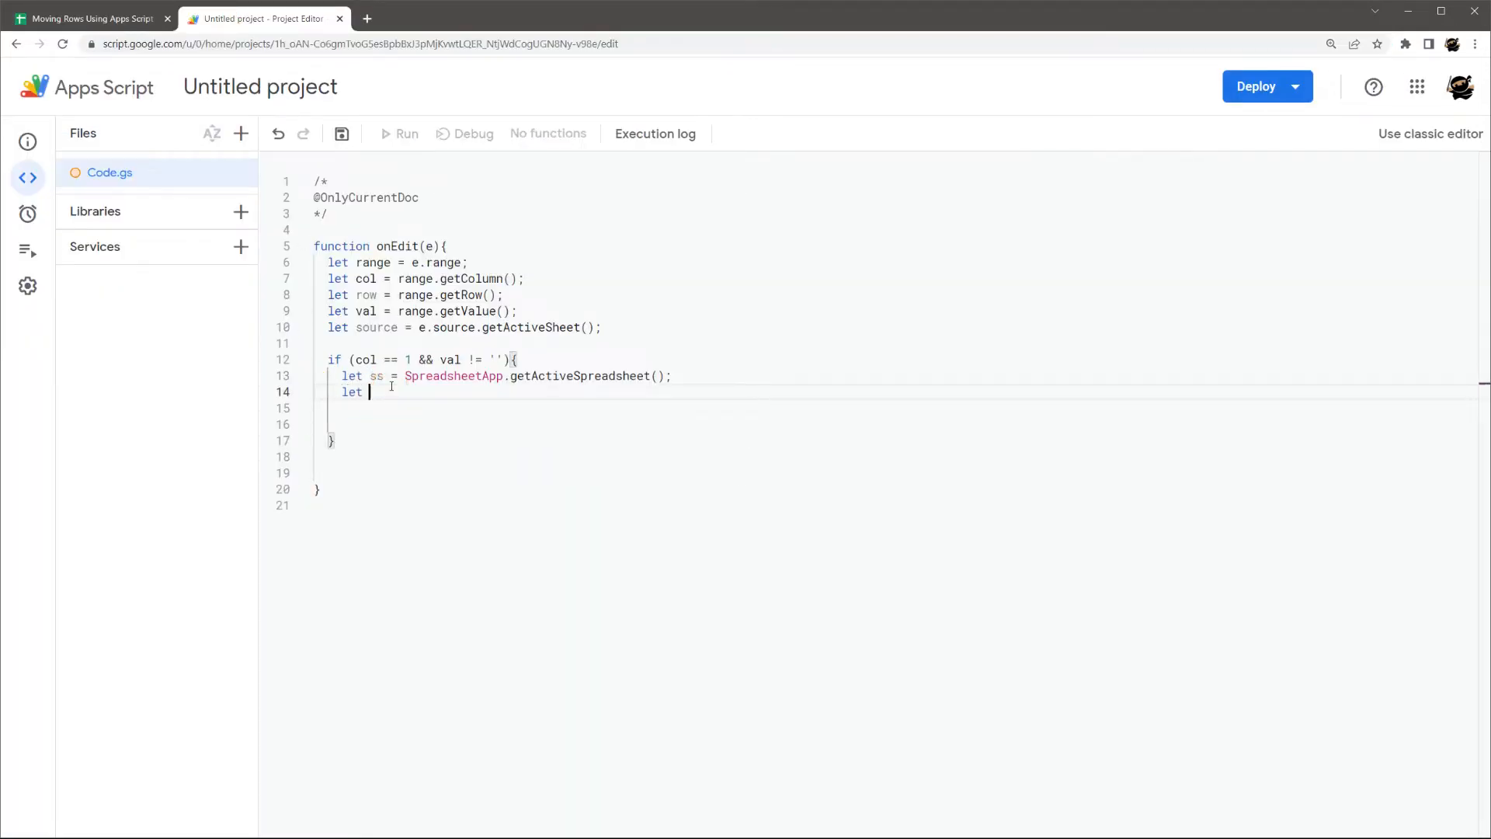
- Declare let sheet = ss.getSheetByName(source.getName()); inside the if block
{"action": "type", "text": "sheet = ss."}
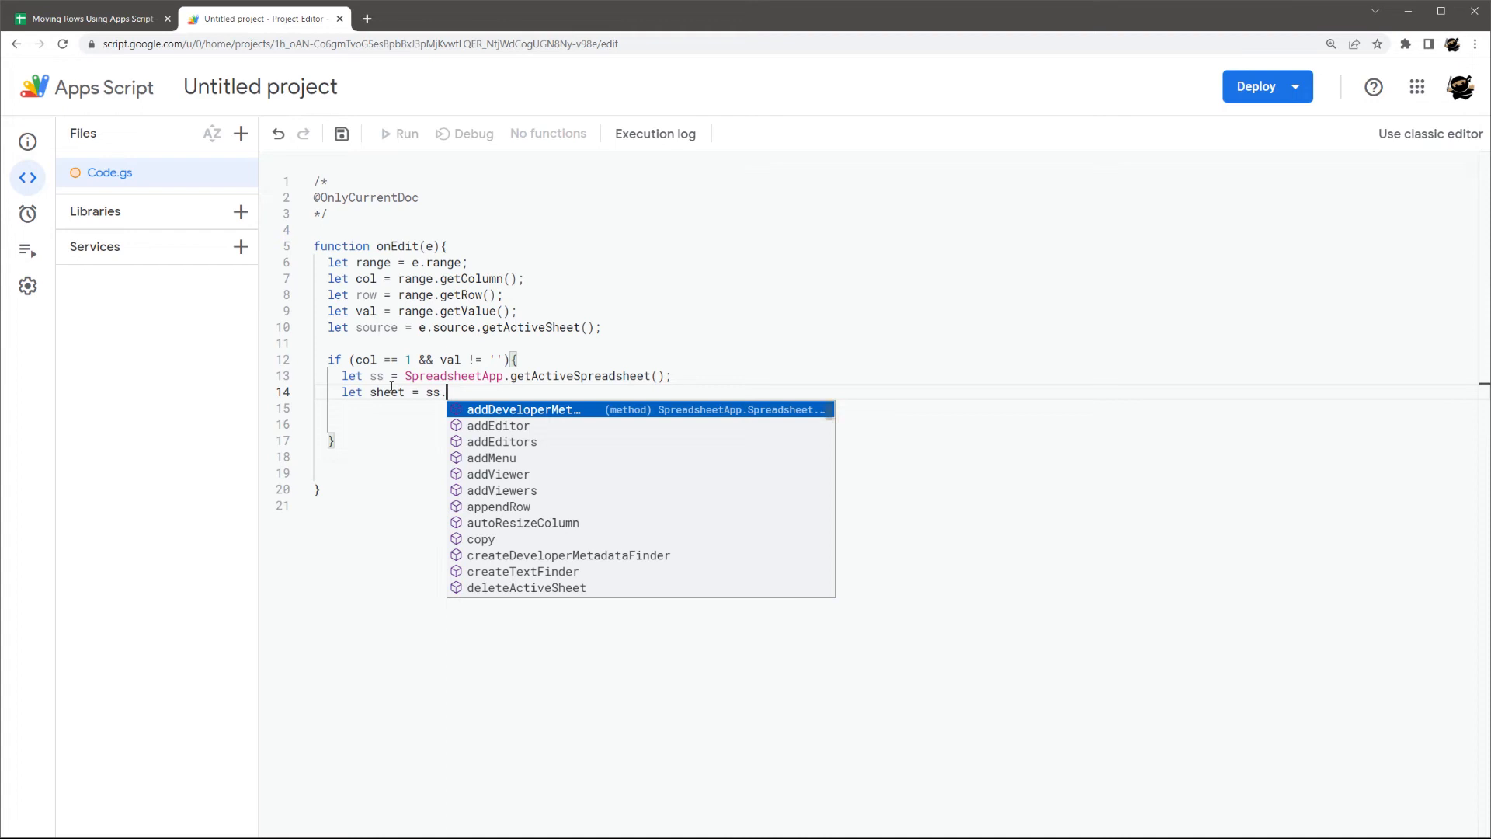
{"action": "type", "text": "getSheetByName"}
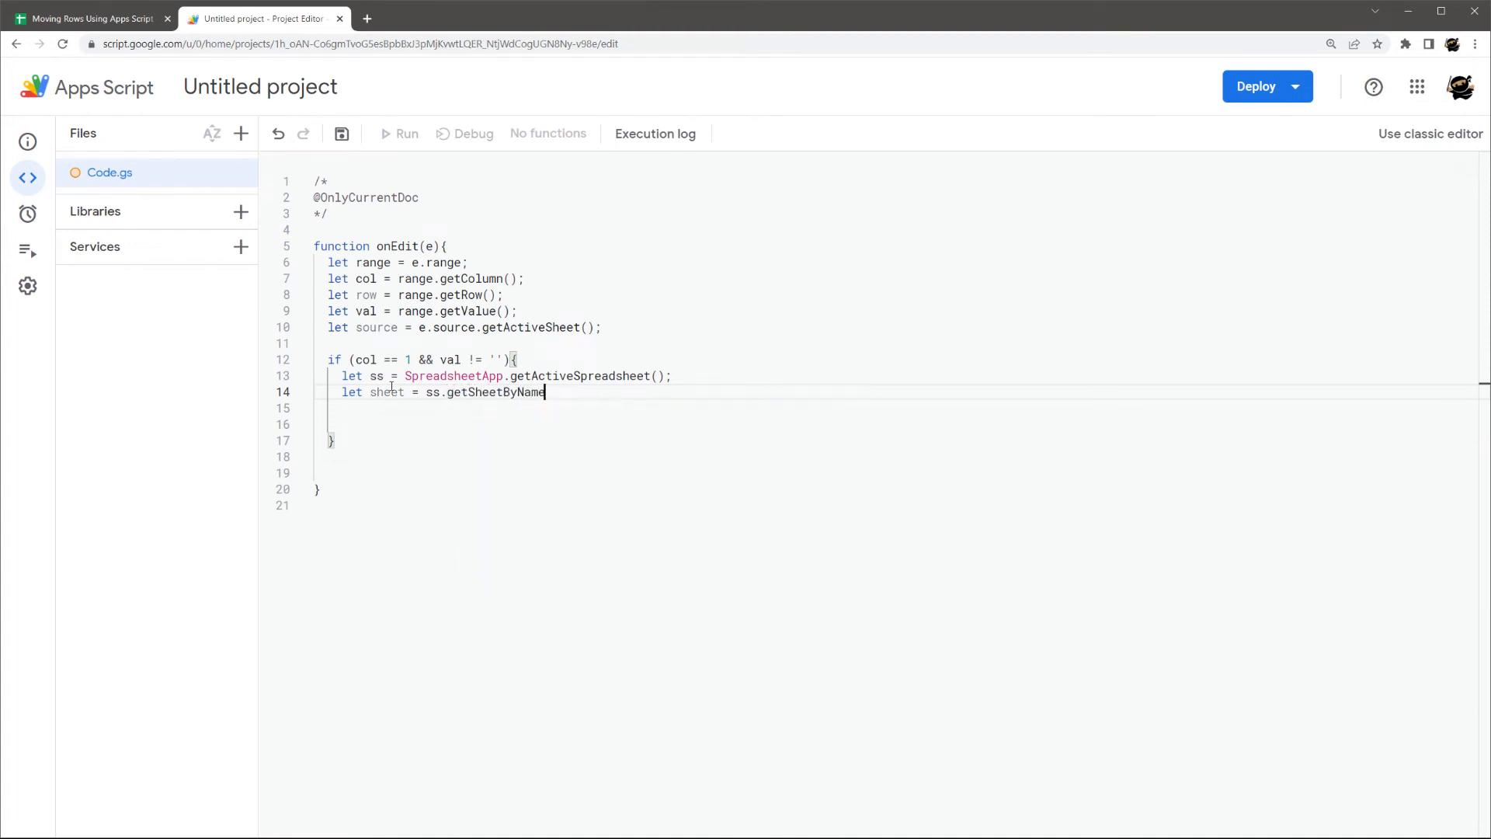
{"action": "type", "text": "("}
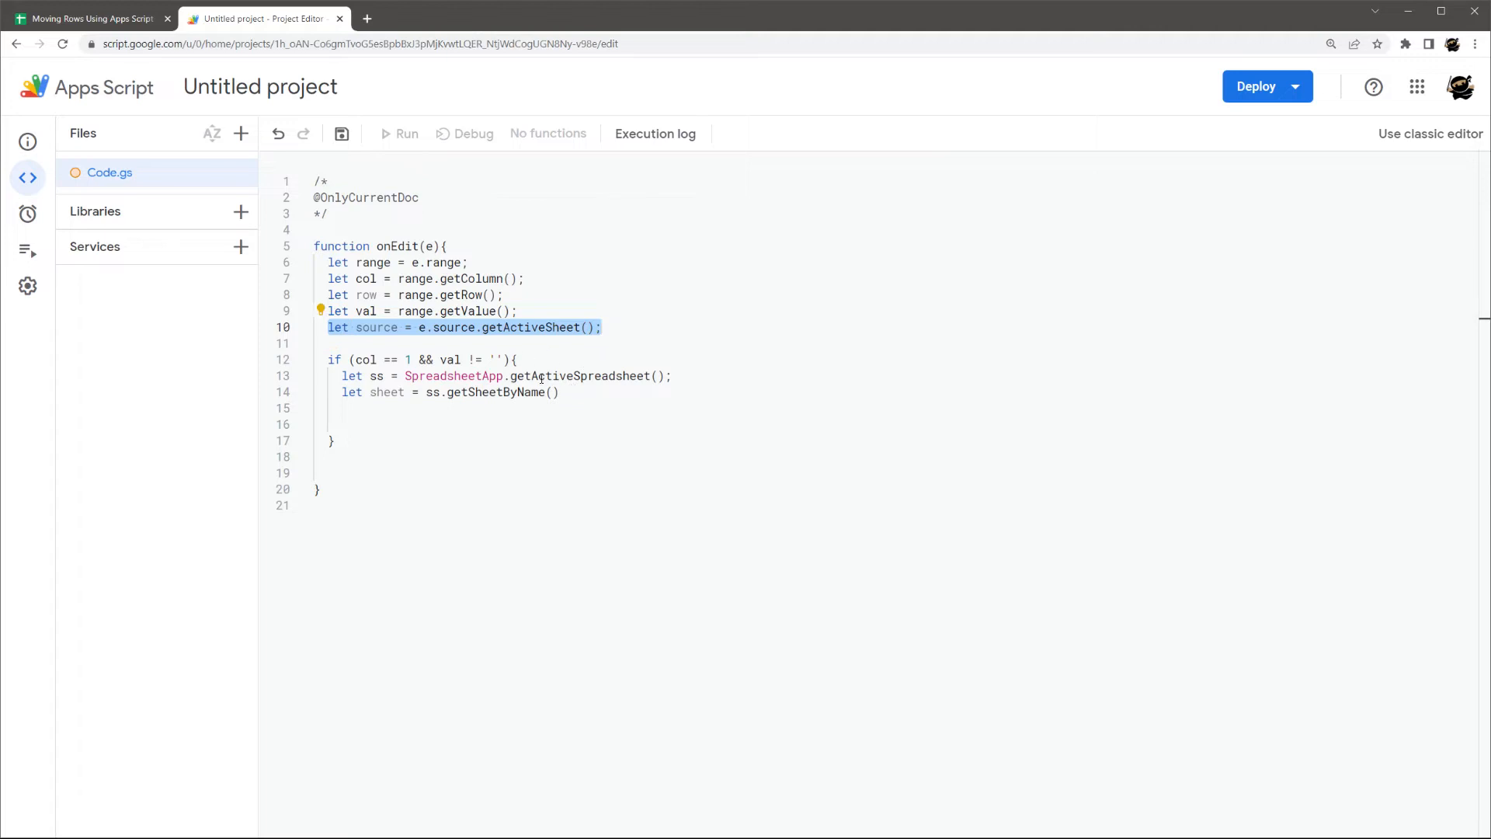
{"action": "type", "text": "source"}
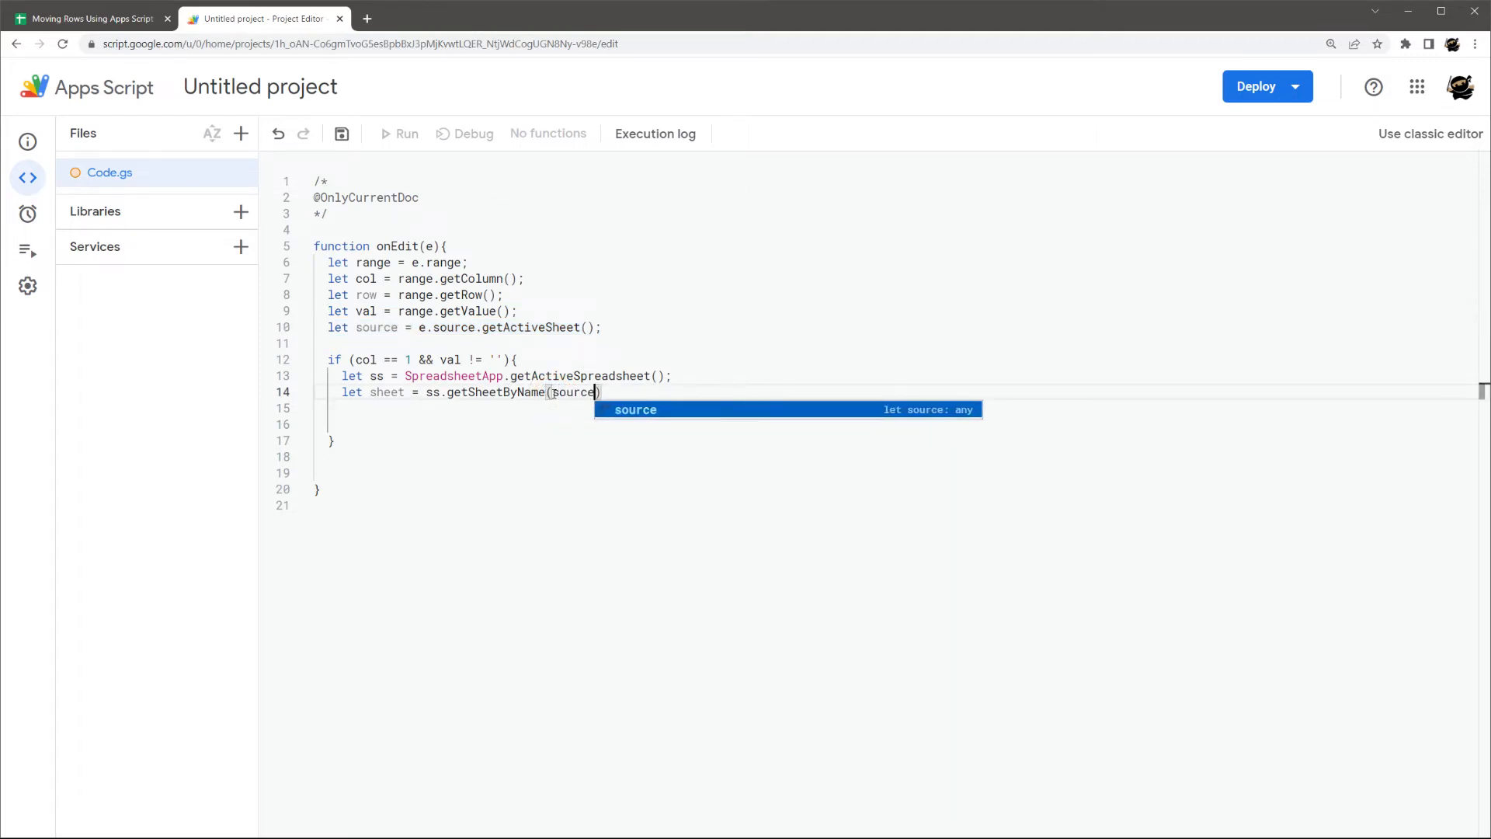
{"action": "type", "text": ".getName("}
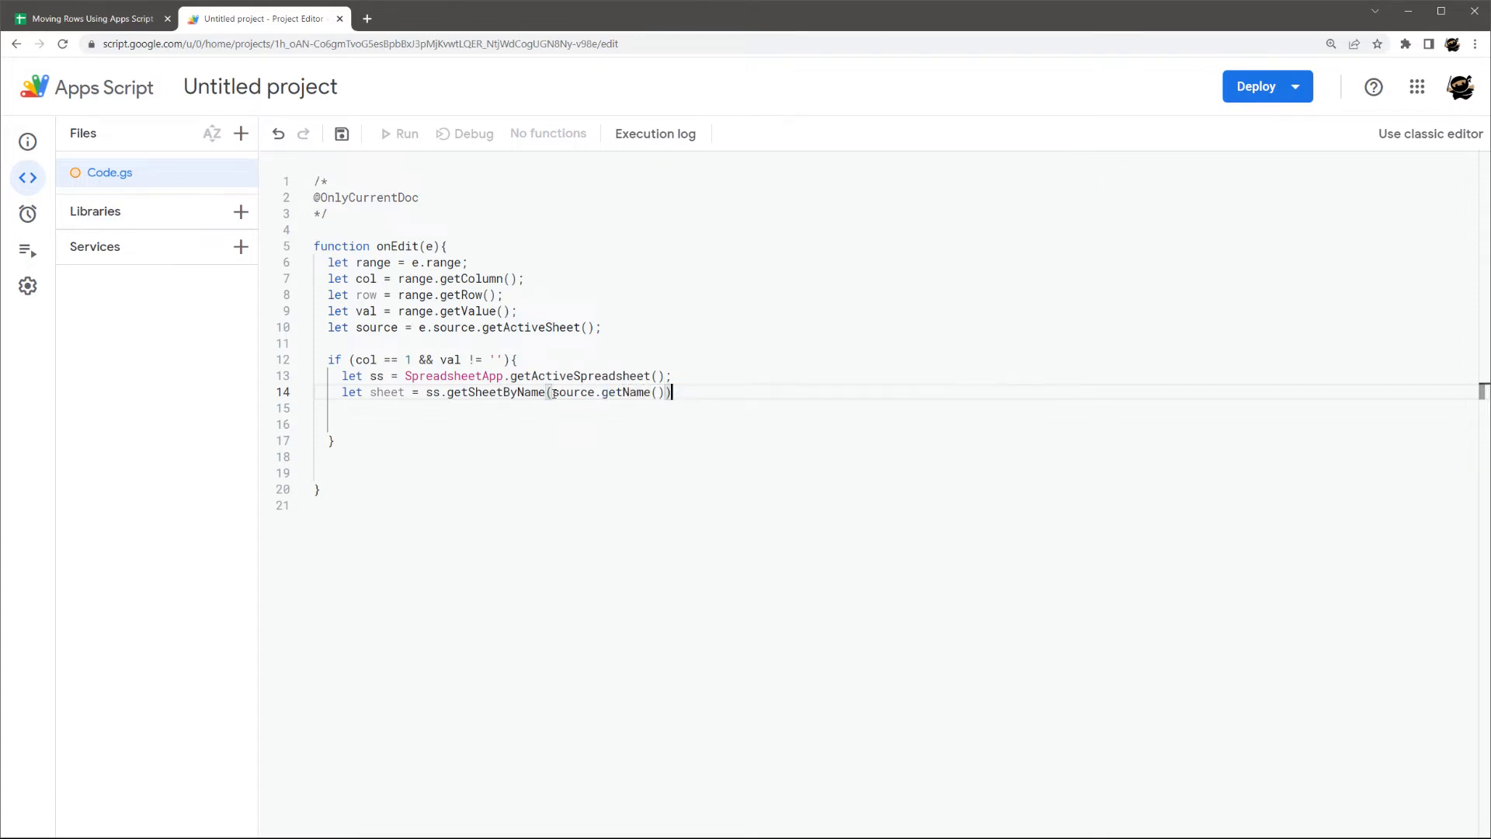
{"action": "type", "text": ";"}
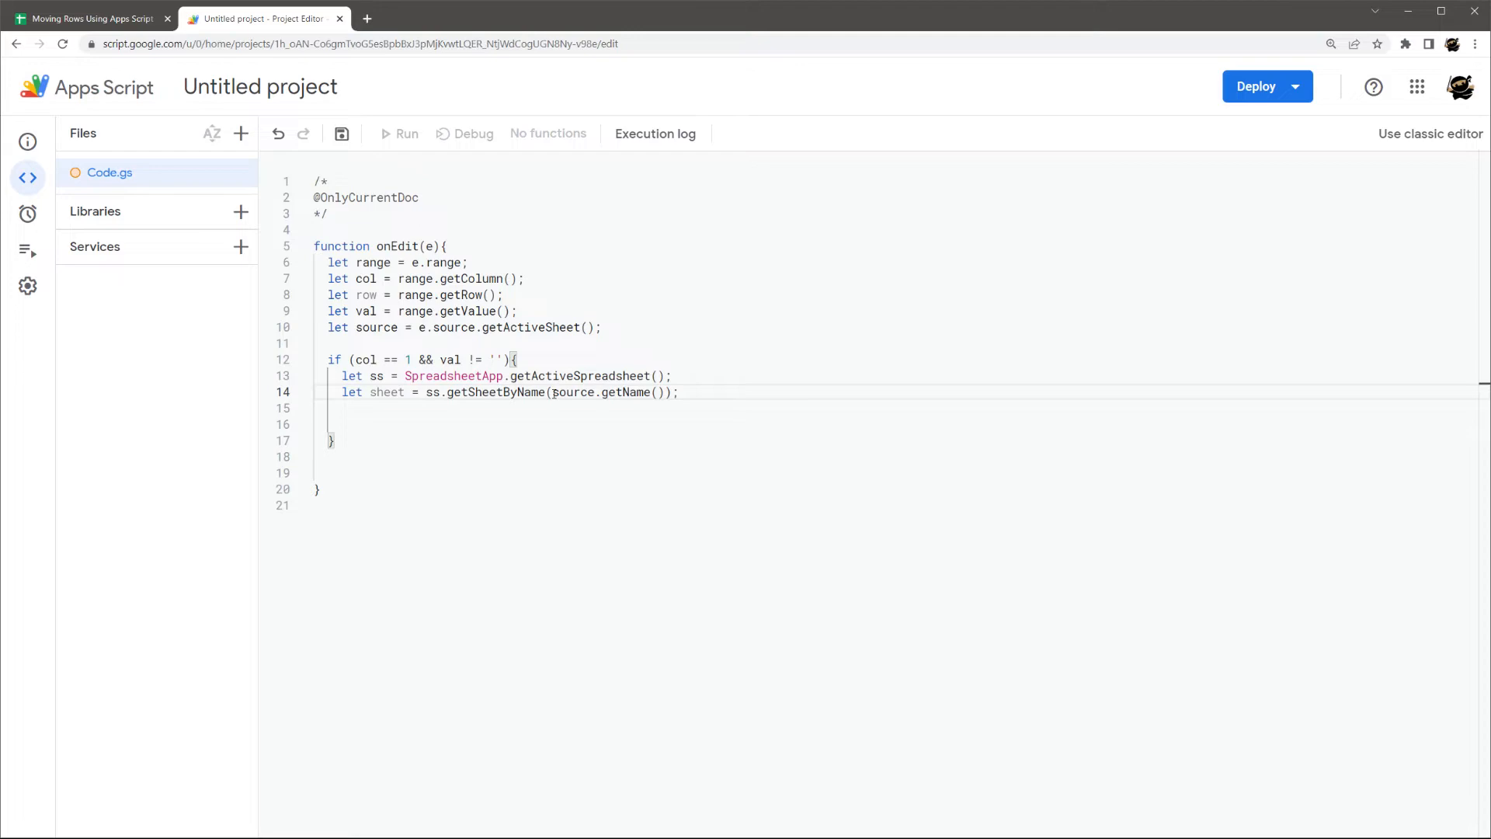
{"action": "key", "text": "enter"}
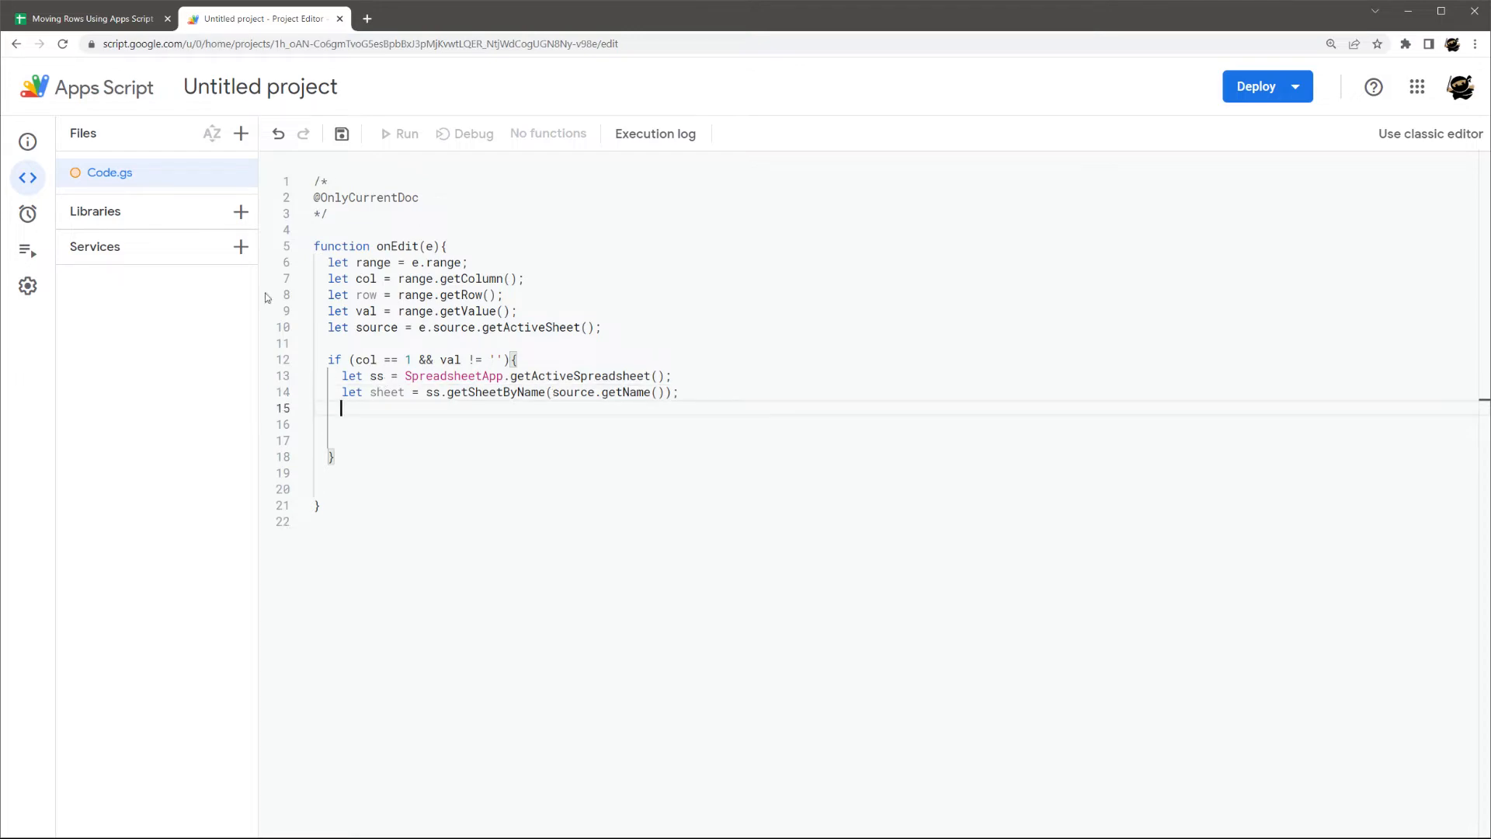
- Check the Prospects value in A2 and lead row 2 on the Leads sheet
{"action": "left_click", "coordinate": [91, 19]}
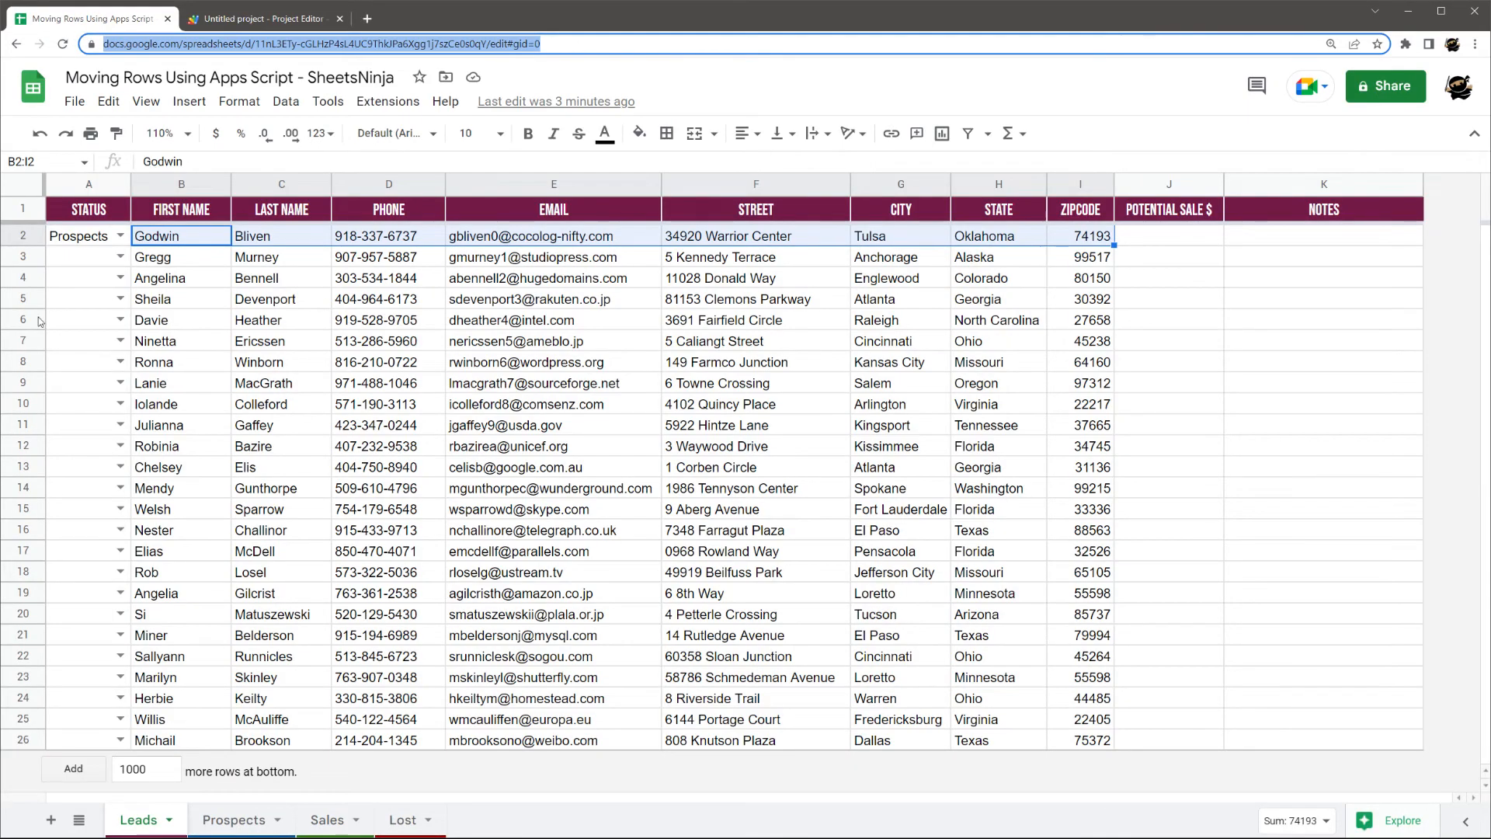
{"action": "left_click", "coordinate": [87, 235]}
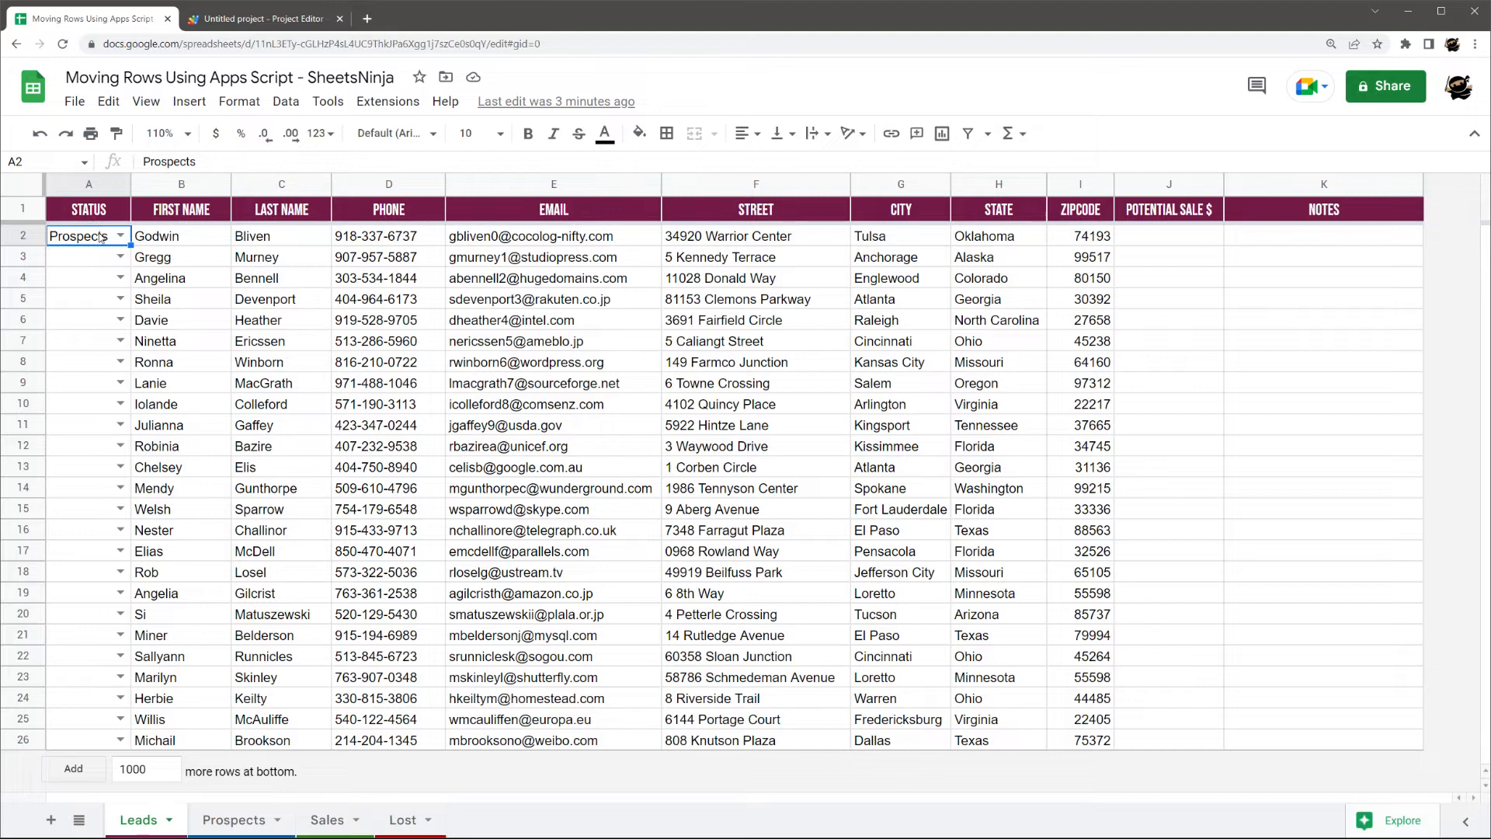
{"action": "left_click", "coordinate": [20, 234]}
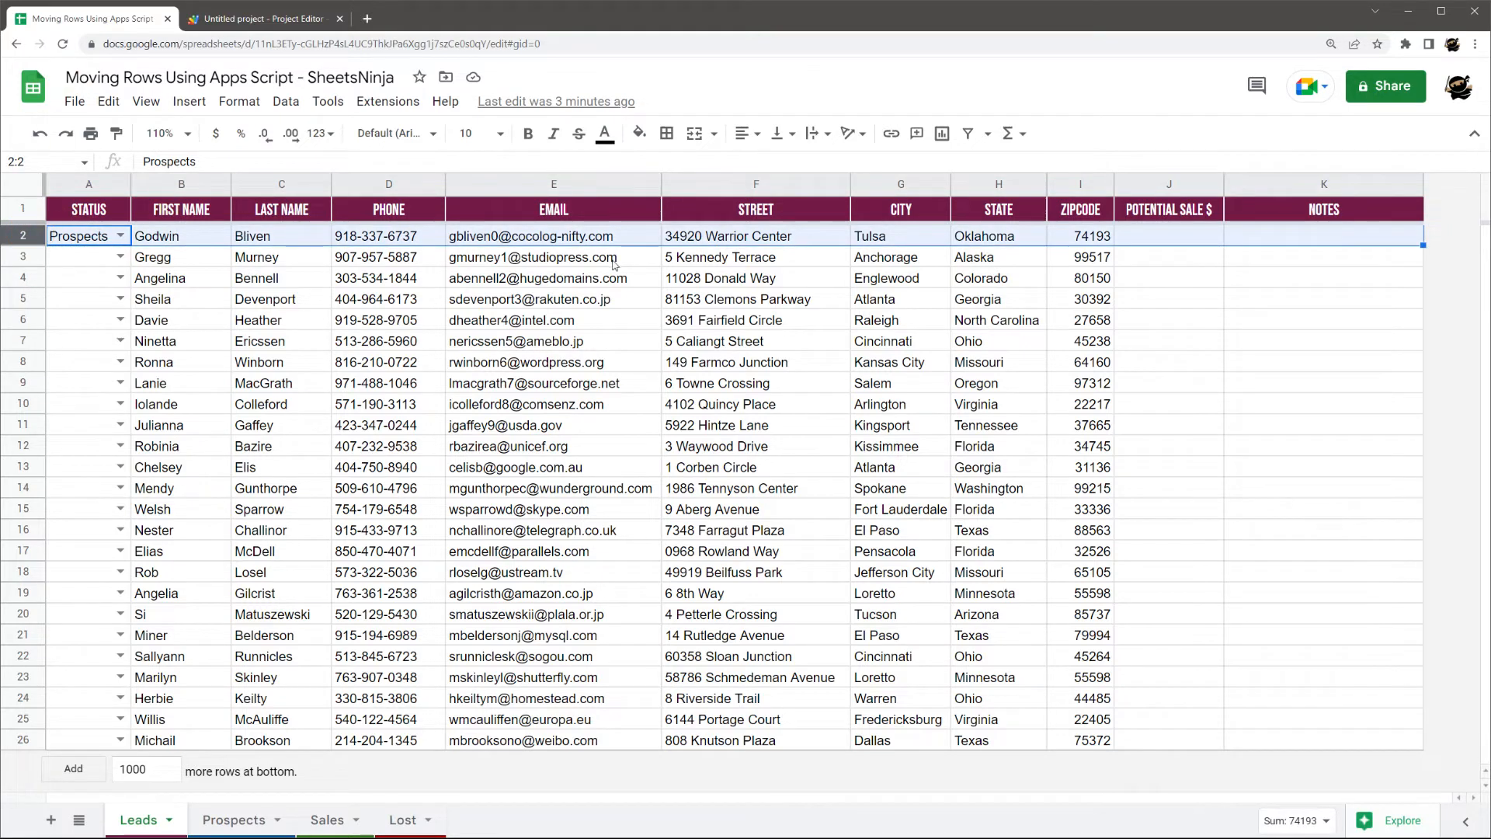
{"action": "left_click", "coordinate": [87, 236]}
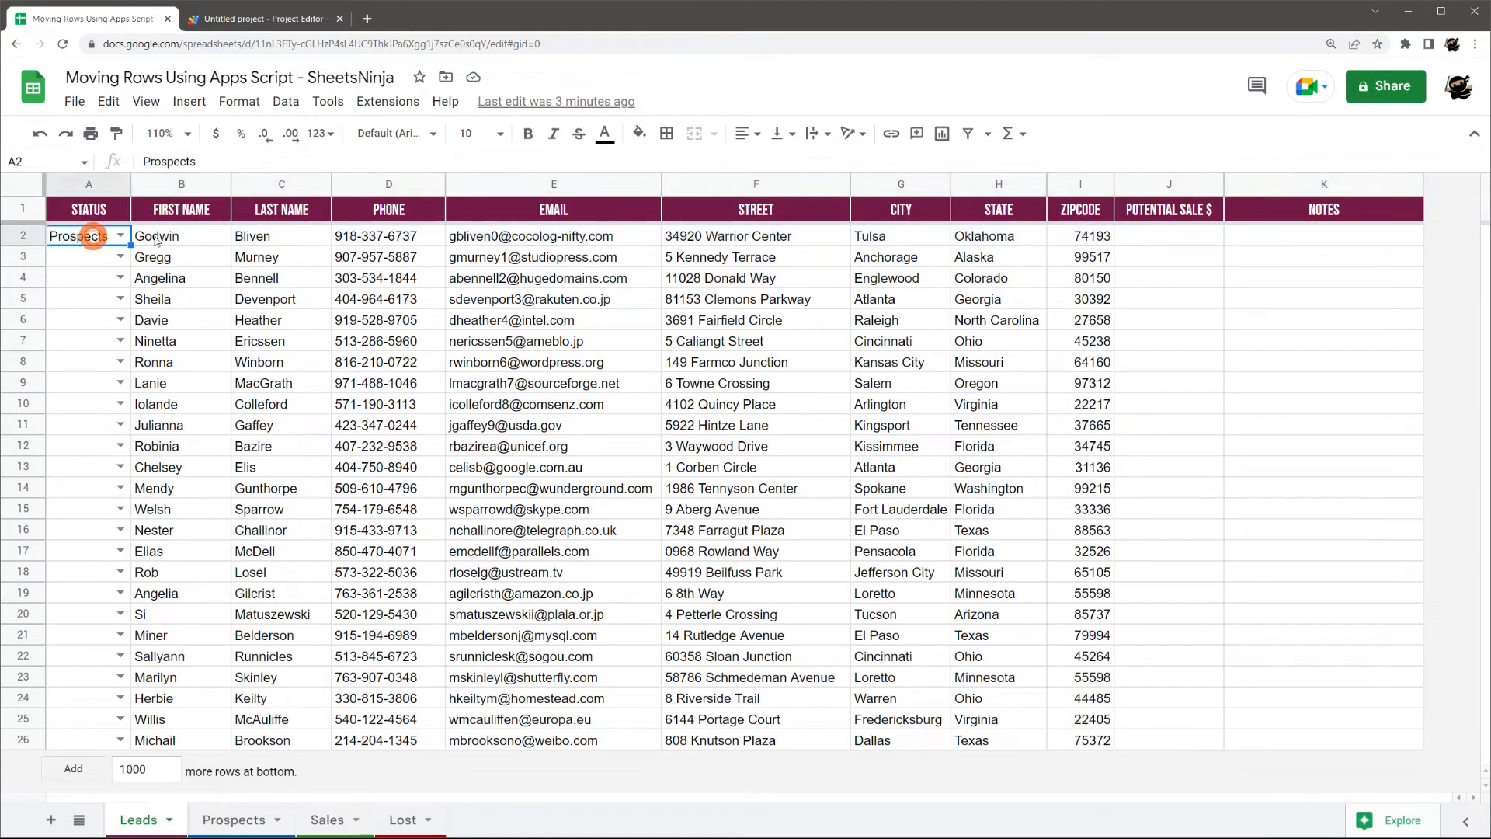
- Declare let targetSheet = ss.getSheetByName(val); and begin the data declaration
{"action": "left_click", "coordinate": [264, 18]}
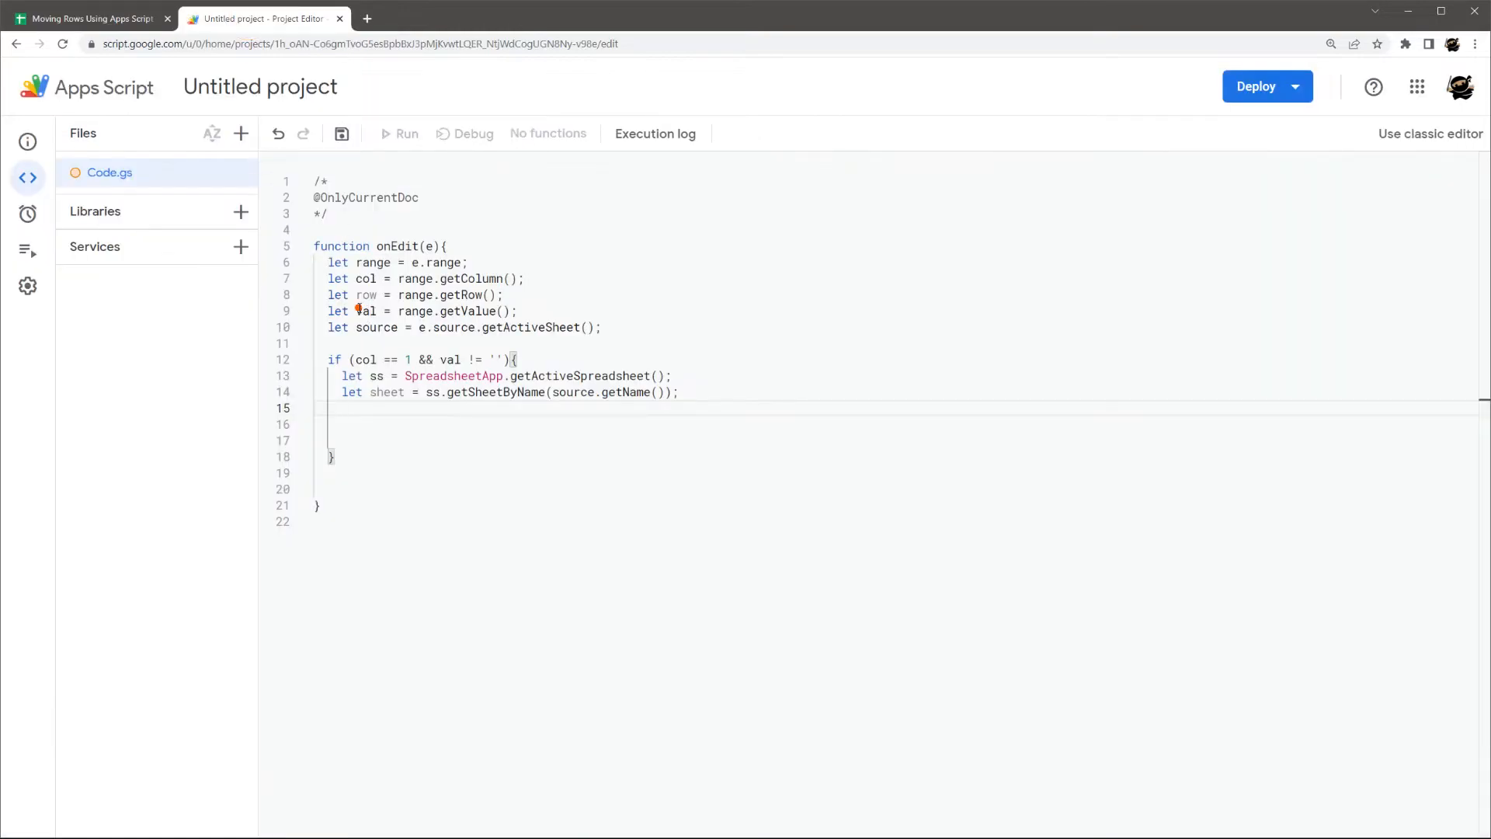
{"action": "left_click", "coordinate": [87, 18]}
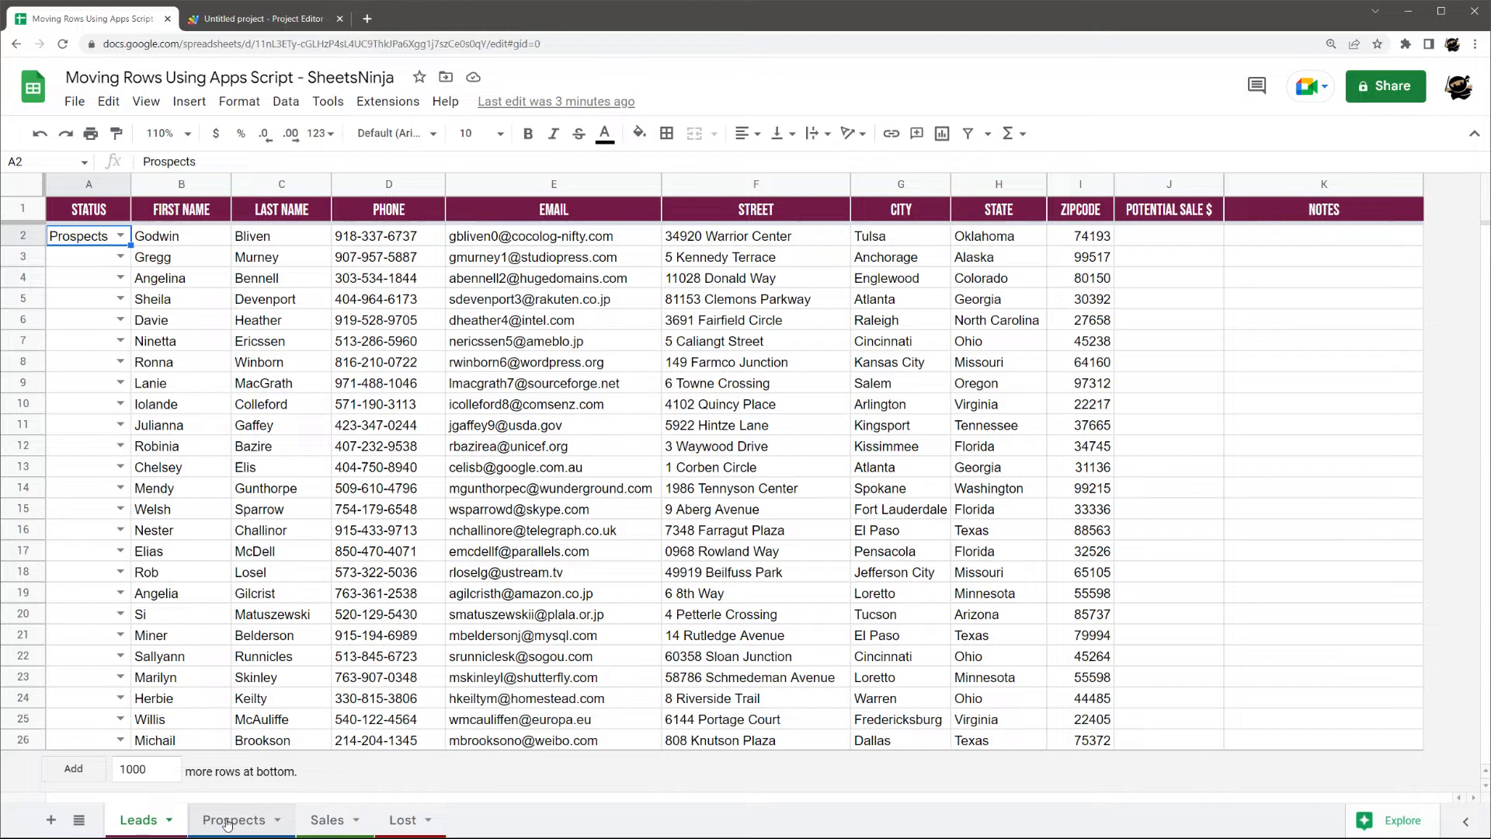
{"action": "left_click", "coordinate": [264, 19]}
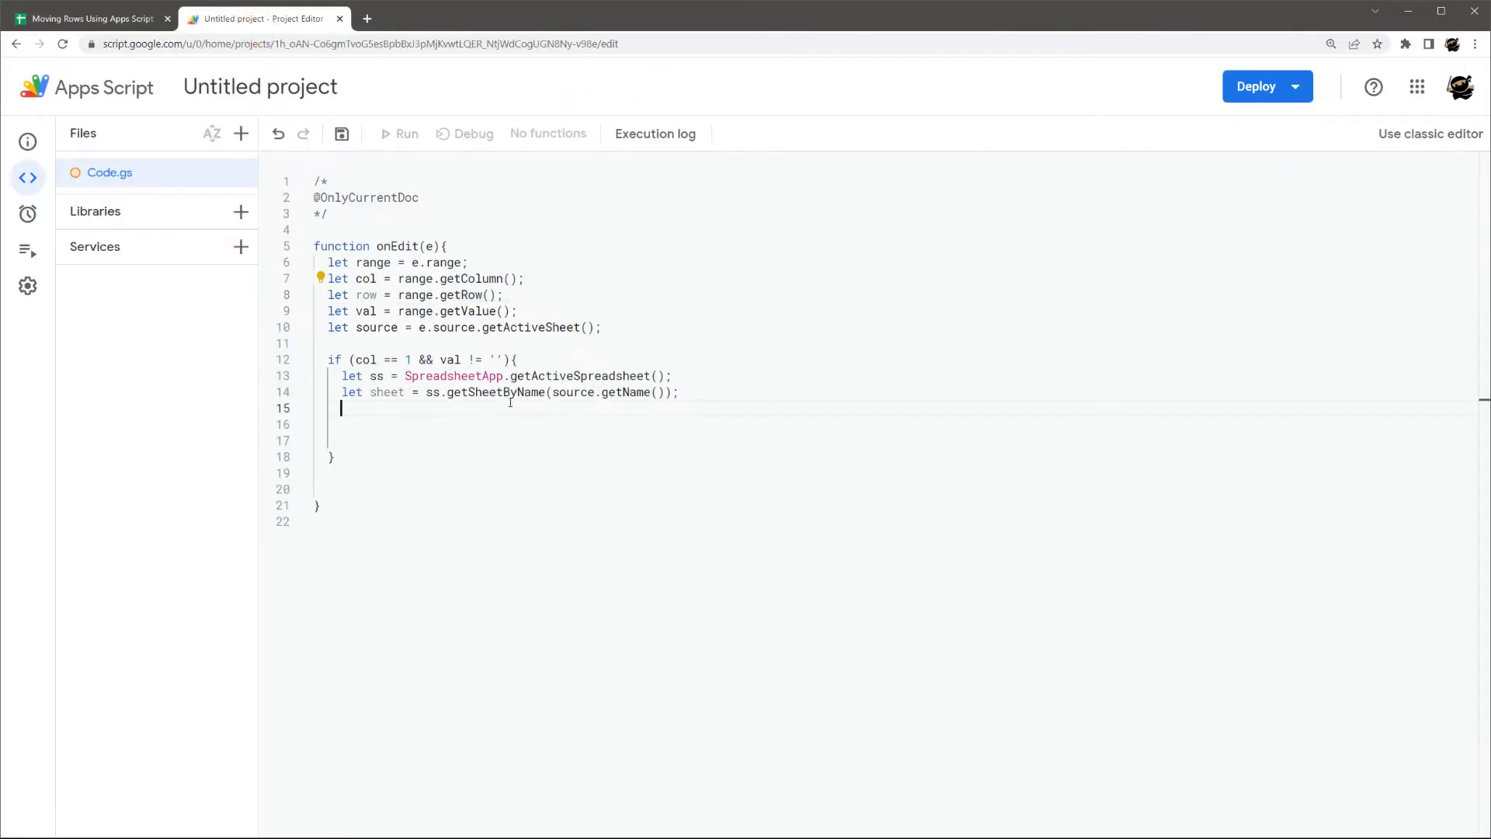
{"action": "type", "text": "let targetsheet = ss"}
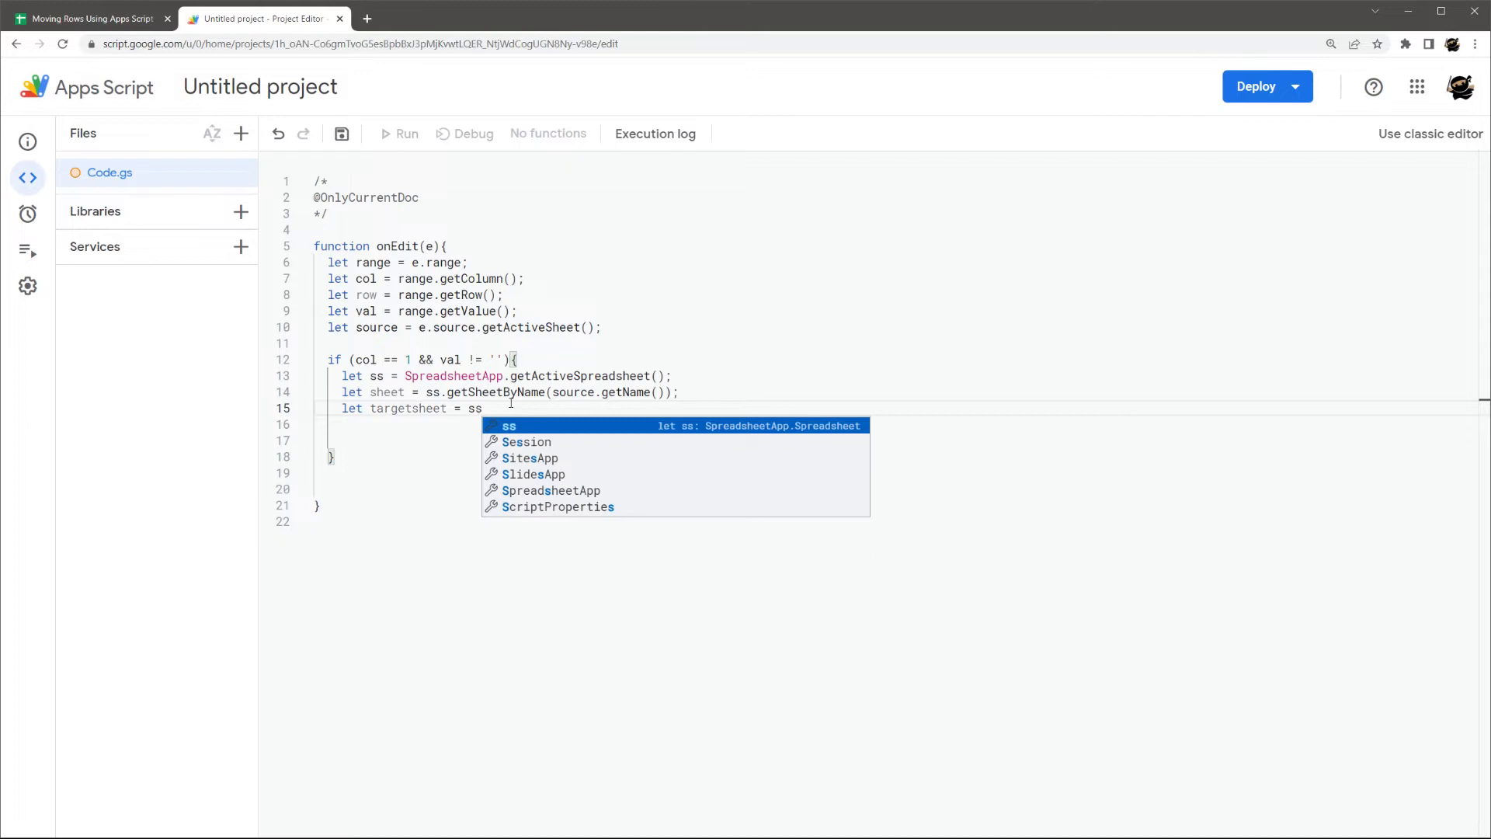
{"action": "type", "text": "."}
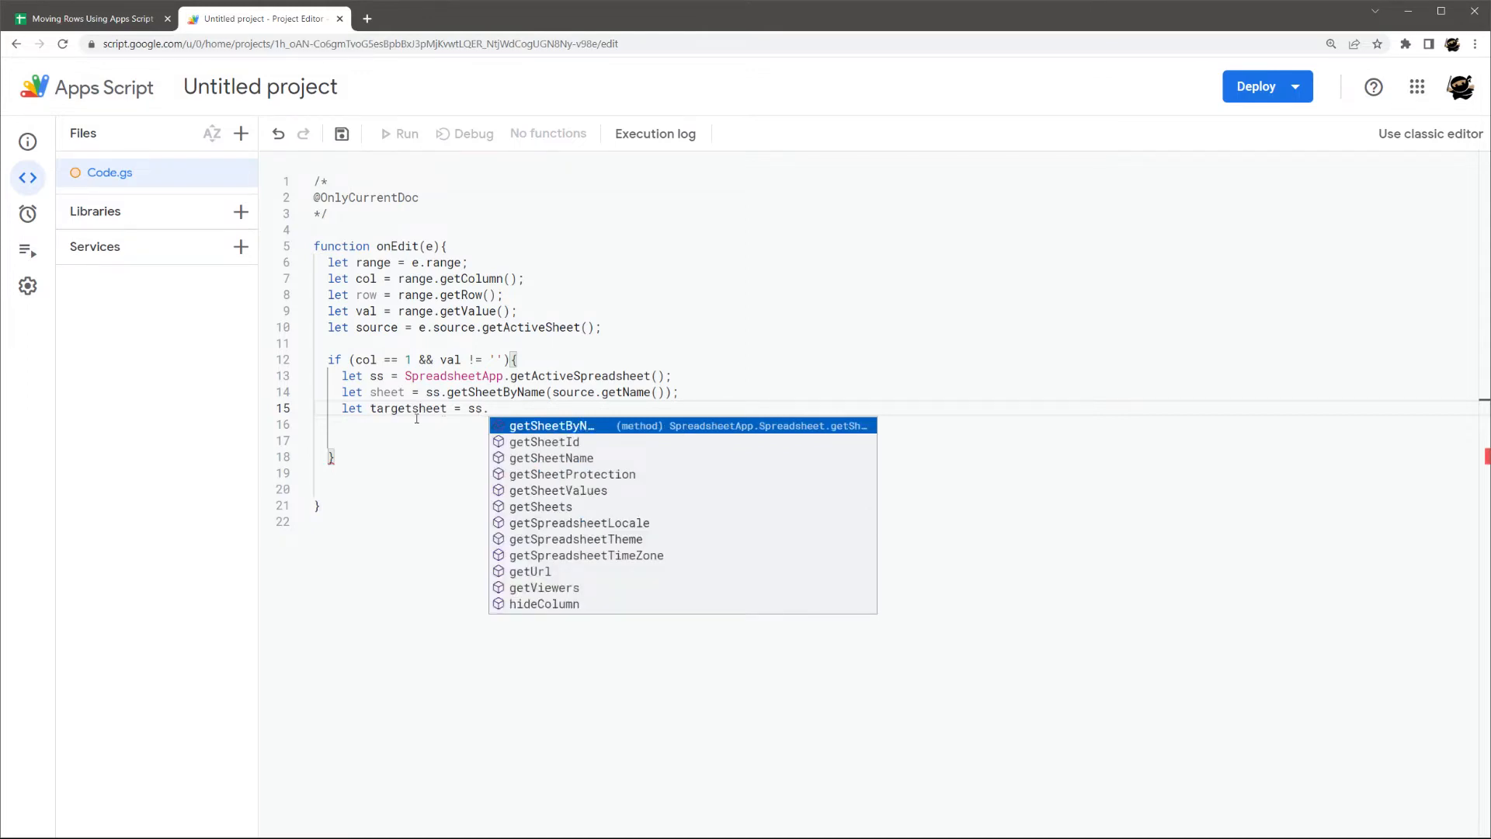
{"action": "key", "text": "Escape"}
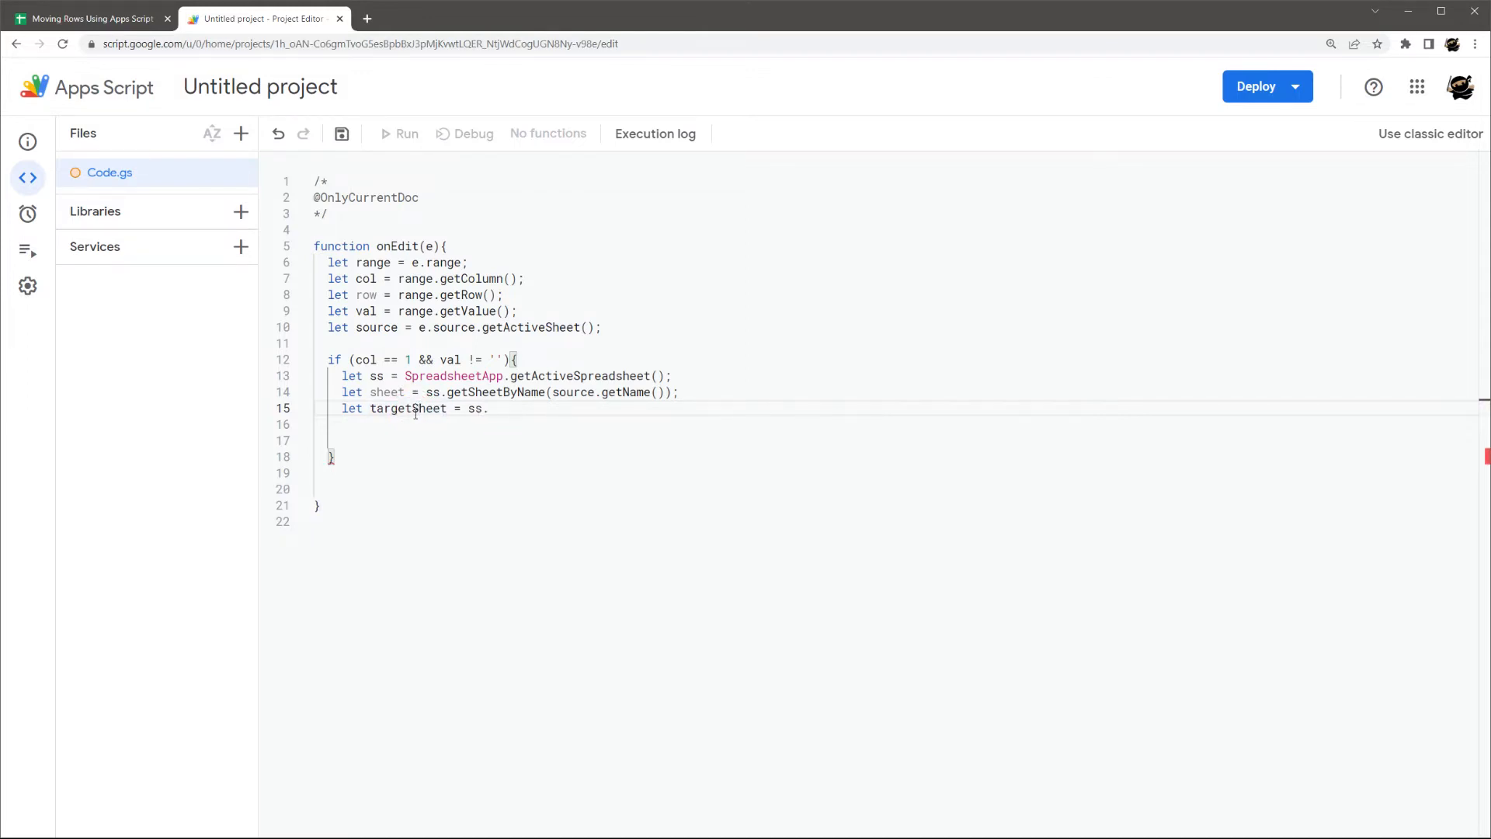
{"action": "type", "text": "getSheetByName("}
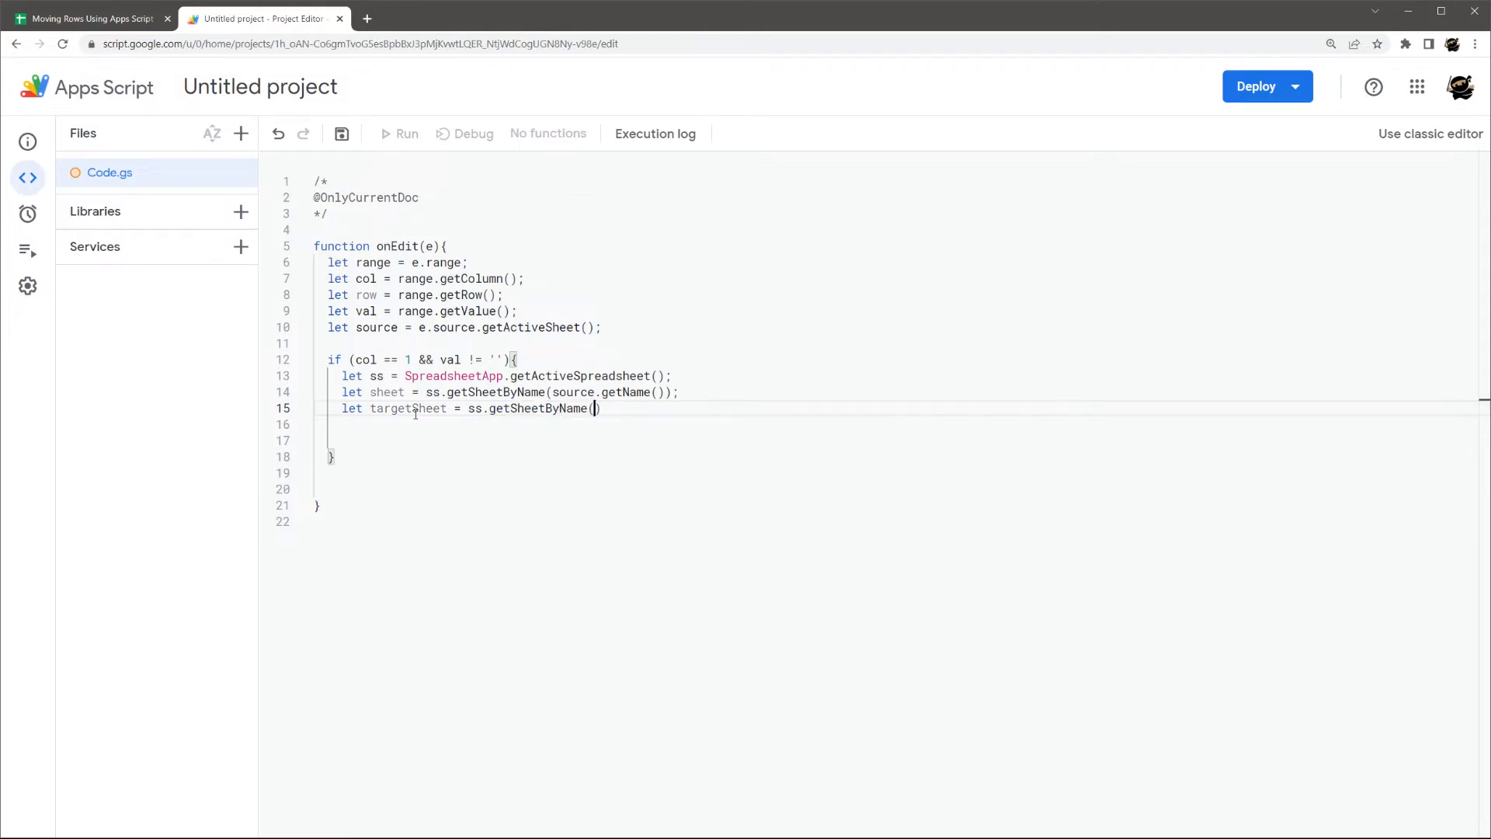
{"action": "type", "text": "val);"}
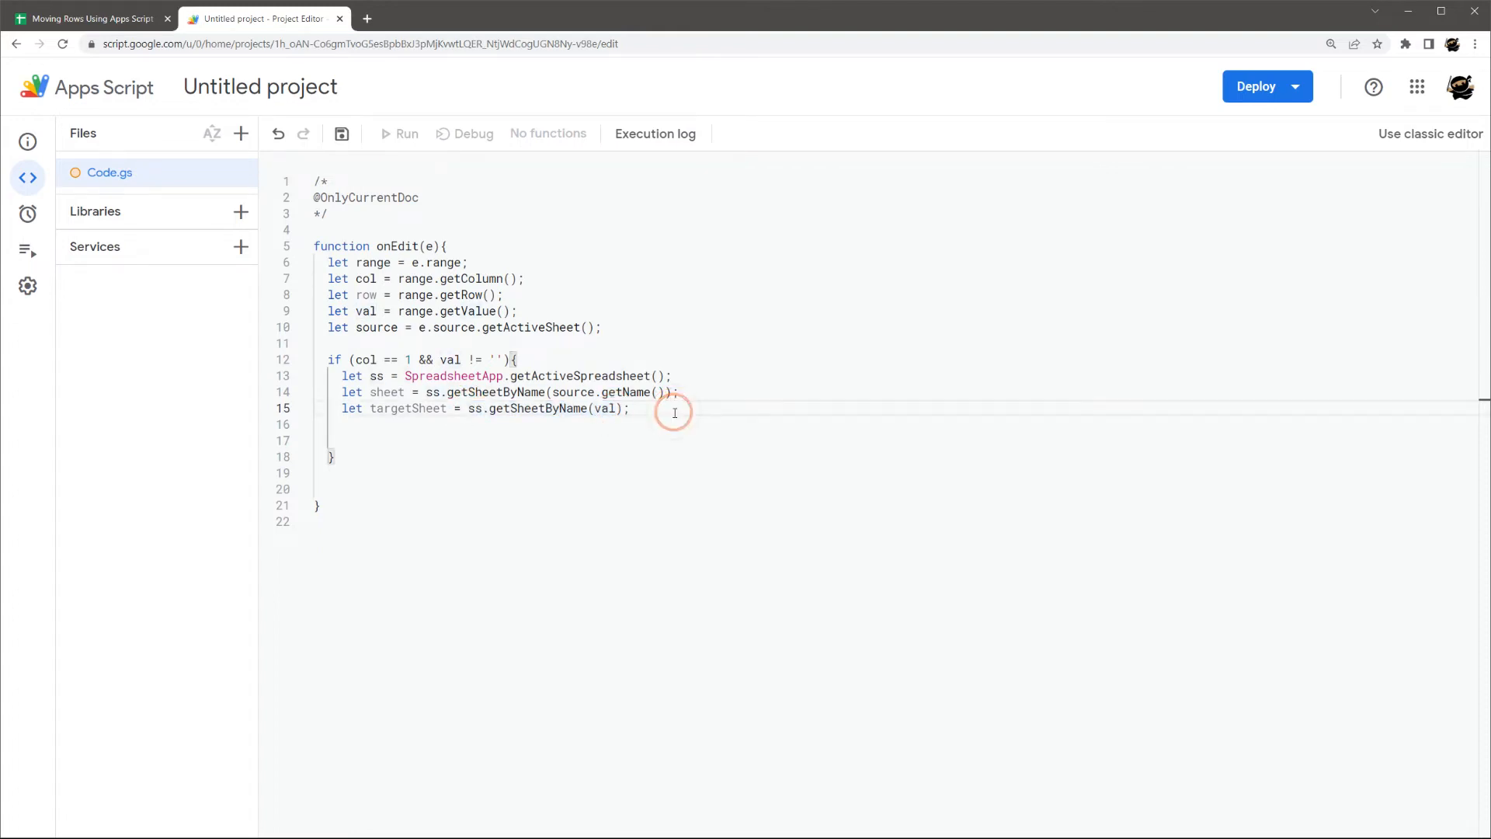
{"action": "type", "text": "let data ="}
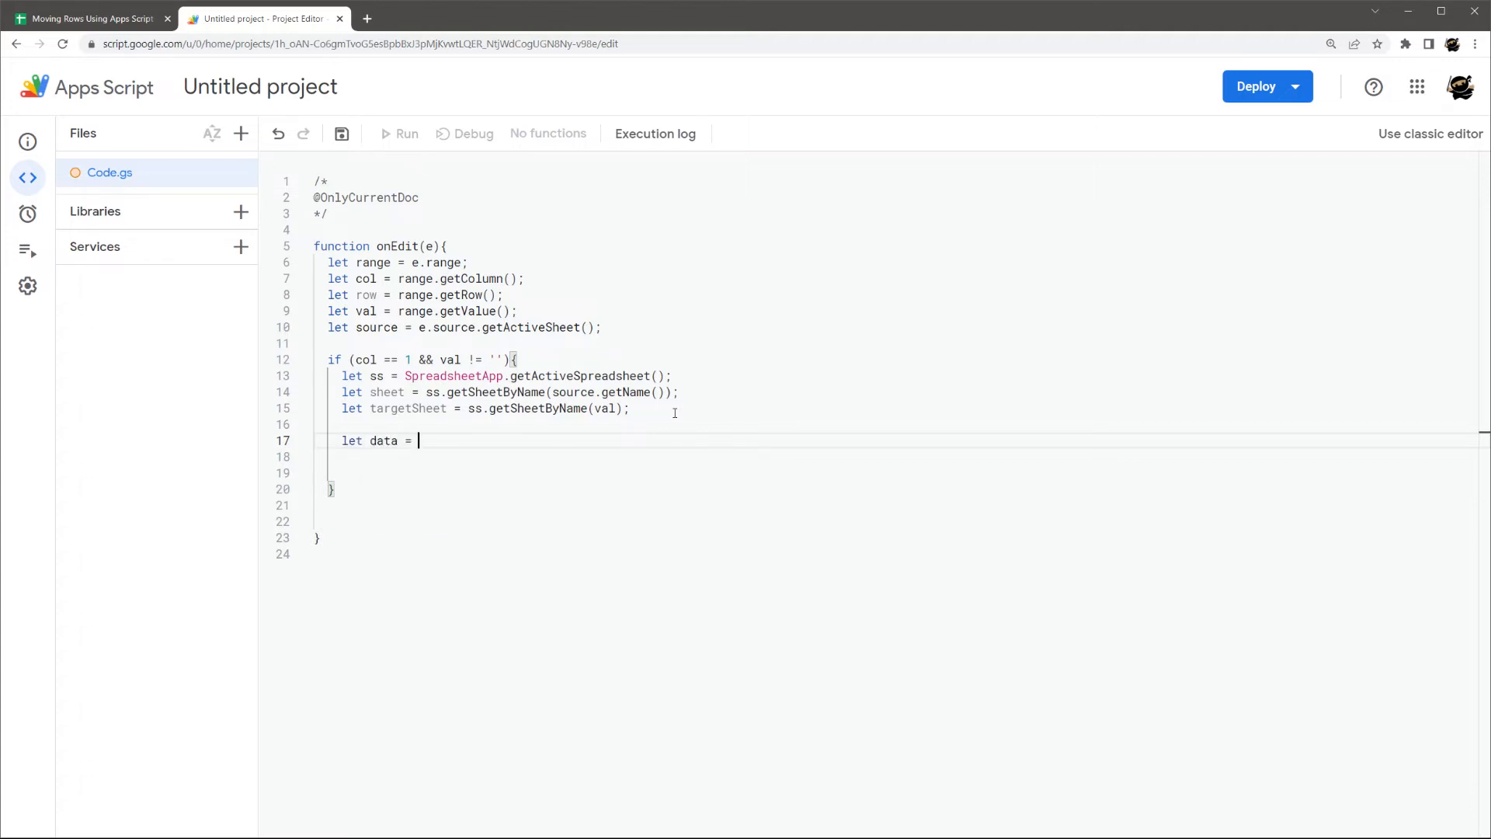
- Start let data = sheet.getRange(row and browse the getRange signature overloads
{"action": "type", "text": "sheet."}
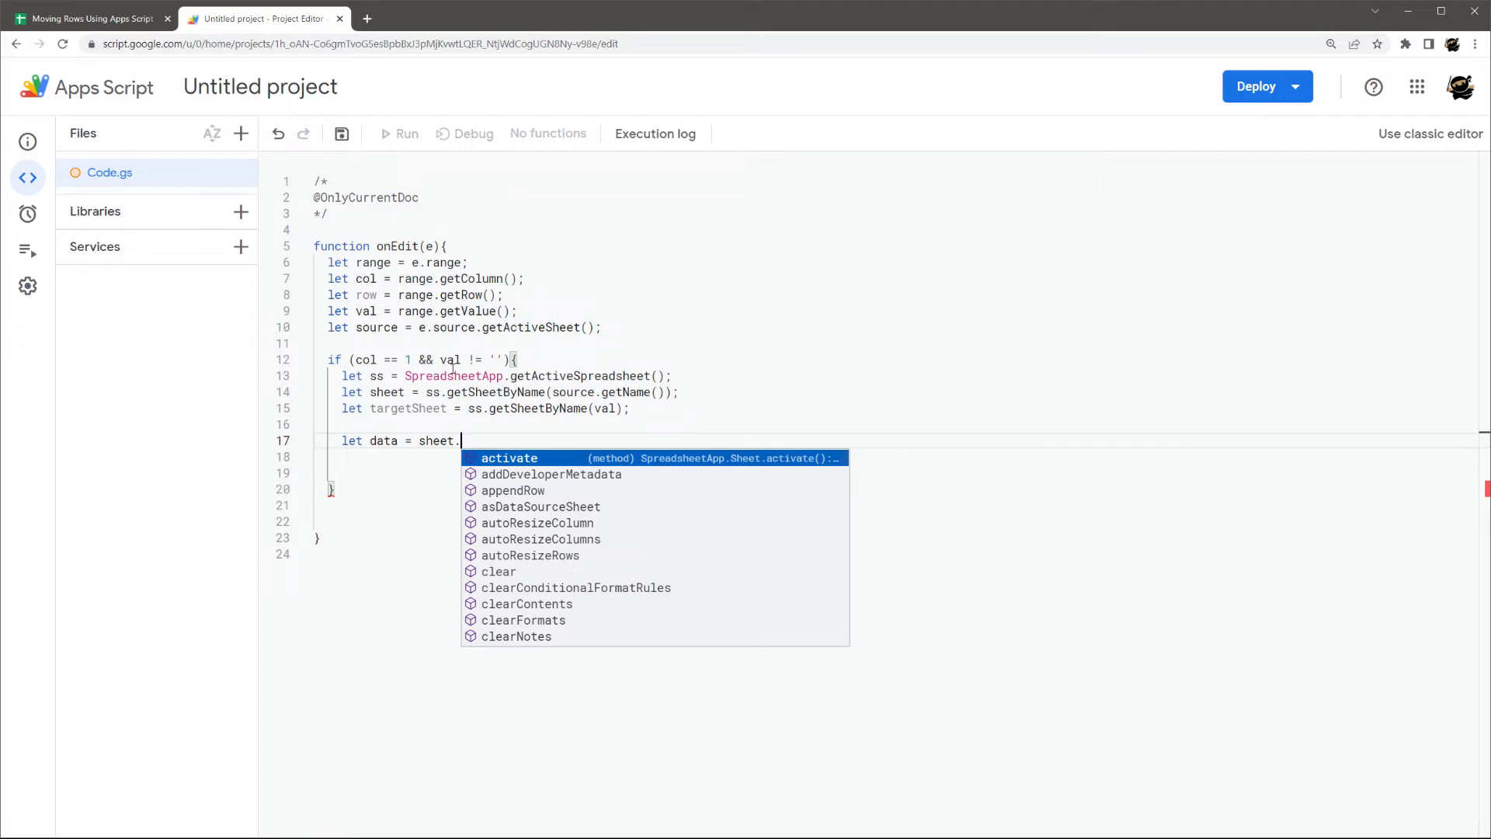
{"action": "type", "text": "getRange"}
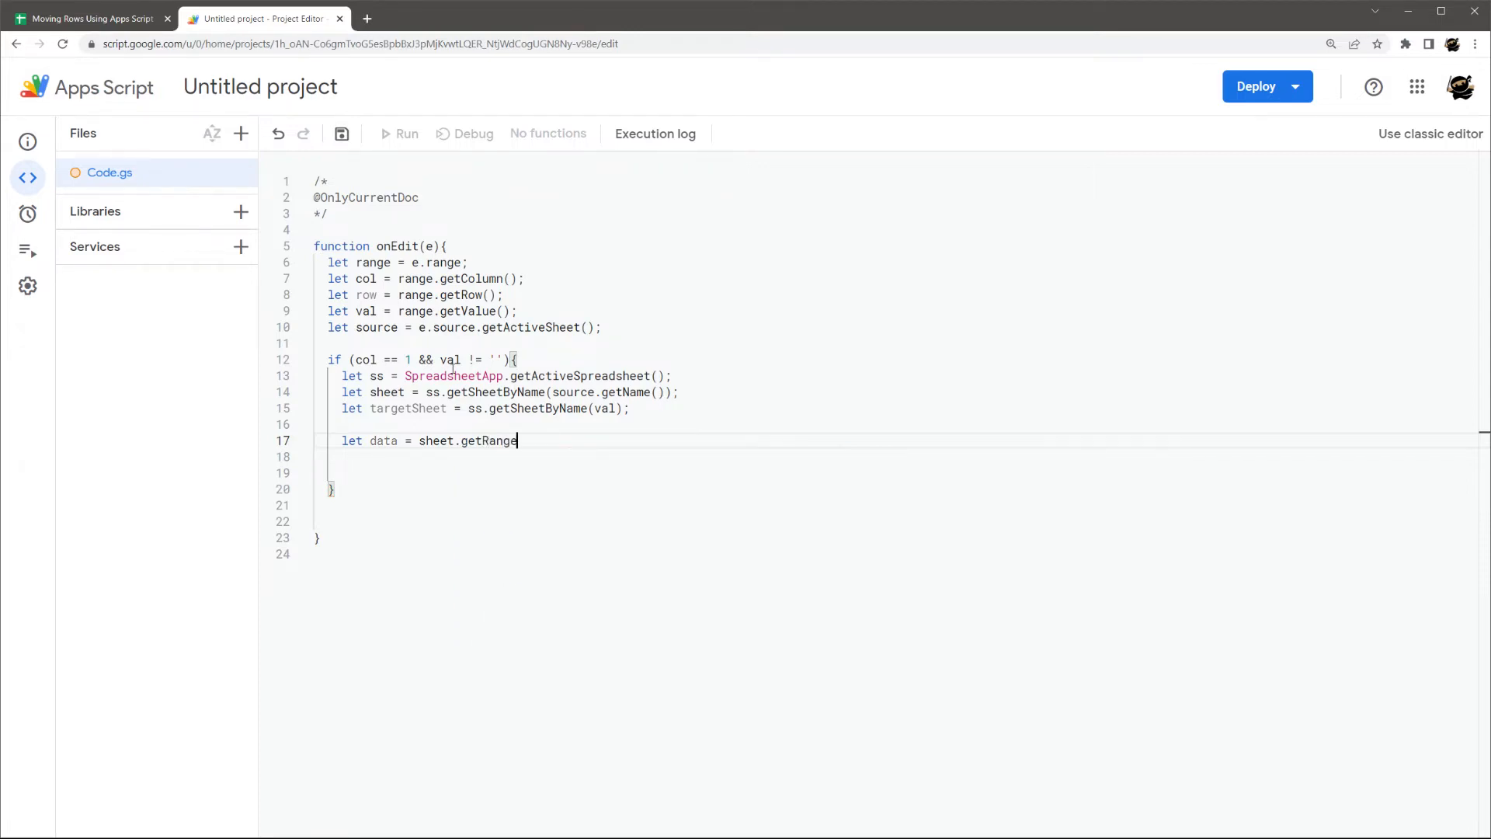
{"action": "type", "text": "()"}
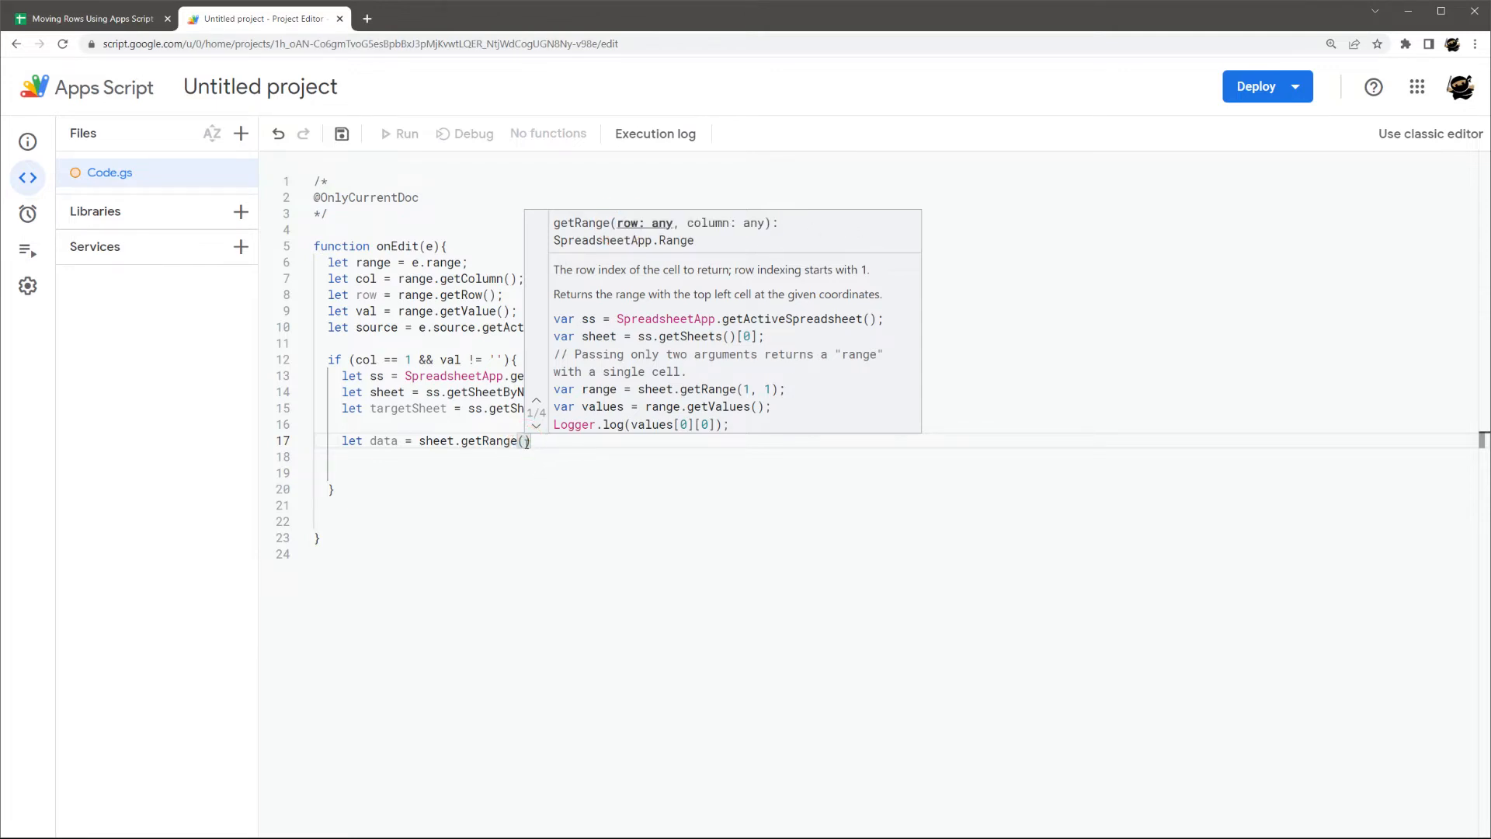
{"action": "type", "text": "row,"}
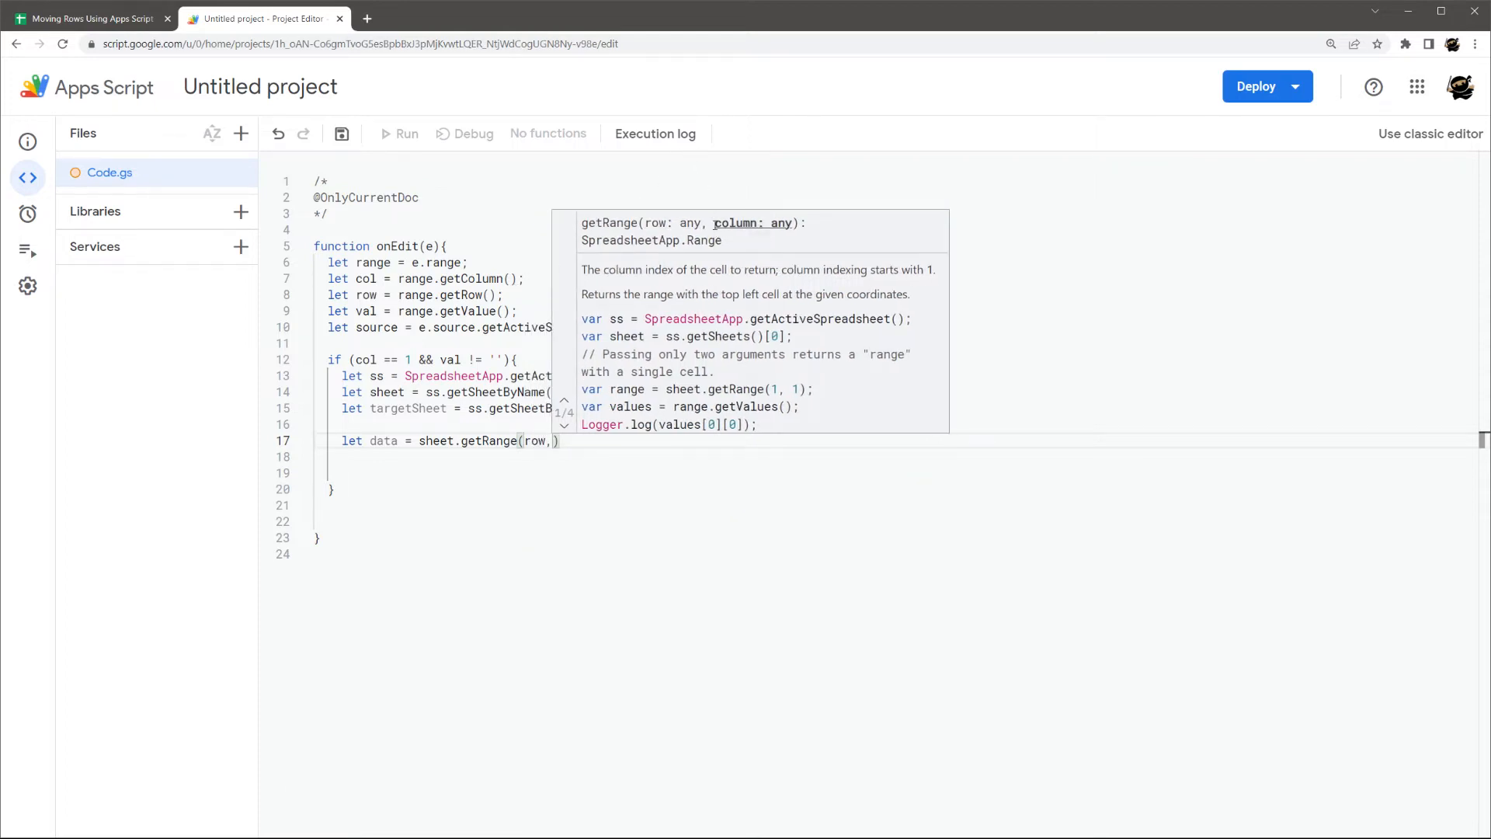
{"action": "mouse_move", "coordinate": [573, 431]}
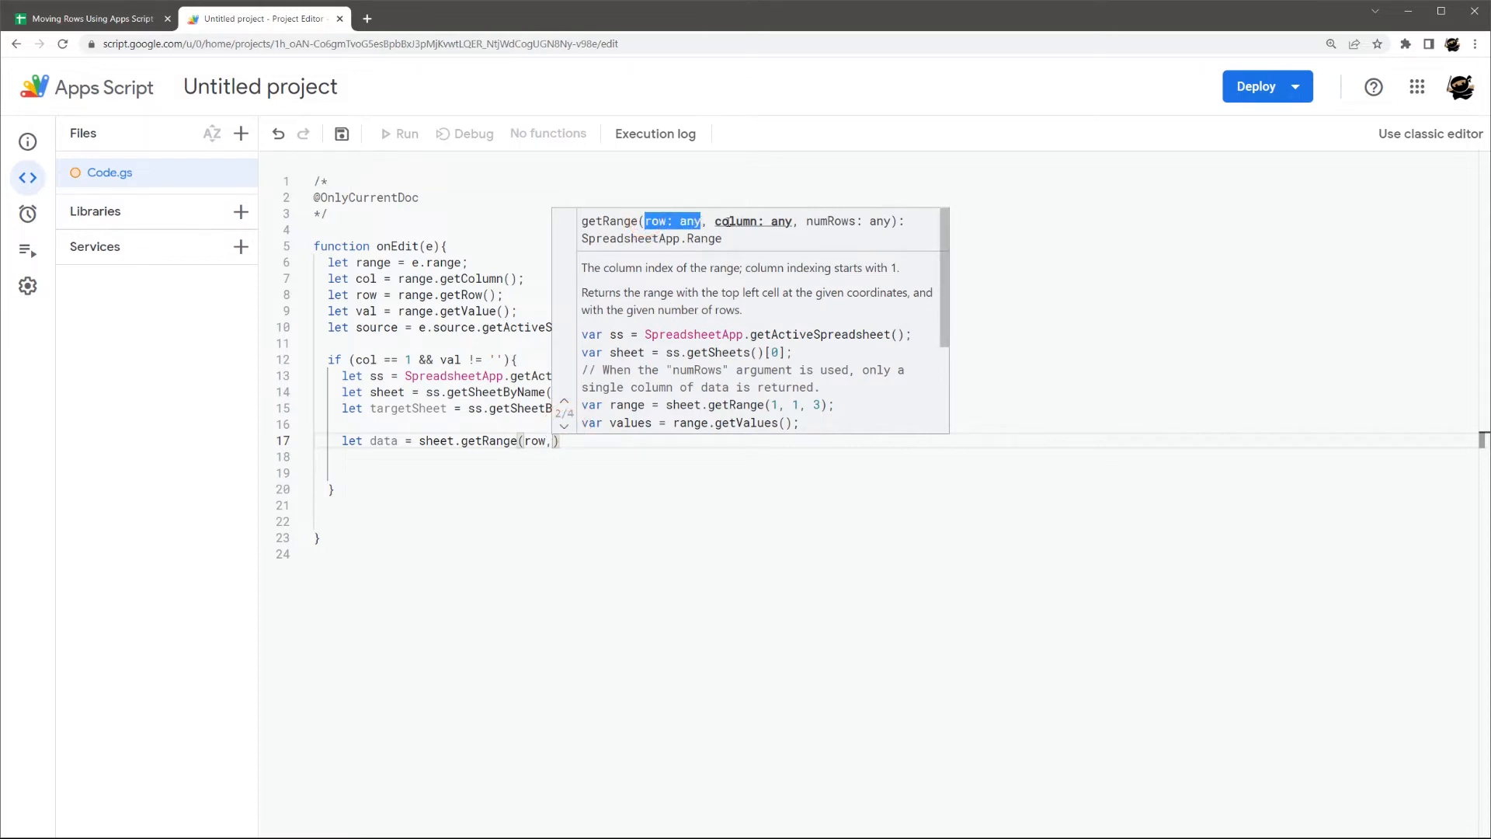
{"action": "left_click", "coordinate": [562, 426]}
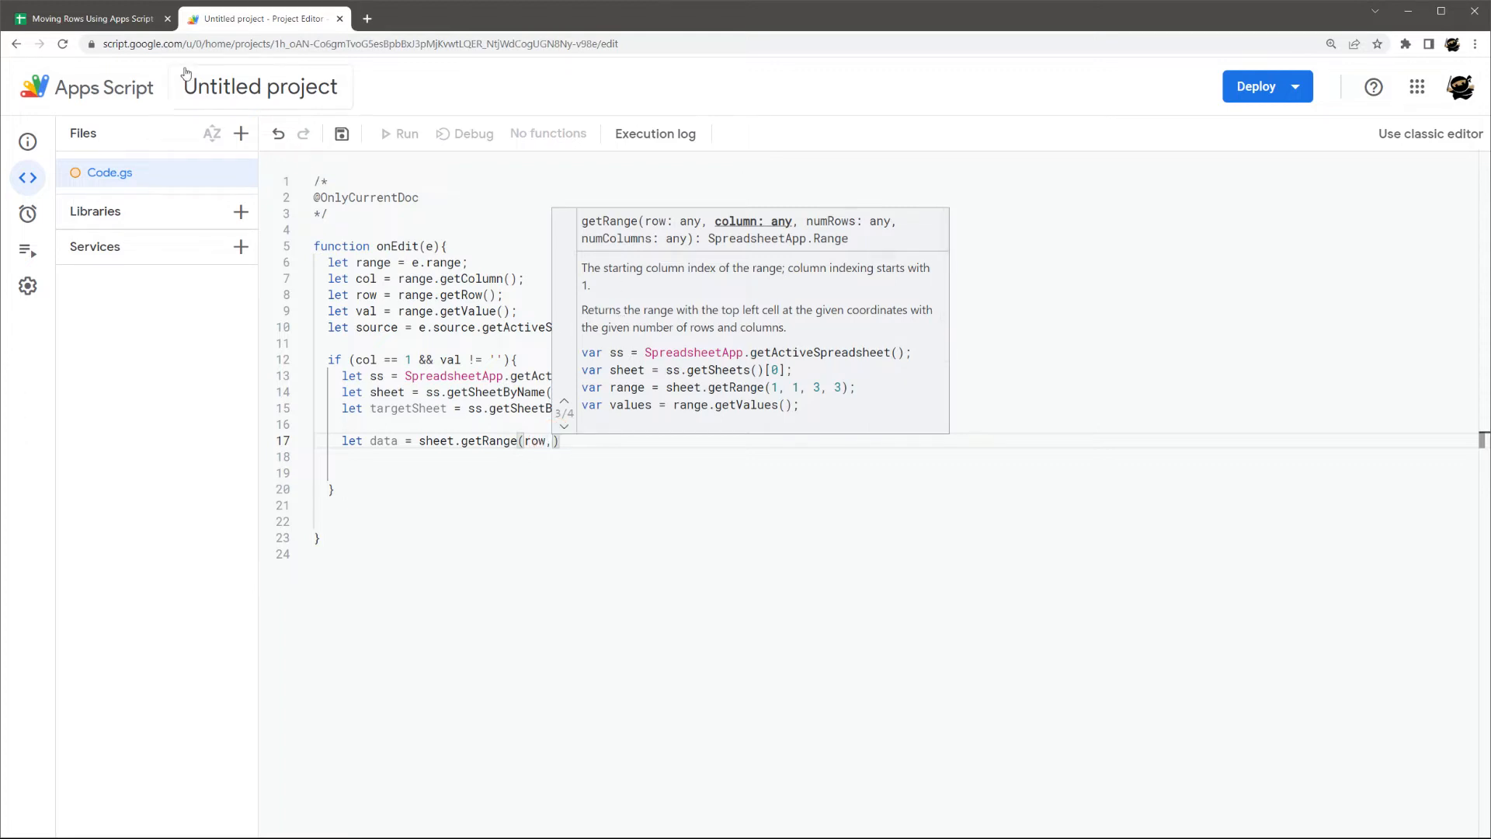
- Extend the call to sheet.getRange(row,1,1, after checking the sheet's columns
{"action": "left_click", "coordinate": [90, 19]}
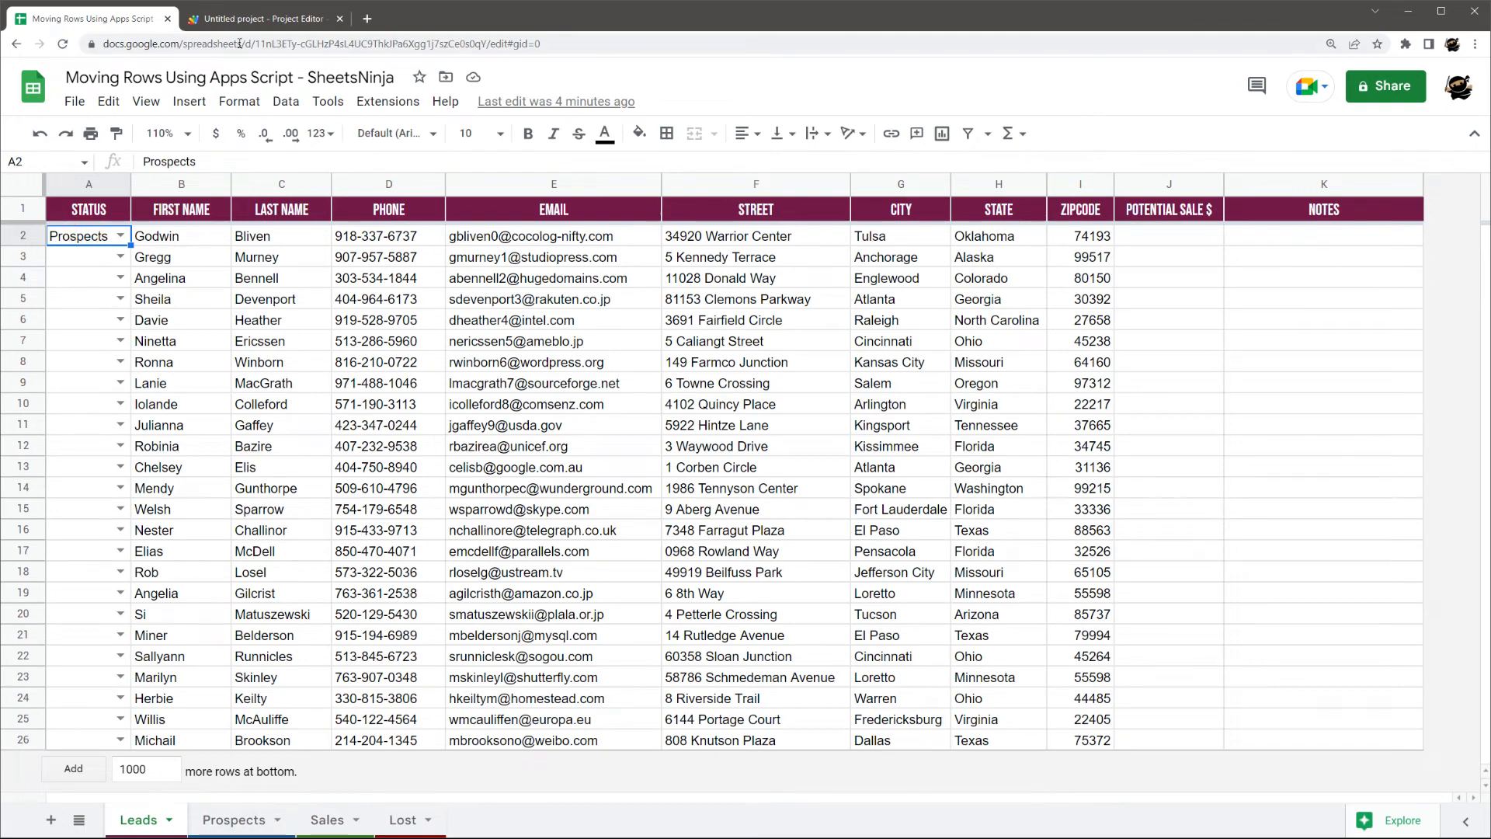
{"action": "left_click", "coordinate": [264, 19]}
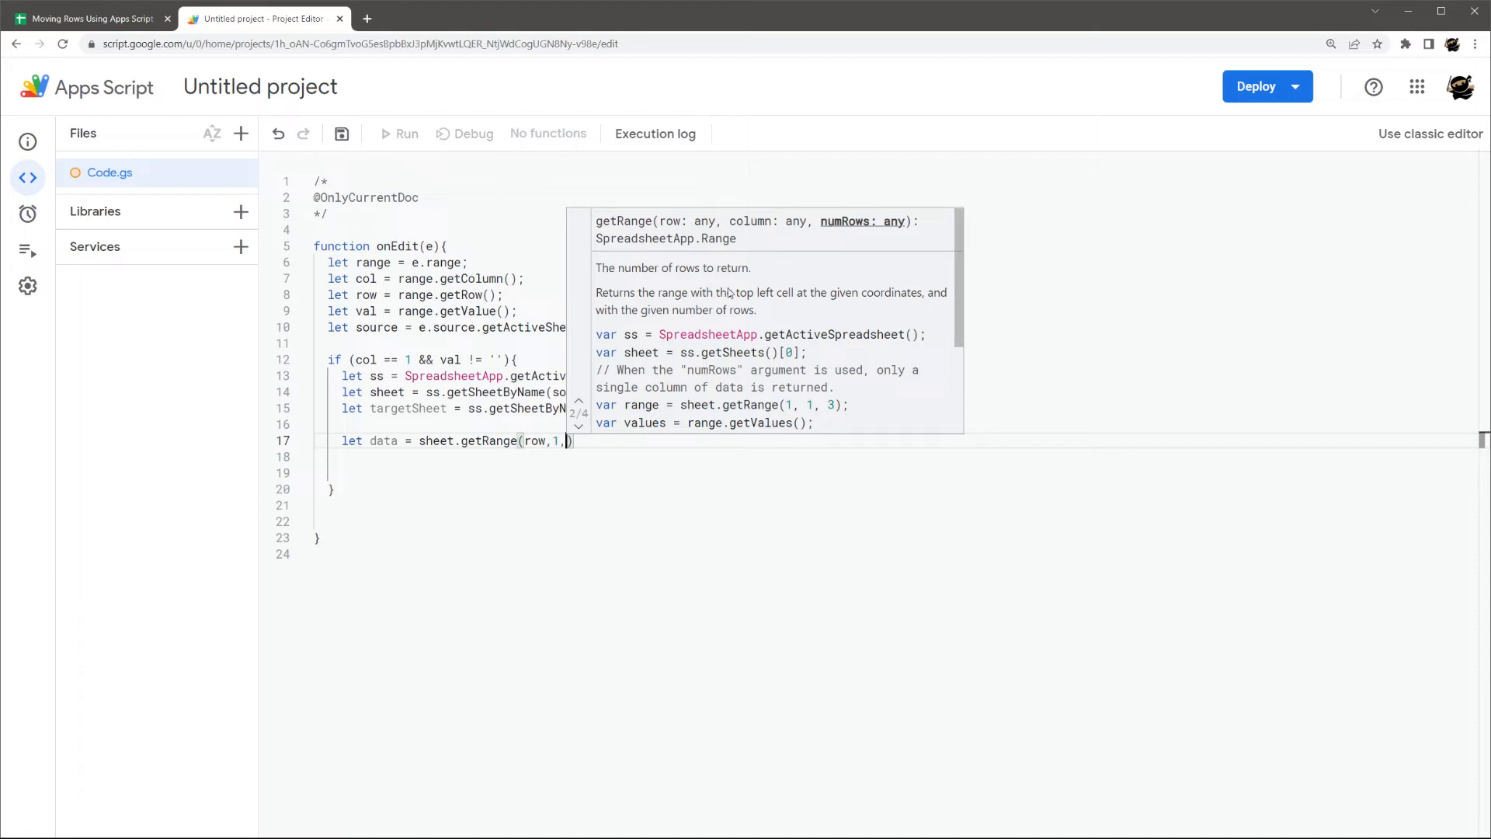
{"action": "type", "text": "1"}
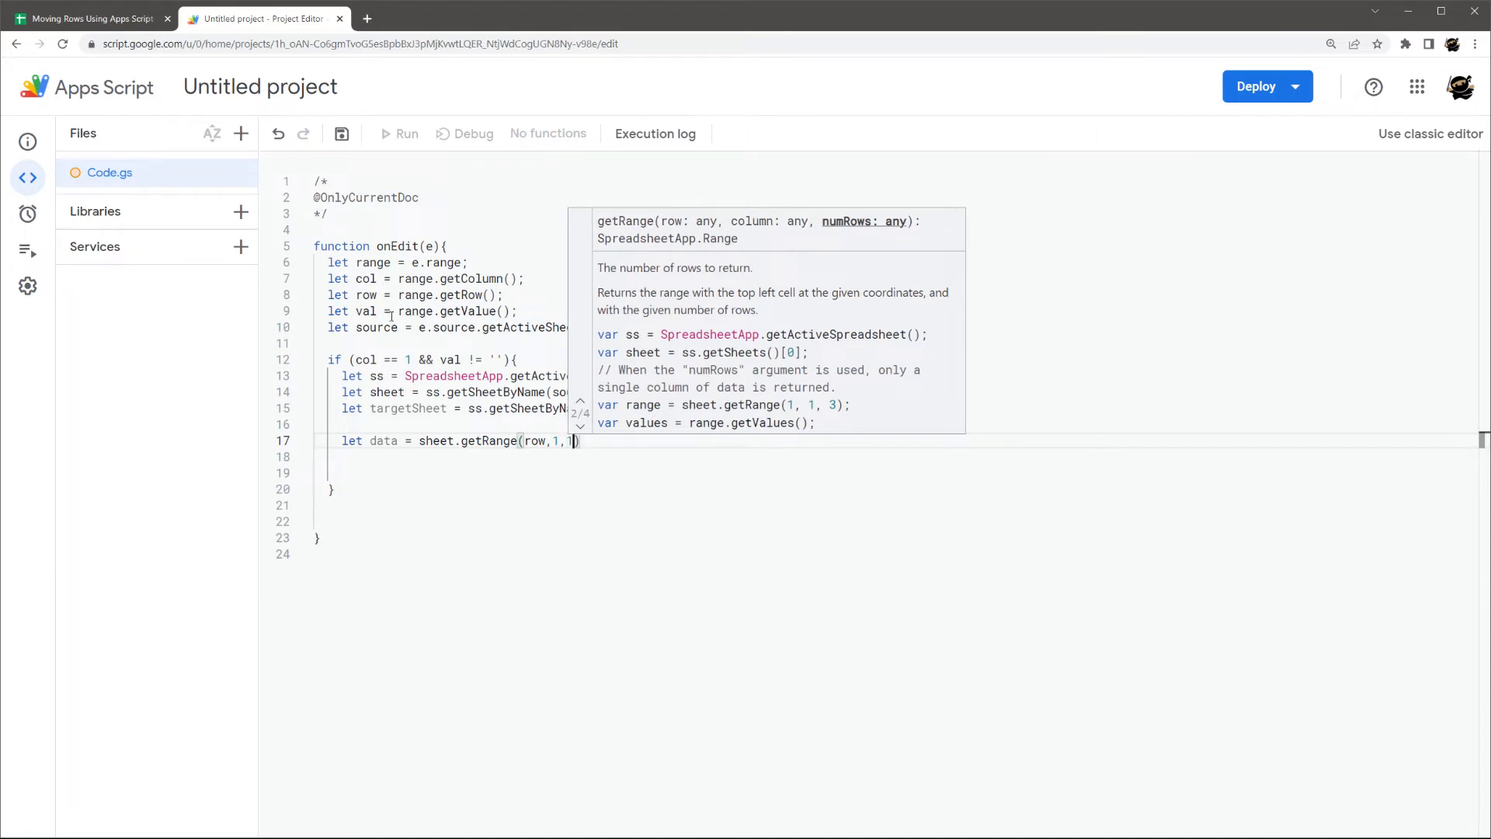
{"action": "type", "text": ","}
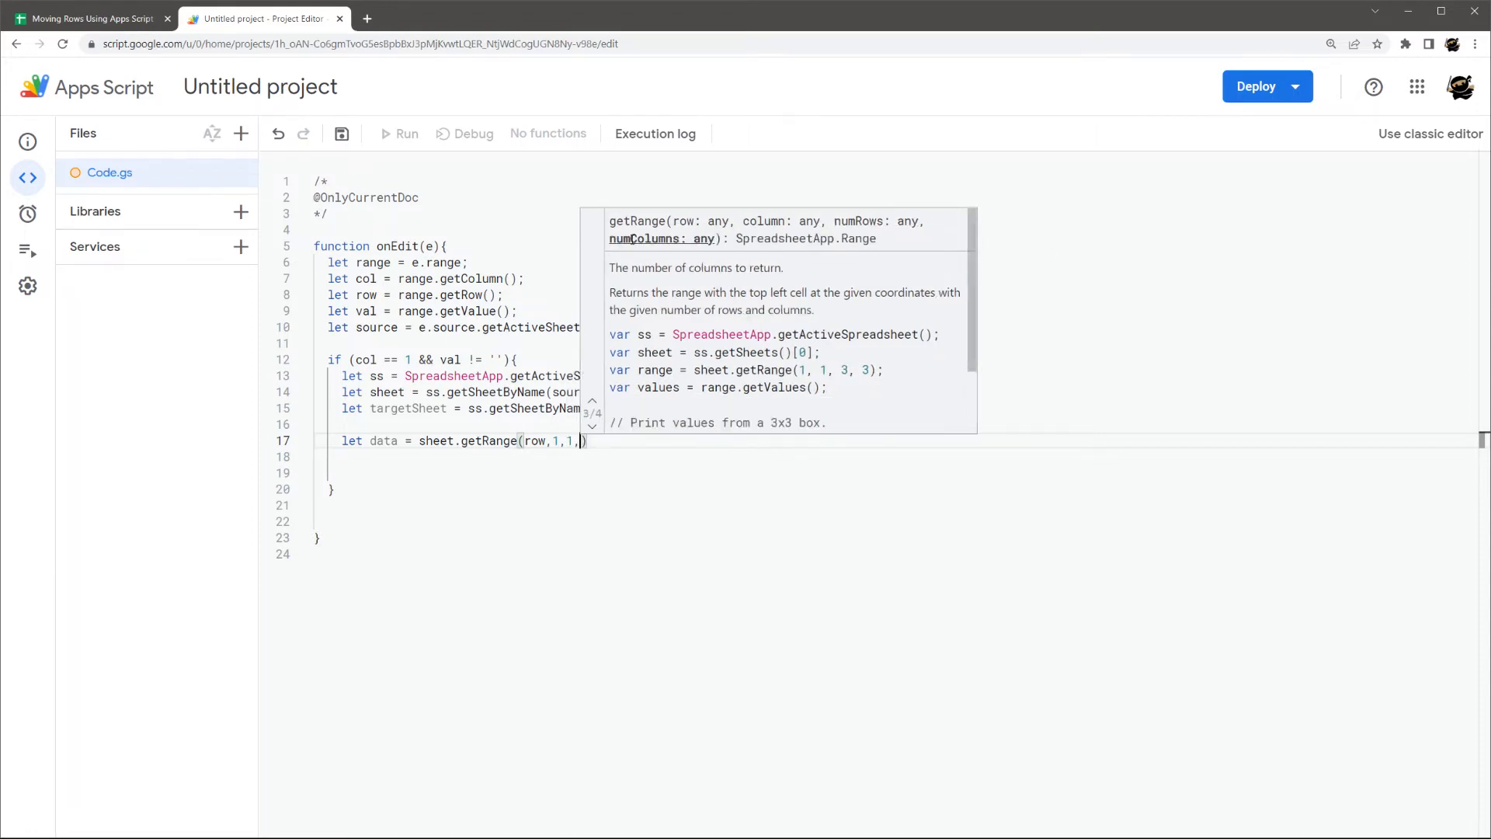
{"action": "left_click", "coordinate": [90, 19]}
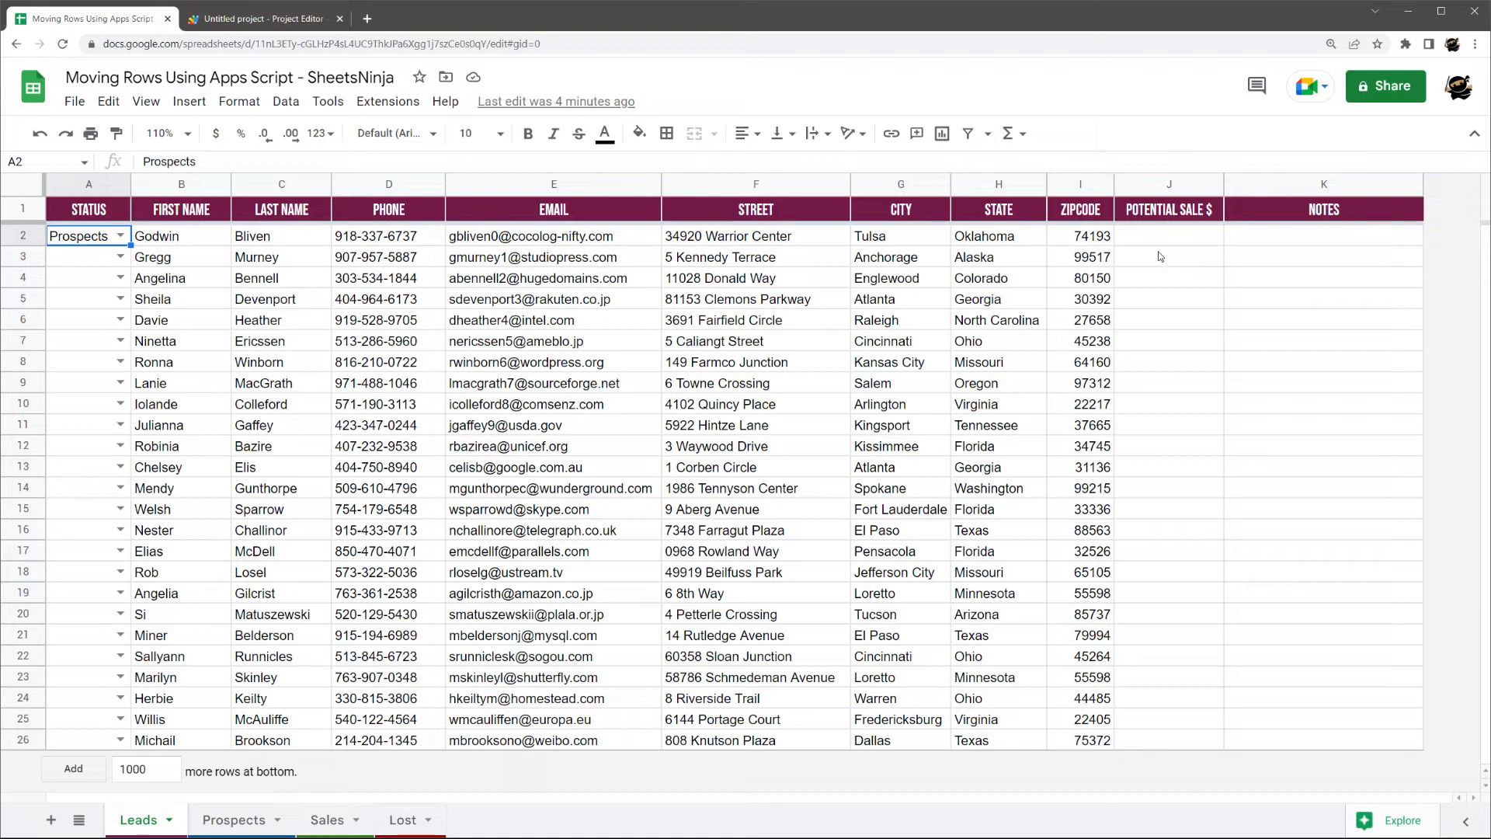
- Complete the range width as sheet.getLastColumn() instead of a hard-coded 11
{"action": "left_click", "coordinate": [265, 18]}
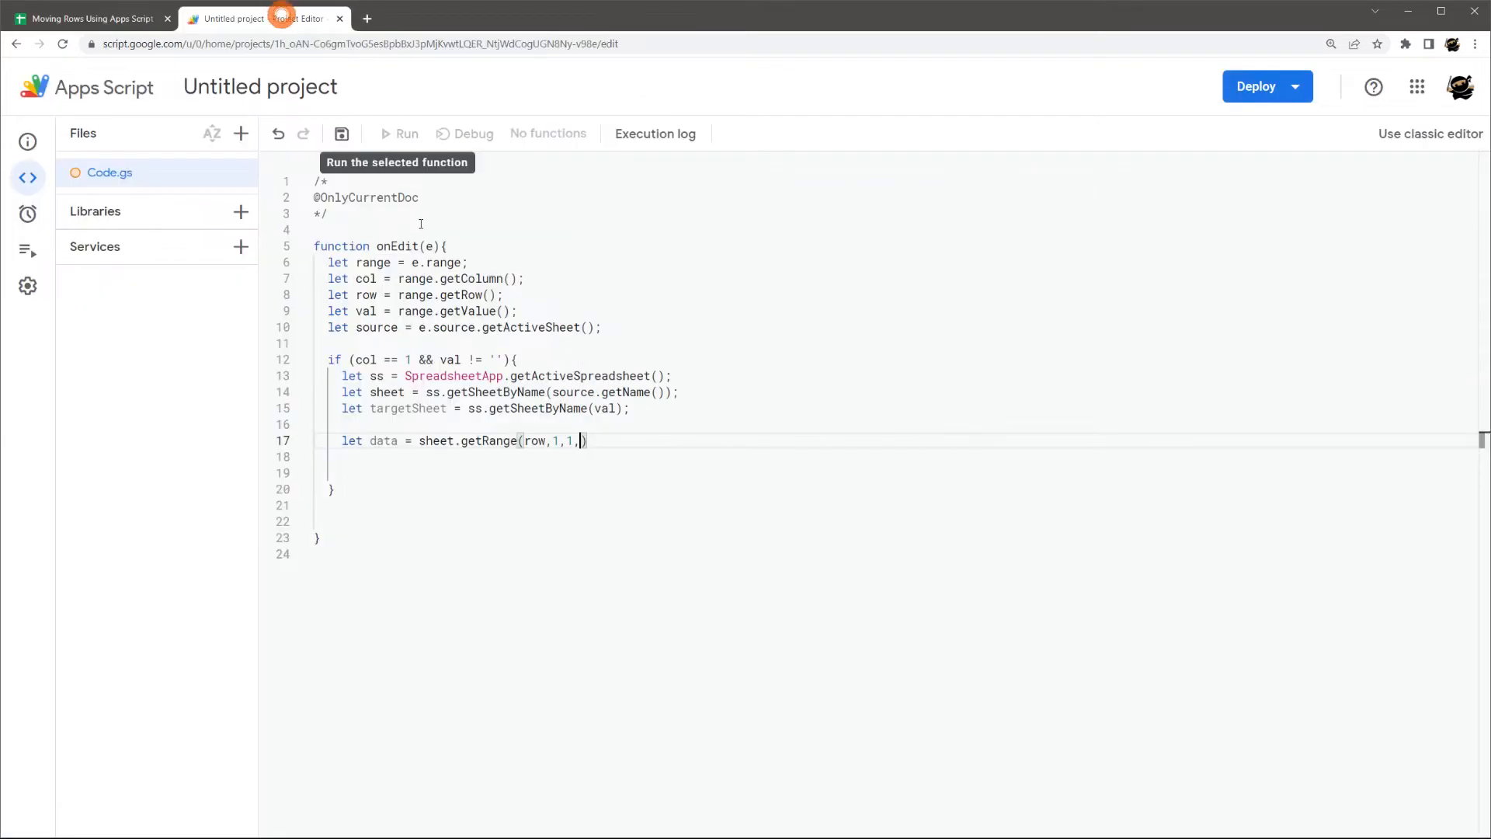
{"action": "type", "text": "11"}
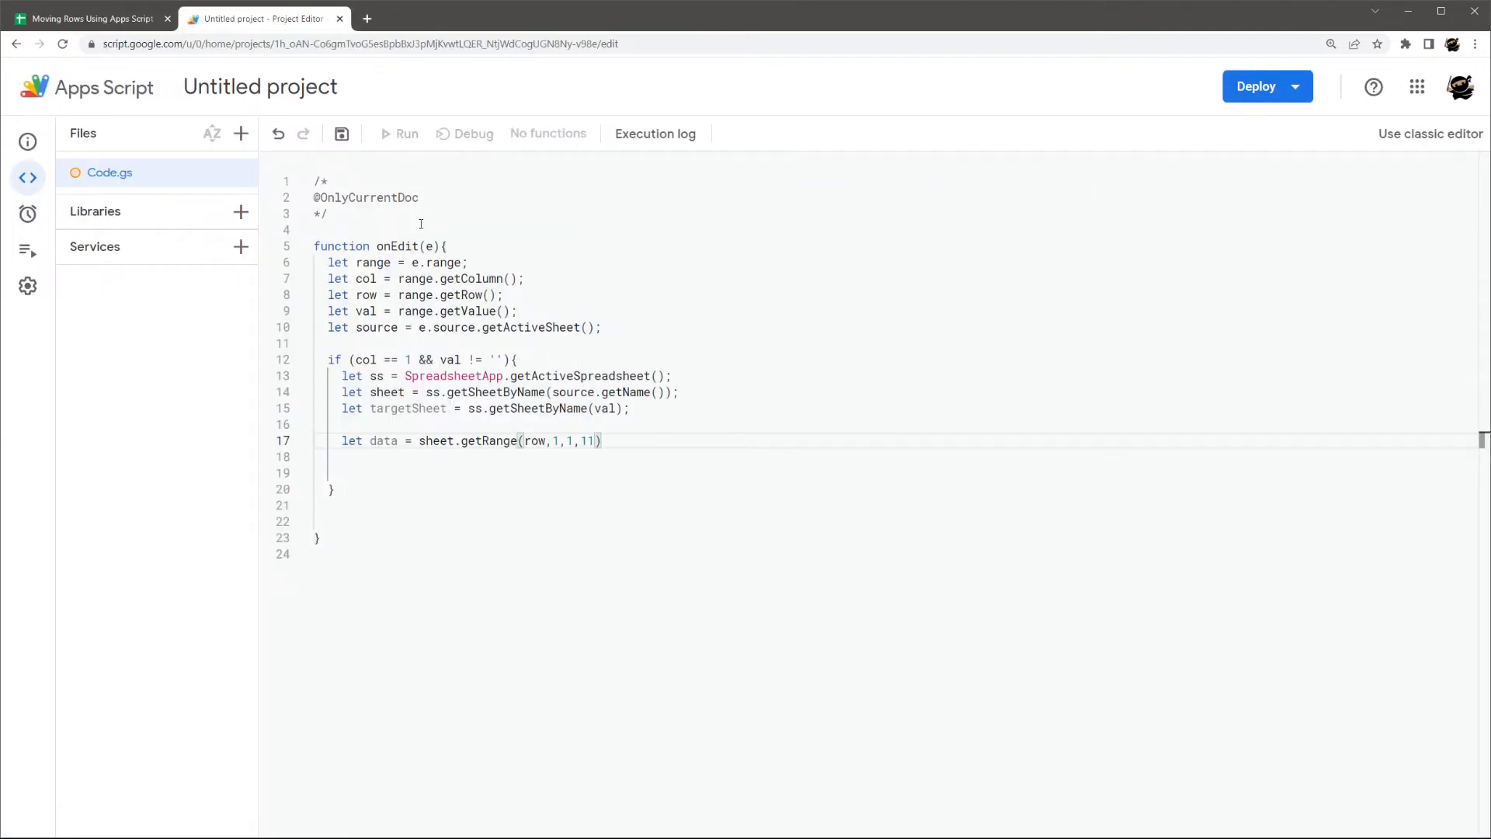
{"action": "key", "text": "Backspace"}
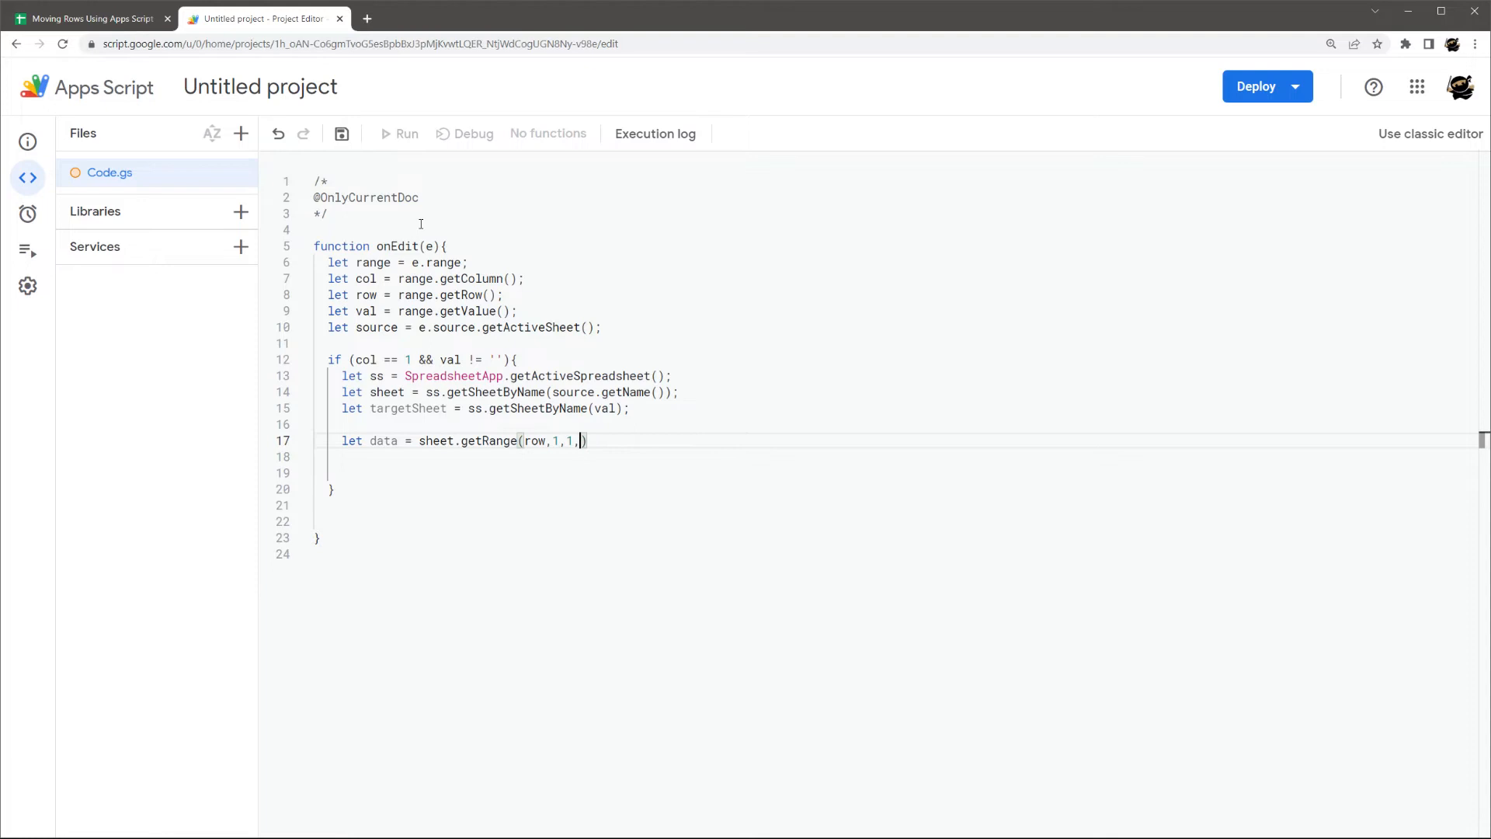
{"action": "type", "text": "sheet.getLastColumn("}
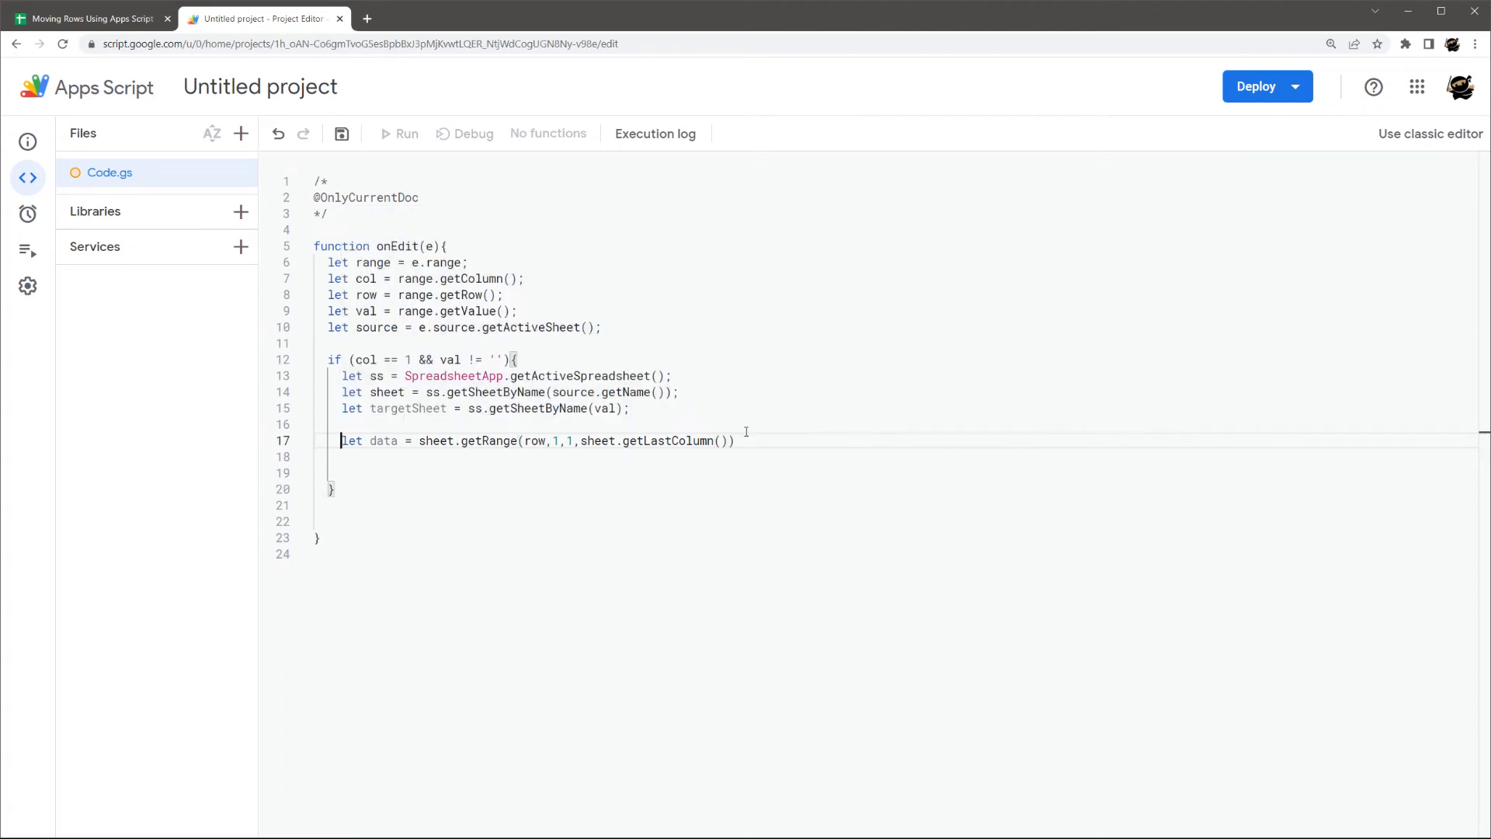
- Check the Potential Sale $ column on the Leads and Prospects sheets, then return
{"action": "left_click", "coordinate": [85, 18]}
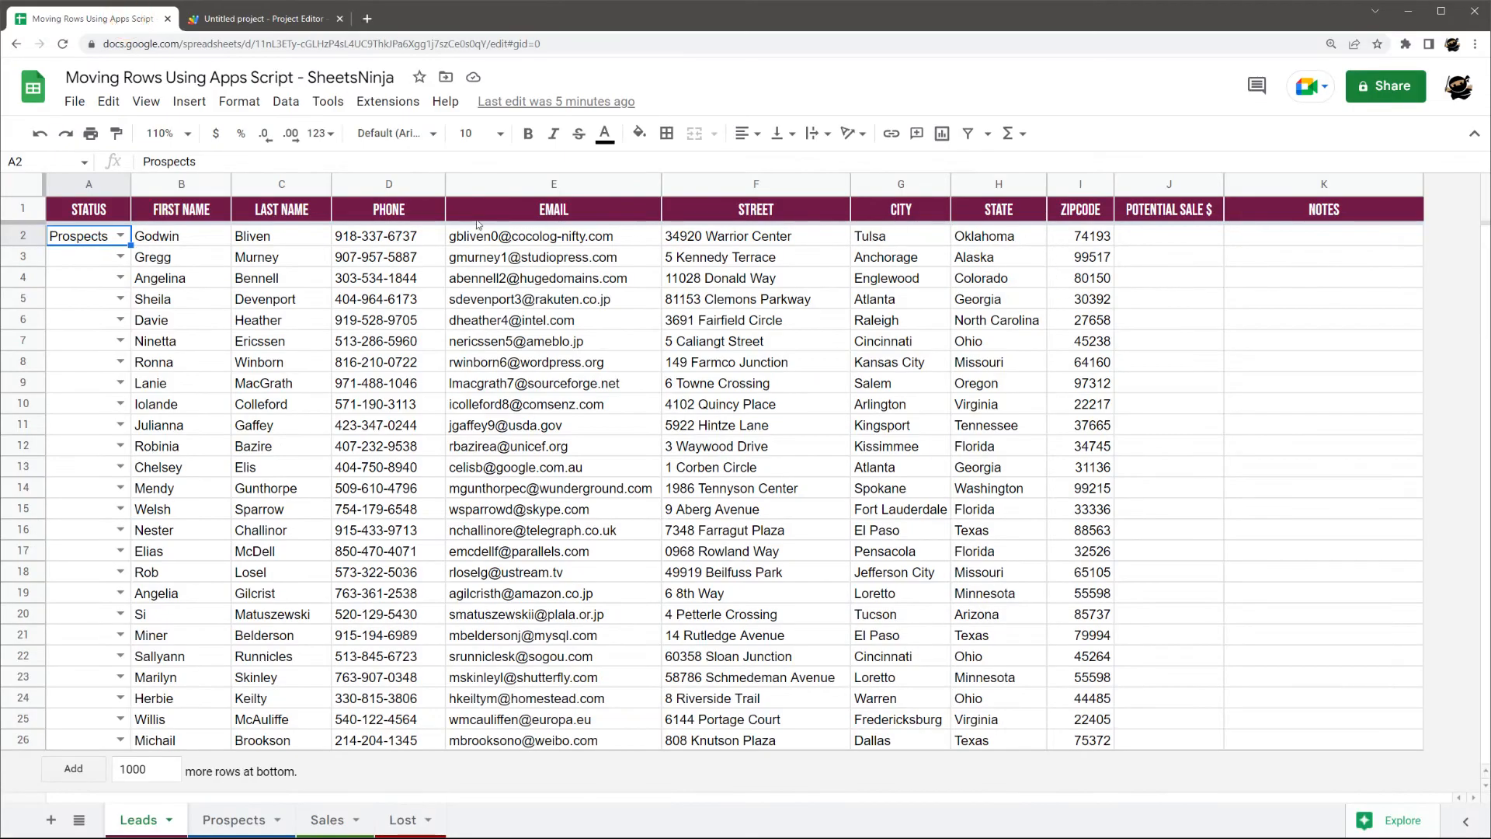
{"action": "right_click", "coordinate": [1168, 210]}
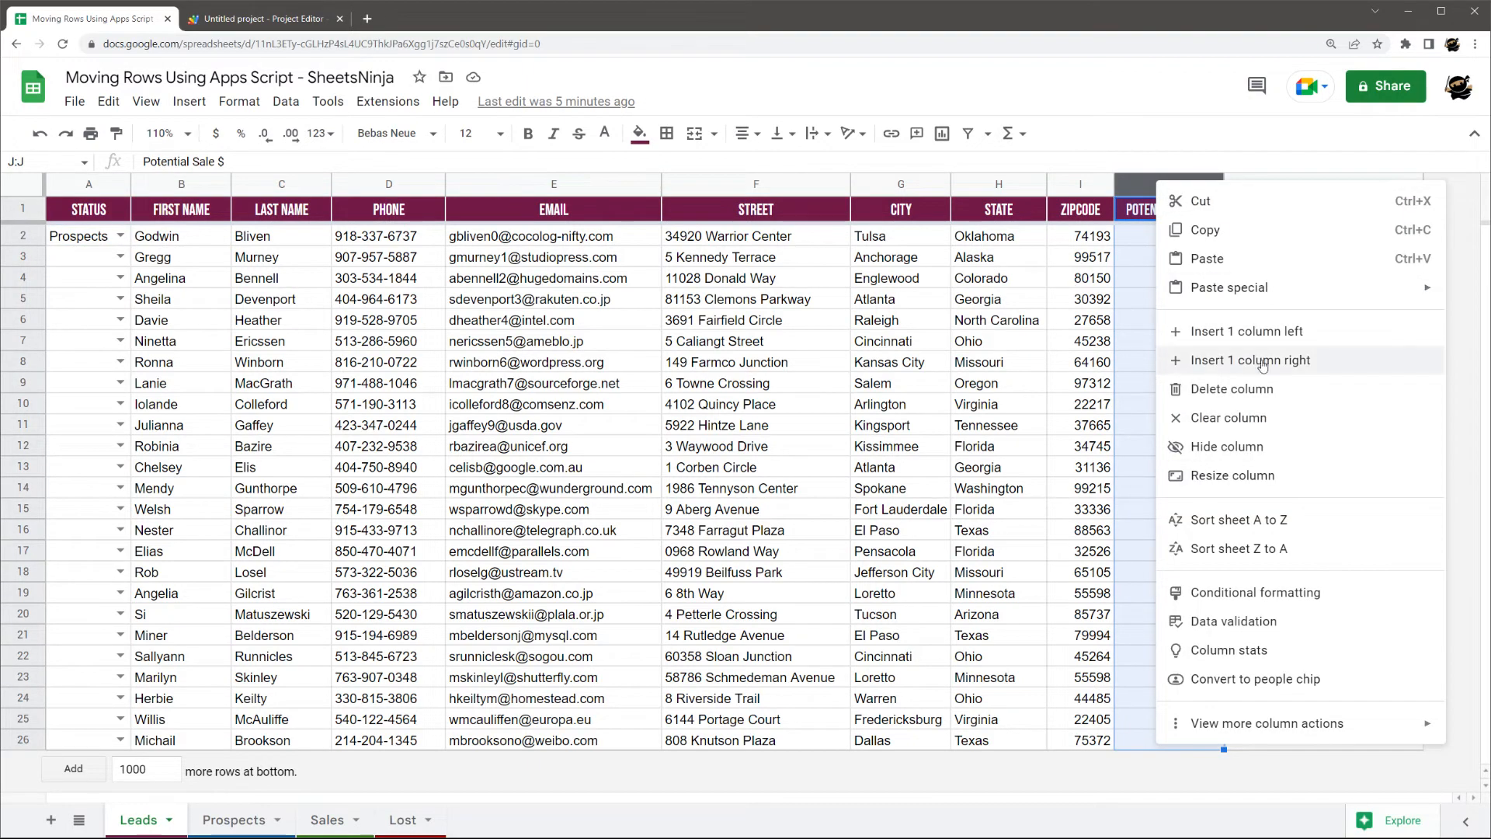
{"action": "left_click", "coordinate": [1252, 359]}
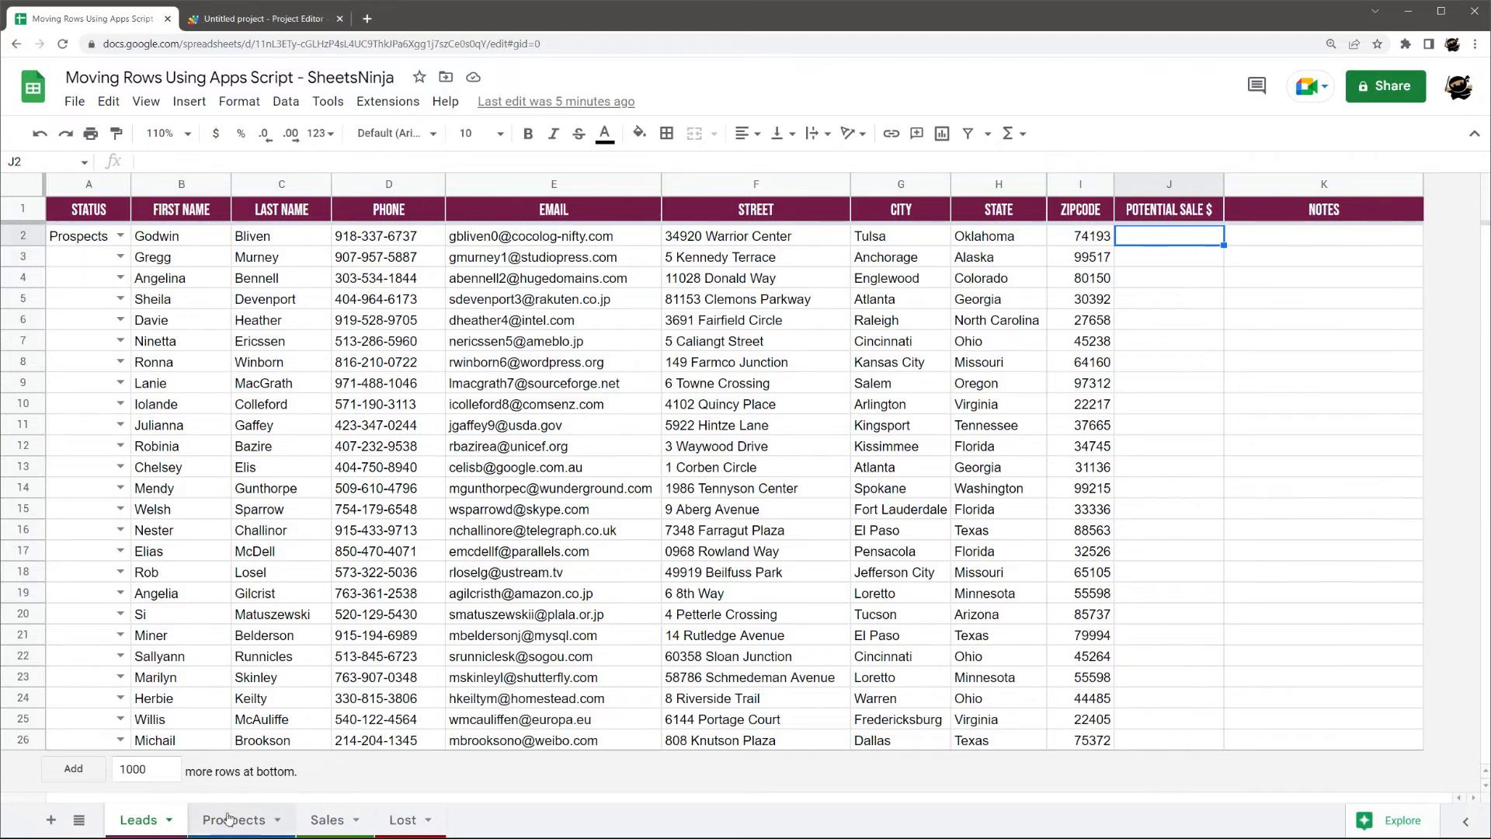
{"action": "mouse_move", "coordinate": [225, 828]}
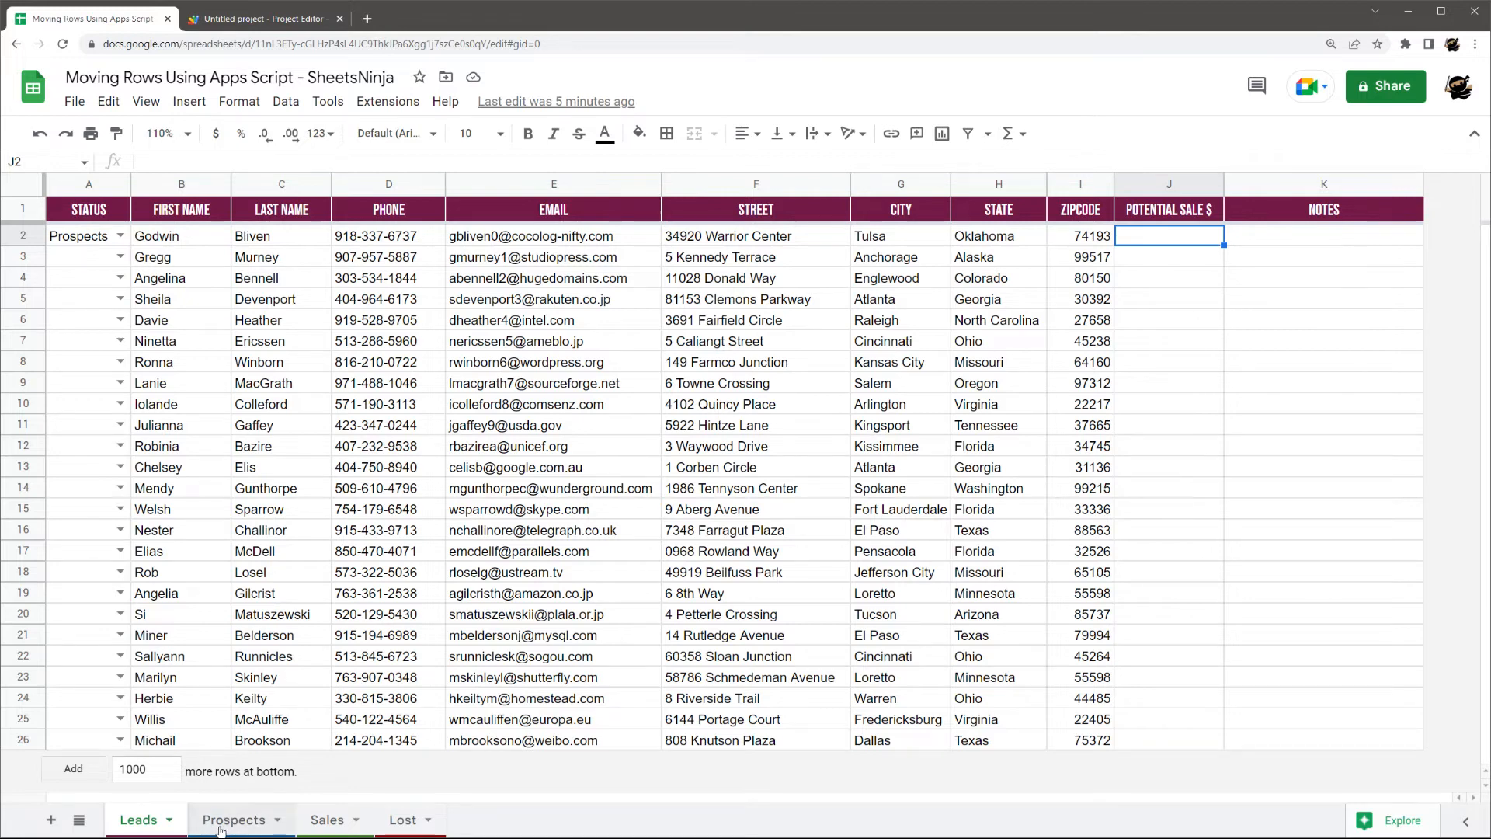
{"action": "right_click", "coordinate": [1168, 184]}
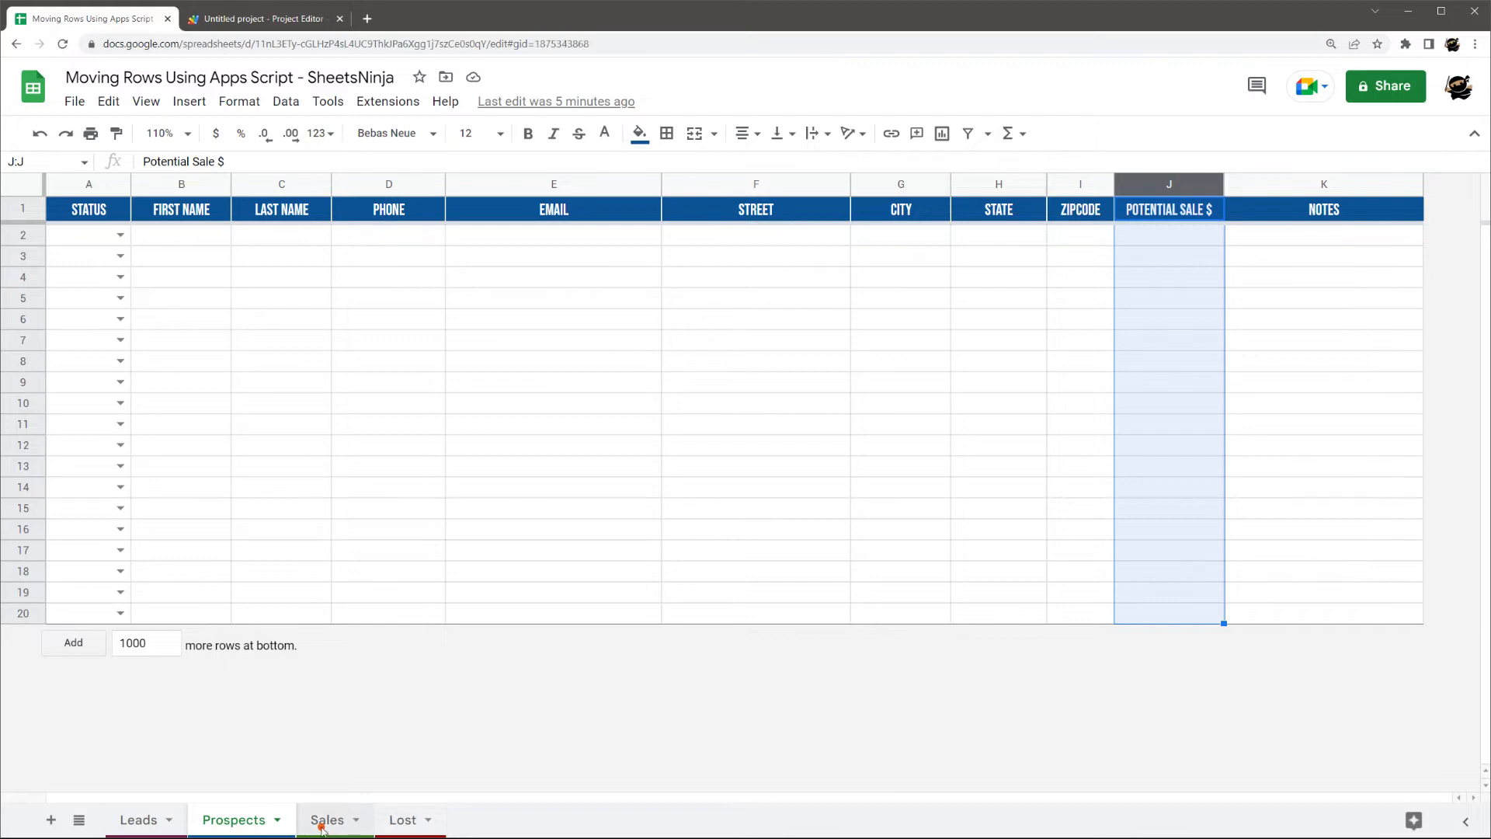
{"action": "left_click", "coordinate": [137, 819]}
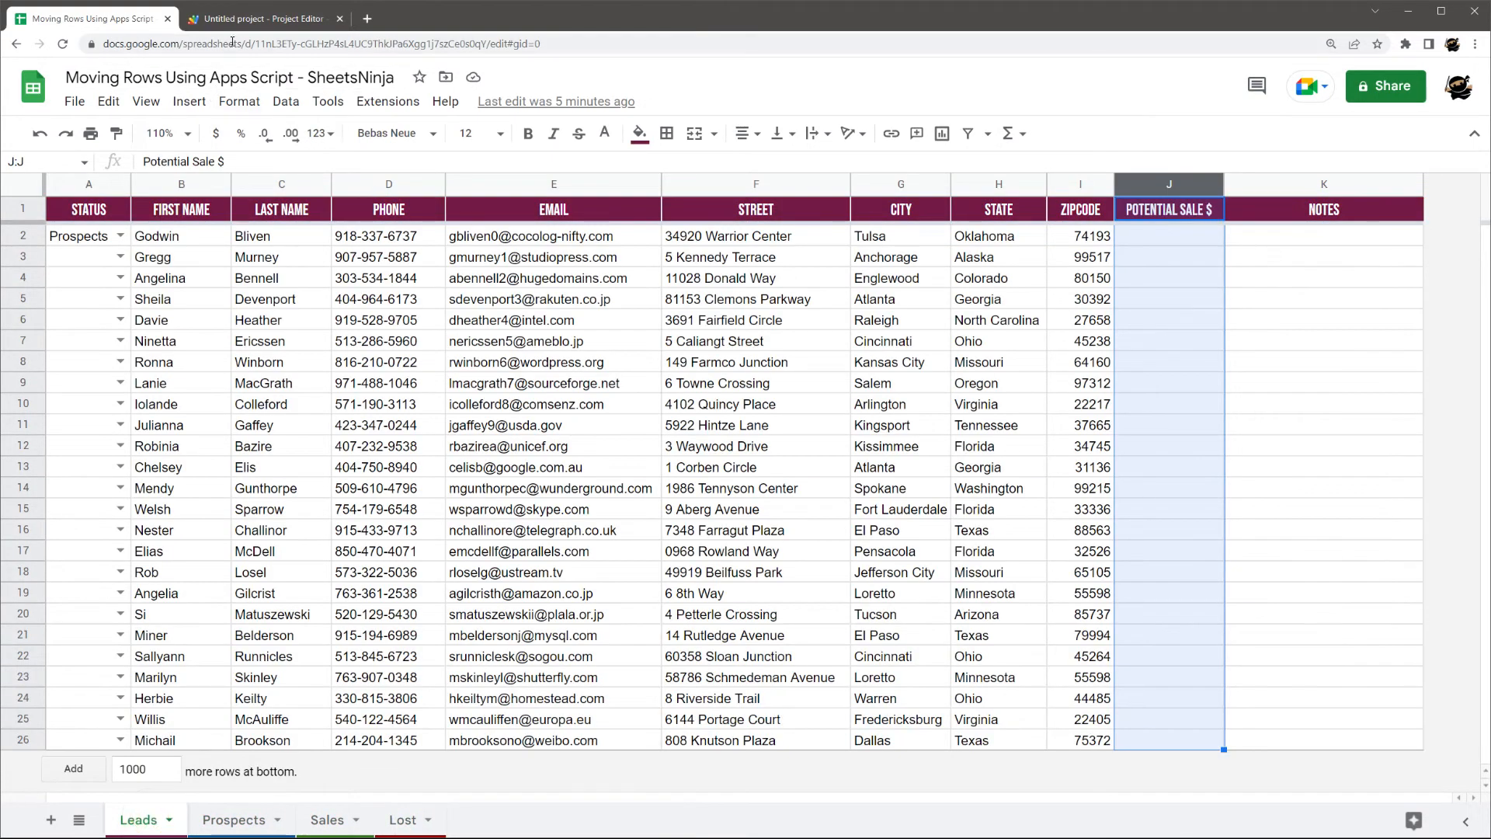
{"action": "left_click", "coordinate": [261, 19]}
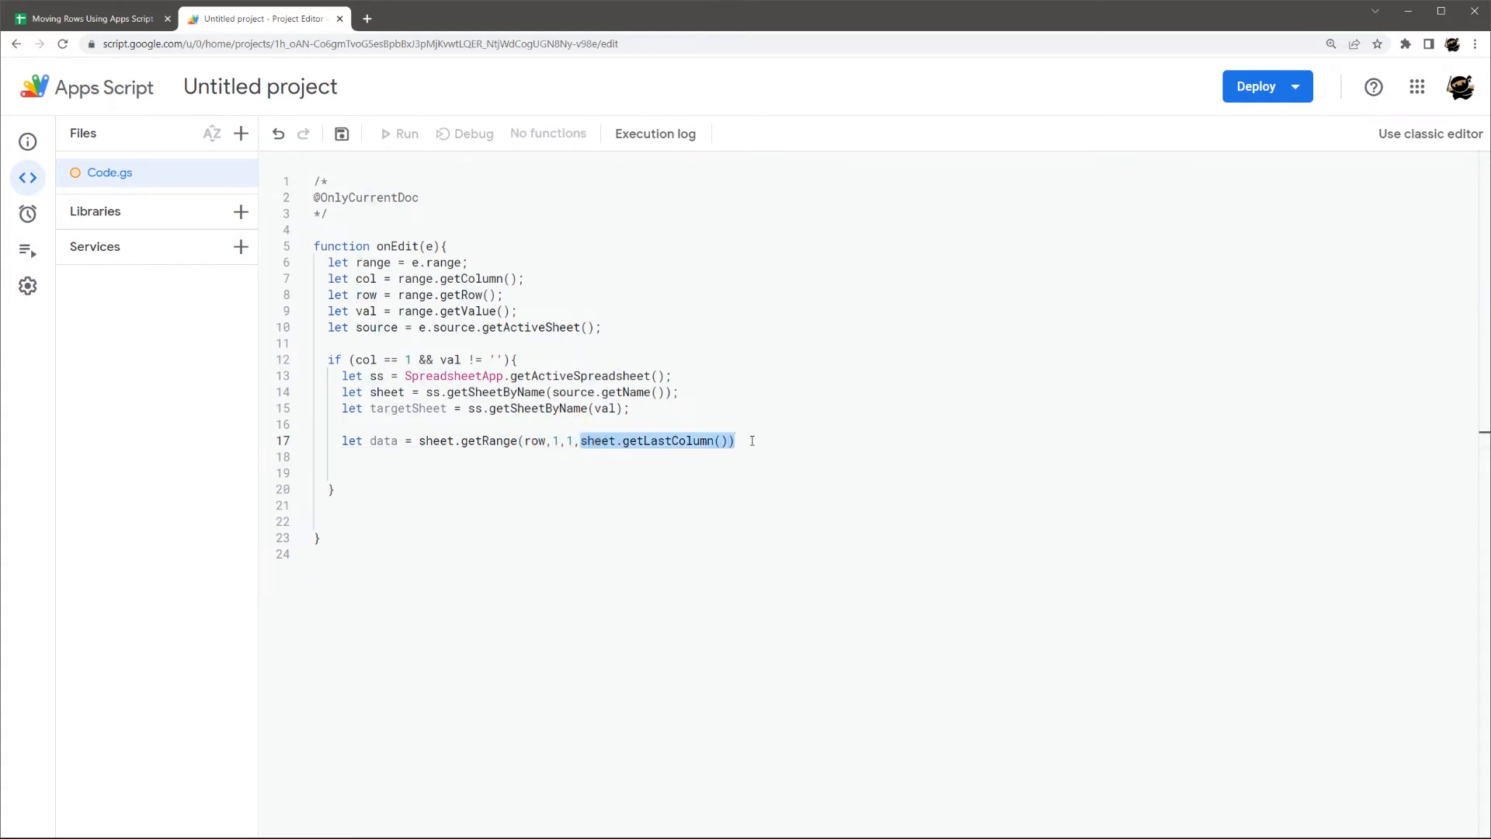
- End line 17 with .getValues() so data holds the edited row's values, then save
{"action": "type", "text": "."}
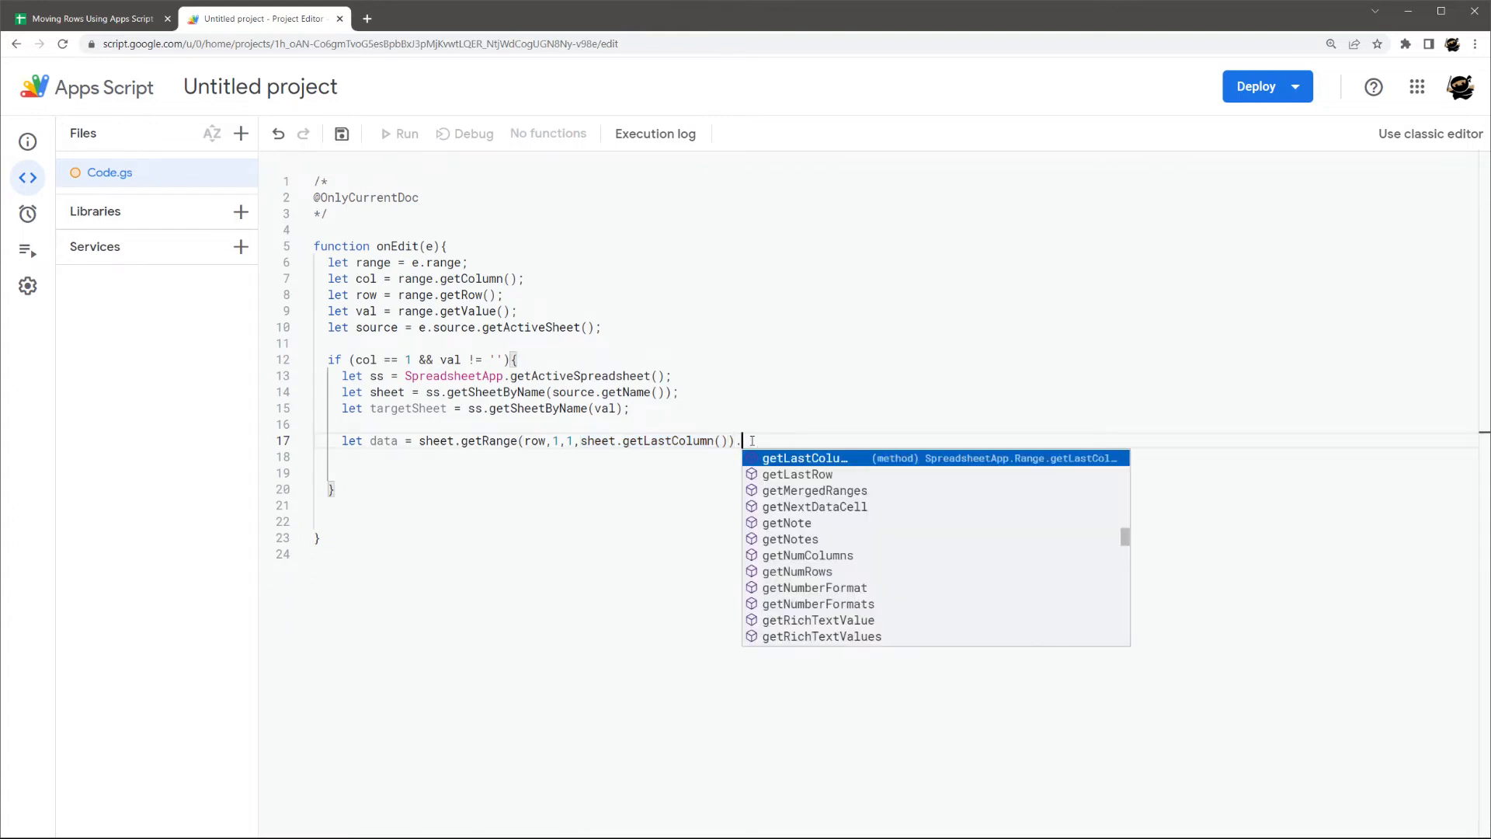
{"action": "type", "text": ".getValues();"}
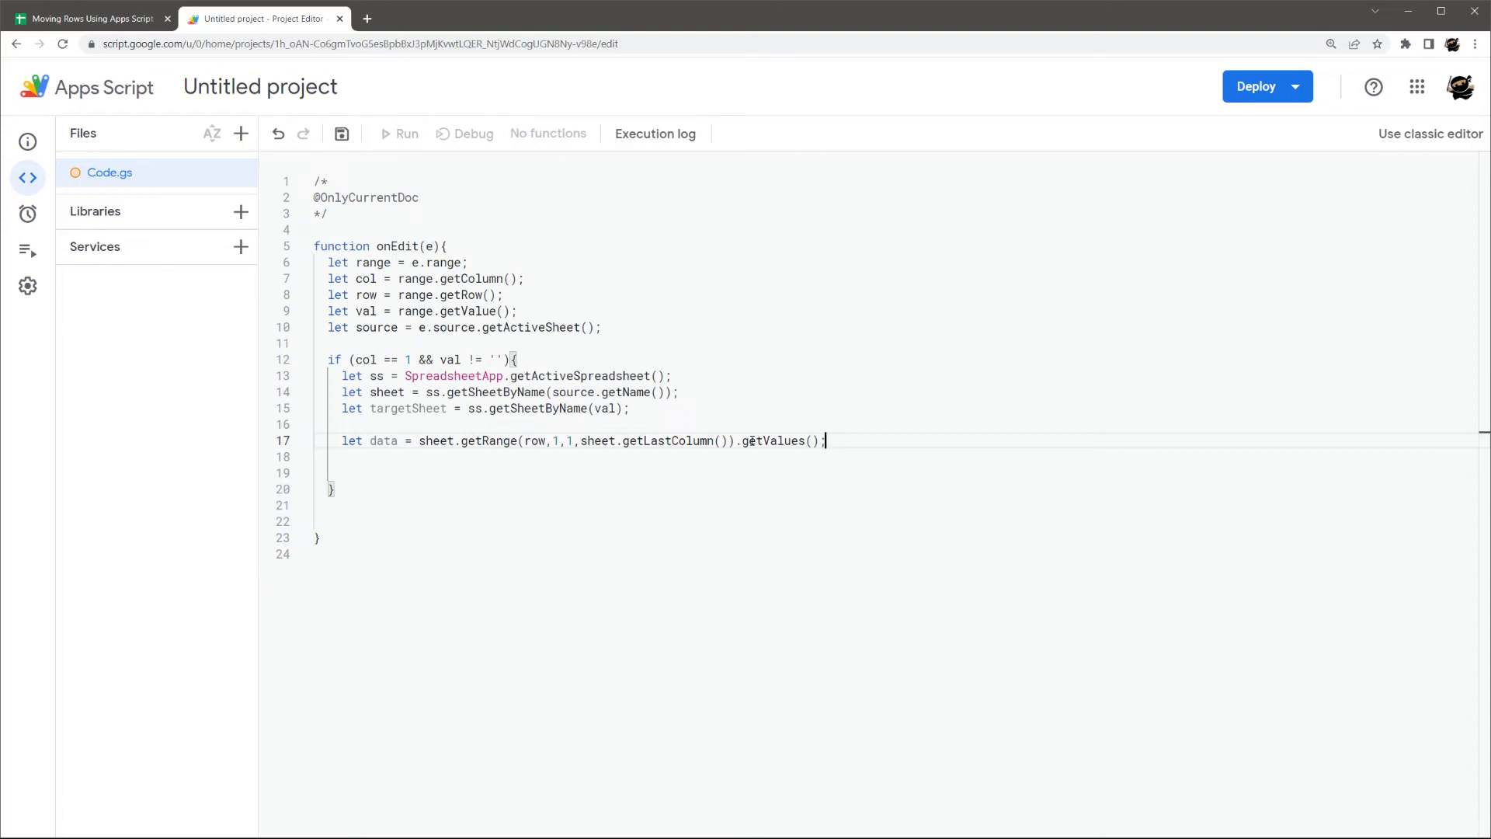
{"action": "key", "text": "enter"}
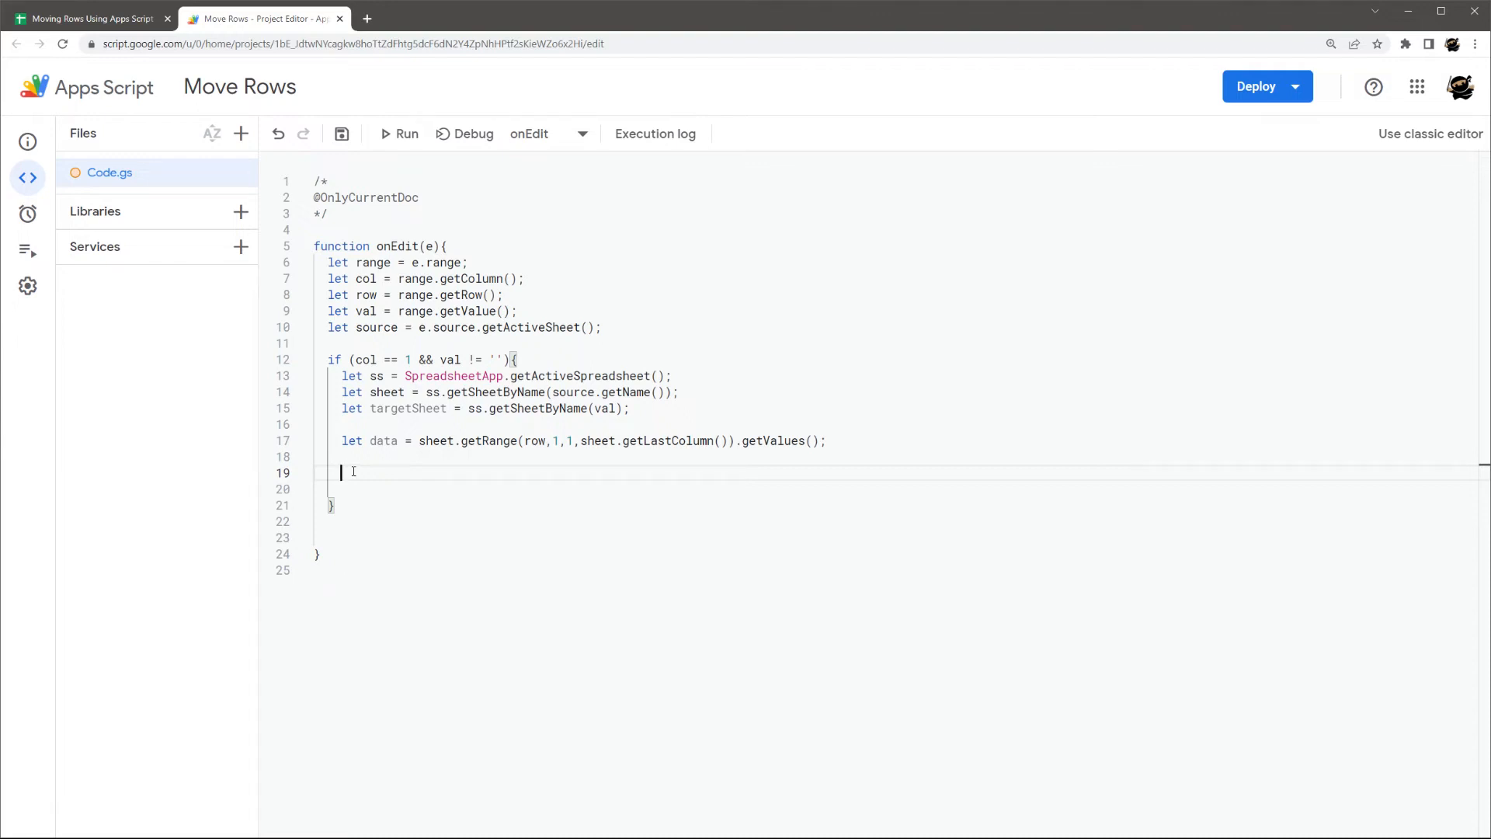
- Add targetSheet.appendRow(data) on line 19 to copy the row to the target sheet
{"action": "double_click", "coordinate": [407, 408]}
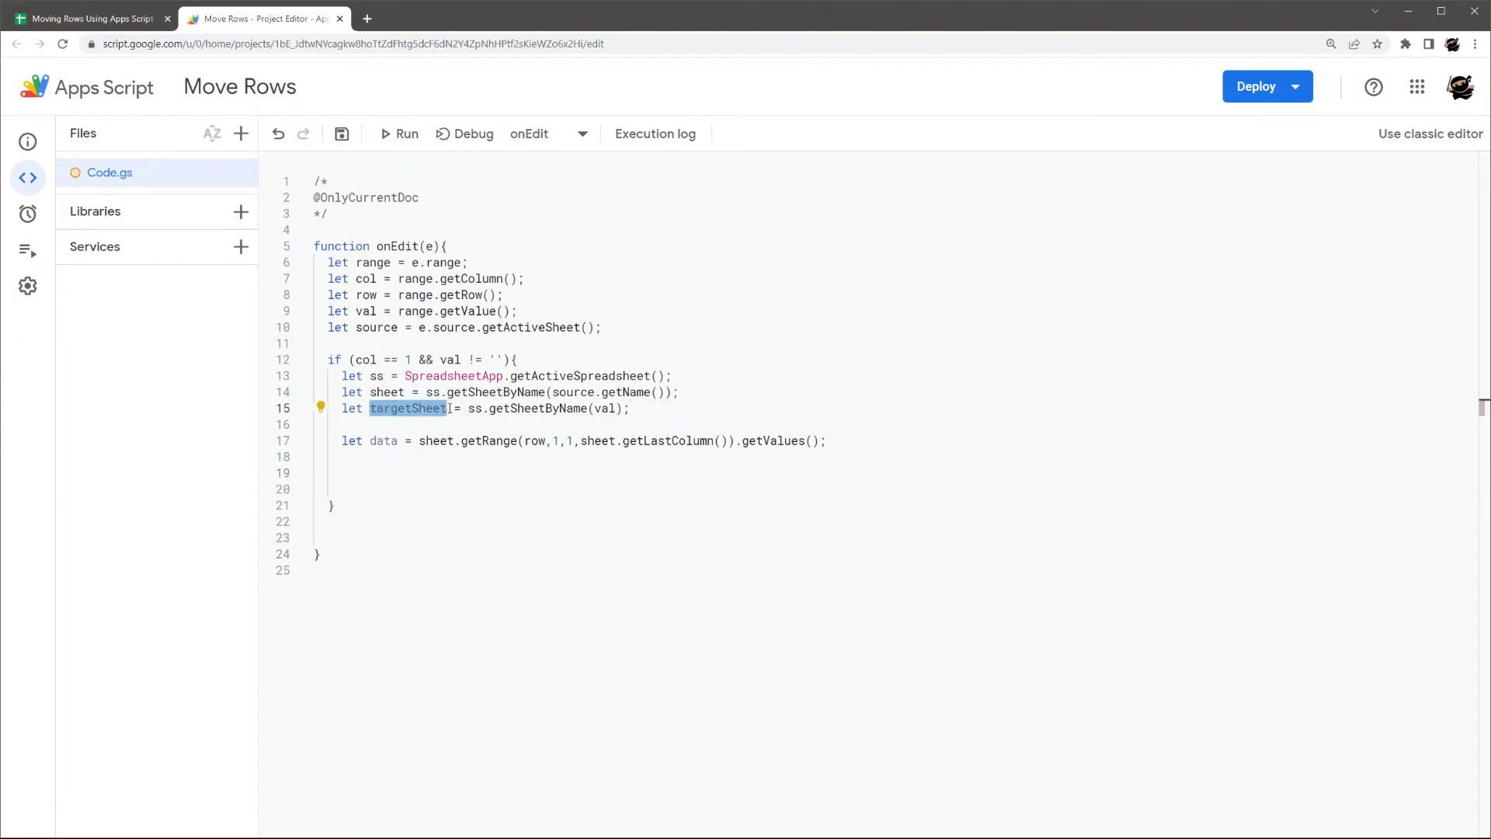
{"action": "type", "text": "targetSheet"}
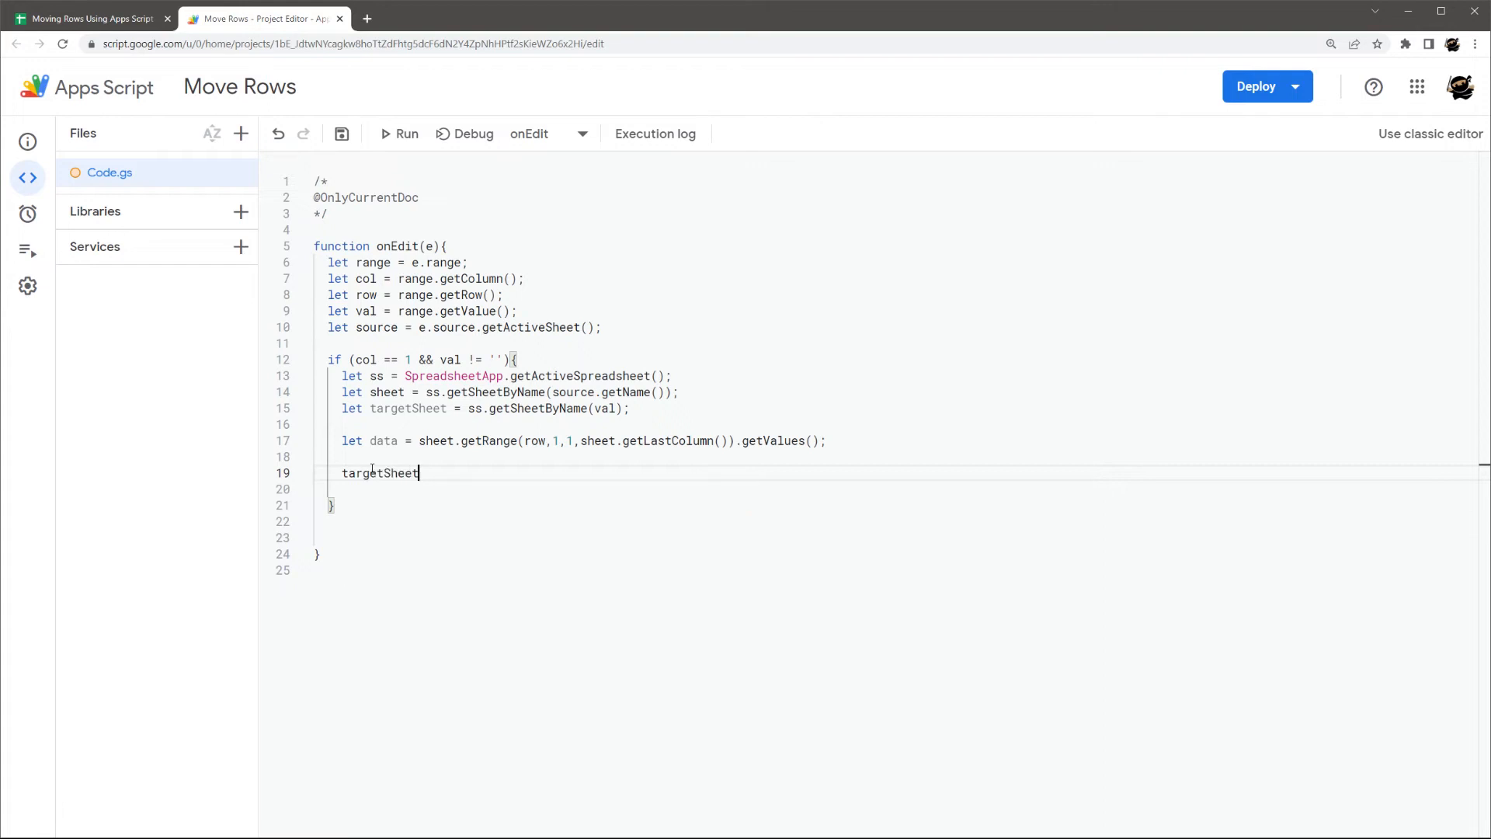
{"action": "type", "text": ".appendRow()"}
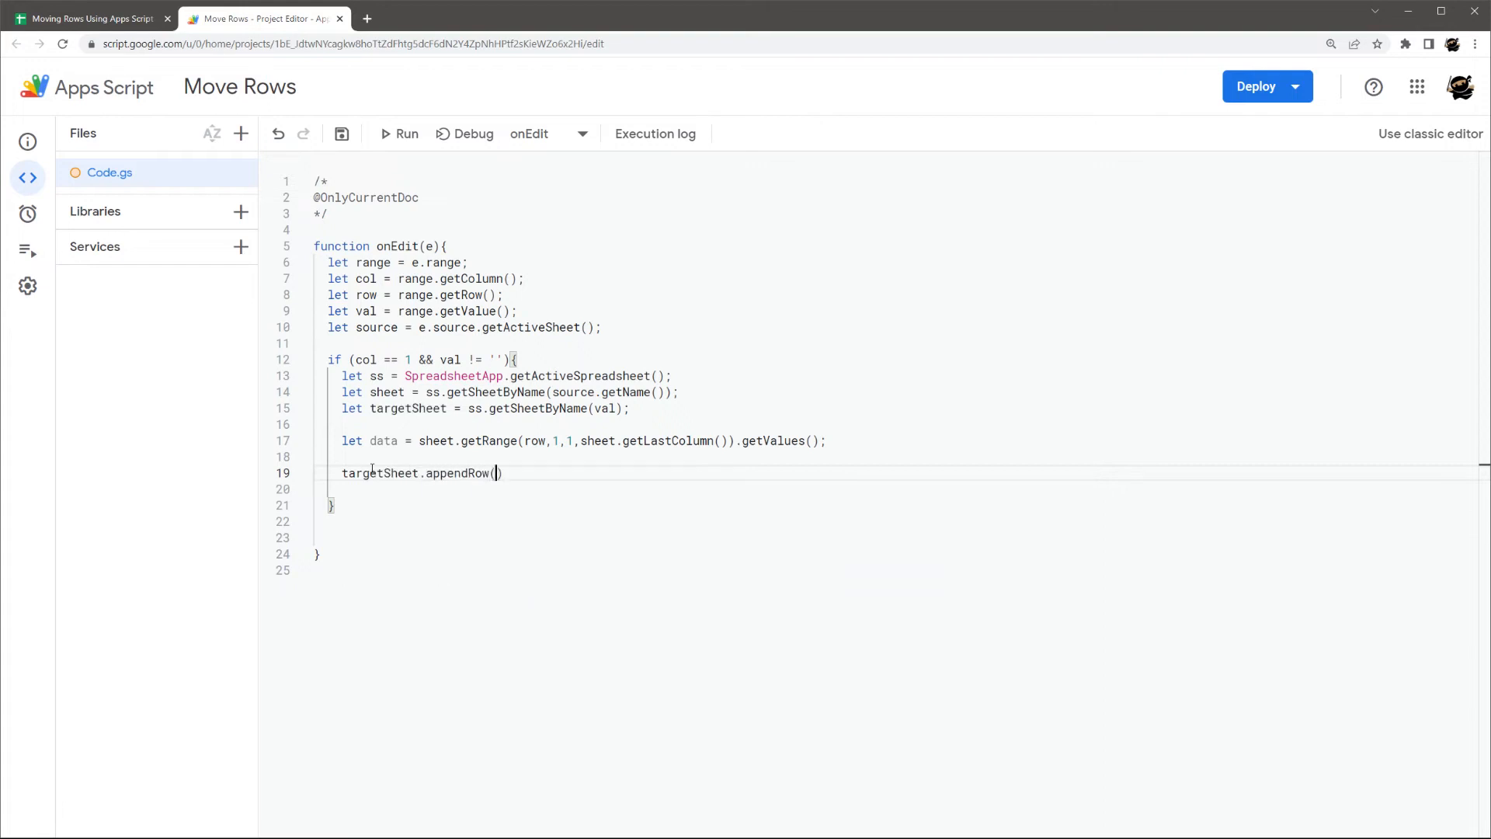
{"action": "type", "text": "data[0"}
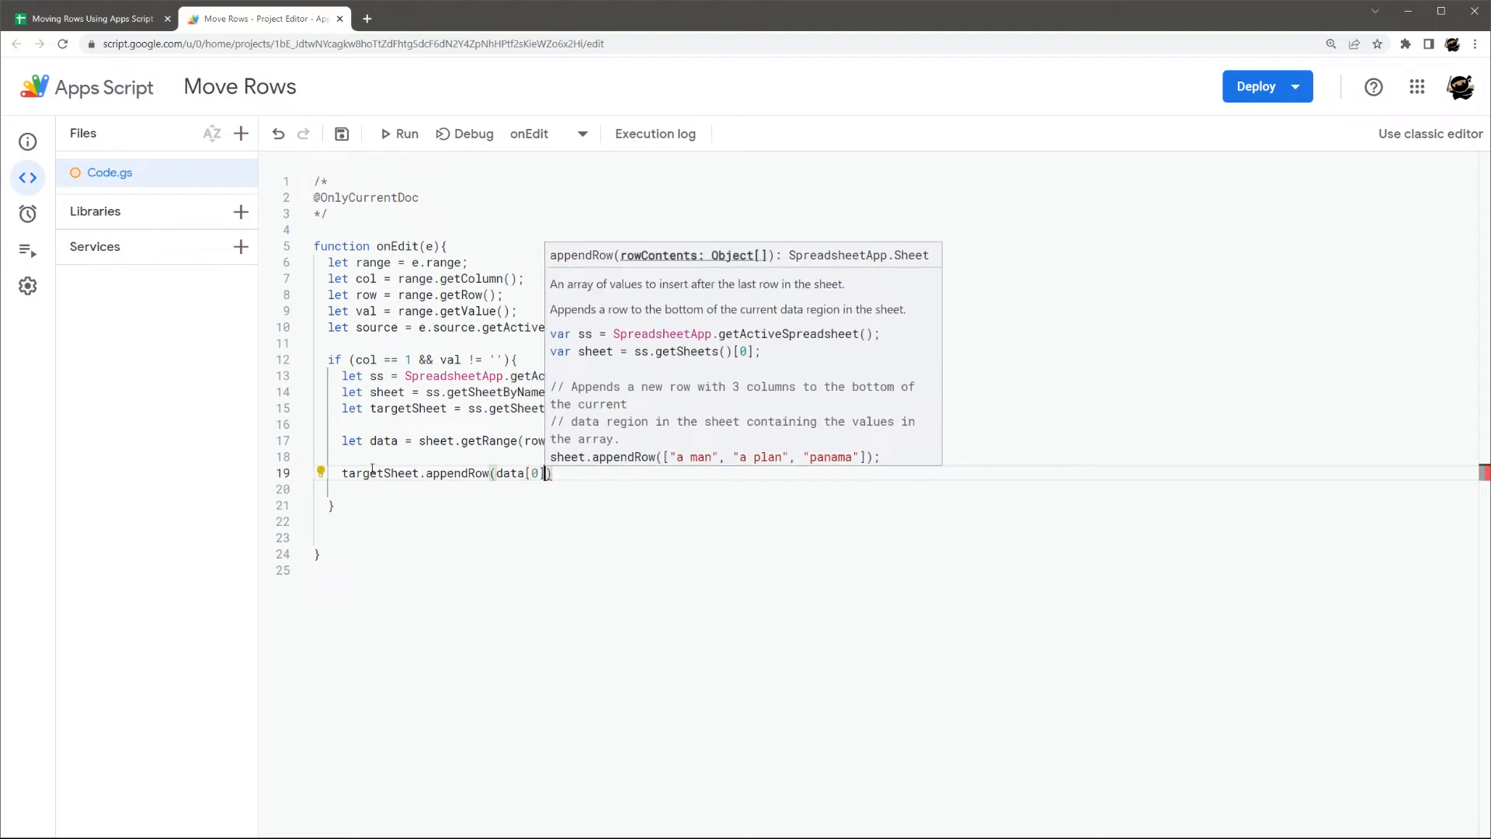
{"action": "left_click", "coordinate": [494, 472]}
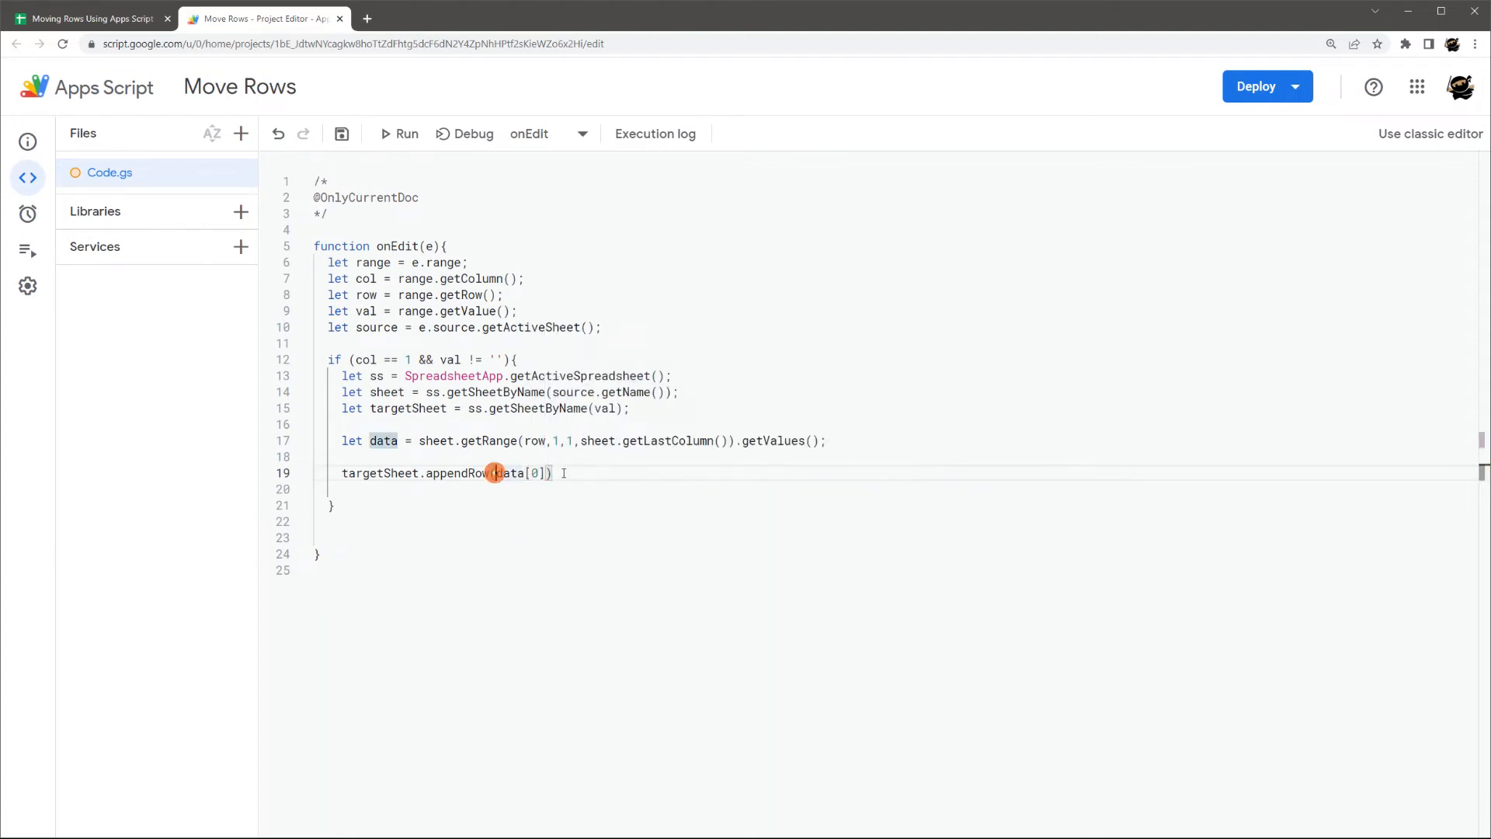
{"action": "left_click", "coordinate": [558, 472]}
{"action": "type", "text": ";"}
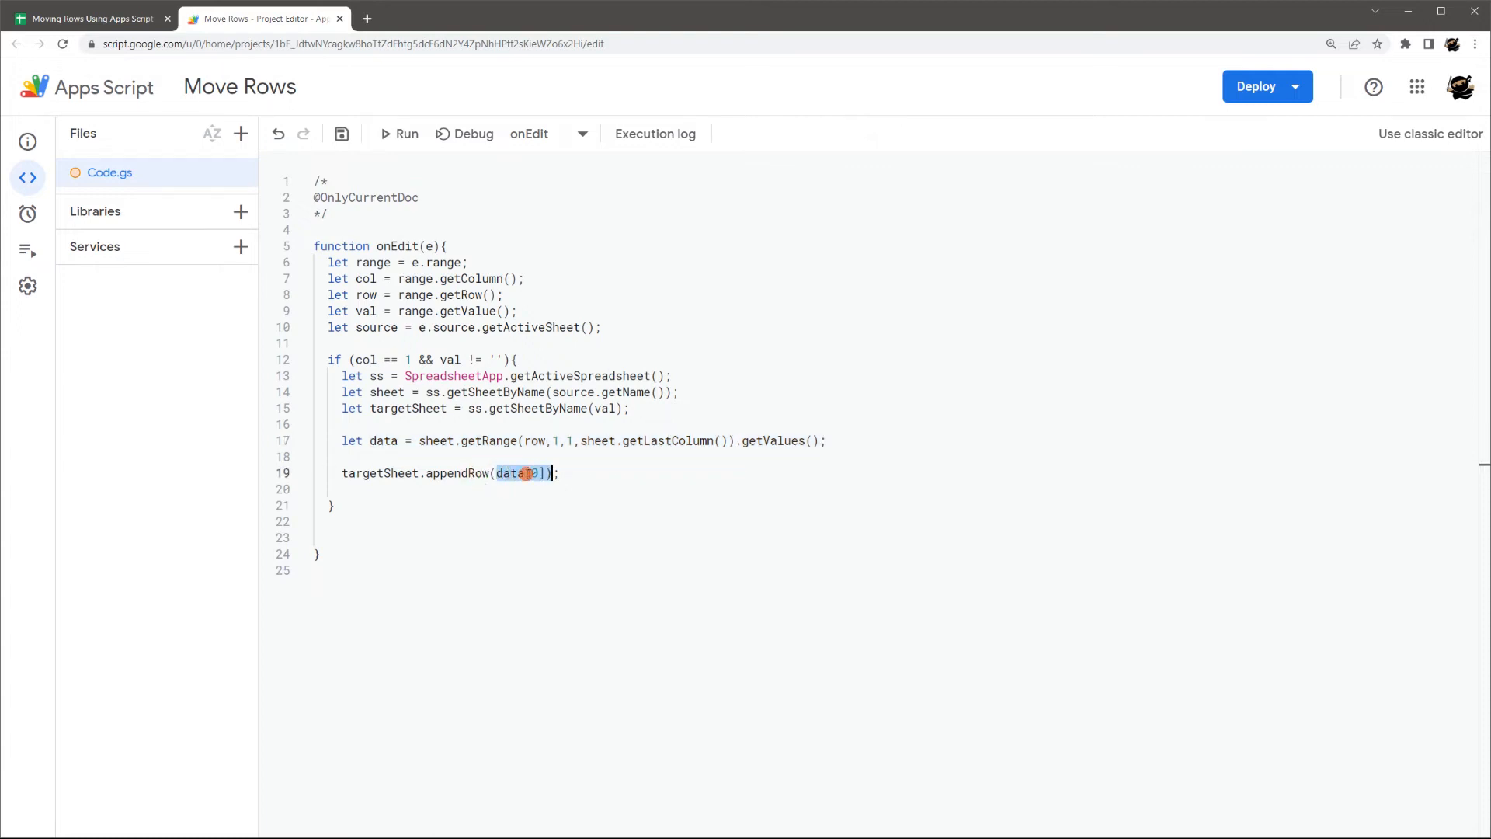
- Change the argument to data[0] and leave a new line below appendRow for the next statement
{"action": "left_click", "coordinate": [693, 450]}
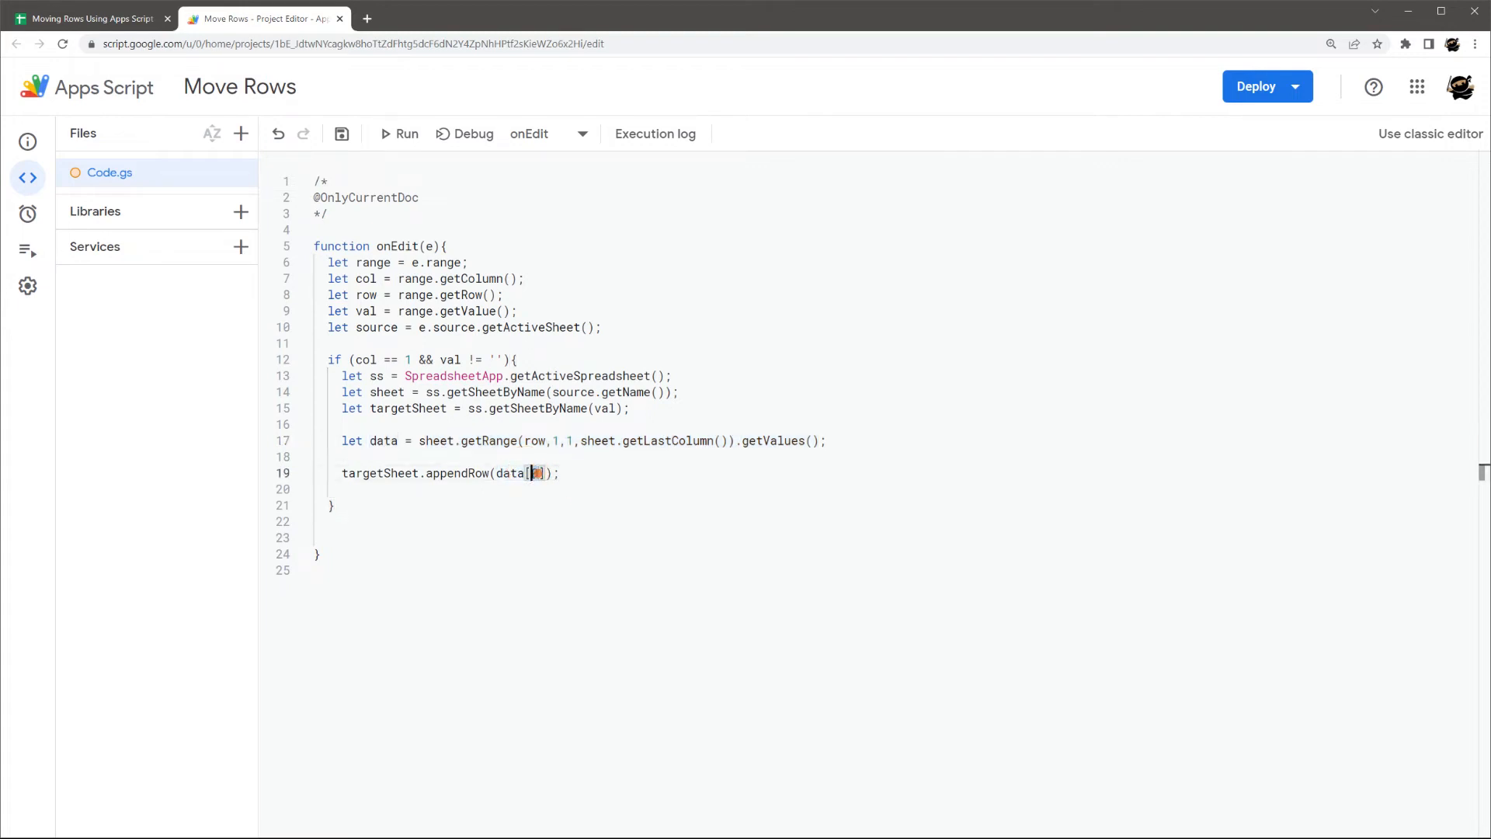
{"action": "type", "text": "0"}
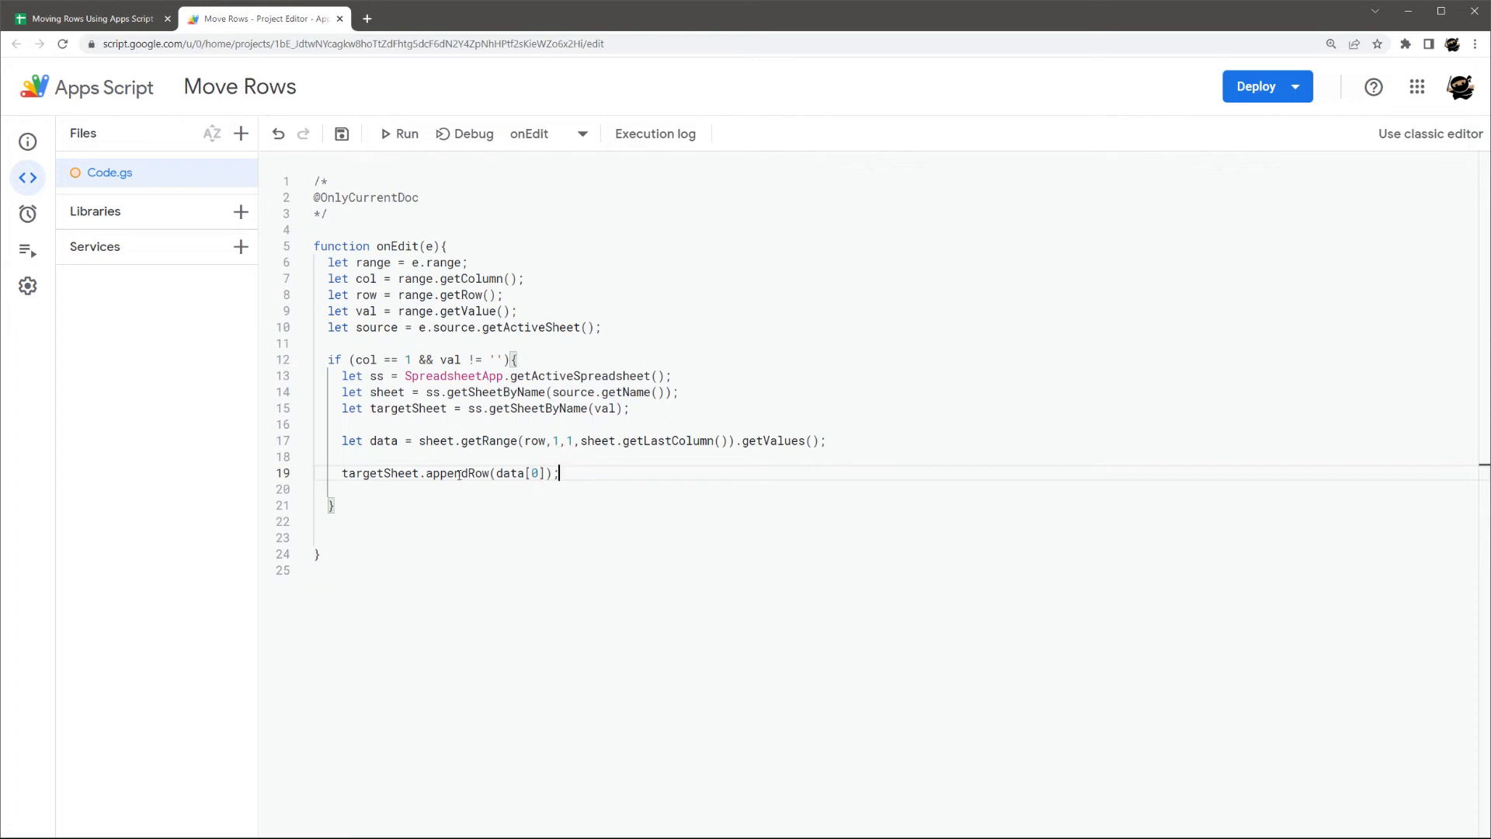
{"action": "mouse_move", "coordinate": [595, 473]}
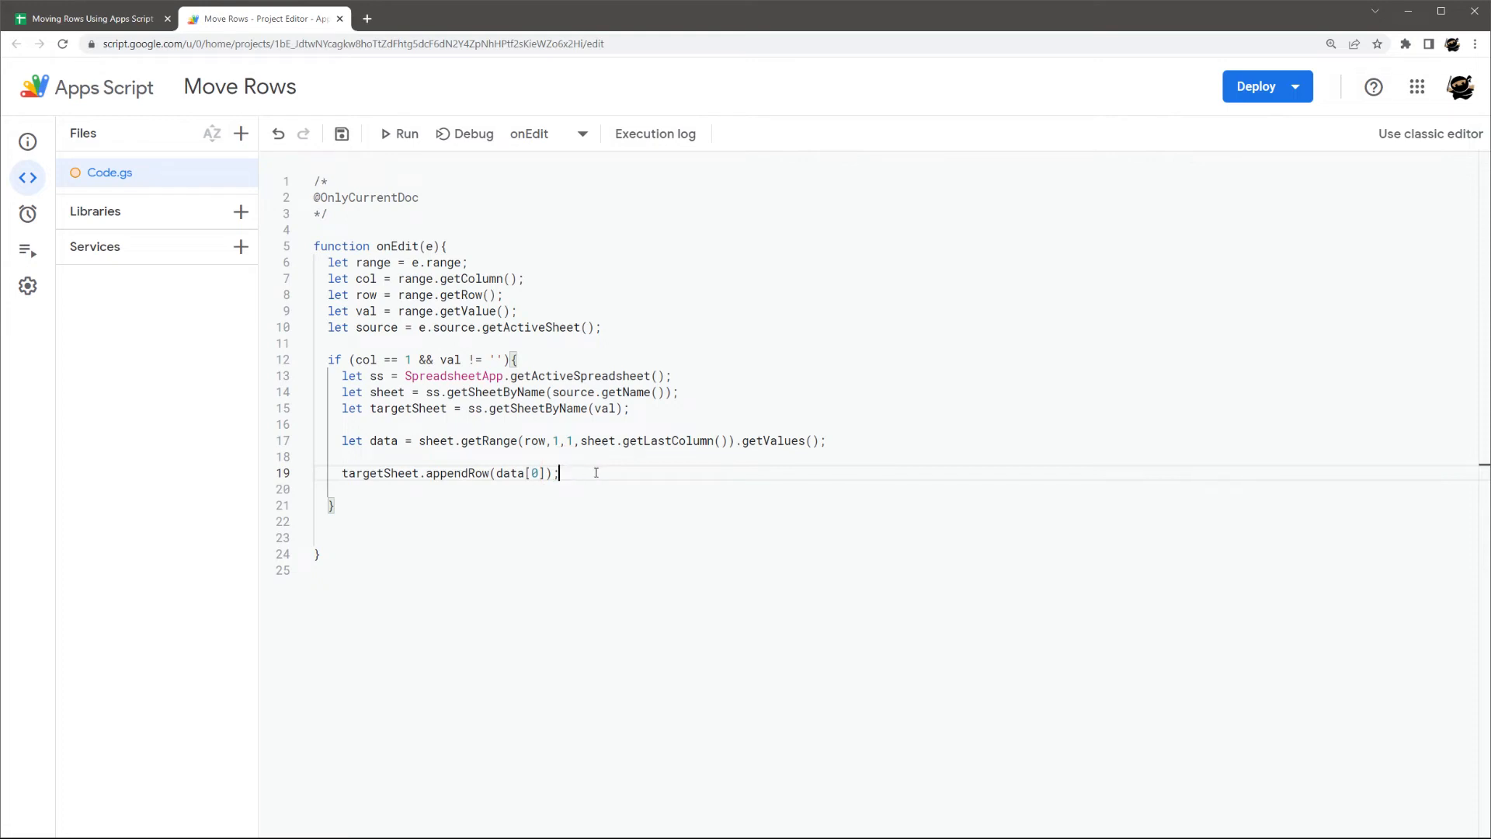
{"action": "key", "text": "Enter"}
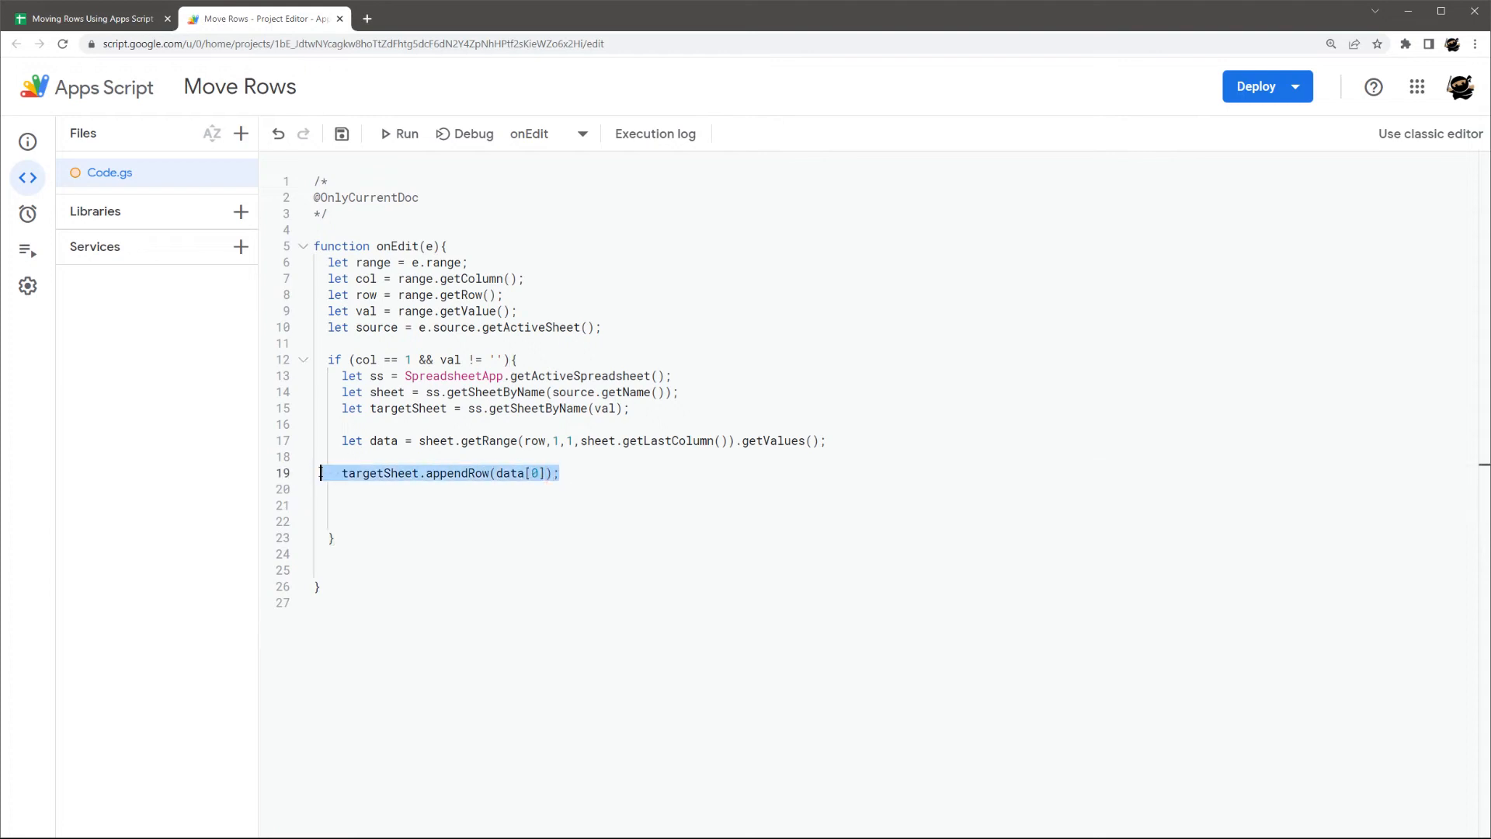
{"action": "left_click", "coordinate": [384, 503]}
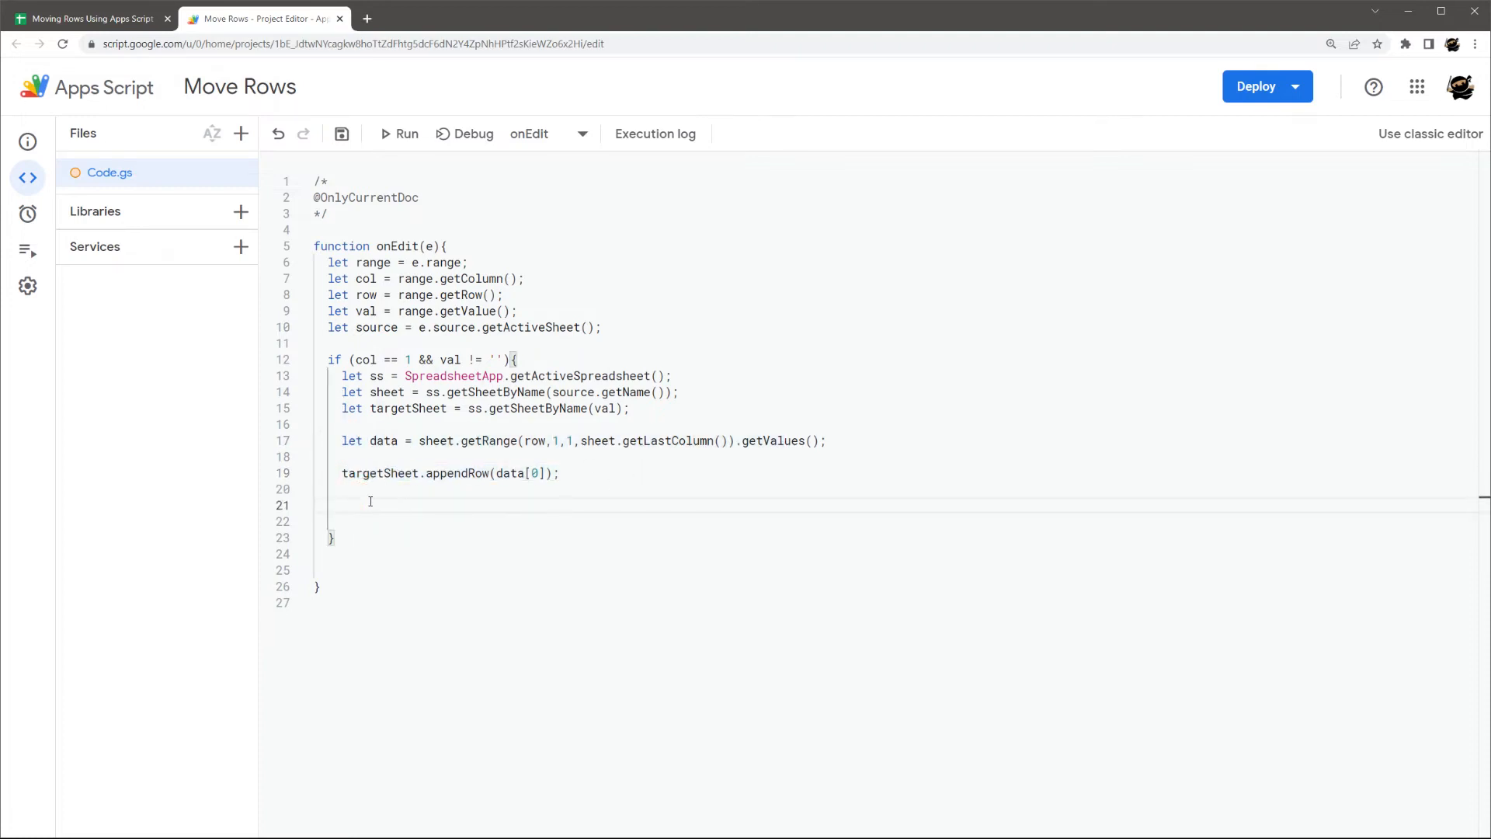
- Add a sheet.deleteRow(ro…) call below appendRow, choosing deleteRow from autocomplete
{"action": "type", "text": "sheet.de"}
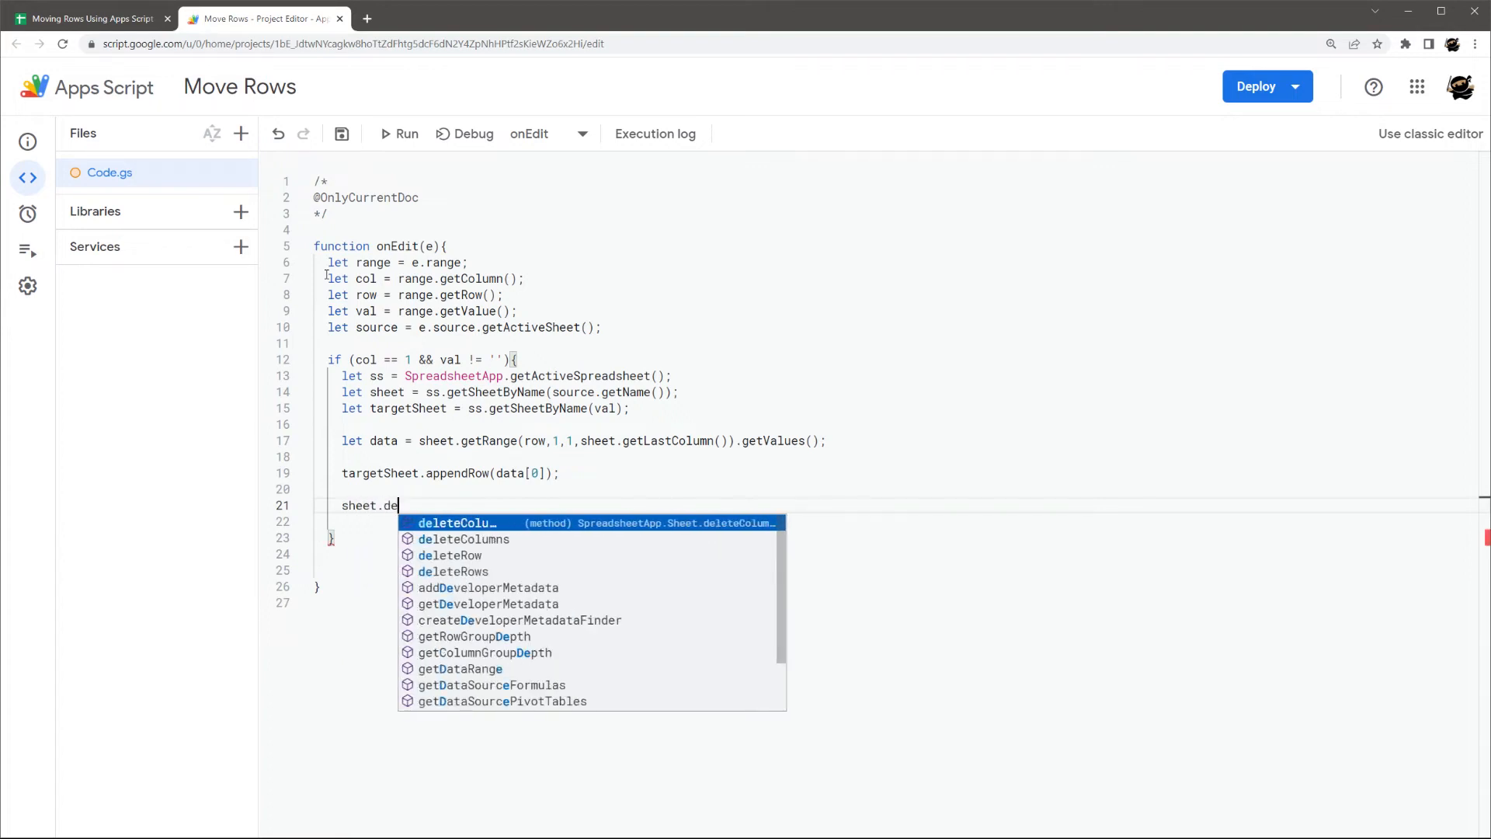
{"action": "left_click", "coordinate": [451, 555]}
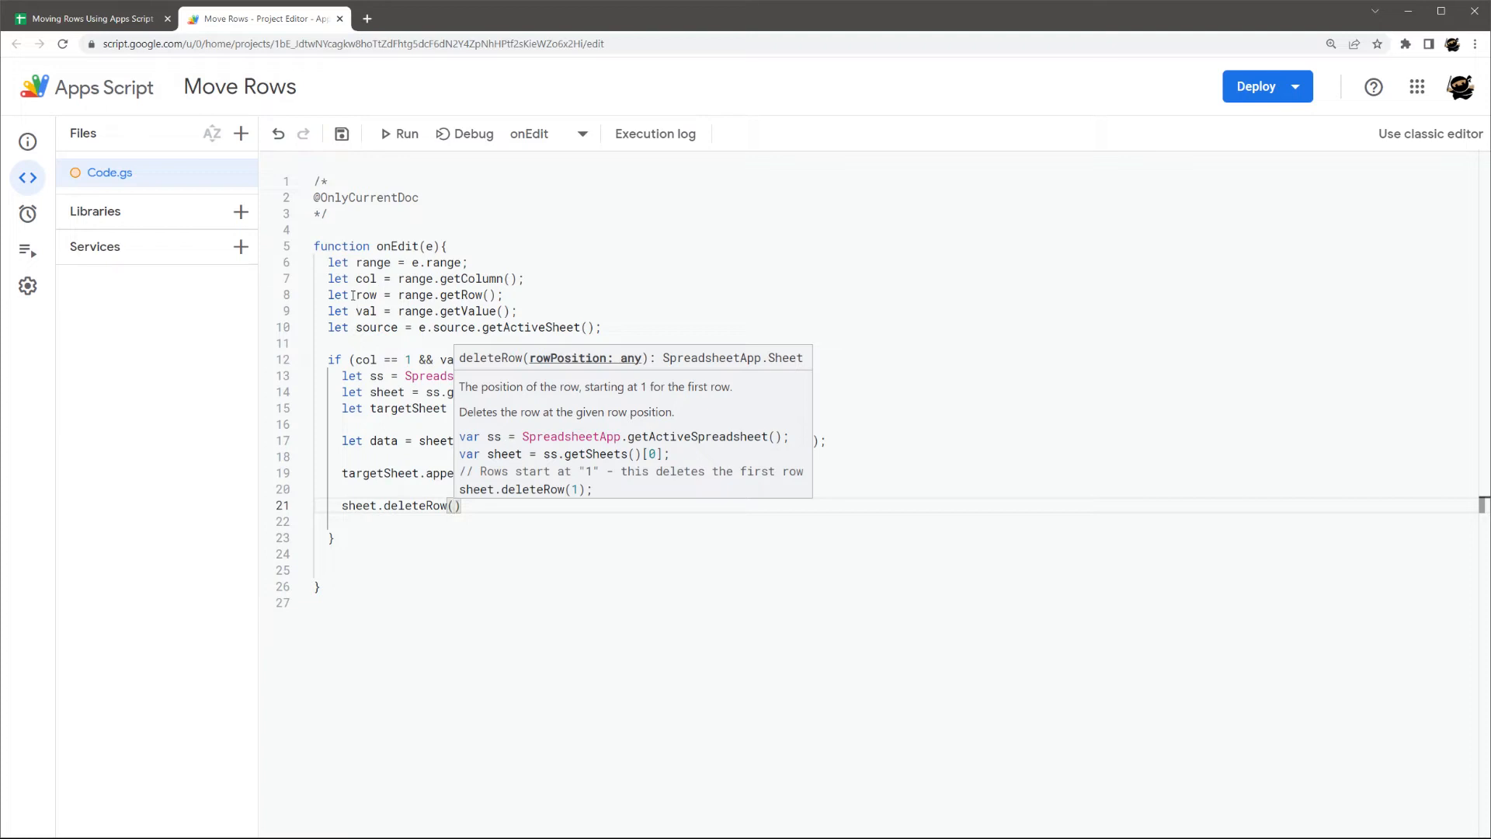
{"action": "type", "text": "row"}
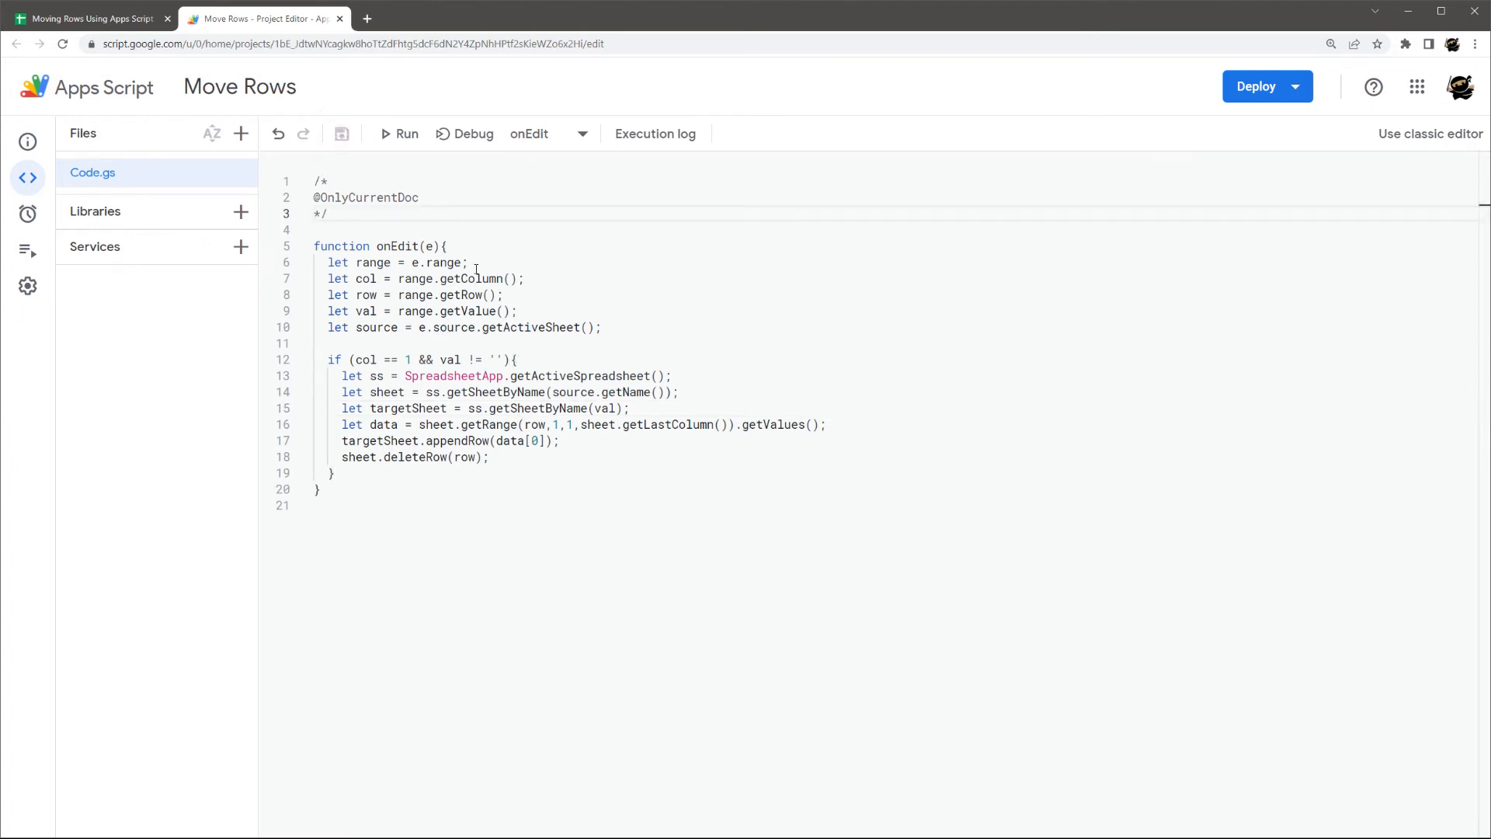
{"action": "mouse_move", "coordinate": [399, 134]}
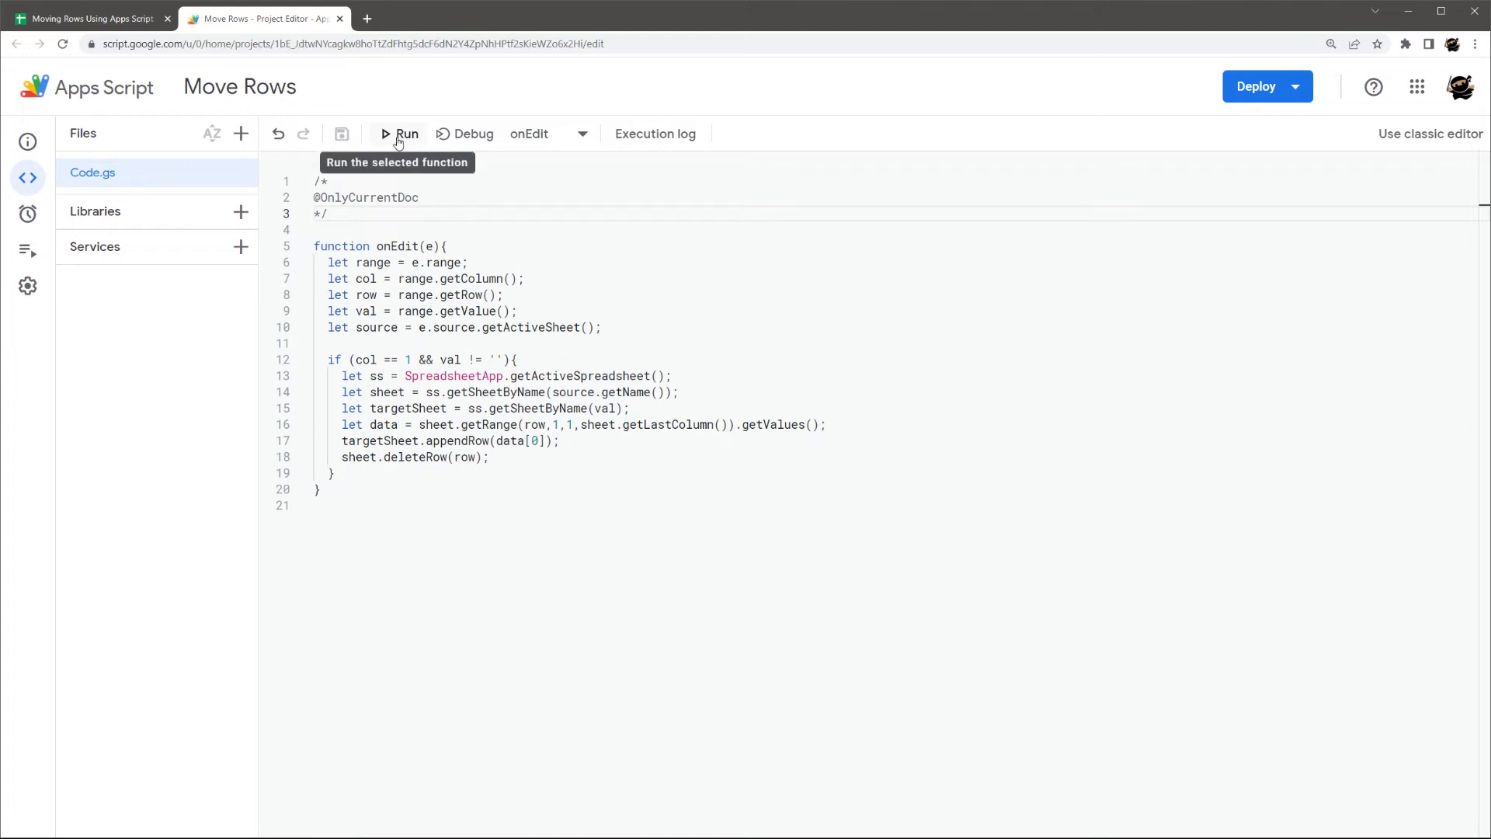
{"action": "mouse_move", "coordinate": [397, 134]}
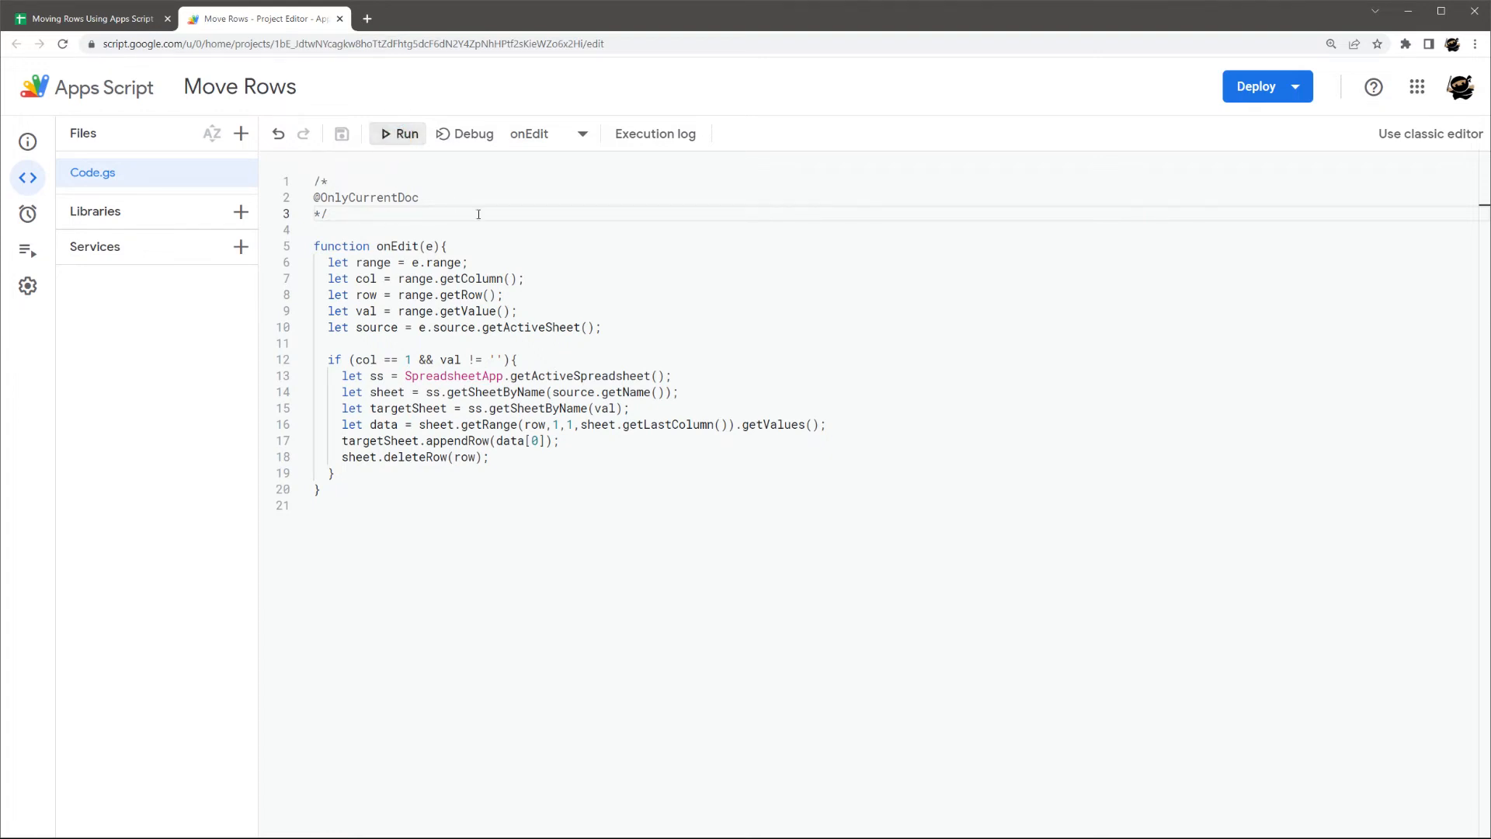
{"action": "mouse_move", "coordinate": [398, 134]}
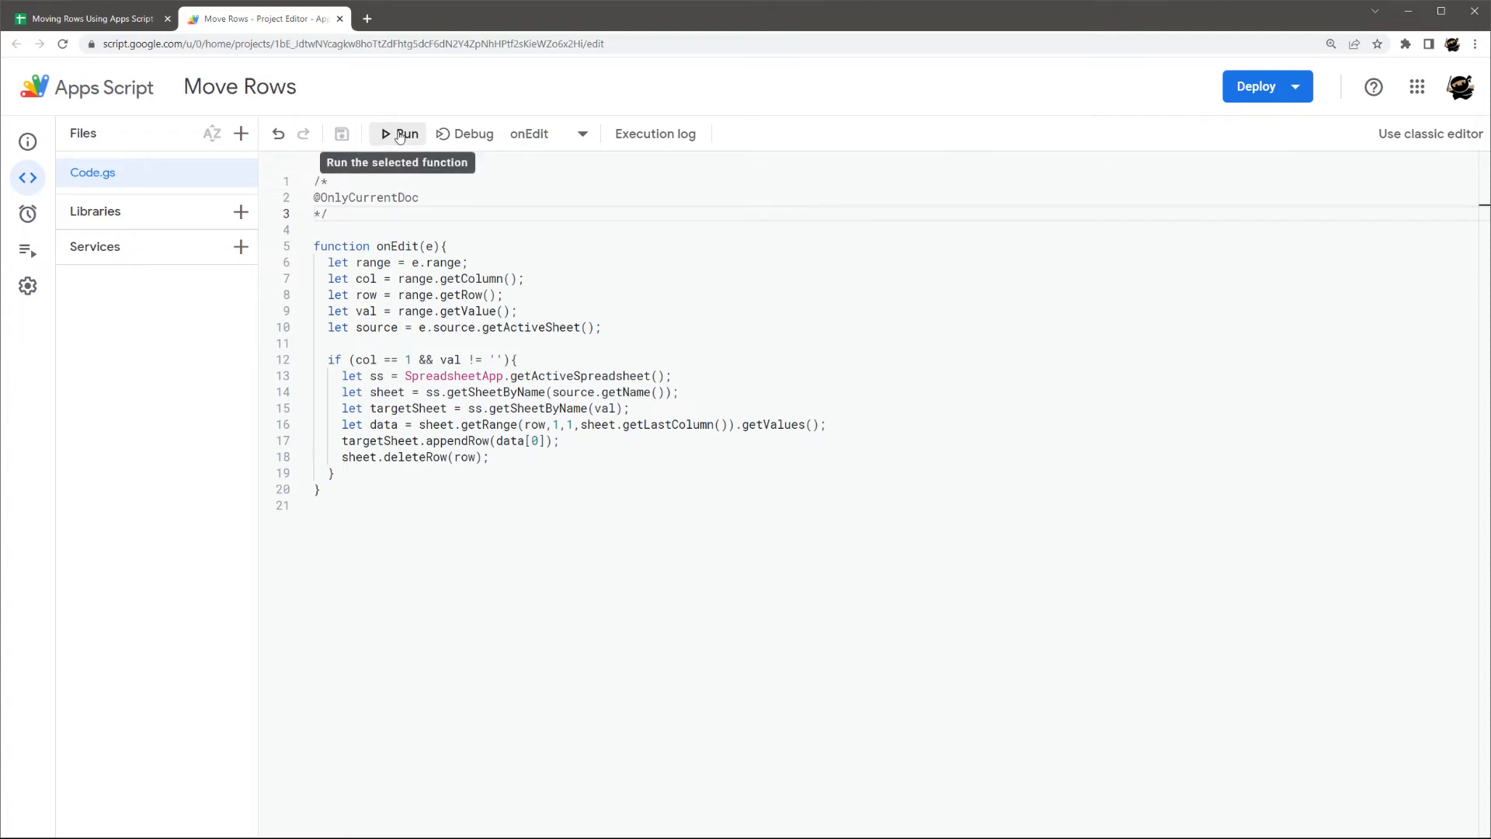
- Run the completed onEdit function from the toolbar
{"action": "left_click", "coordinate": [399, 133]}
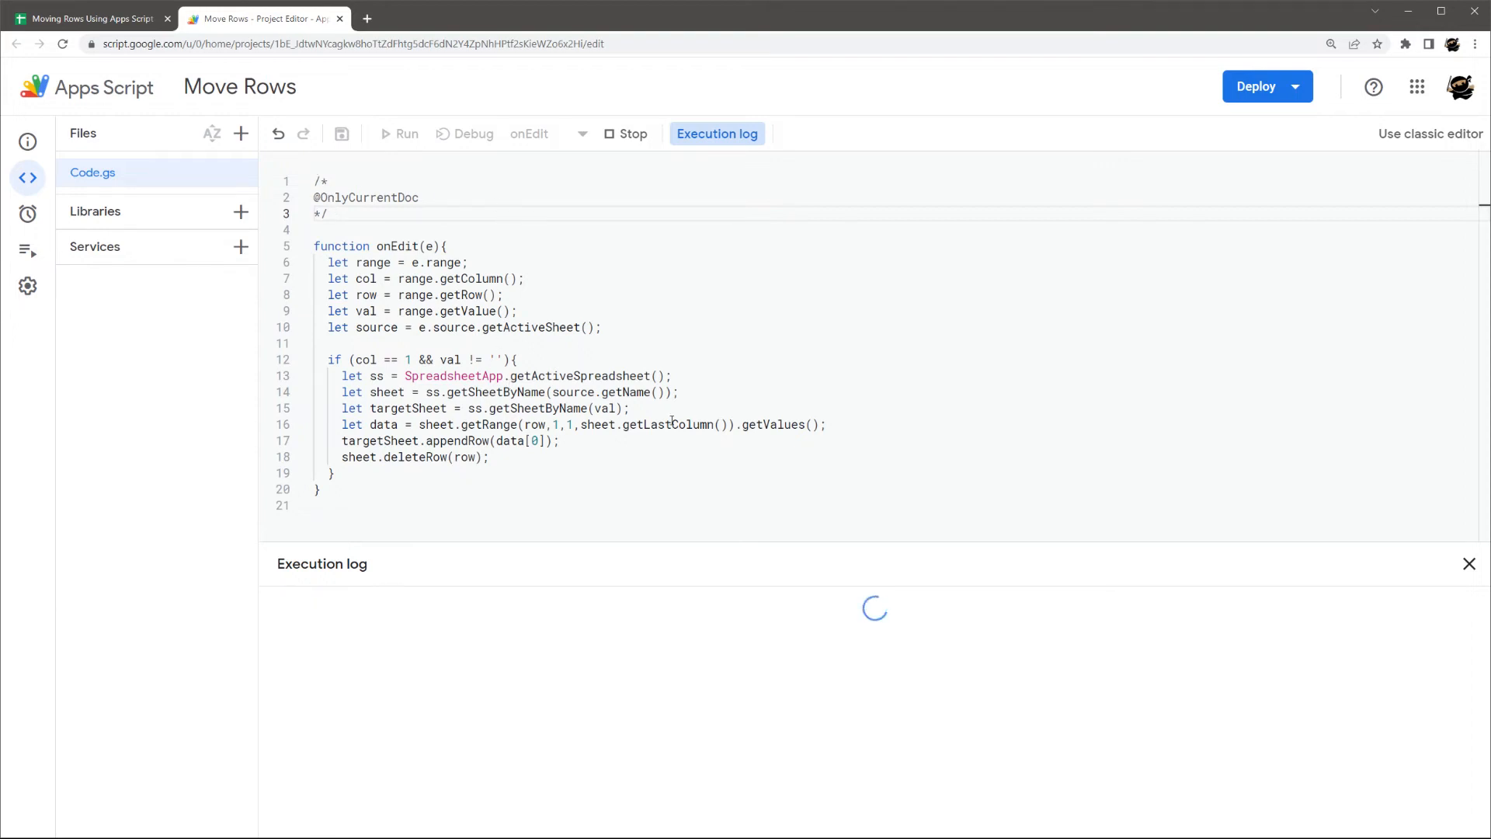
- Run onEdit again, review the required permissions and choose the Google account to authorize
{"action": "left_click", "coordinate": [406, 134]}
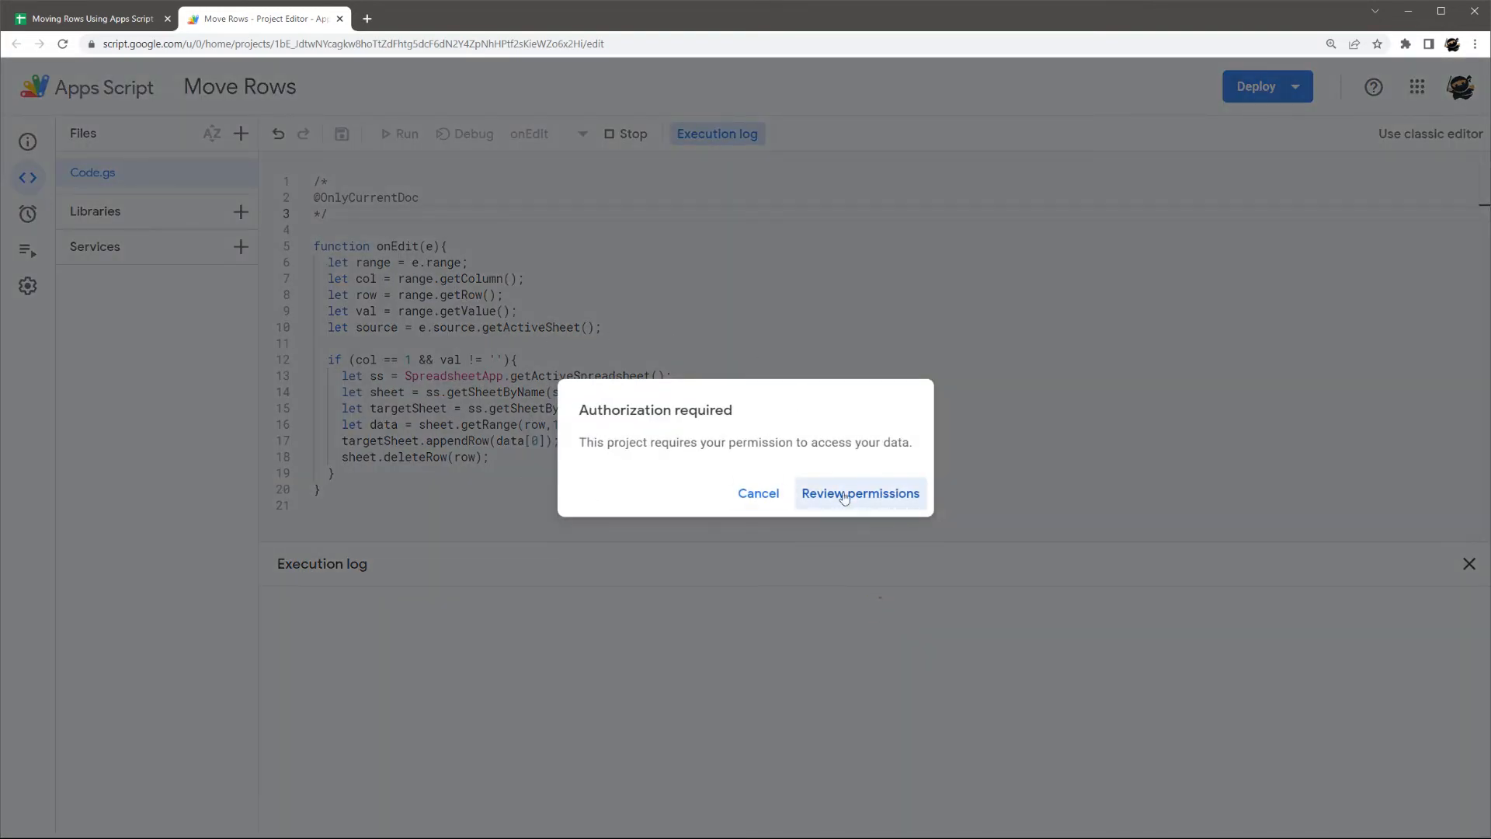
{"action": "left_click", "coordinate": [859, 492]}
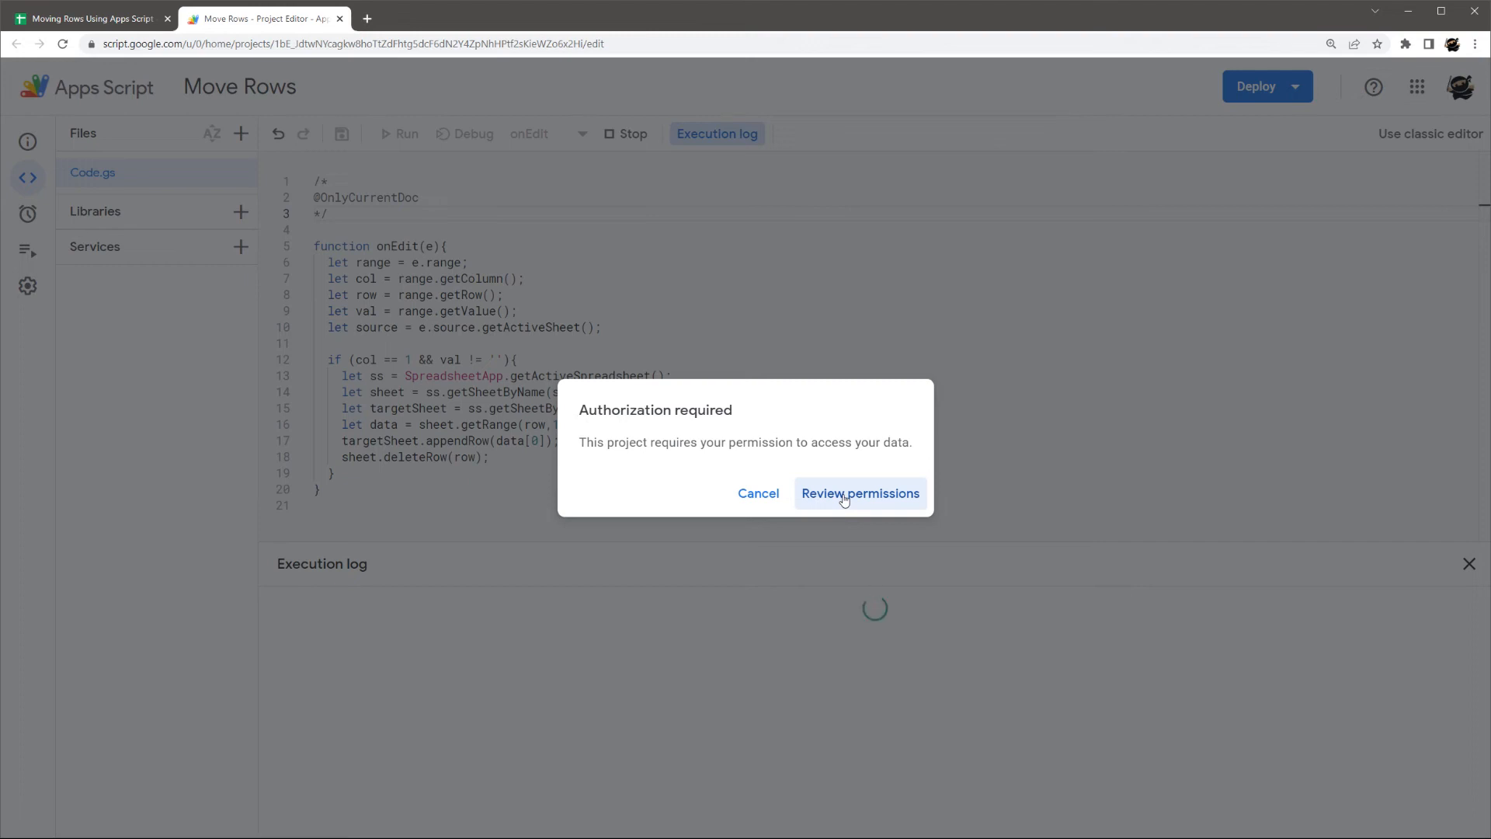
{"action": "left_click", "coordinate": [859, 492]}
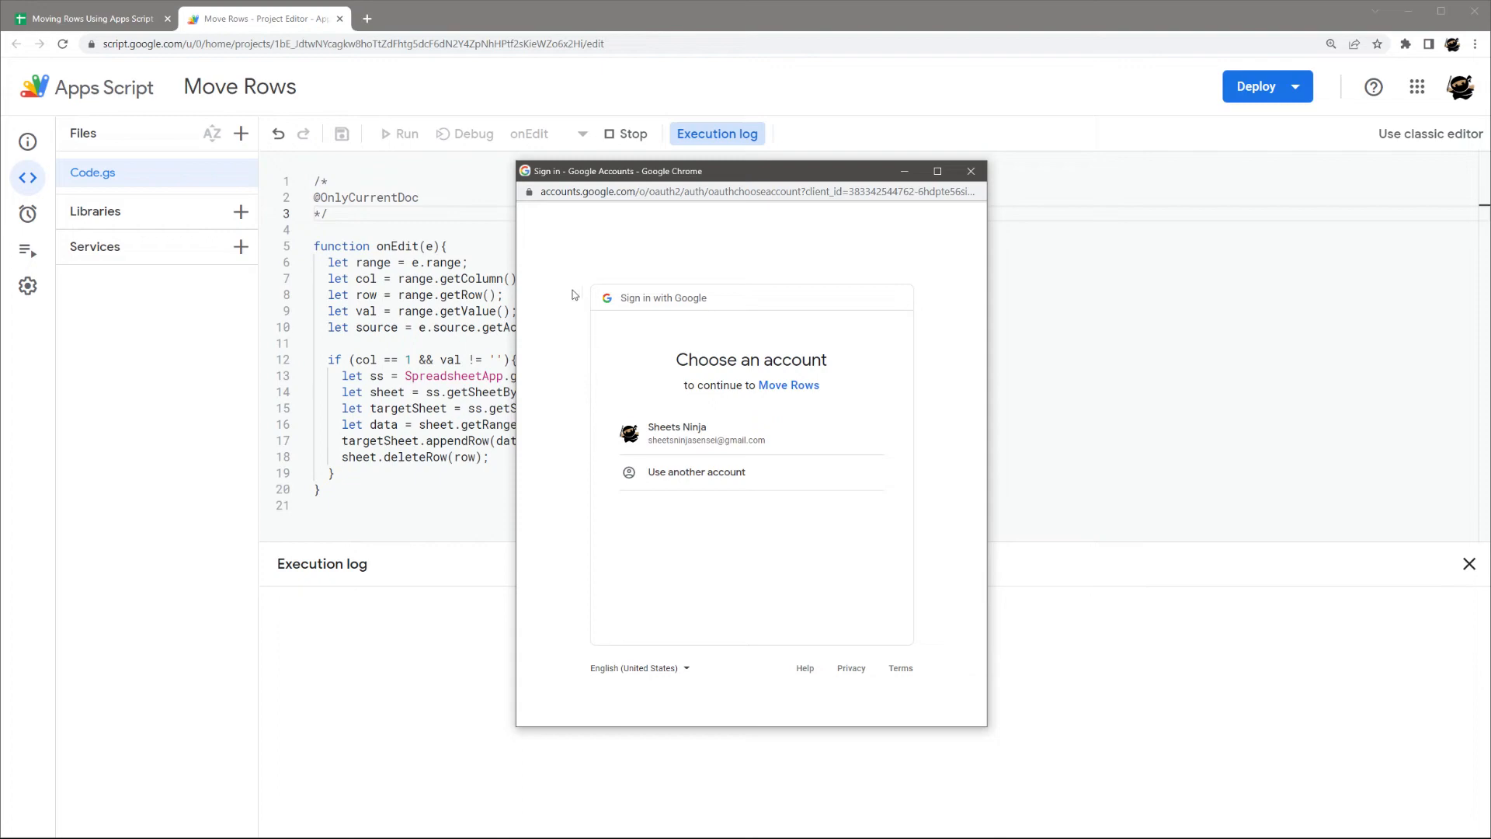
{"action": "left_click", "coordinate": [707, 434]}
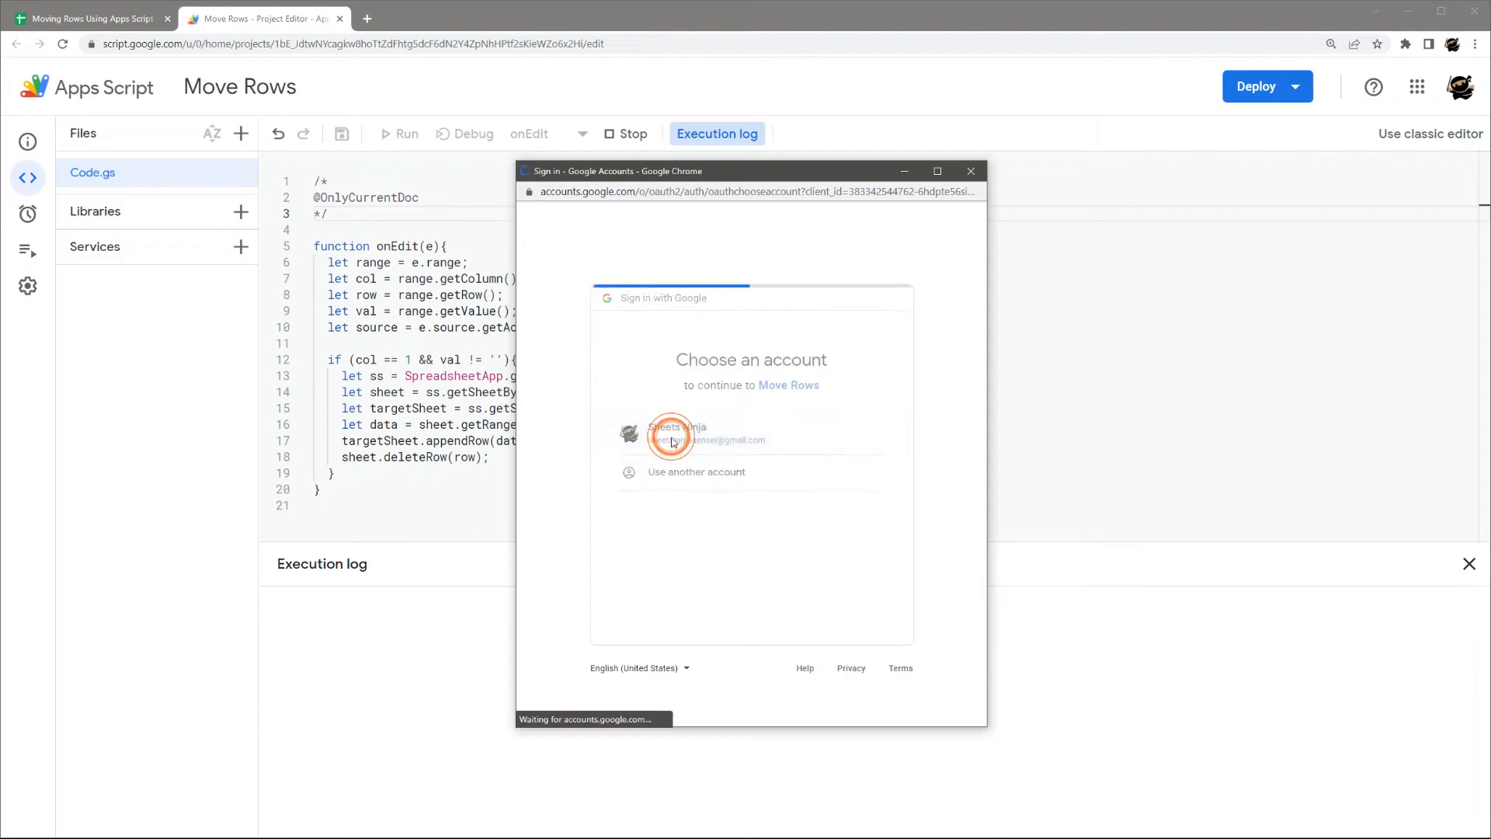
{"action": "left_click", "coordinate": [671, 434]}
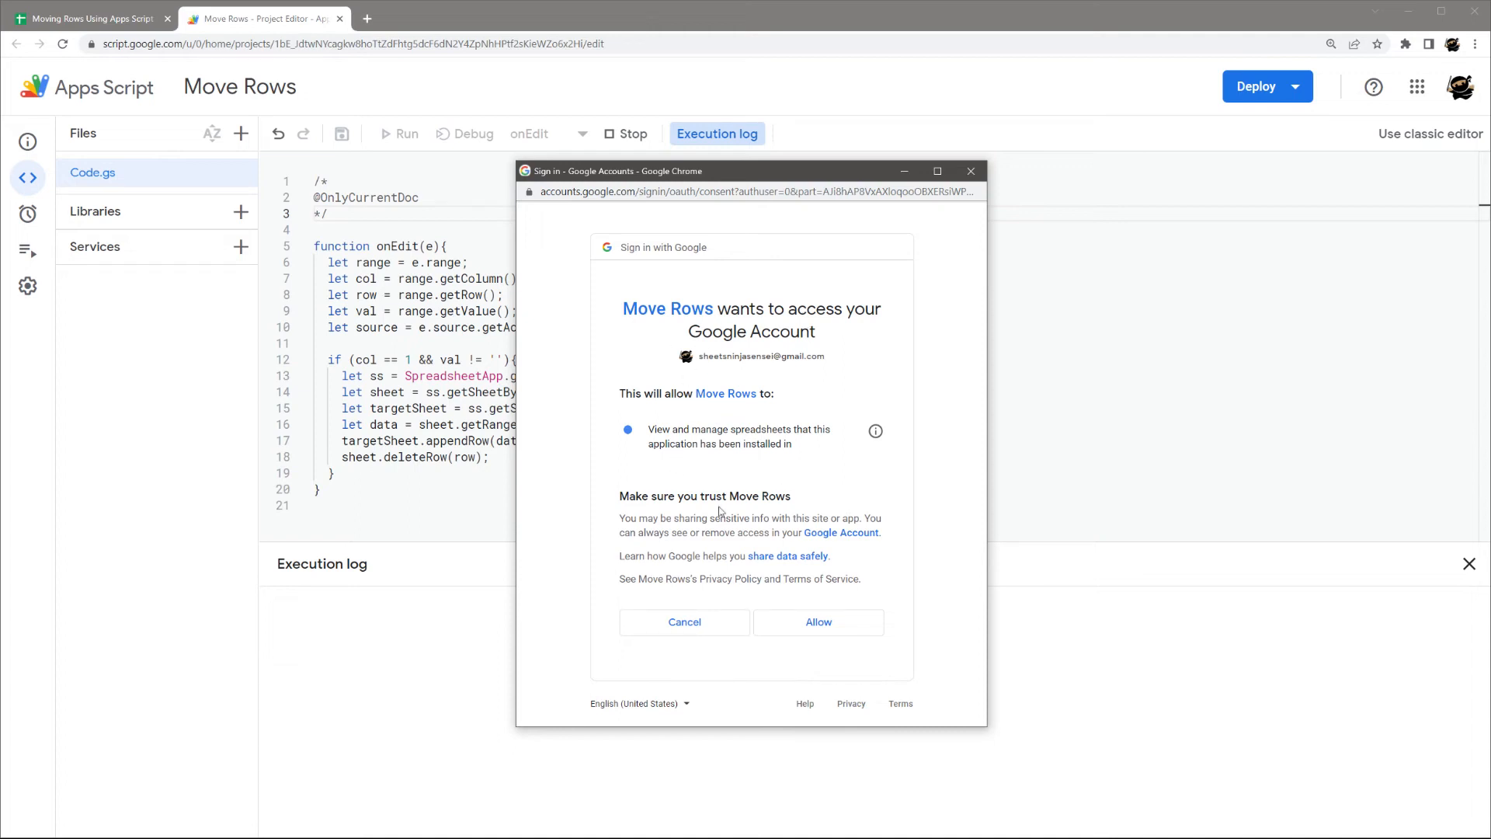
{"action": "mouse_move", "coordinate": [629, 406]}
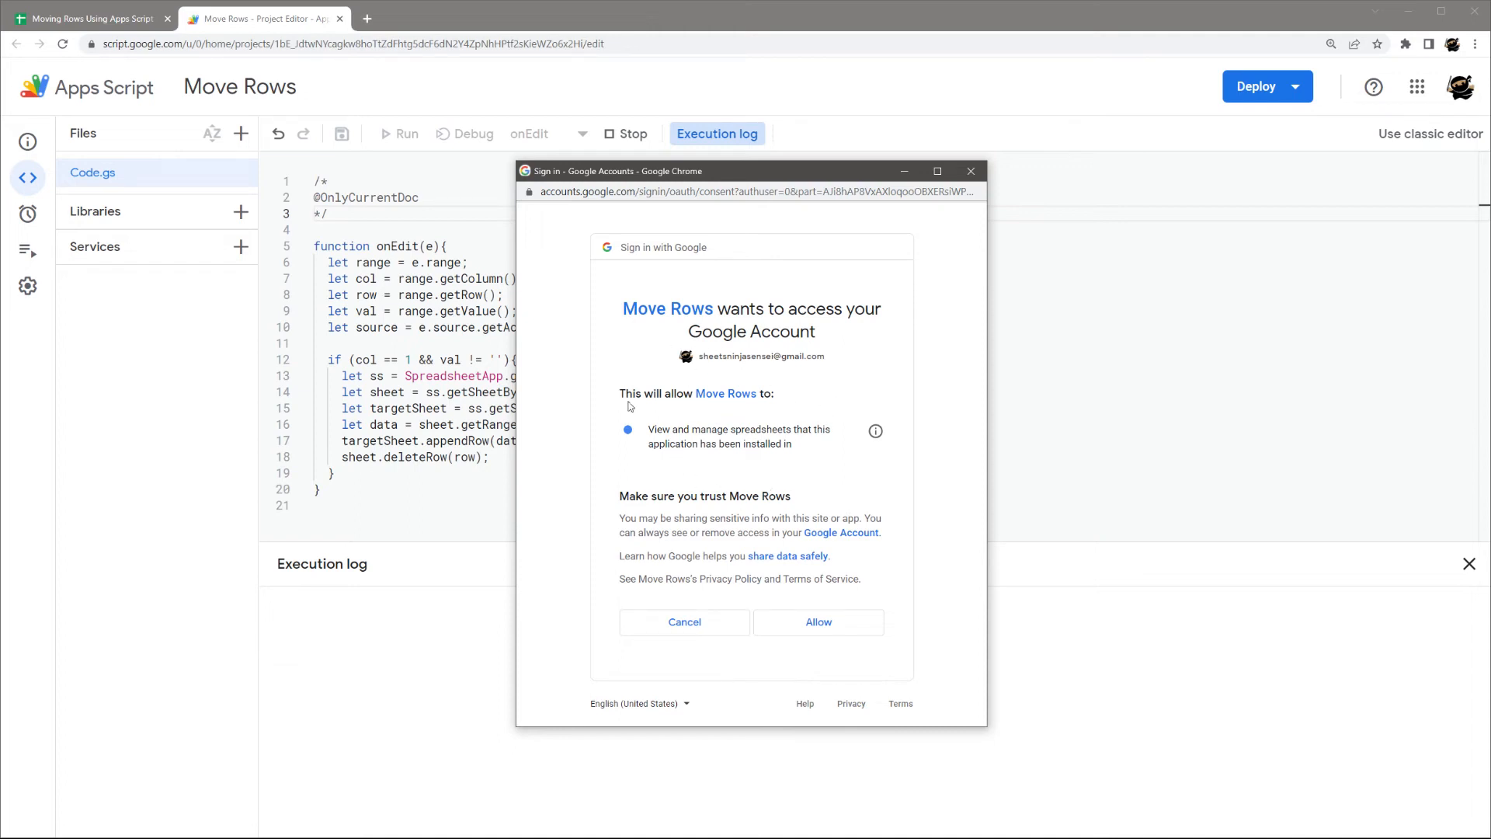
{"action": "mouse_move", "coordinate": [840, 466]}
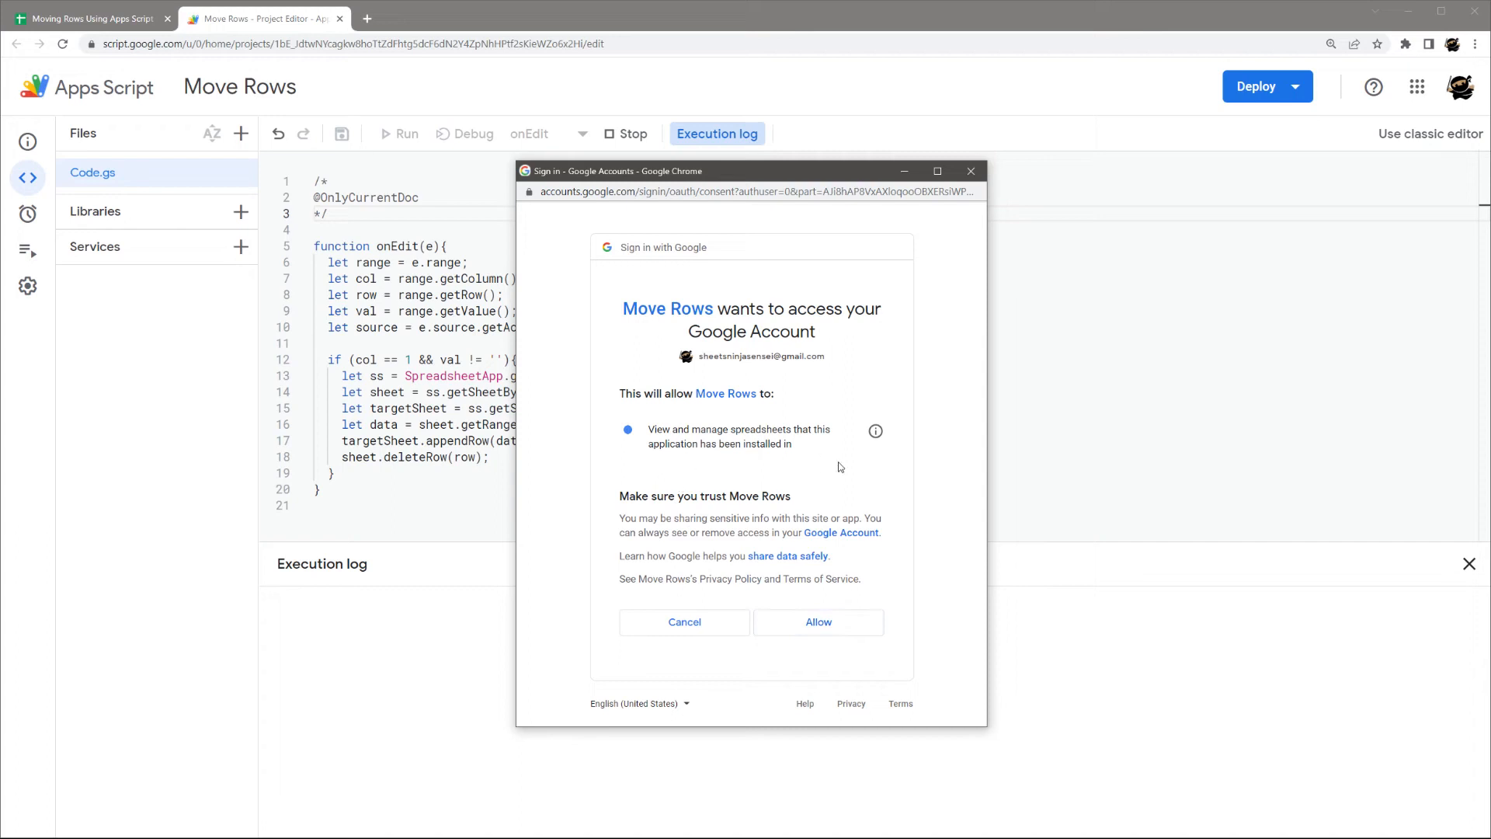
{"action": "mouse_move", "coordinate": [782, 482]}
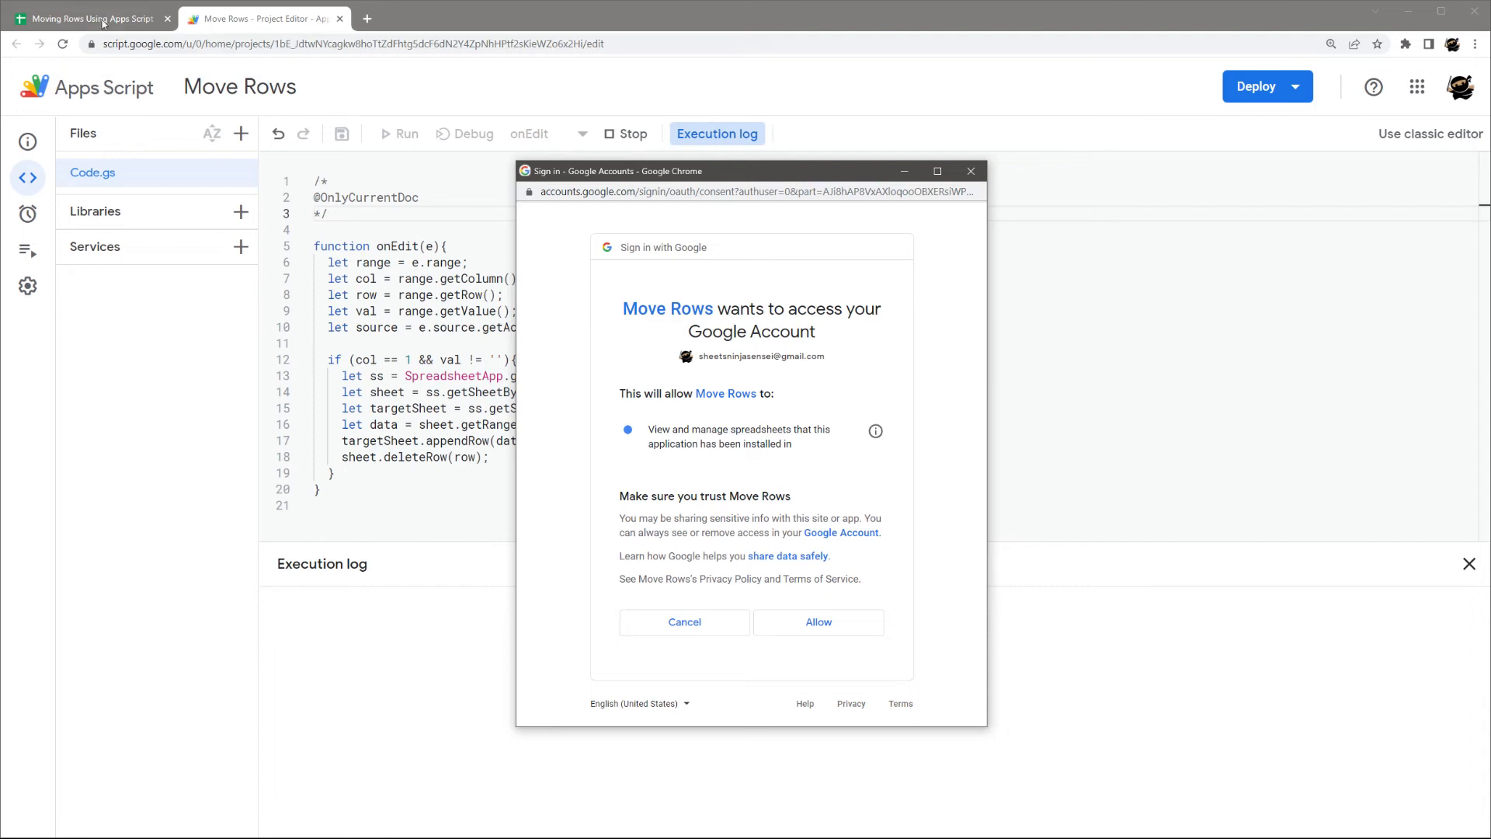
- Allow the Move Rows script access to the spreadsheet until authorization succeeds
{"action": "left_click", "coordinate": [817, 621]}
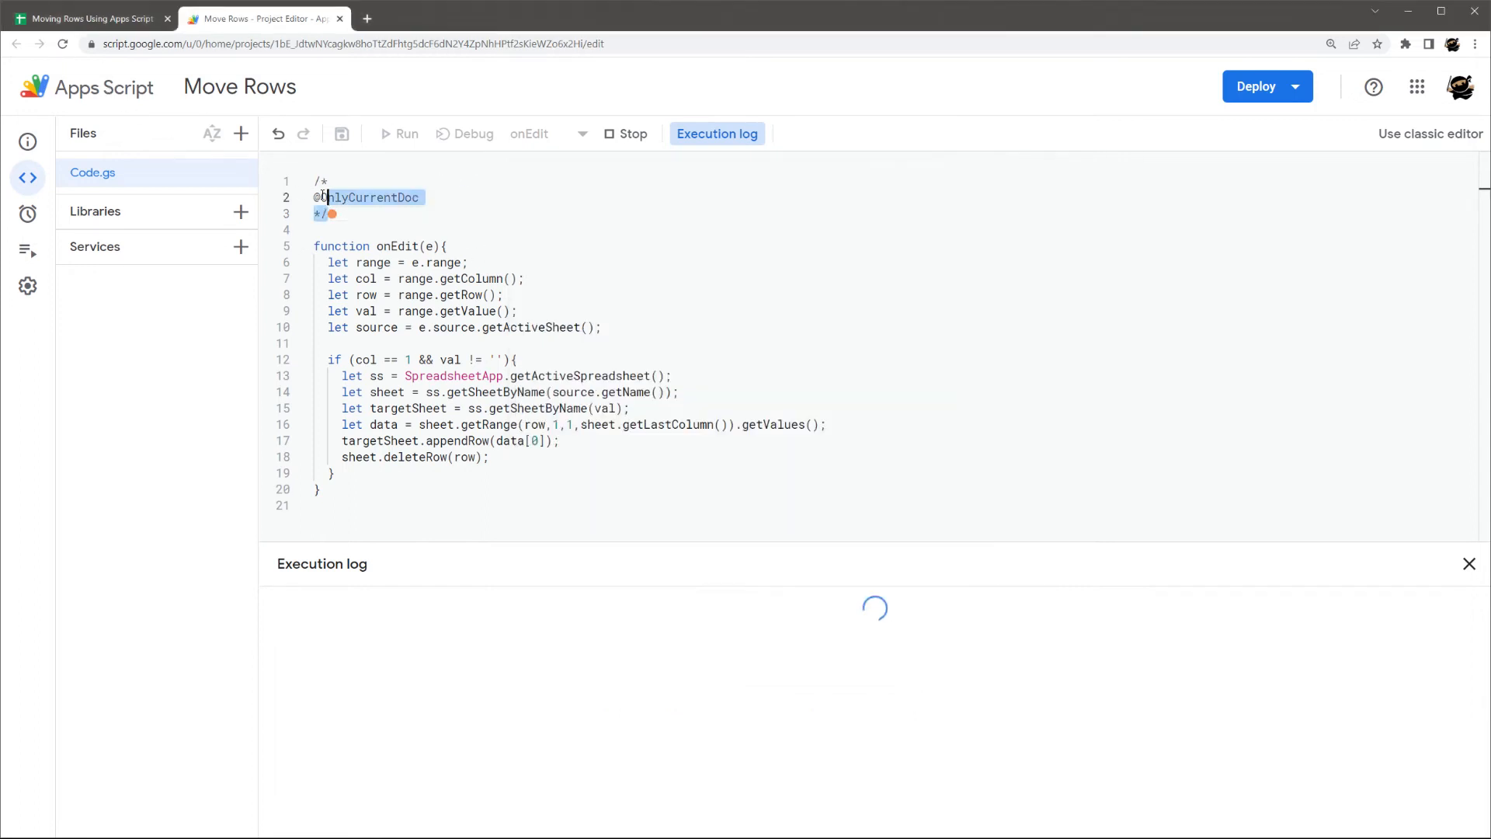
{"action": "left_click", "coordinate": [399, 134]}
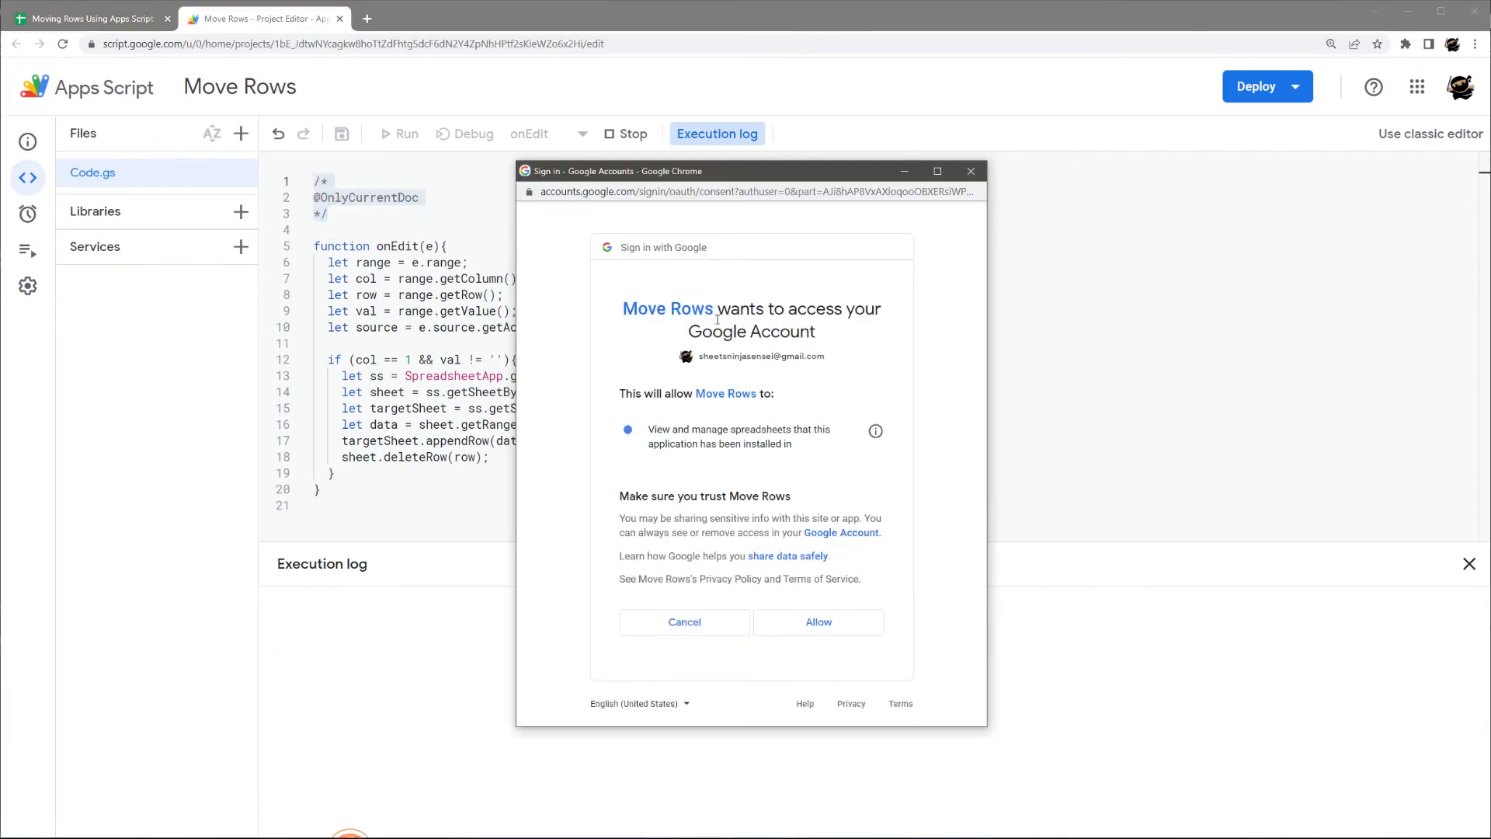
{"action": "mouse_move", "coordinate": [819, 621]}
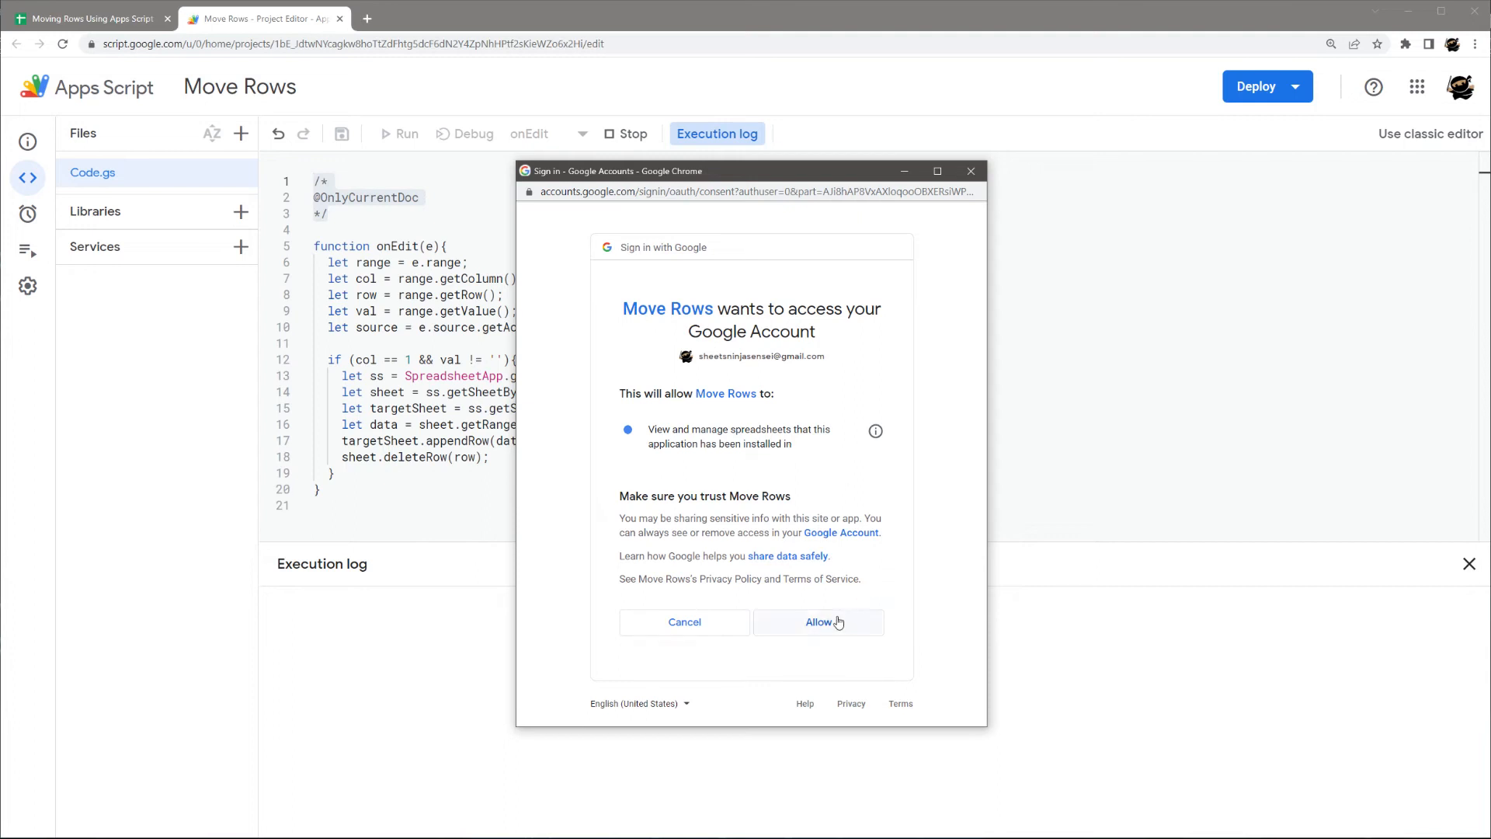
{"action": "left_click", "coordinate": [815, 622]}
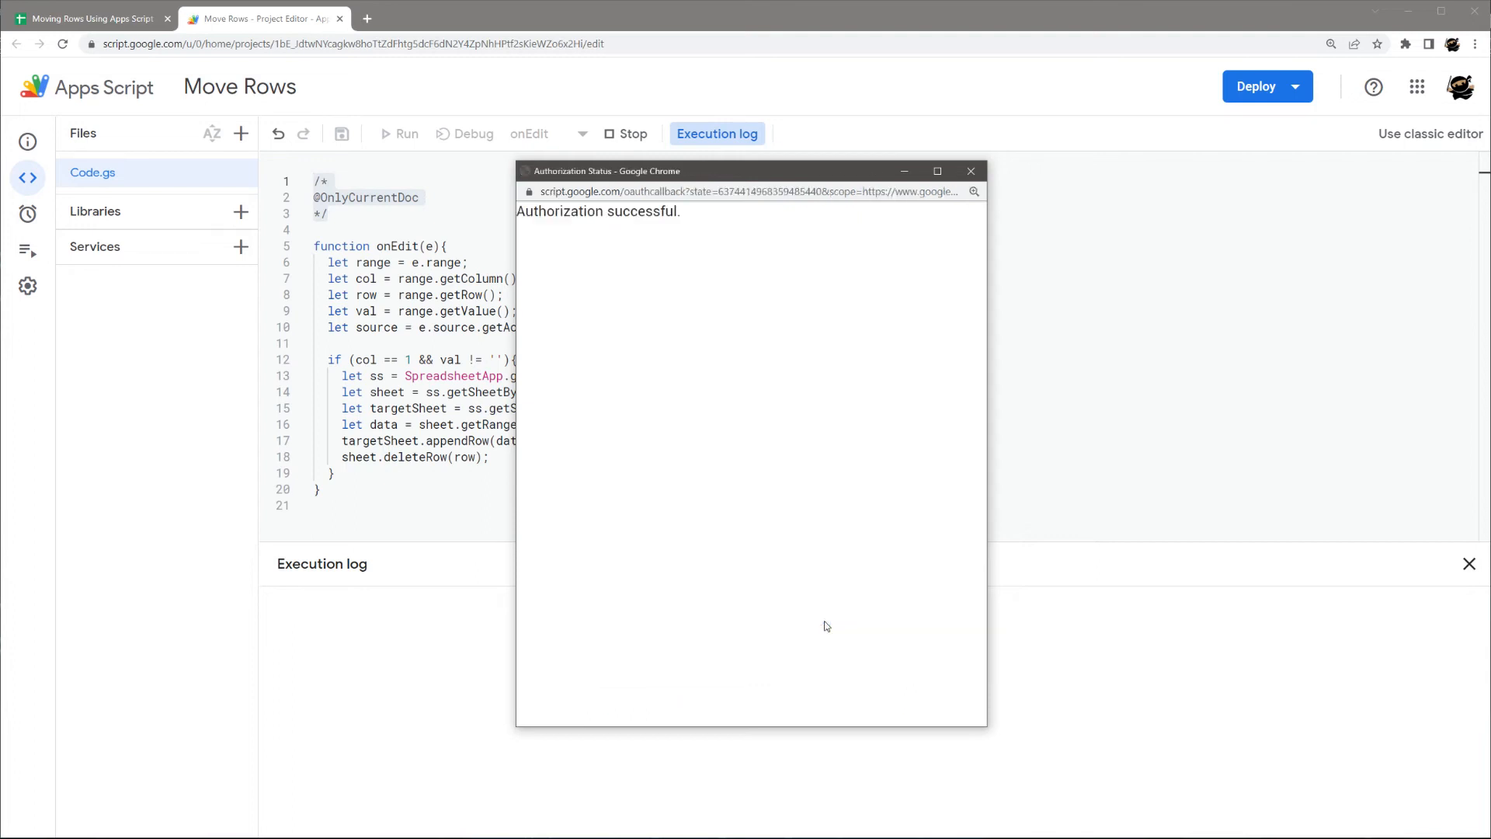
- Close the authorization window and point out the onEdit function name
{"action": "left_click", "coordinate": [969, 170]}
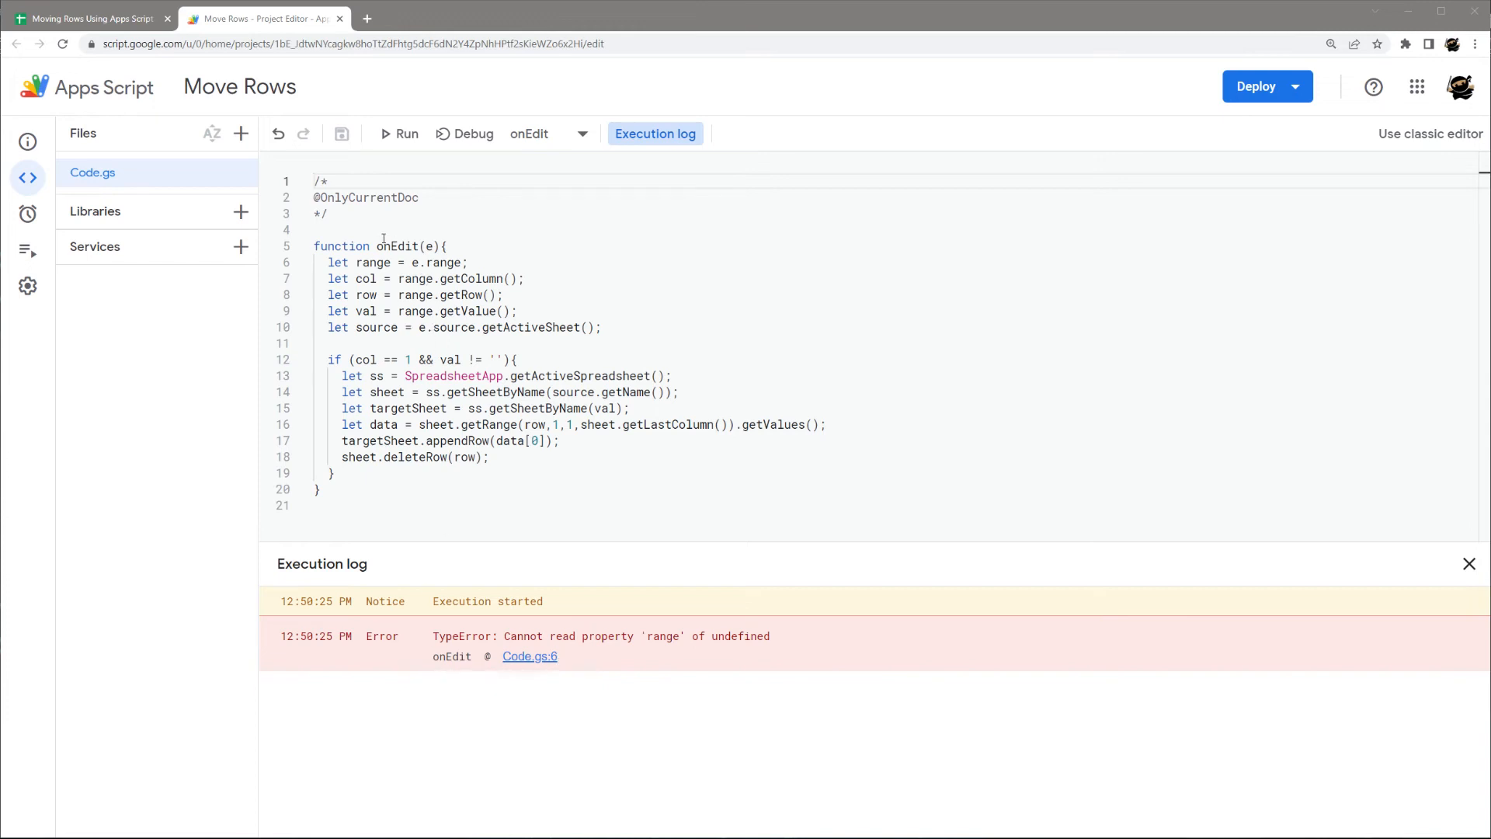
{"action": "double_click", "coordinate": [392, 246]}
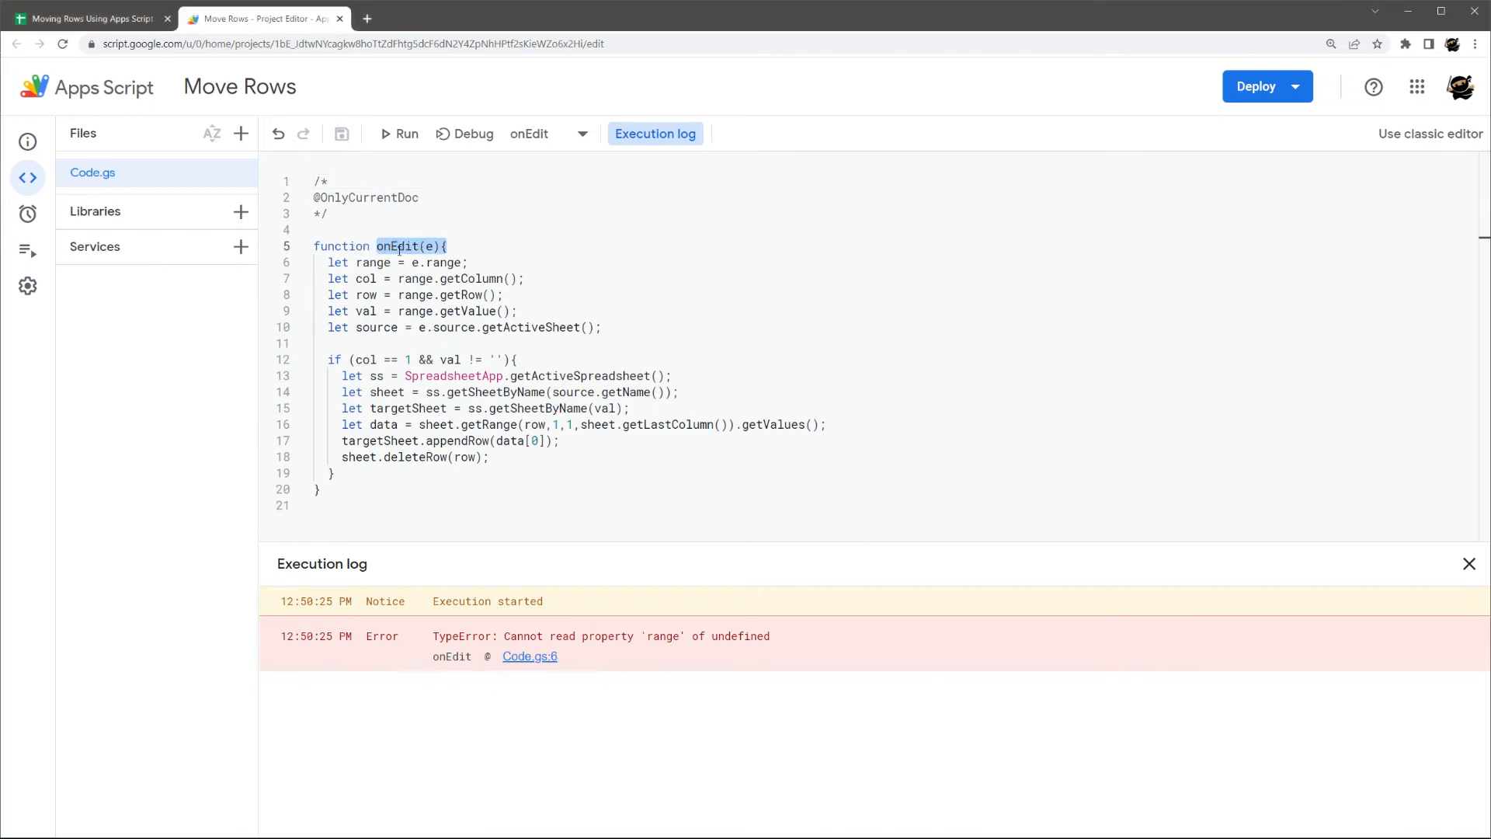
{"action": "mouse_move", "coordinate": [475, 235]}
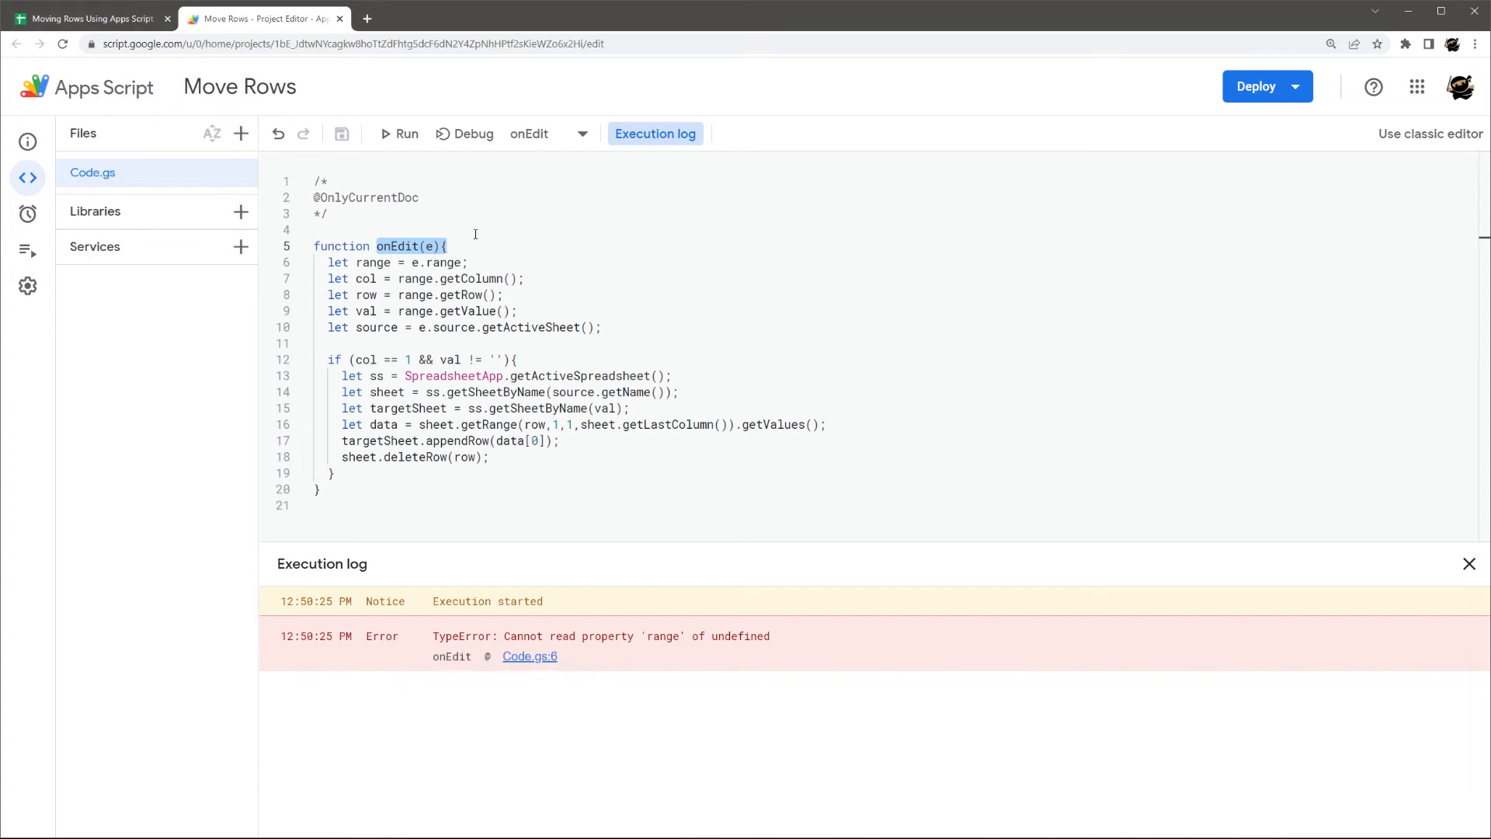
{"action": "mouse_move", "coordinate": [519, 387]}
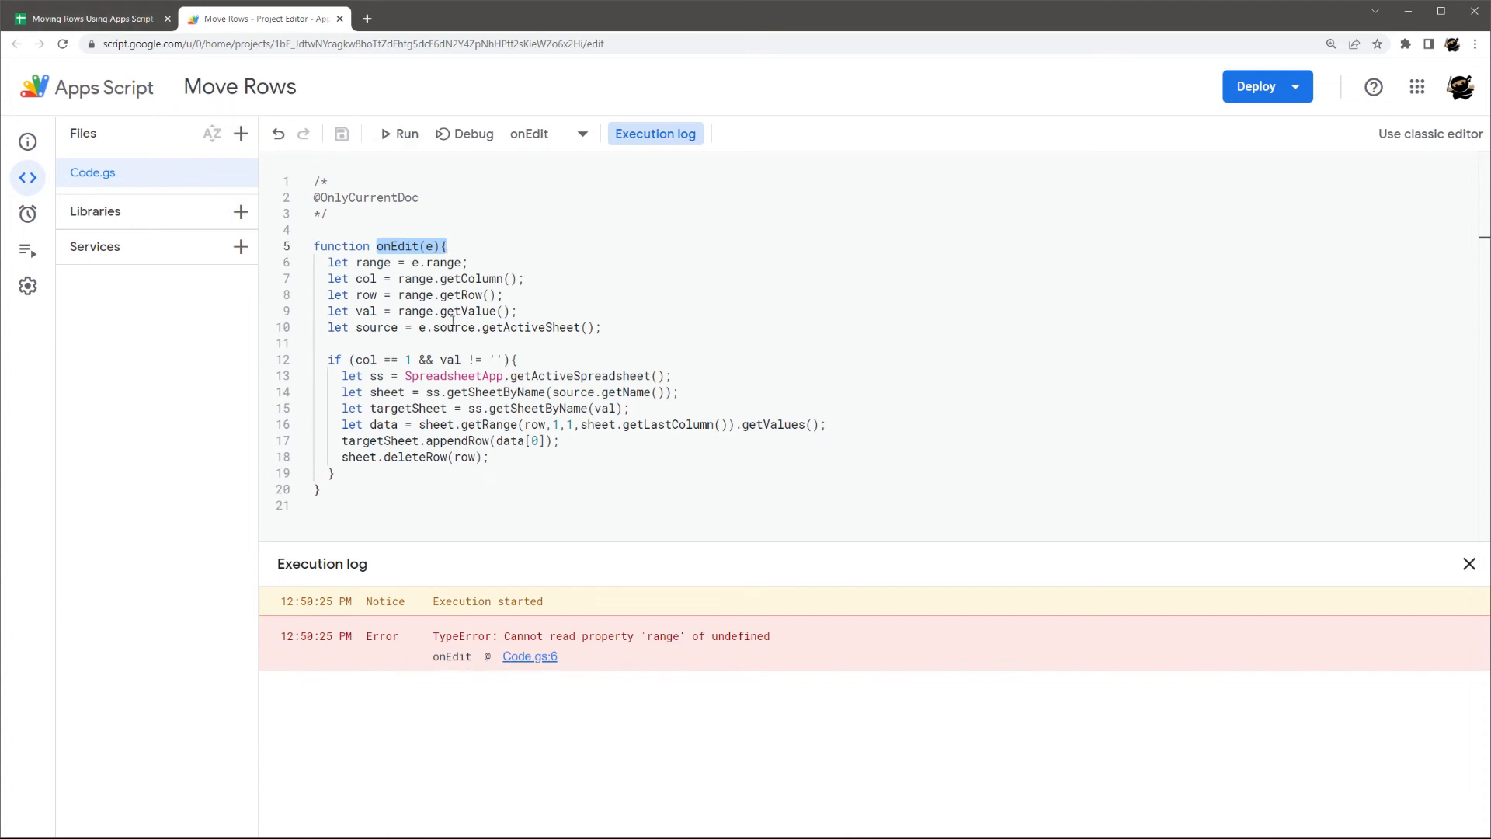
{"action": "left_click", "coordinate": [318, 343]}
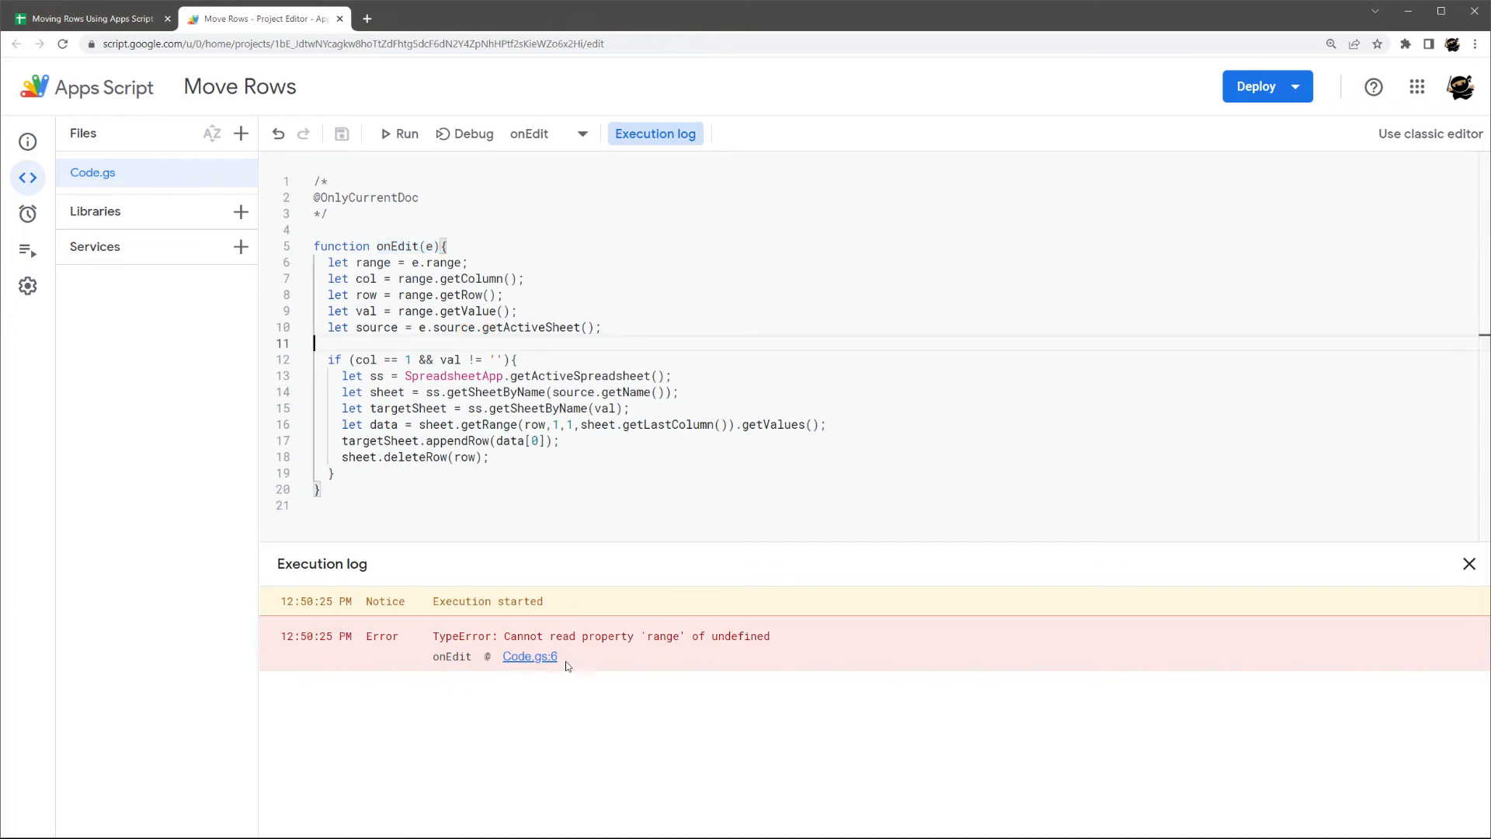
{"action": "mouse_move", "coordinate": [442, 269]}
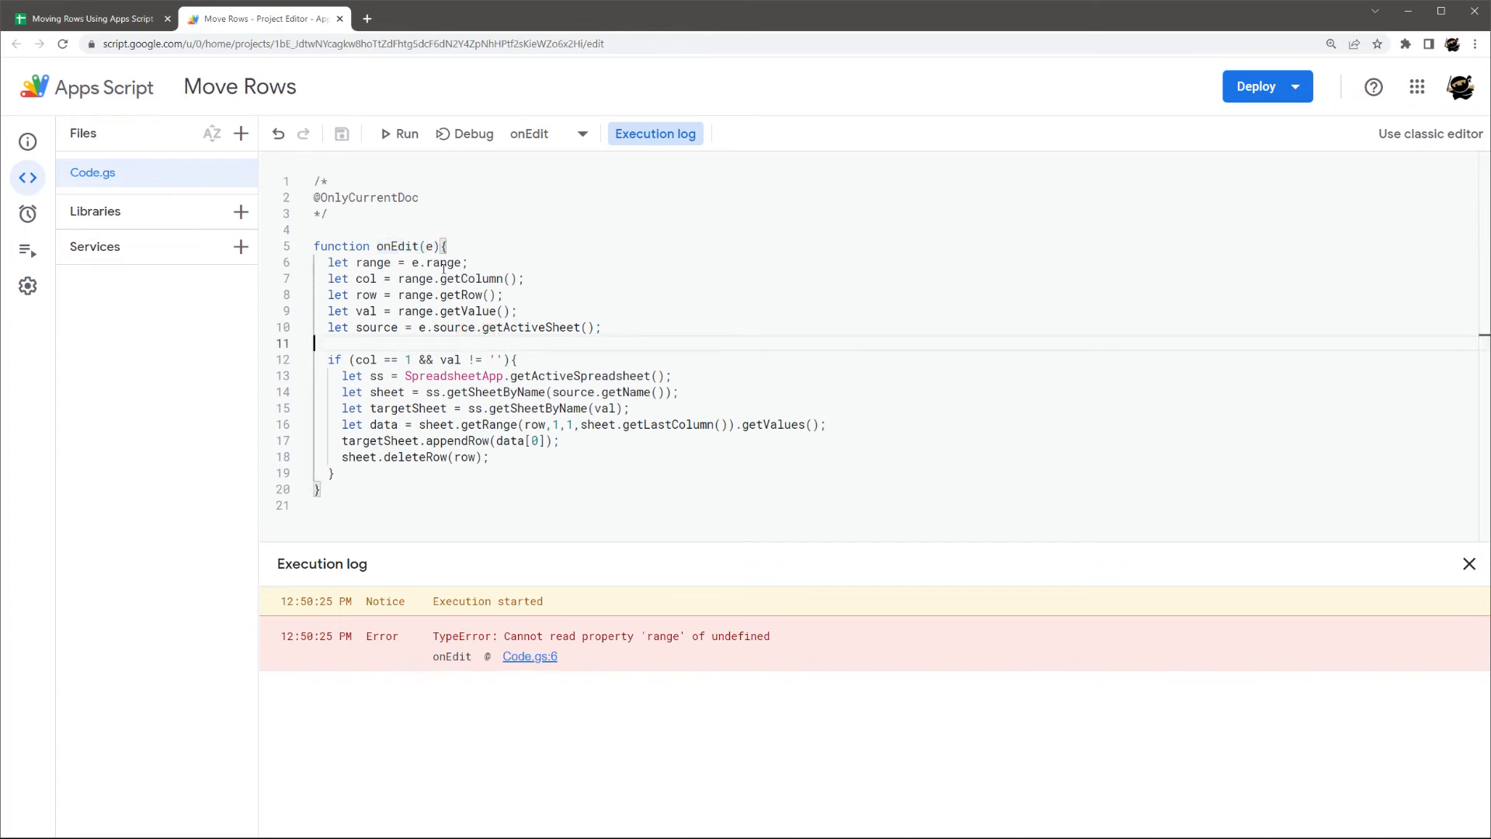
- Highlight the 'range' of undefined TypeError in the log, then switch to the Leads spreadsheet
{"action": "double_click", "coordinate": [703, 637]}
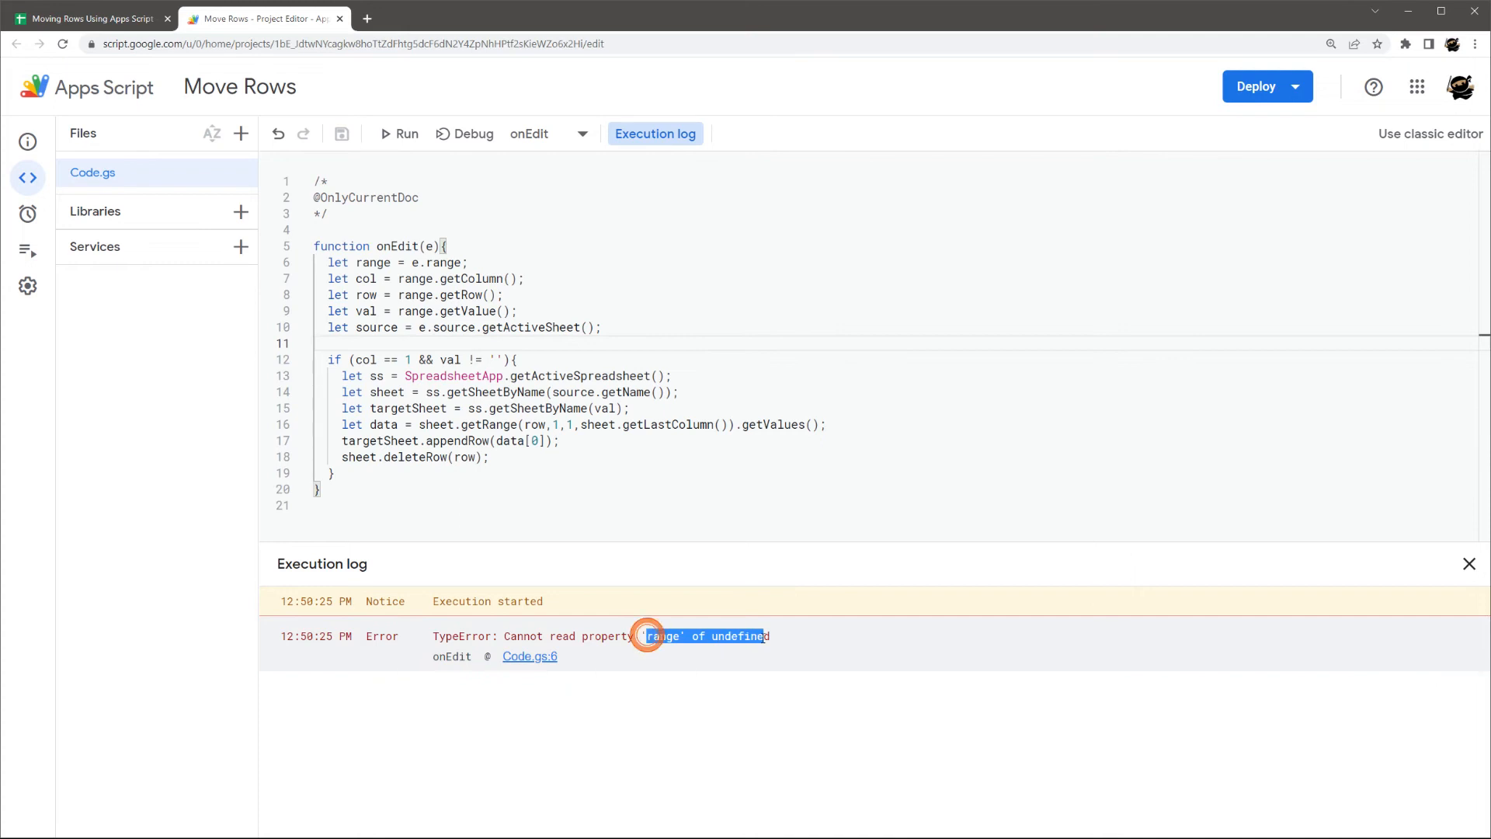
{"action": "double_click", "coordinate": [374, 263]}
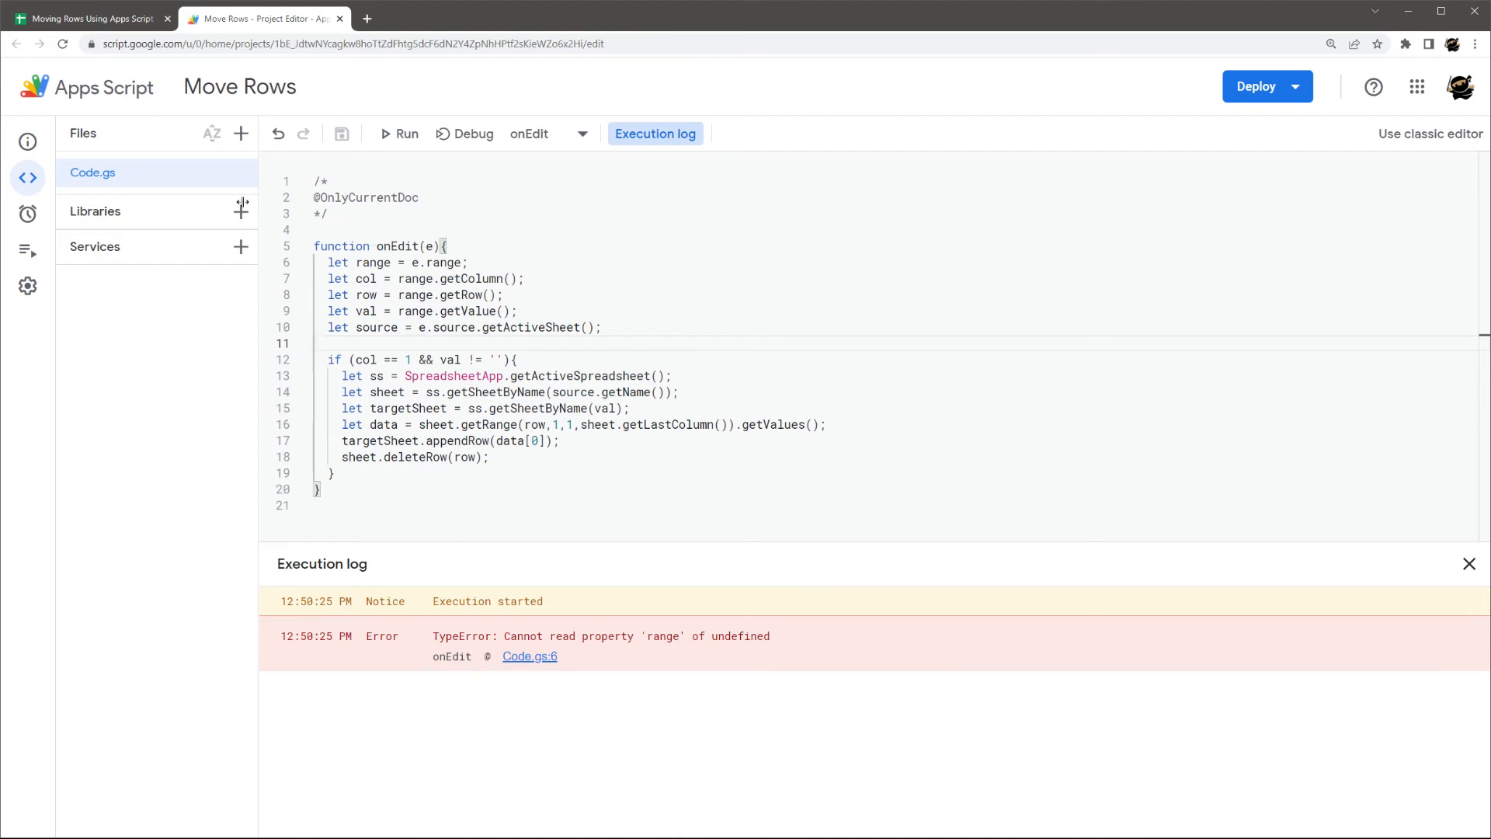
{"action": "left_click", "coordinate": [90, 19]}
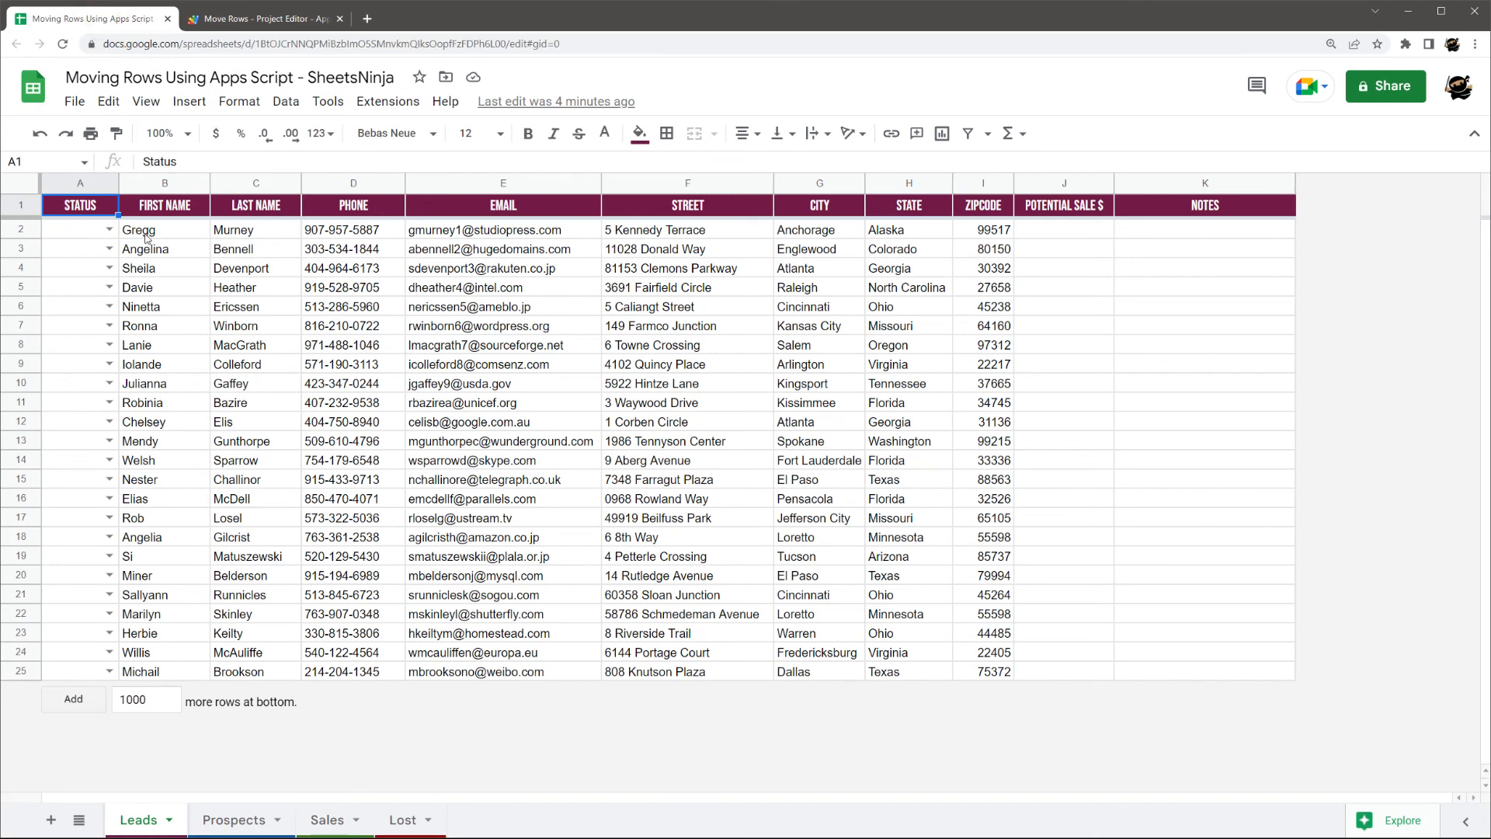
- Set the first lead's status to Prospects and follow it to the Prospects sheet
{"action": "left_click", "coordinate": [109, 229]}
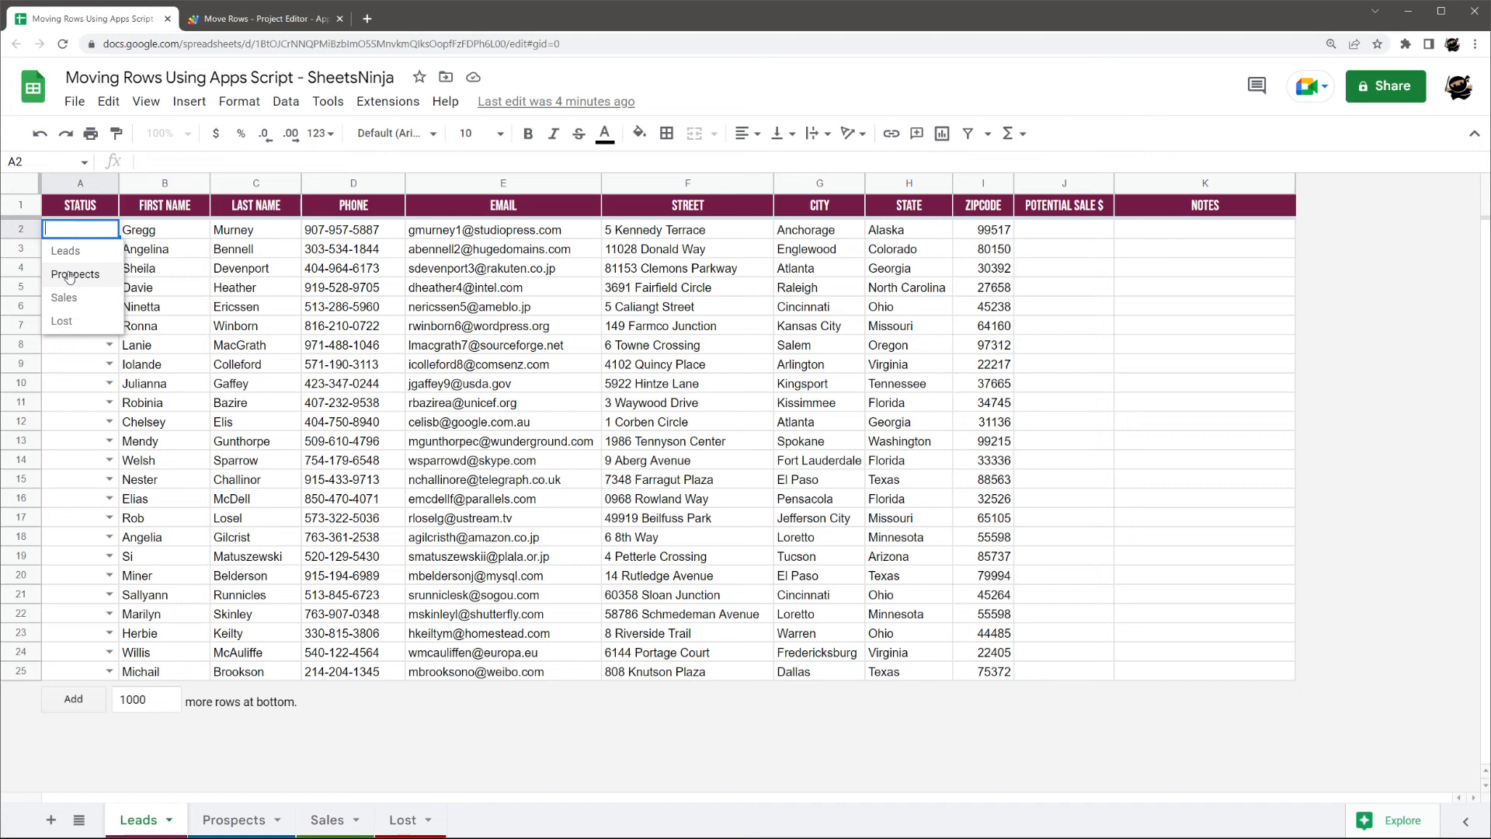
{"action": "left_click", "coordinate": [75, 273]}
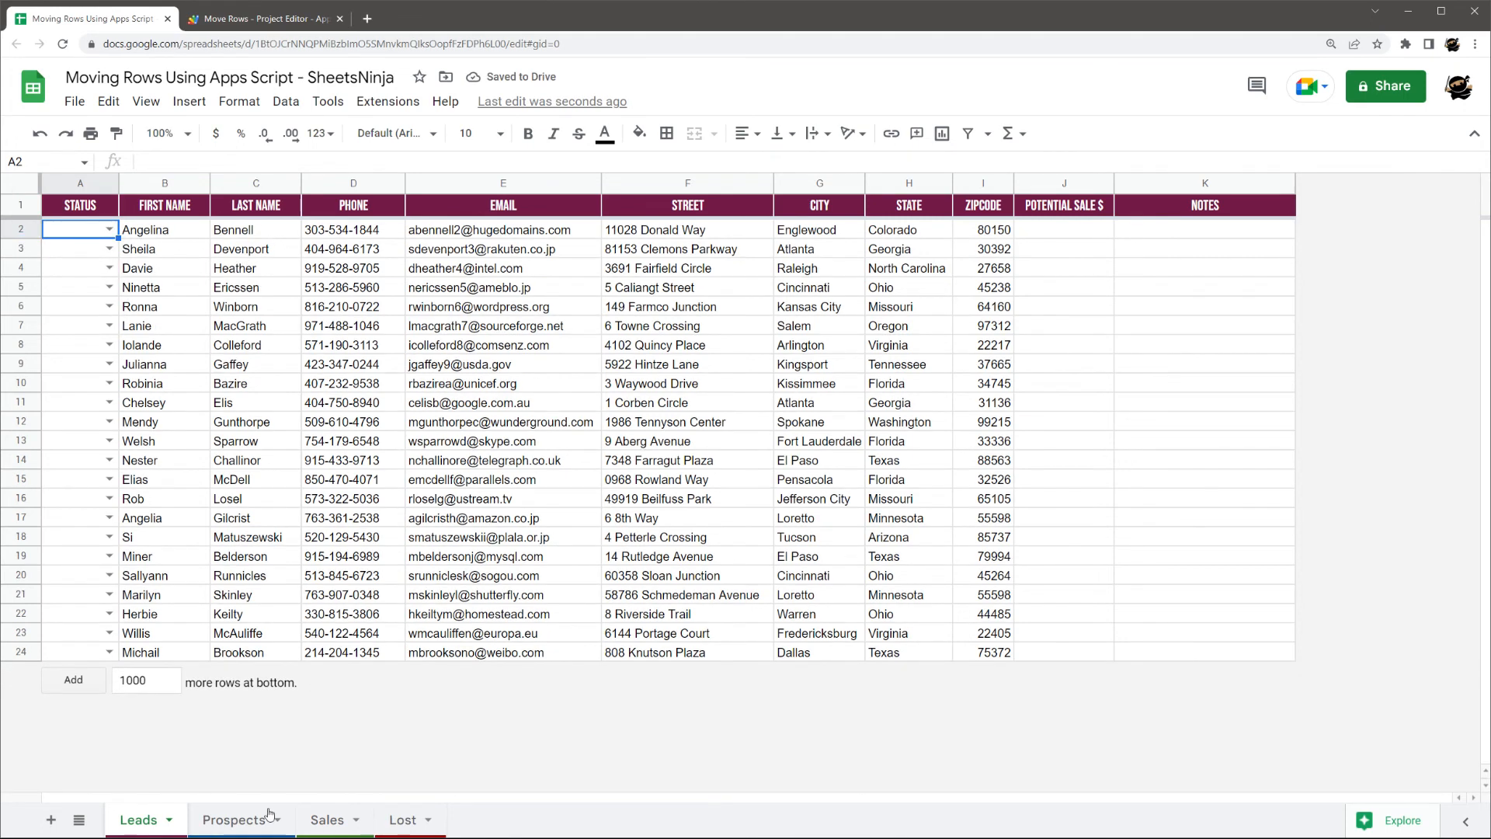
{"action": "left_click", "coordinate": [233, 818]}
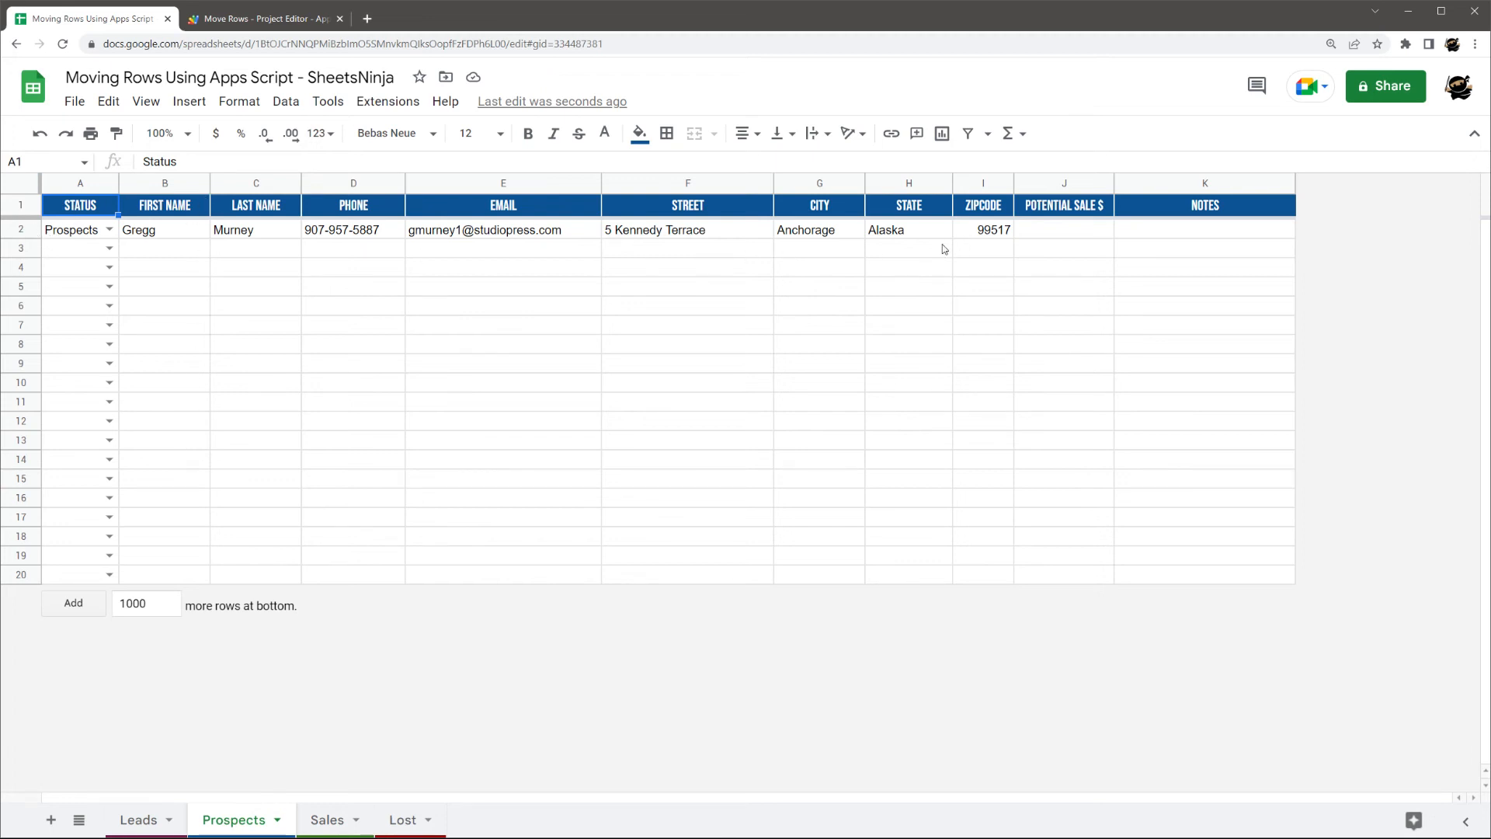
- Add a 'Calling back Friday' note to the moved lead, then change its status to Sales
{"action": "left_click", "coordinate": [1063, 230]}
{"action": "type", "text": "500"}
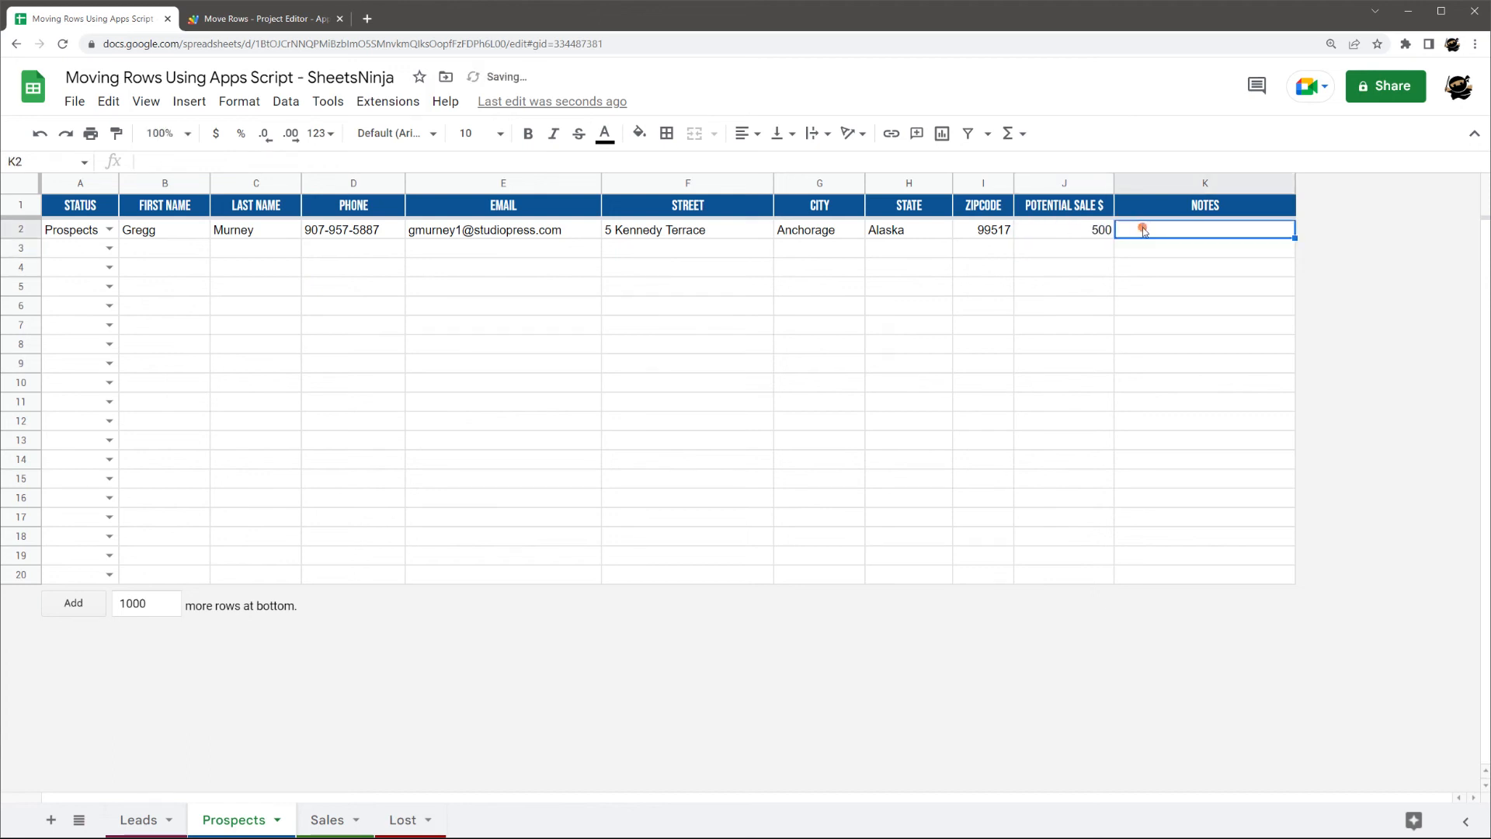
{"action": "type", "text": "Cal"}
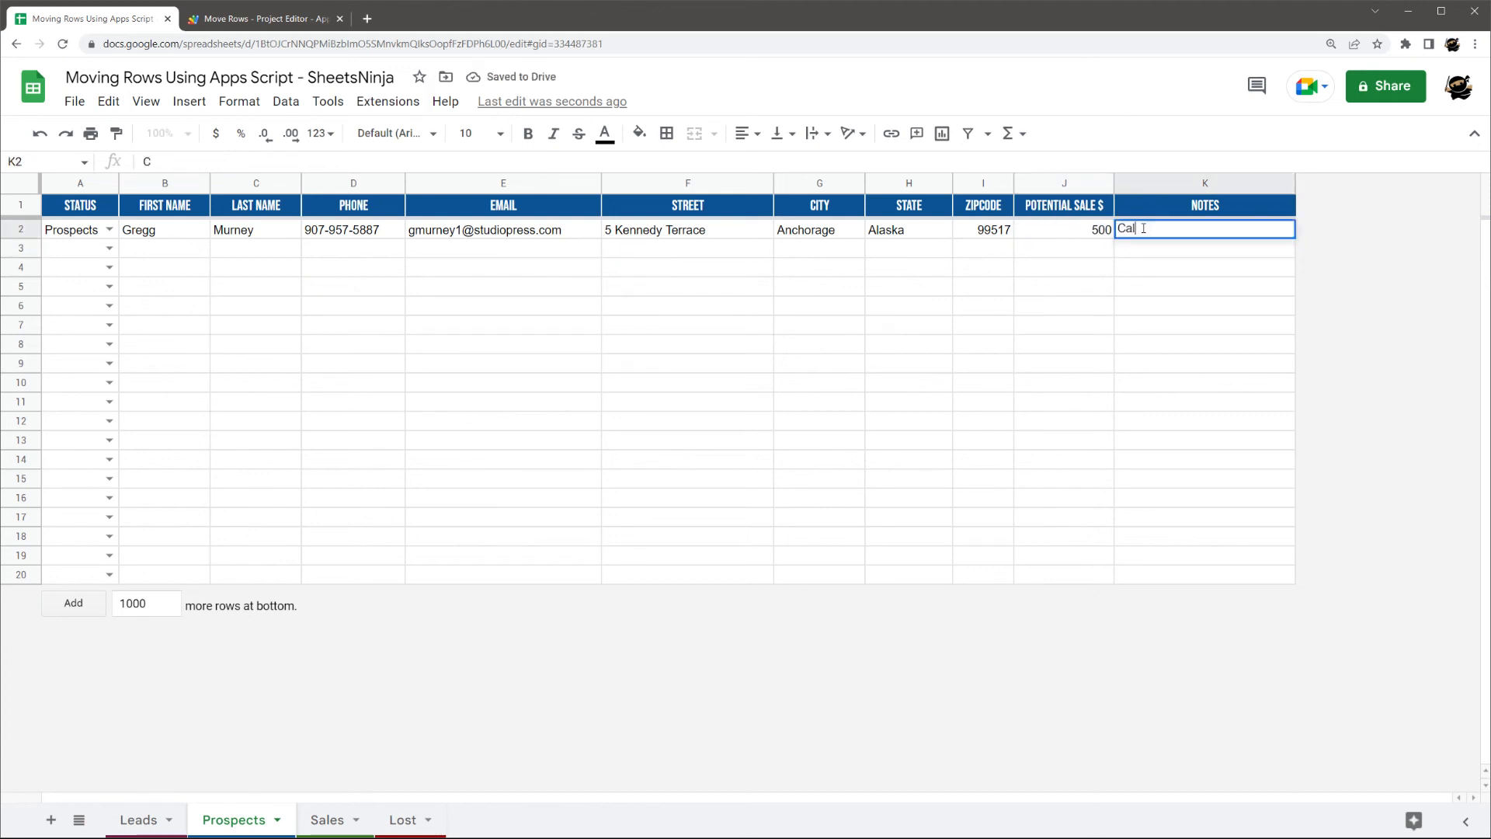
{"action": "type", "text": "lling ba"}
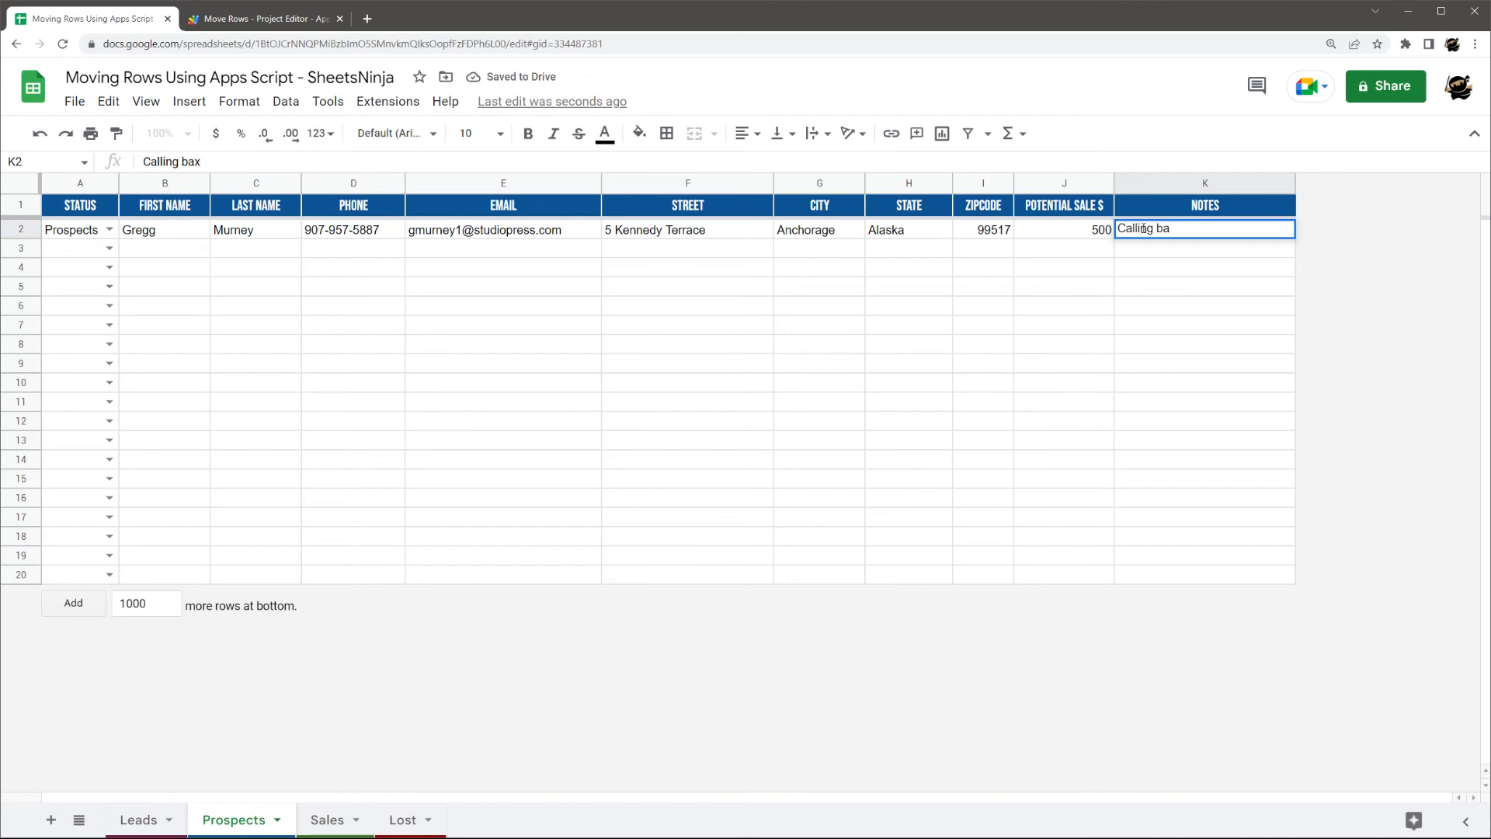
{"action": "key", "text": "enter"}
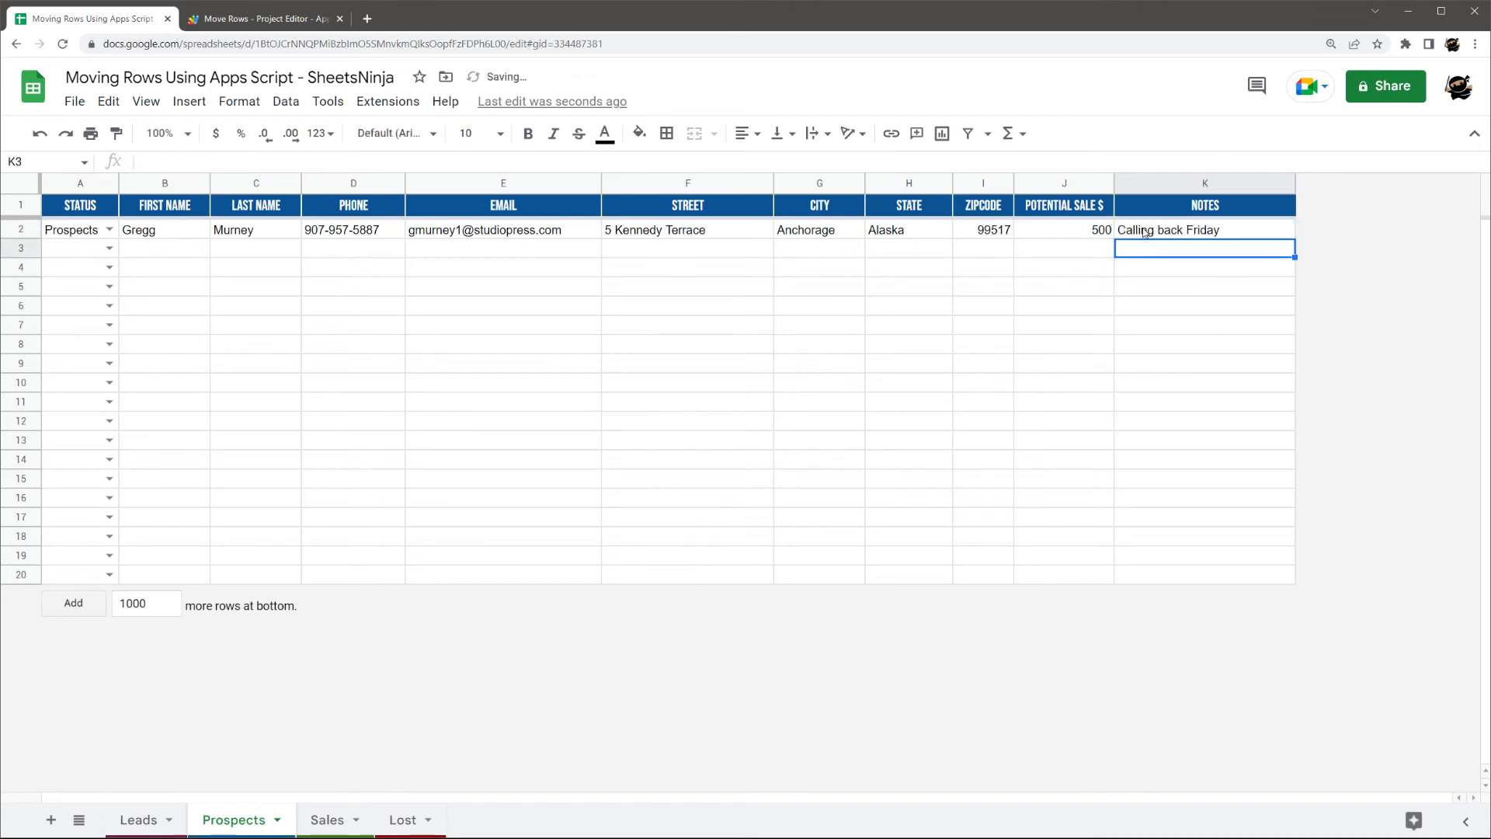
{"action": "mouse_move", "coordinate": [278, 300]}
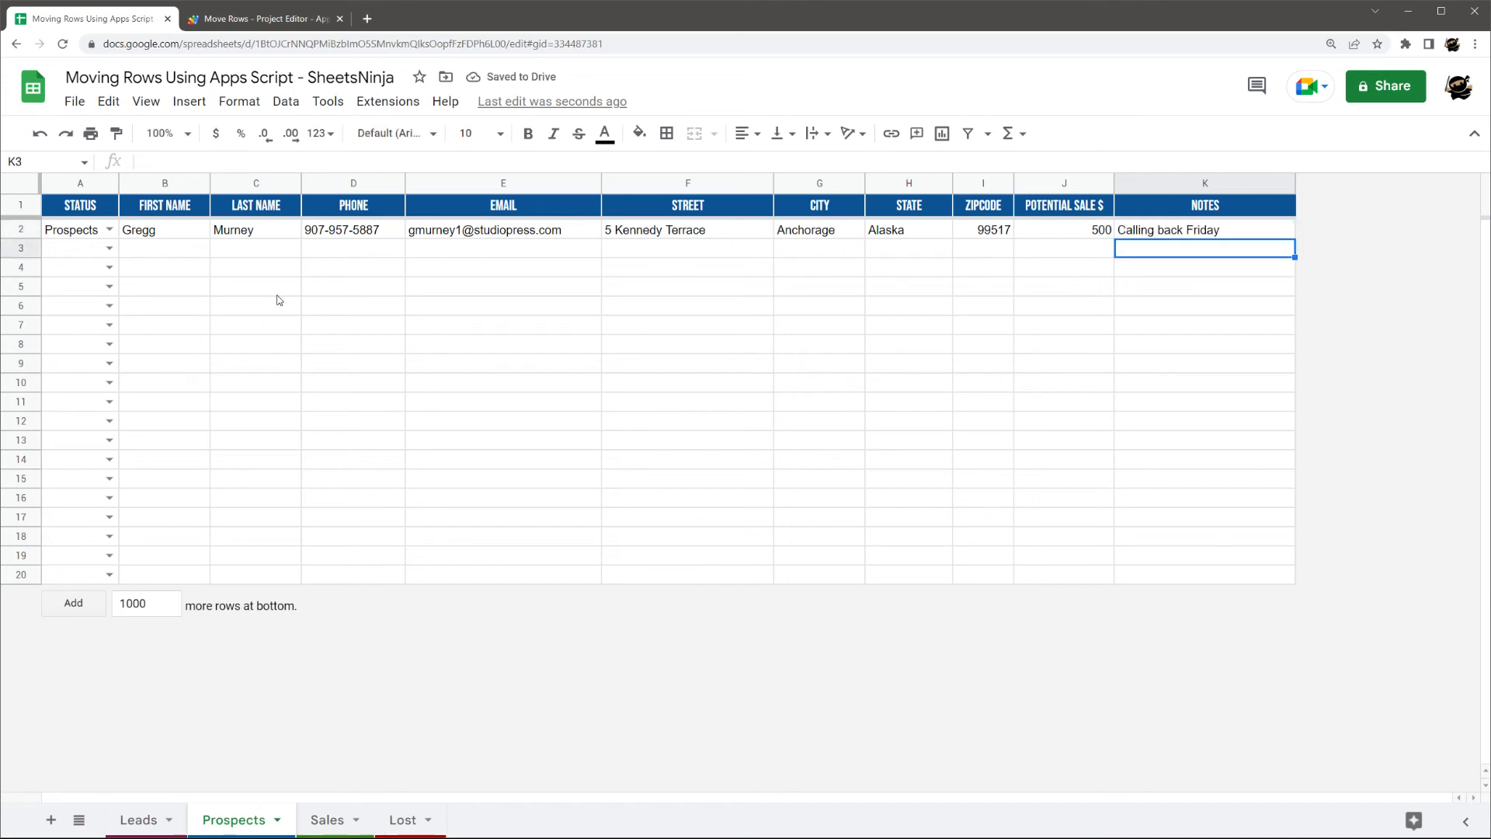
{"action": "mouse_move", "coordinate": [138, 253]}
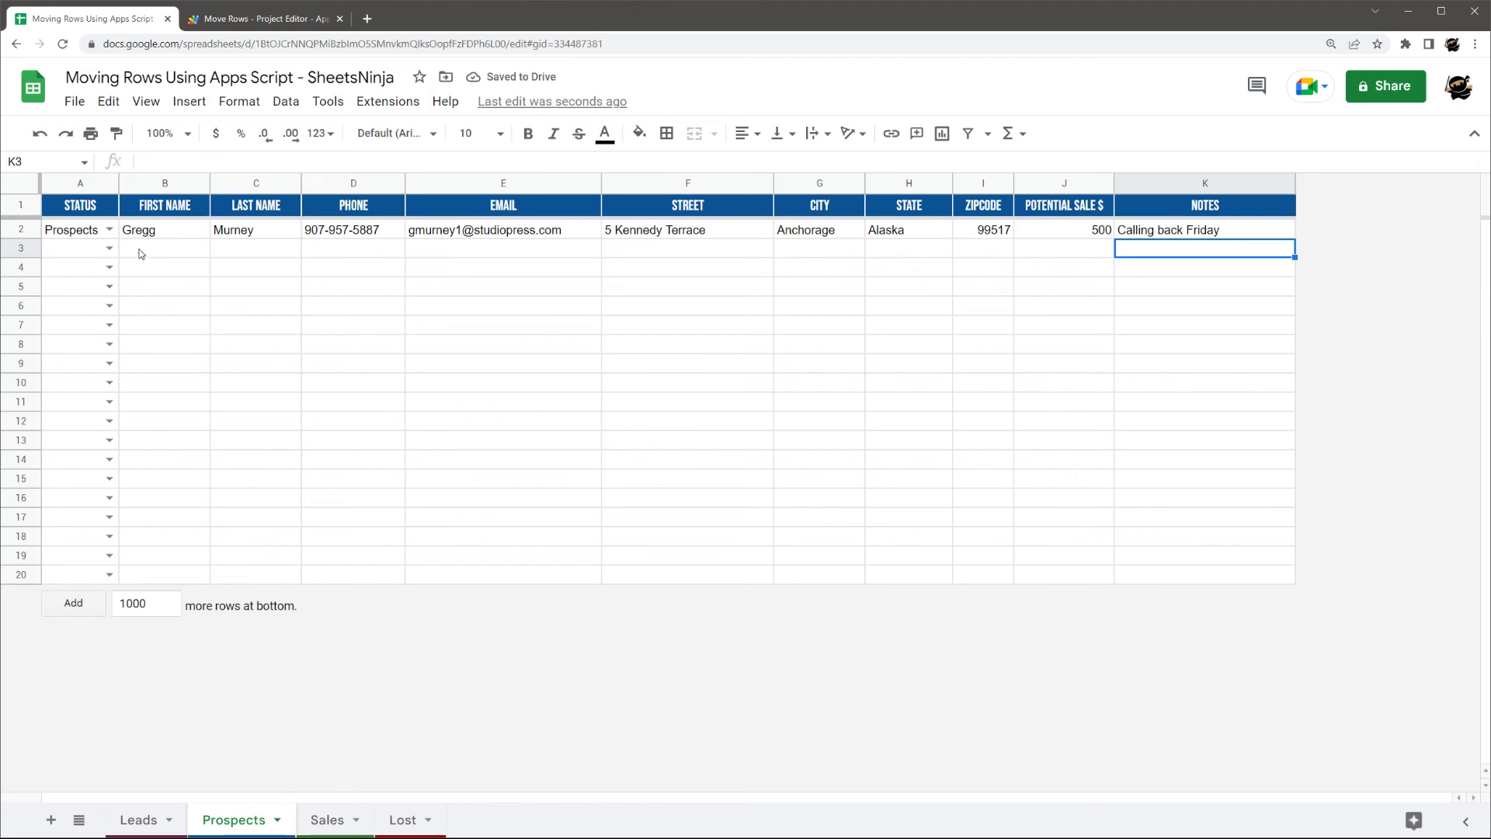
{"action": "left_click", "coordinate": [109, 230]}
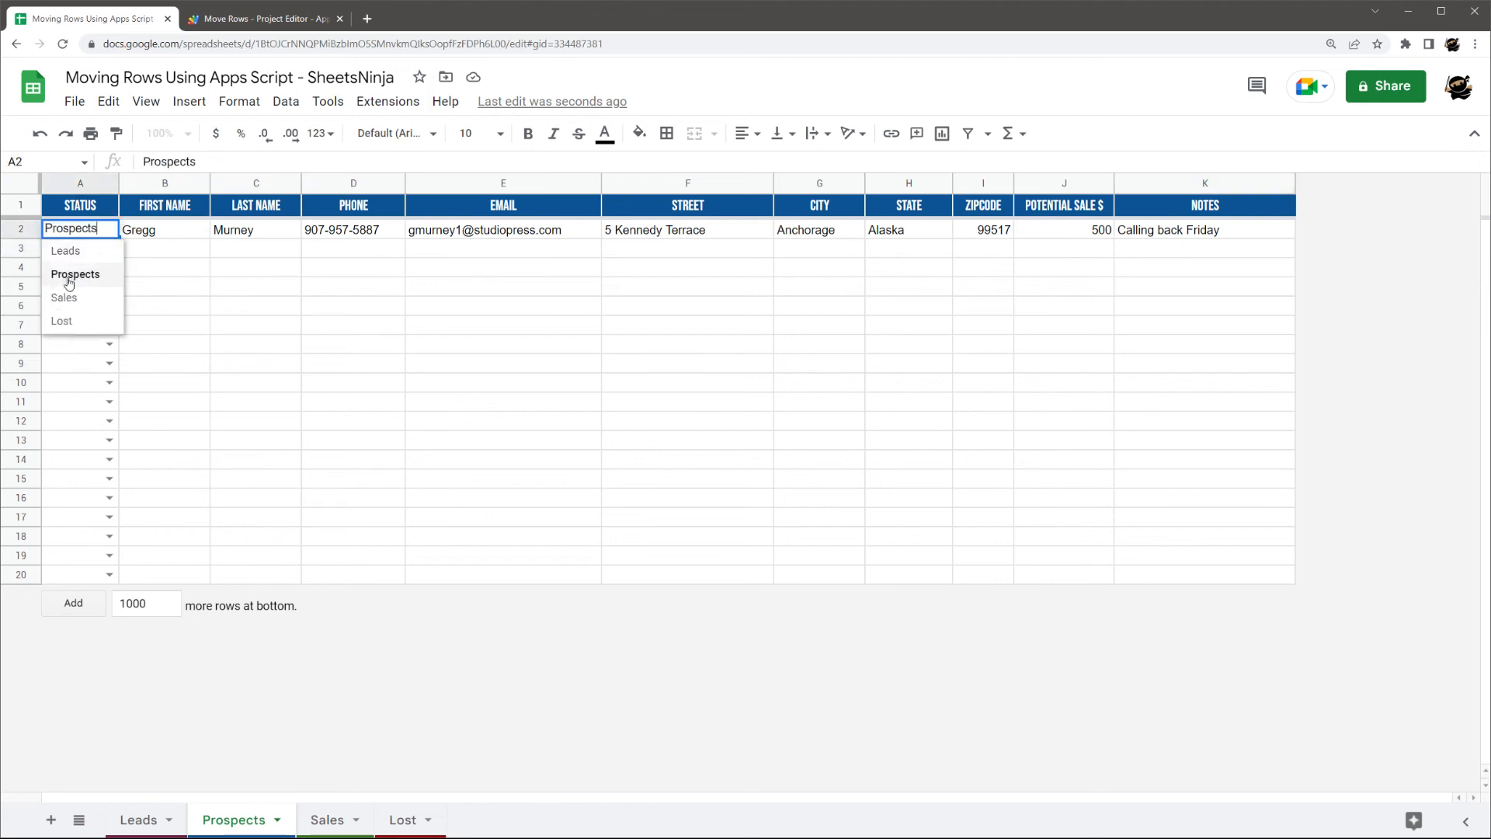
{"action": "left_click", "coordinate": [64, 297]}
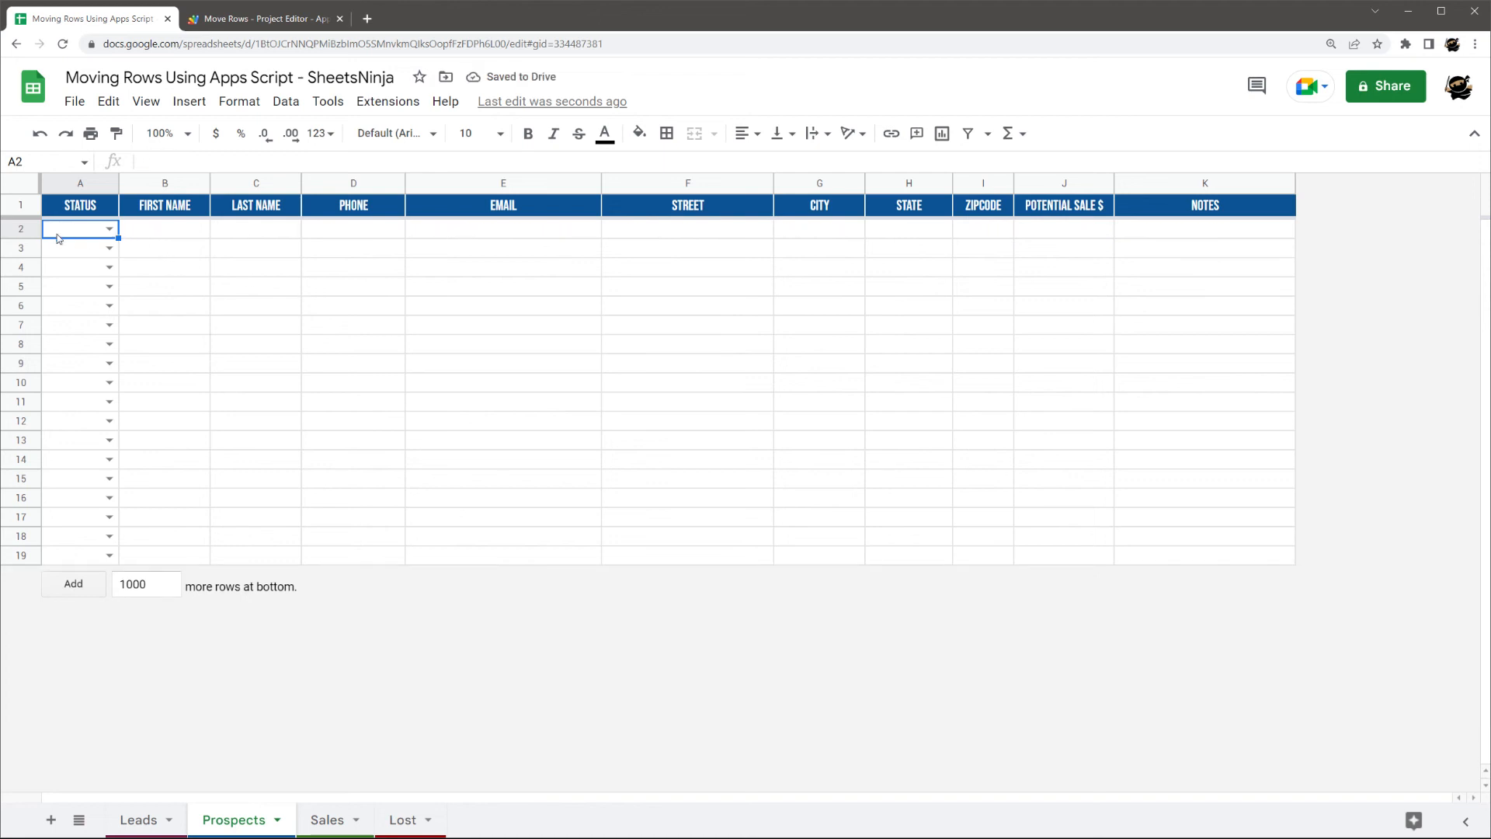
- Move the lead from Sales to Lost and back to Leads via its status dropdown, then return to the script
{"action": "left_click", "coordinate": [326, 819]}
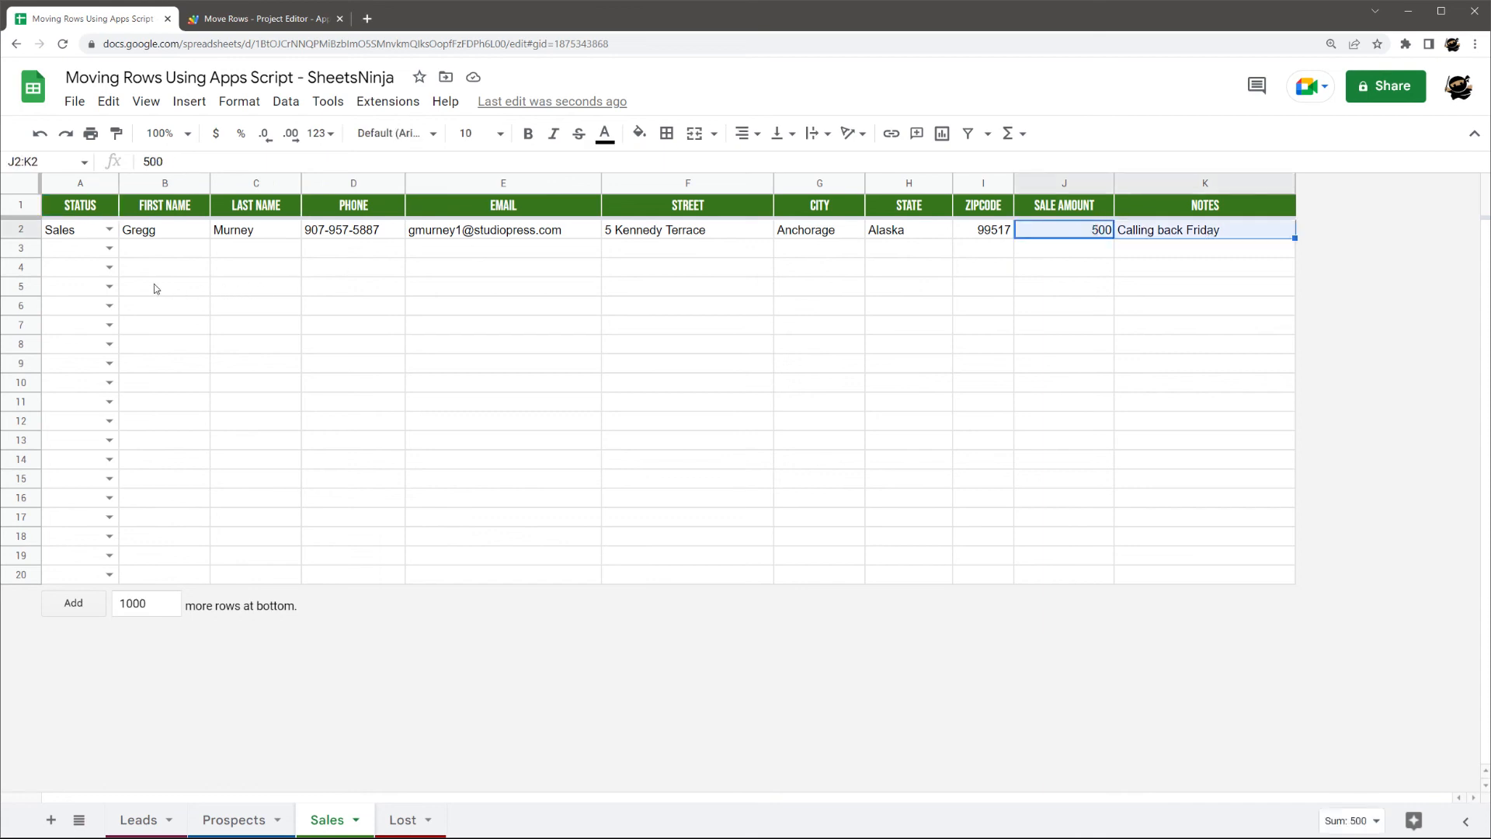
{"action": "mouse_move", "coordinate": [176, 273]}
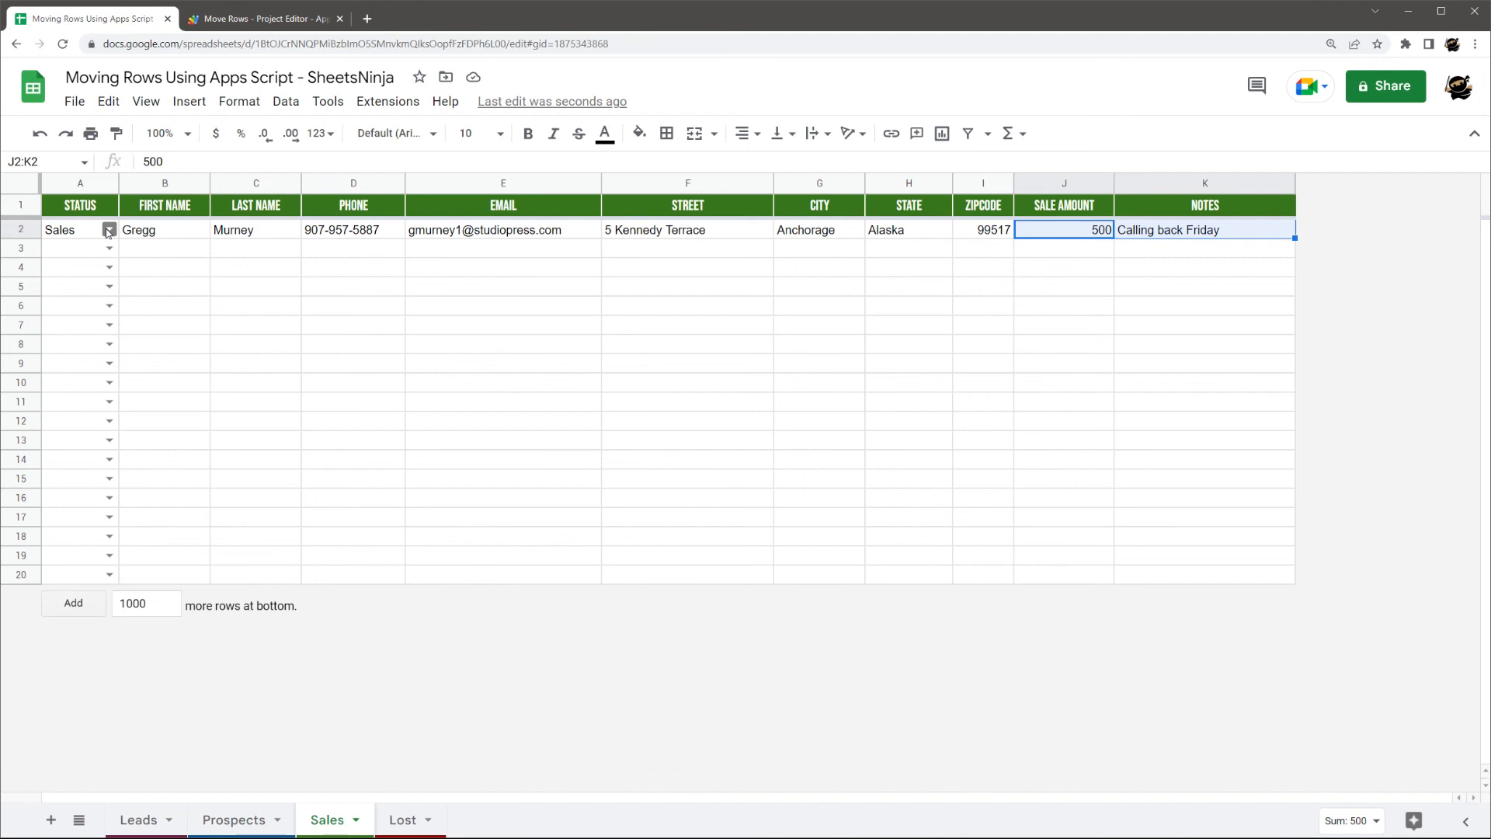
{"action": "left_click", "coordinate": [79, 230]}
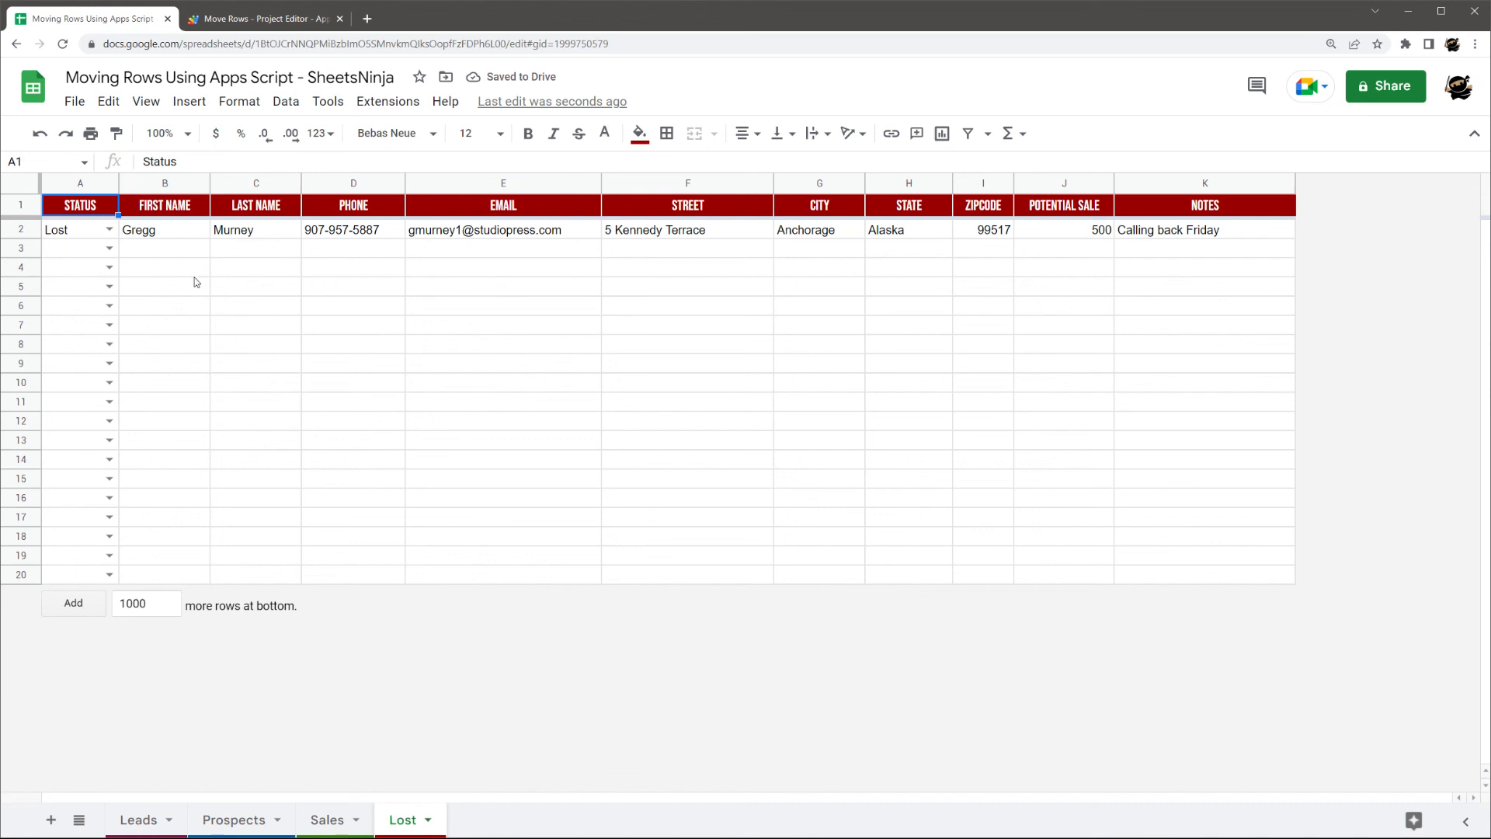
{"action": "mouse_move", "coordinate": [107, 230]}
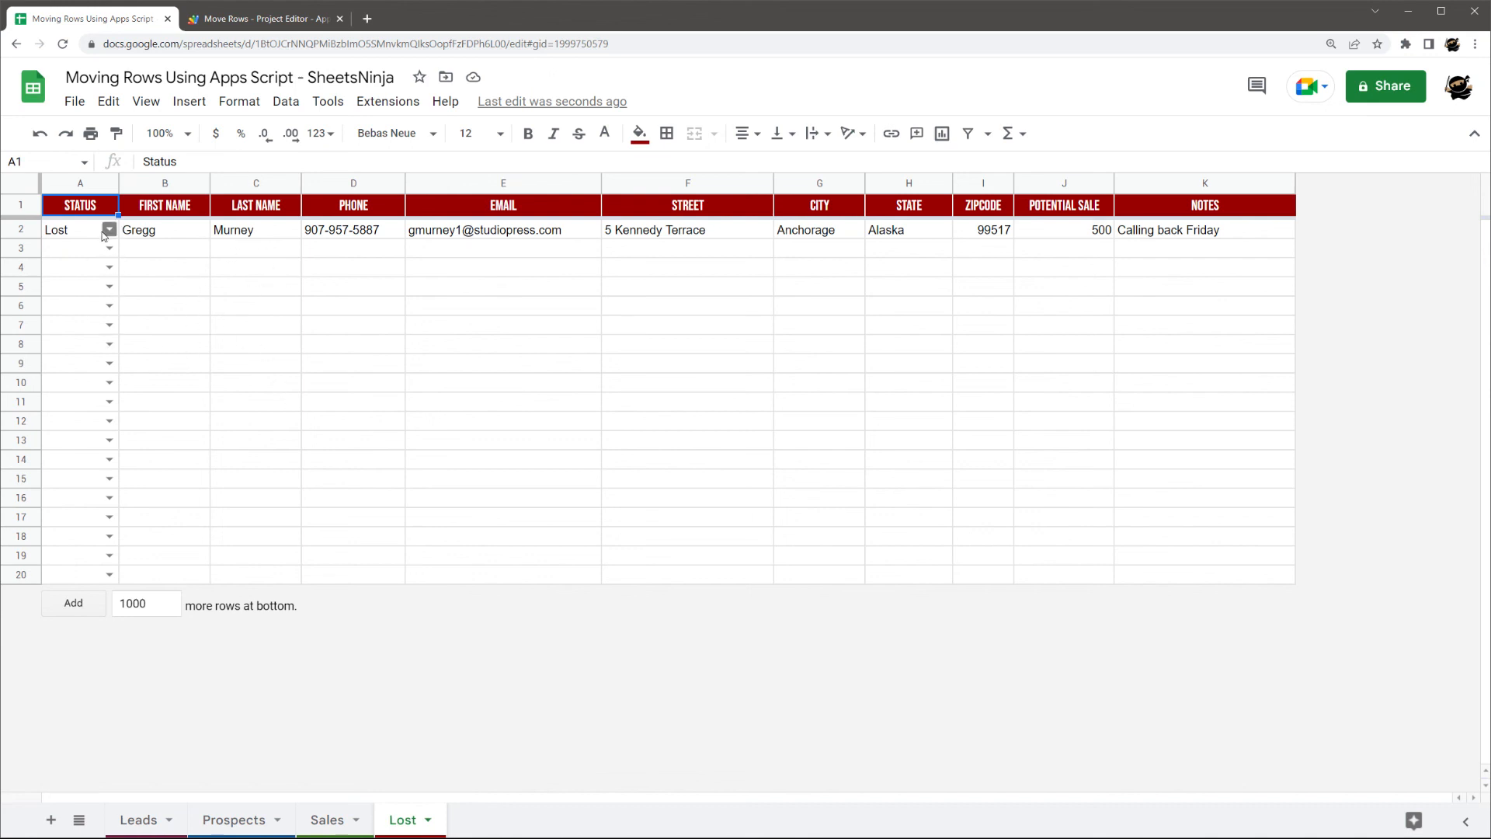
{"action": "left_click", "coordinate": [109, 230]}
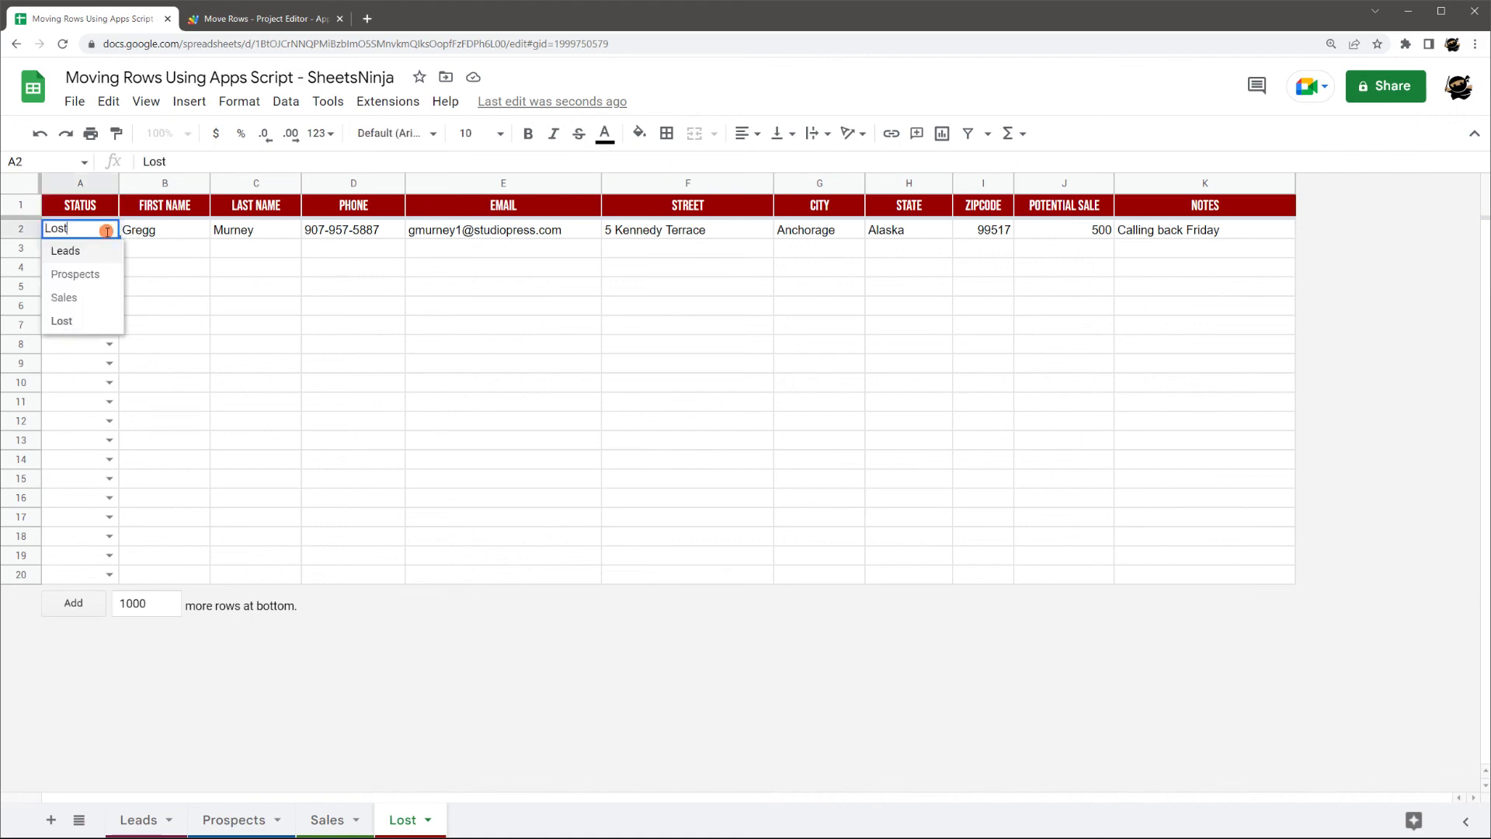
{"action": "mouse_move", "coordinate": [65, 250]}
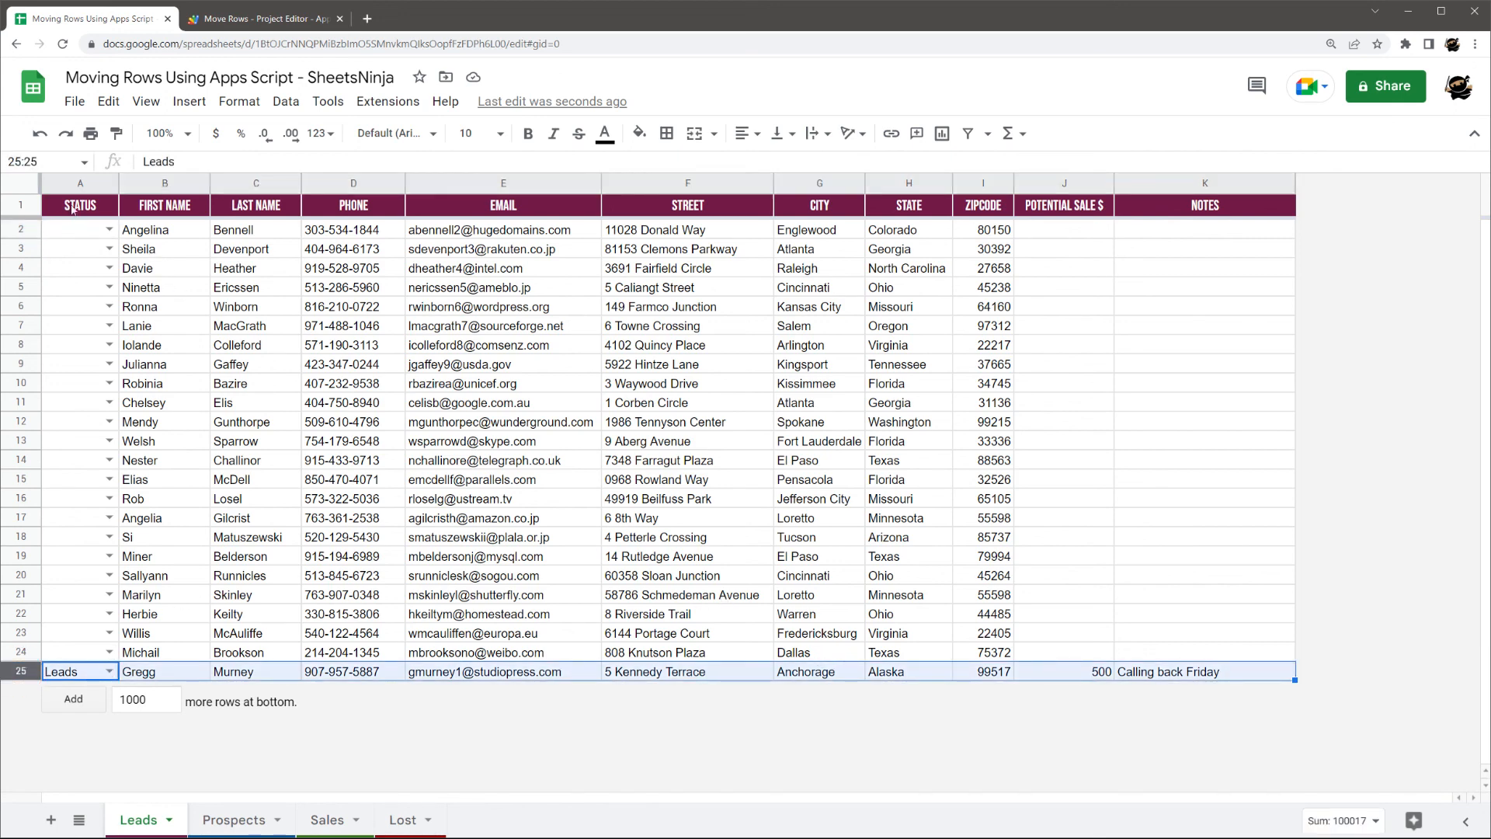
{"action": "left_click", "coordinate": [264, 19]}
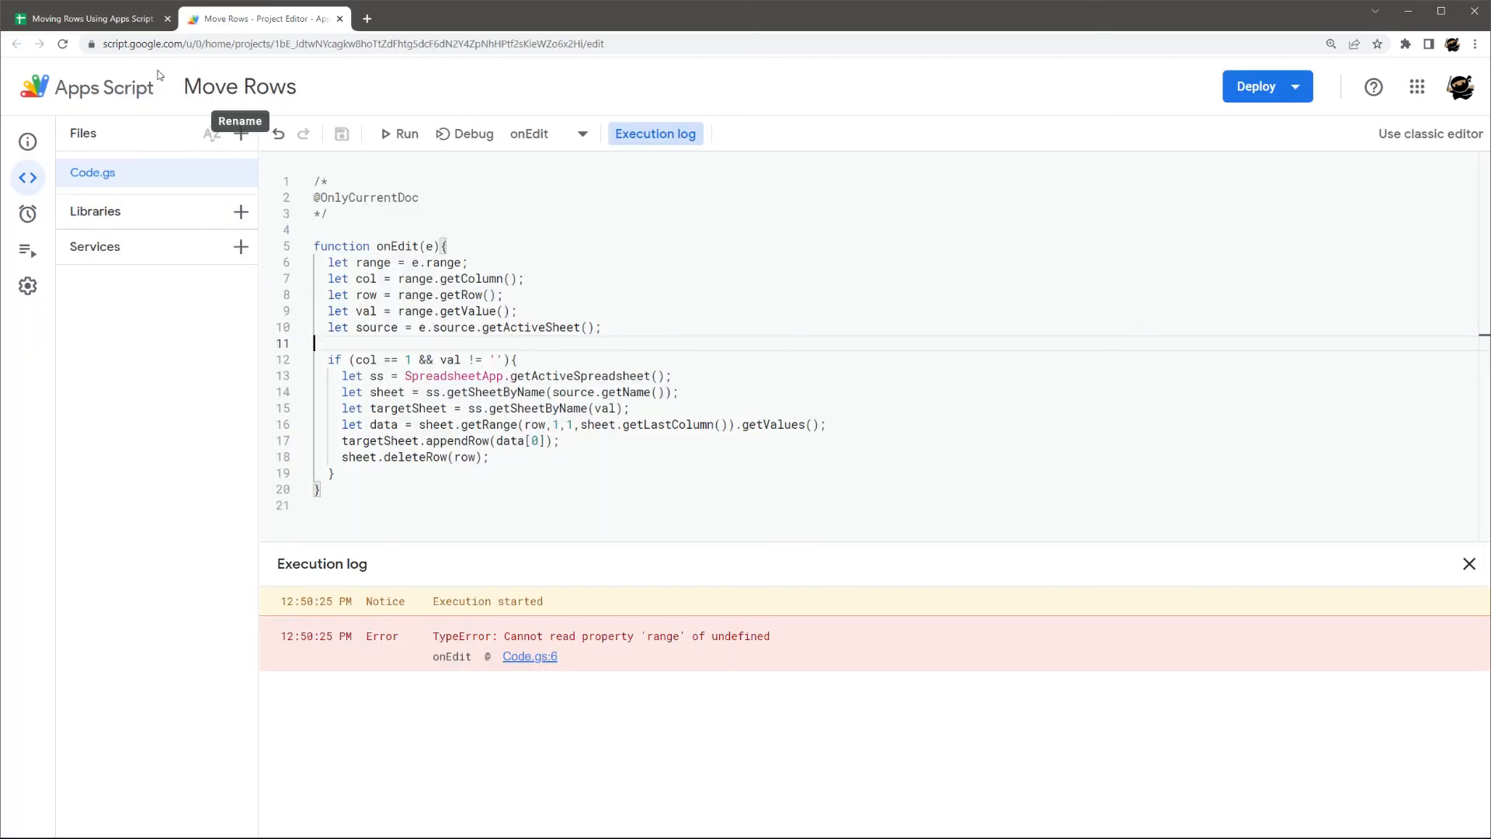
{"action": "mouse_move", "coordinate": [86, 19]}
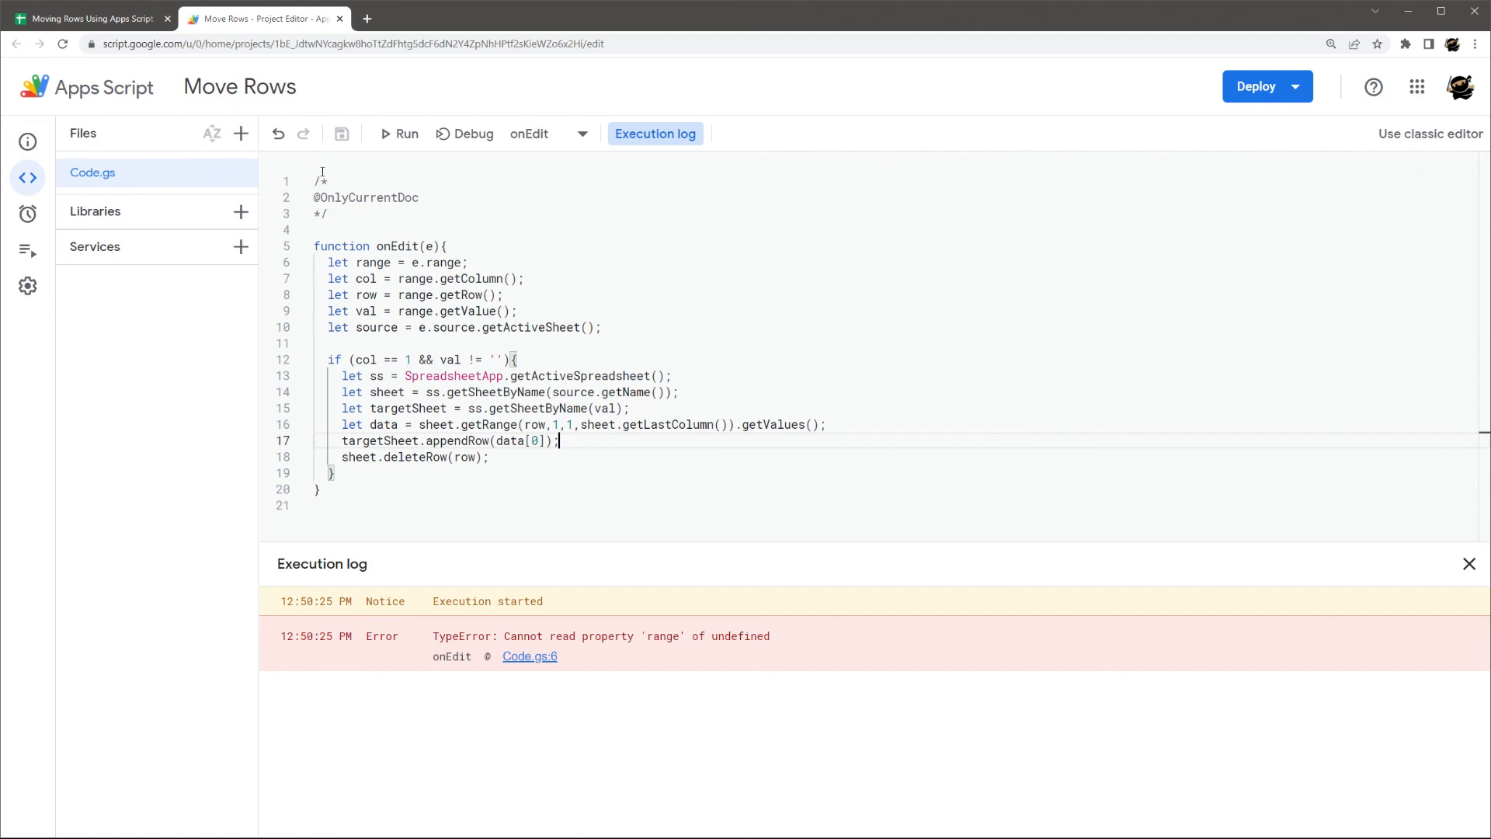
{"action": "left_click", "coordinate": [85, 19]}
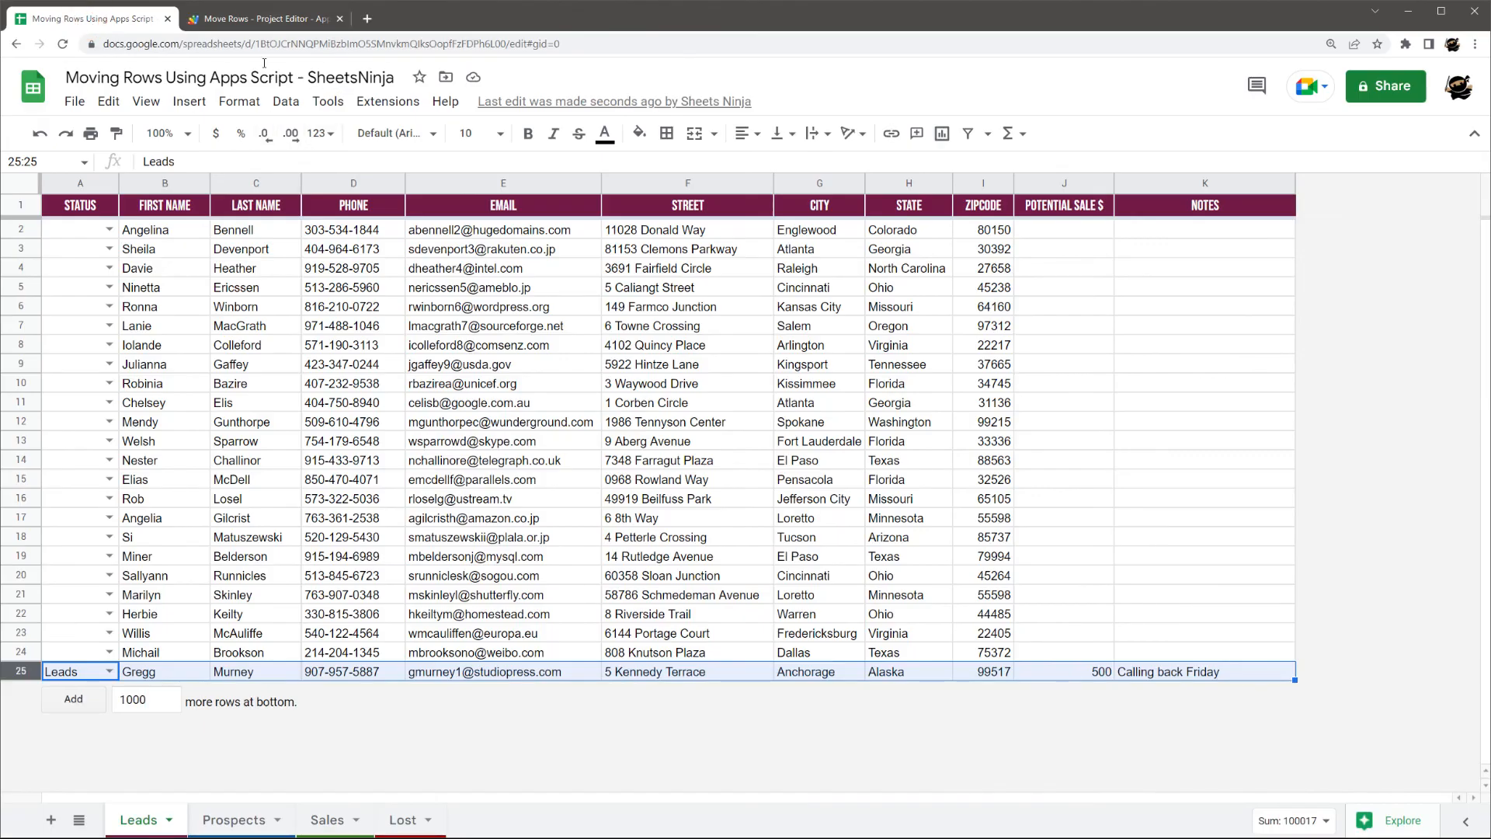
{"action": "left_click", "coordinate": [264, 18]}
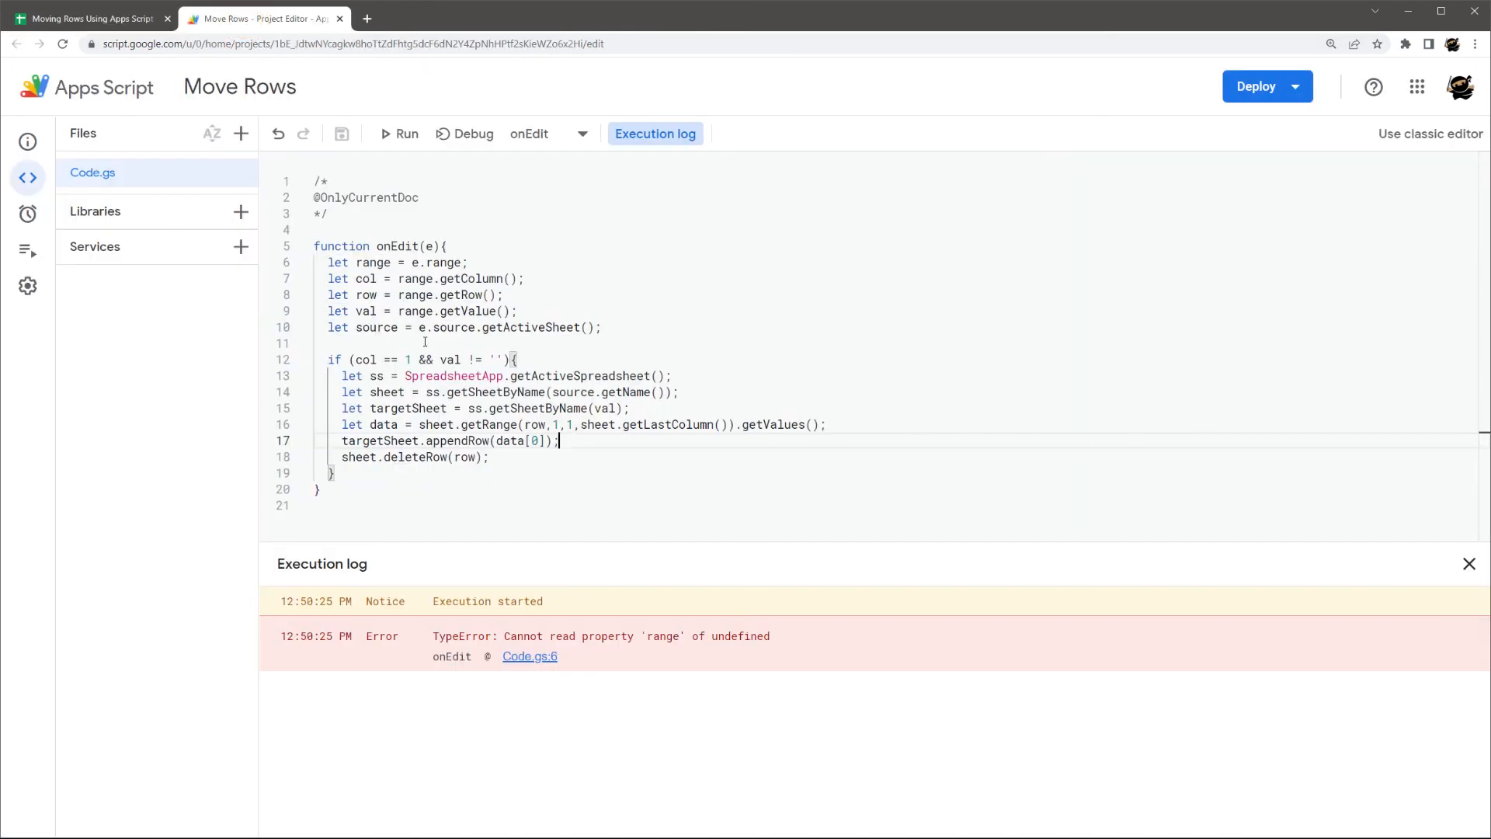